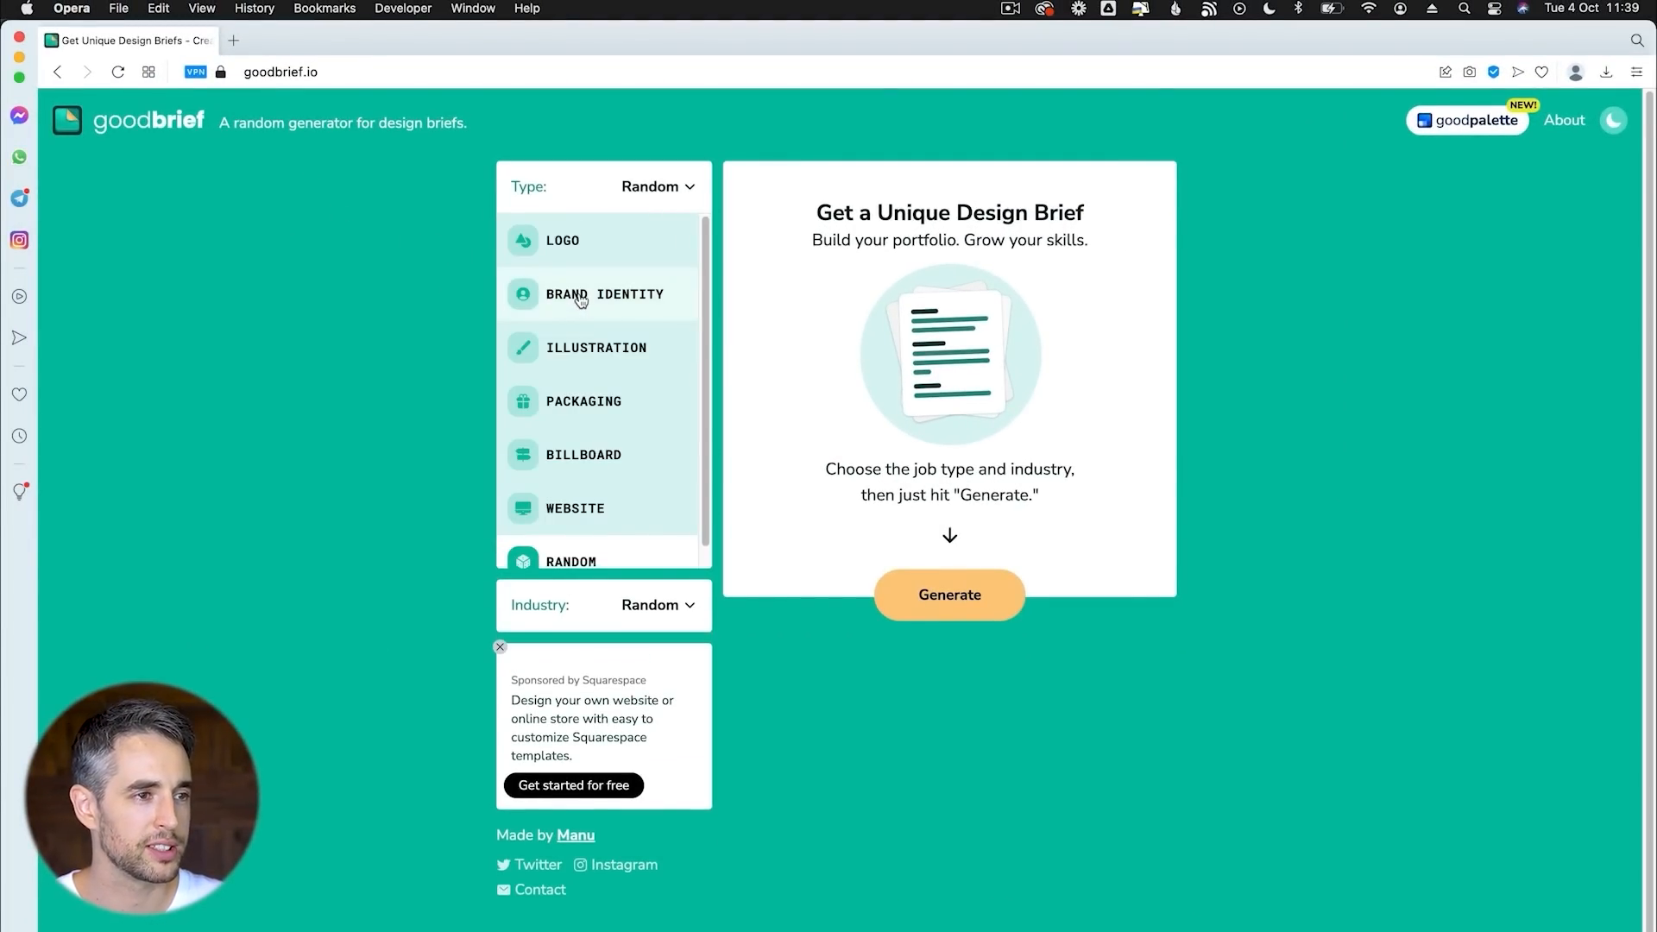
Choose Brand Identity as the brief type, leaving the industry at Random.
{"action": "left_click", "coordinate": [604, 294]}
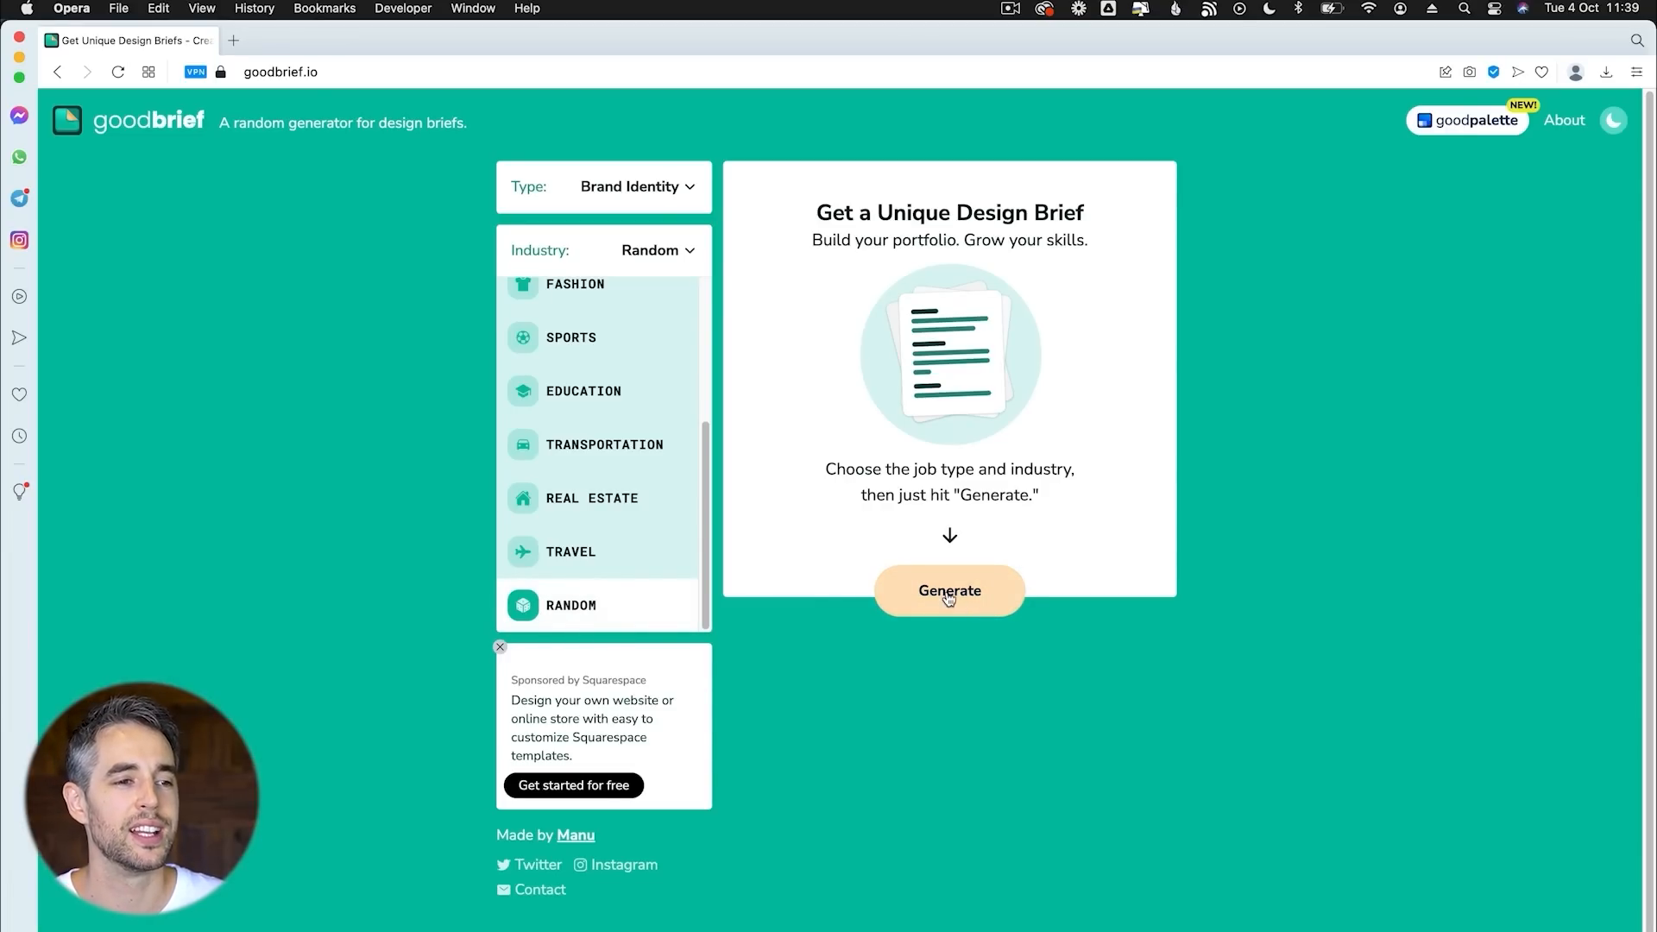
Generate the brief and select its text for copying into XD.
{"action": "left_click", "coordinate": [948, 589]}
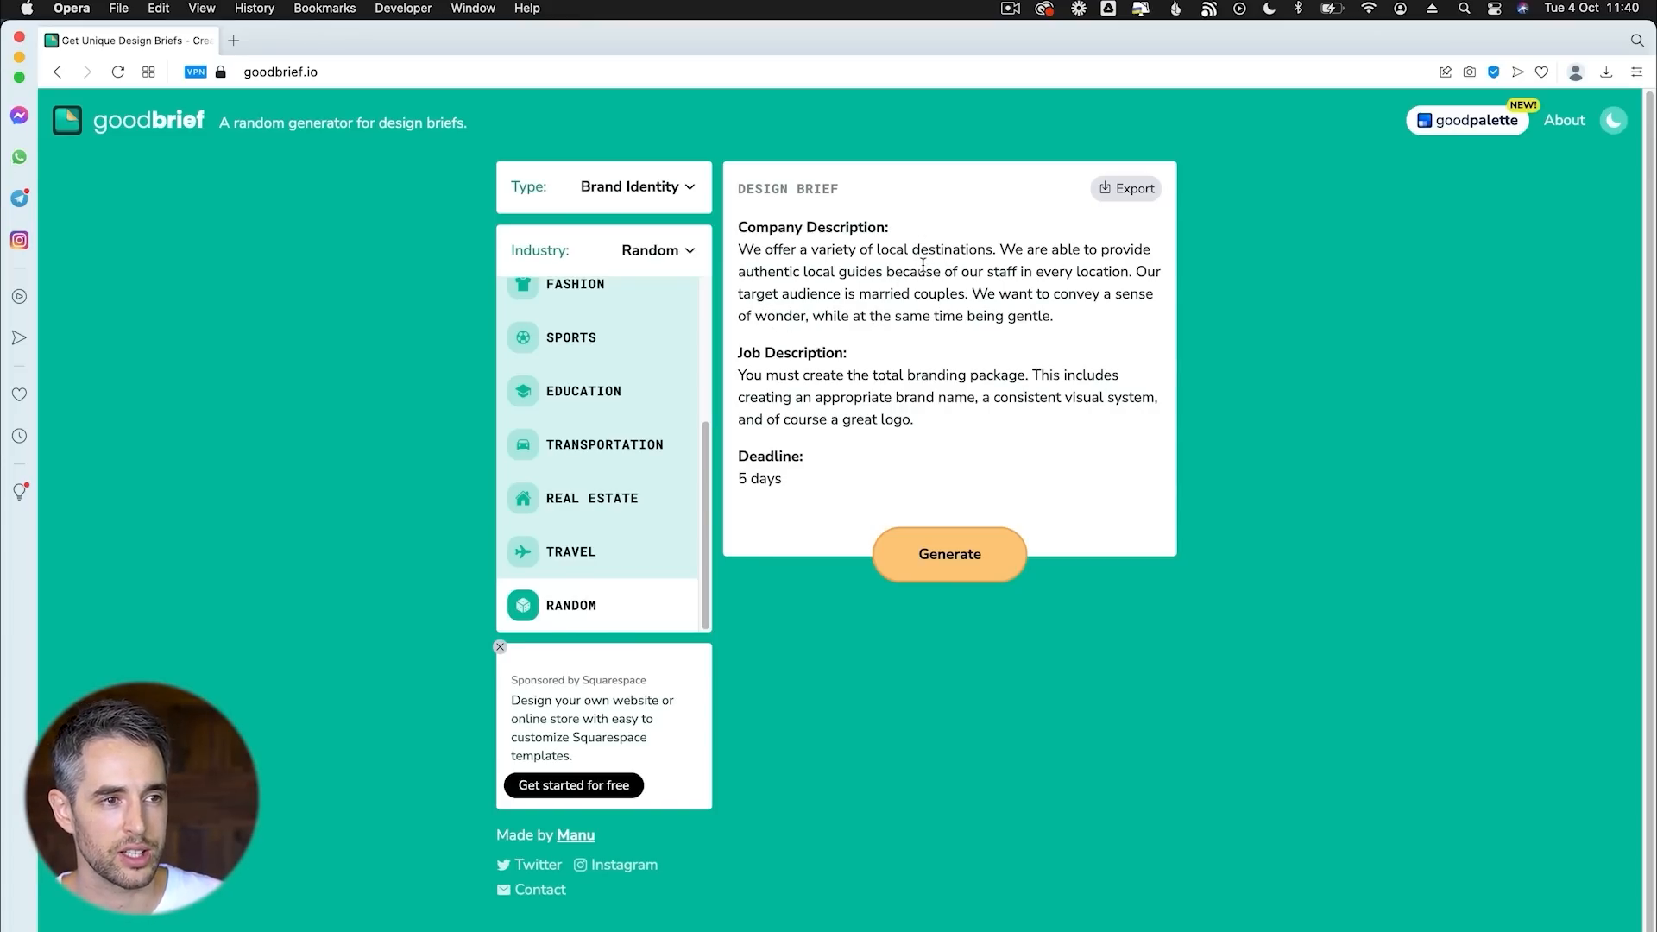
{"action": "mouse_move", "coordinate": [1083, 297]}
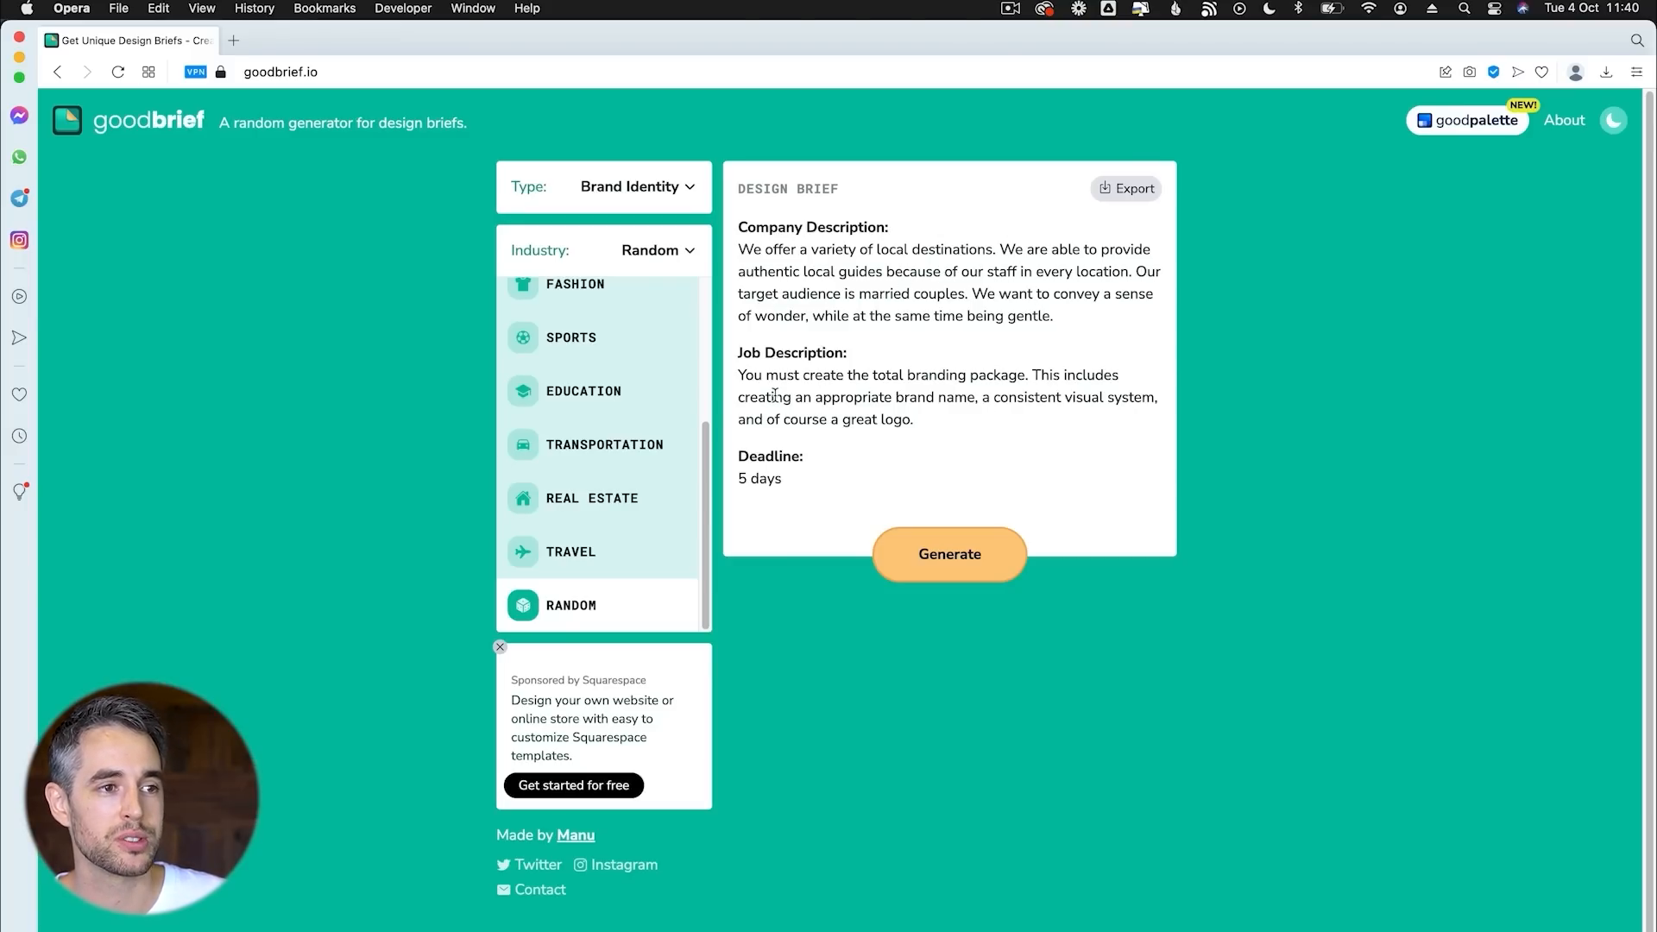
{"action": "mouse_move", "coordinate": [820, 462]}
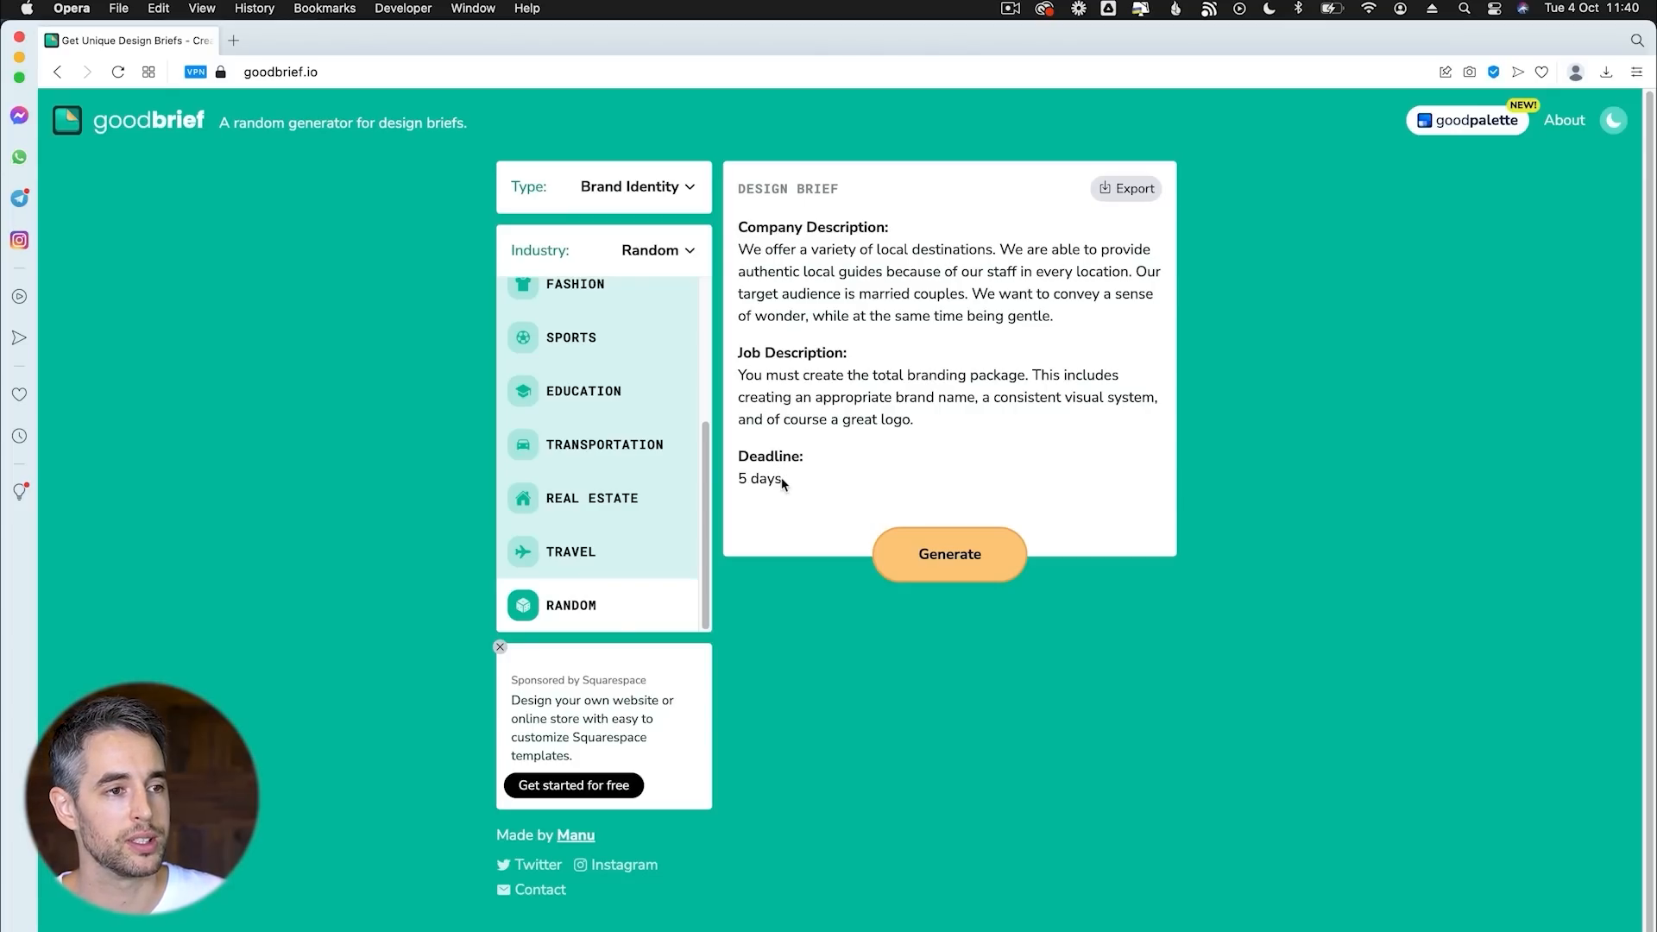
{"action": "left_click_drag", "start_coordinate": [738, 226], "coordinate": [912, 420]}
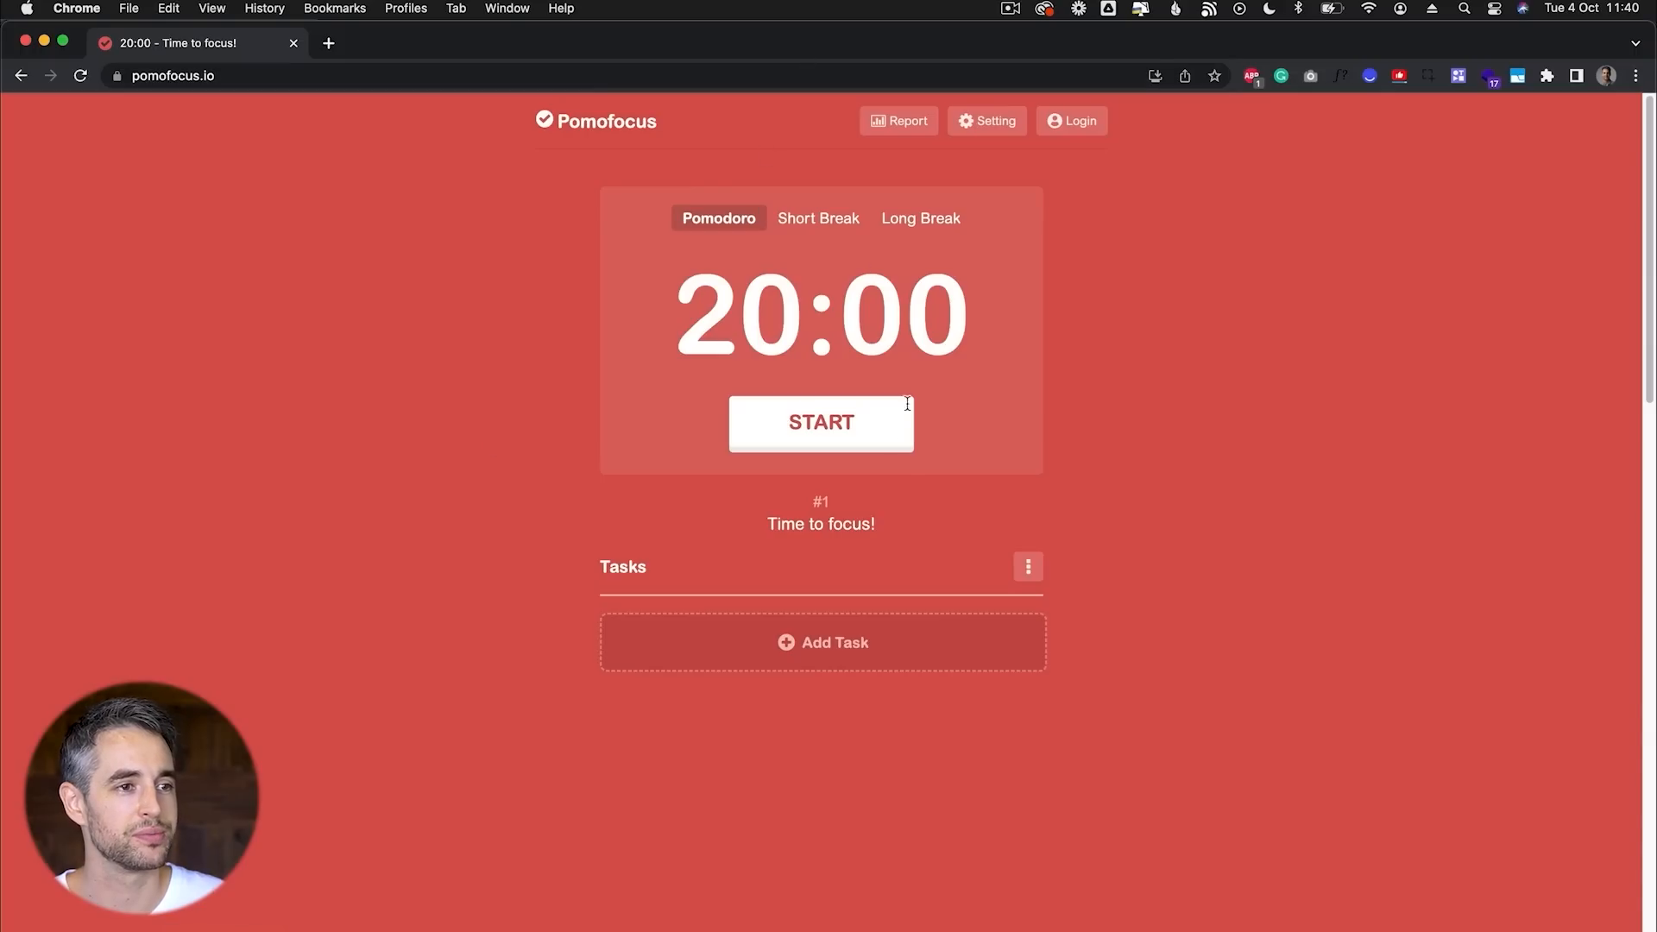
Start the 20-minute Pomodoro countdown.
{"action": "left_click", "coordinate": [820, 422]}
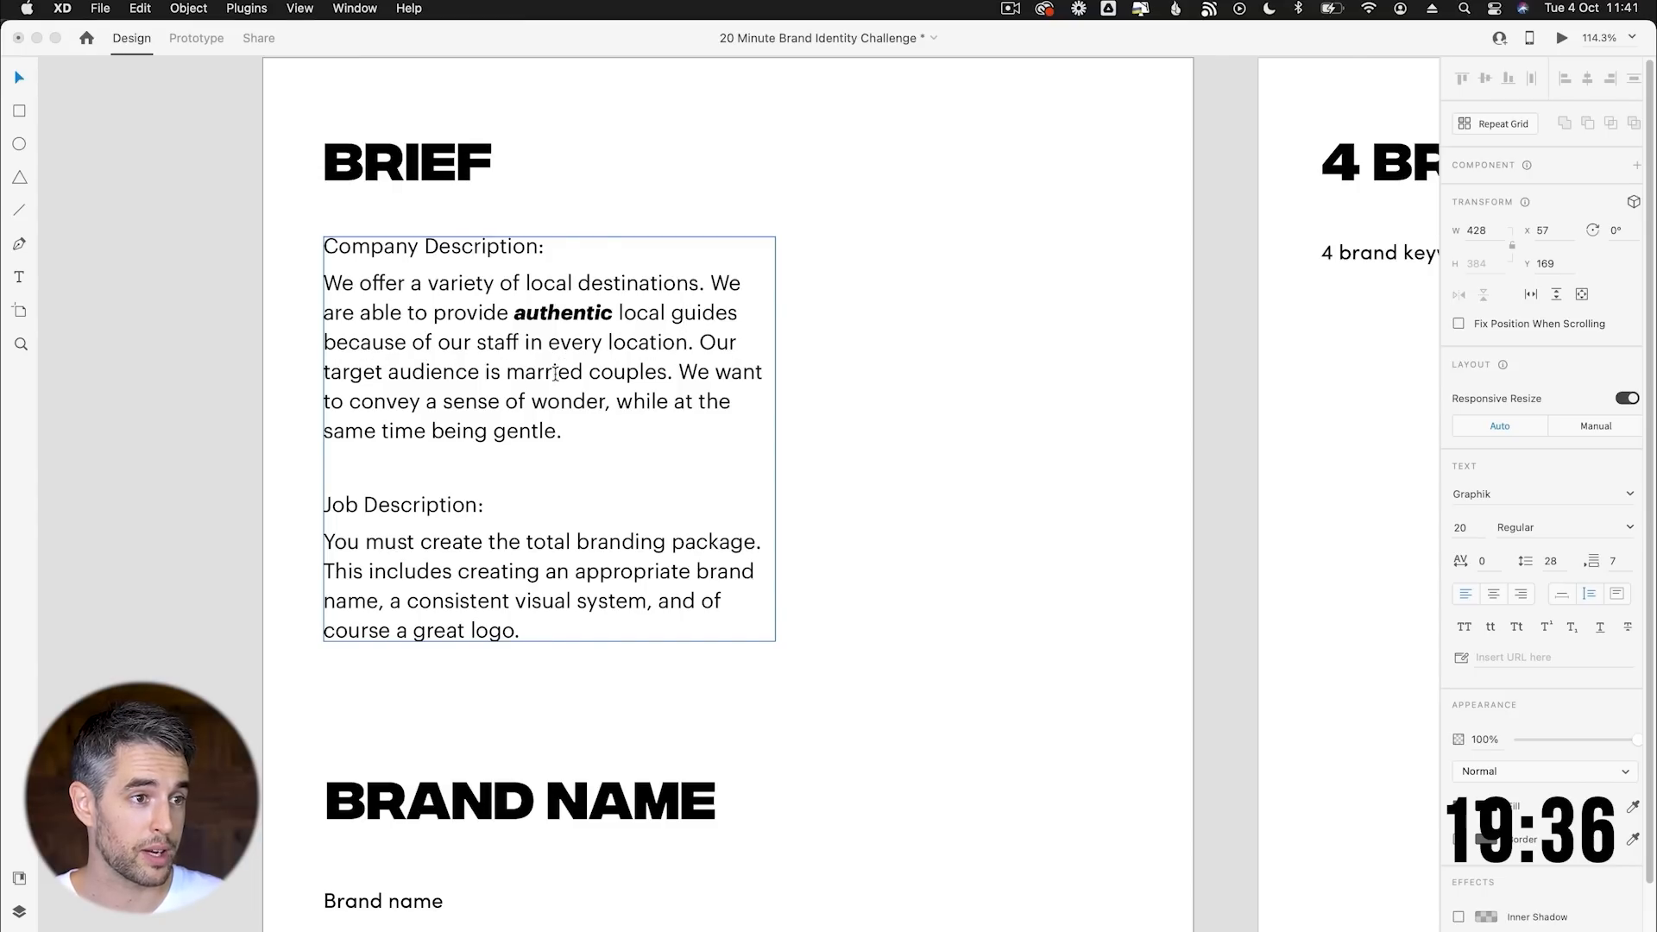
Emphasise key words such as married couples and local in the pasted brief text.
{"action": "left_click_drag", "start_coordinate": [508, 372], "coordinate": [682, 372]}
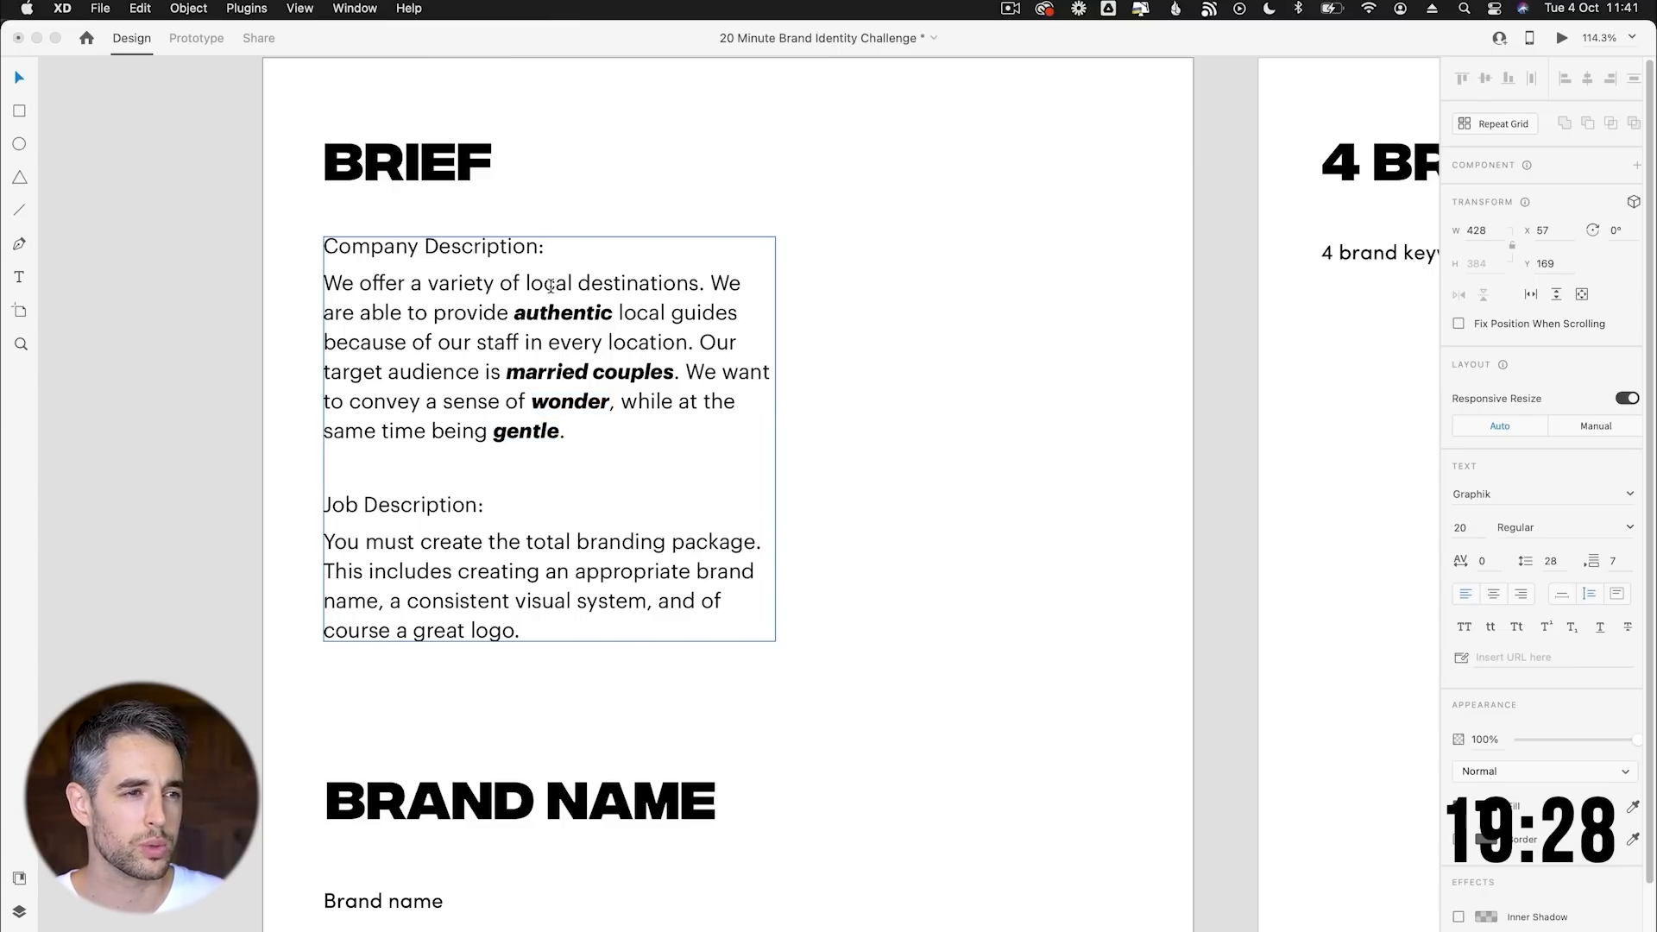
{"action": "double_click", "coordinate": [549, 283]}
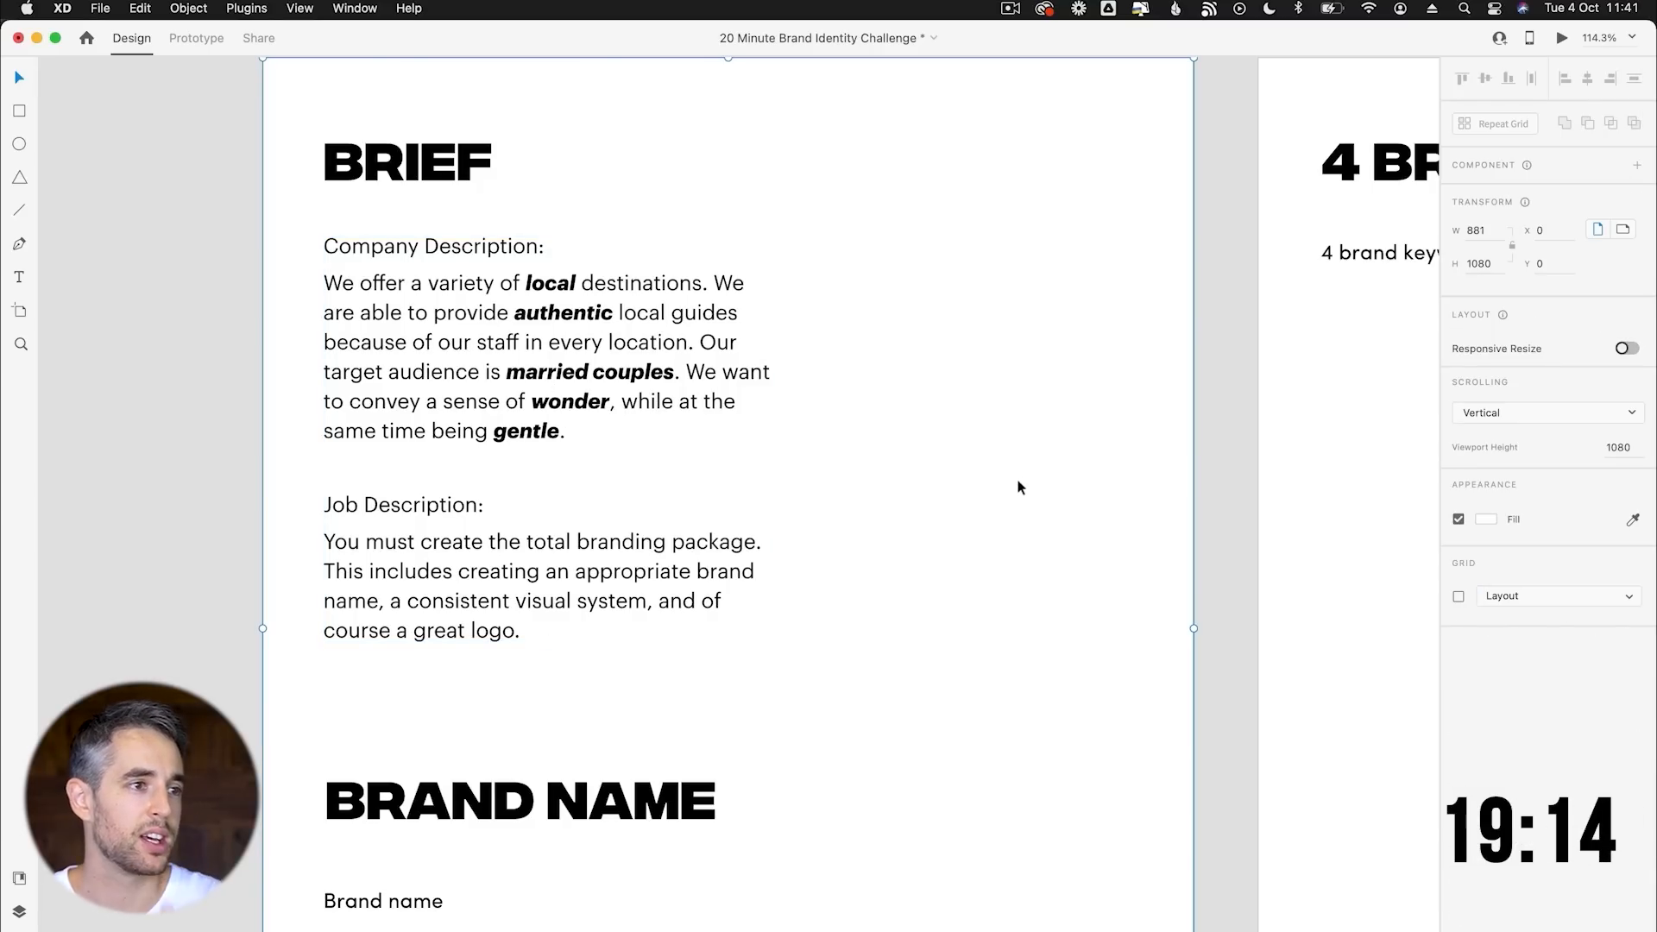
{"action": "scroll", "scroll_direction": "down", "scroll_amount": 3}
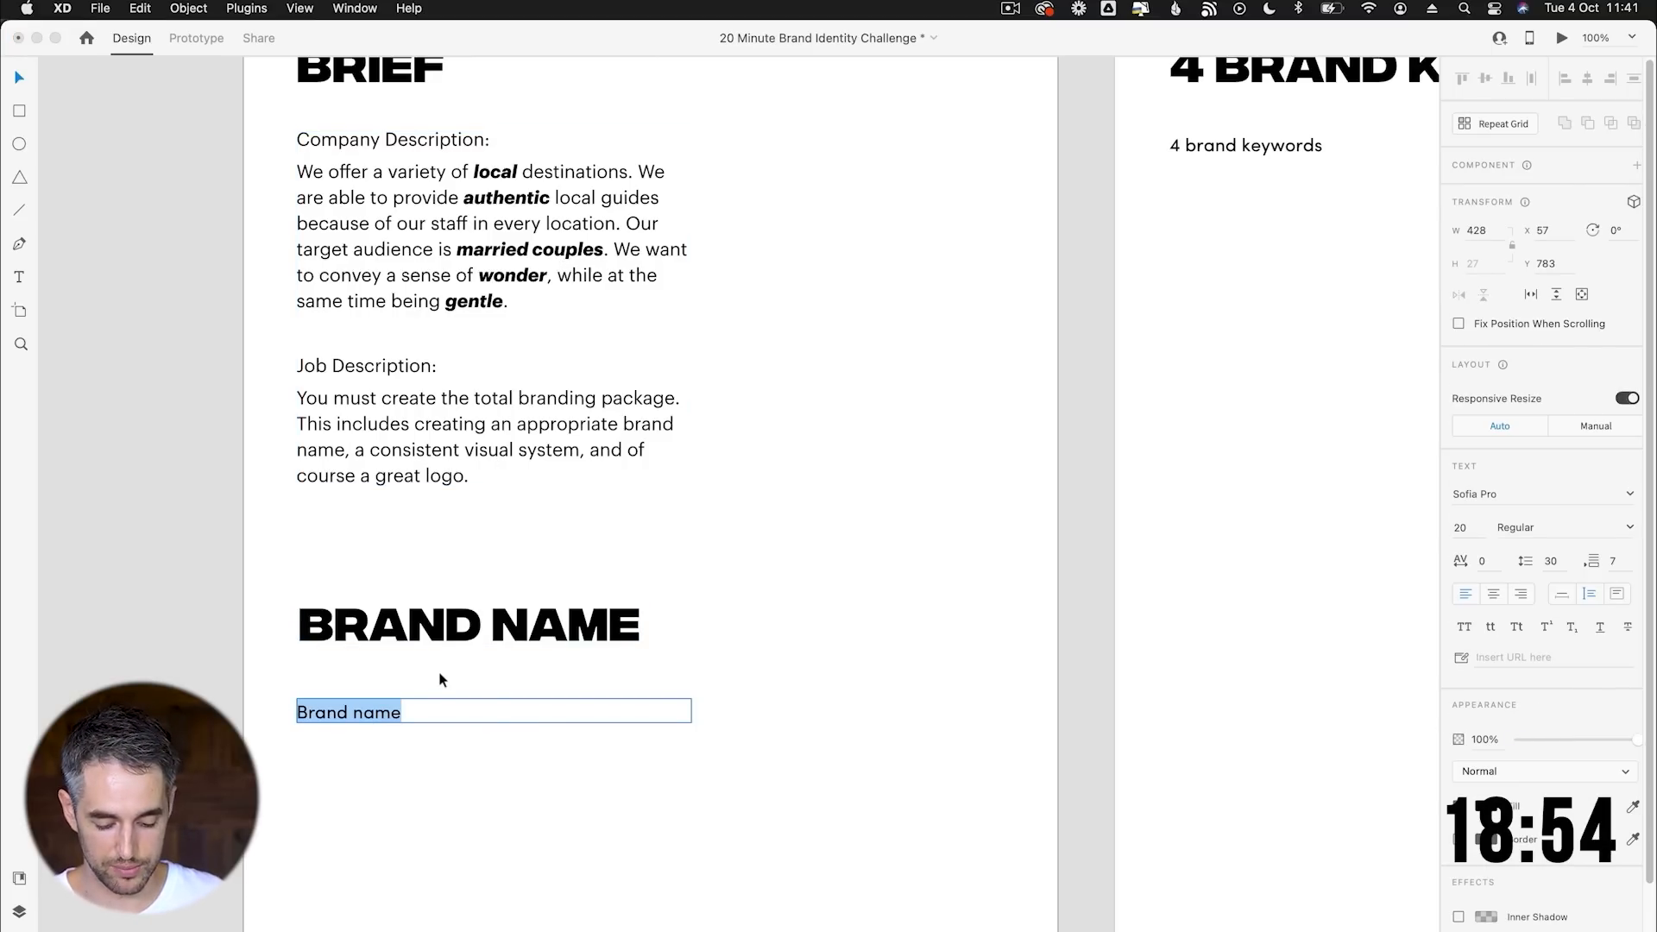
Add brand name ideas Couple retreats, Couple trips, Travel duo and Romantic getaways.
{"action": "type", "text": "Couple"}
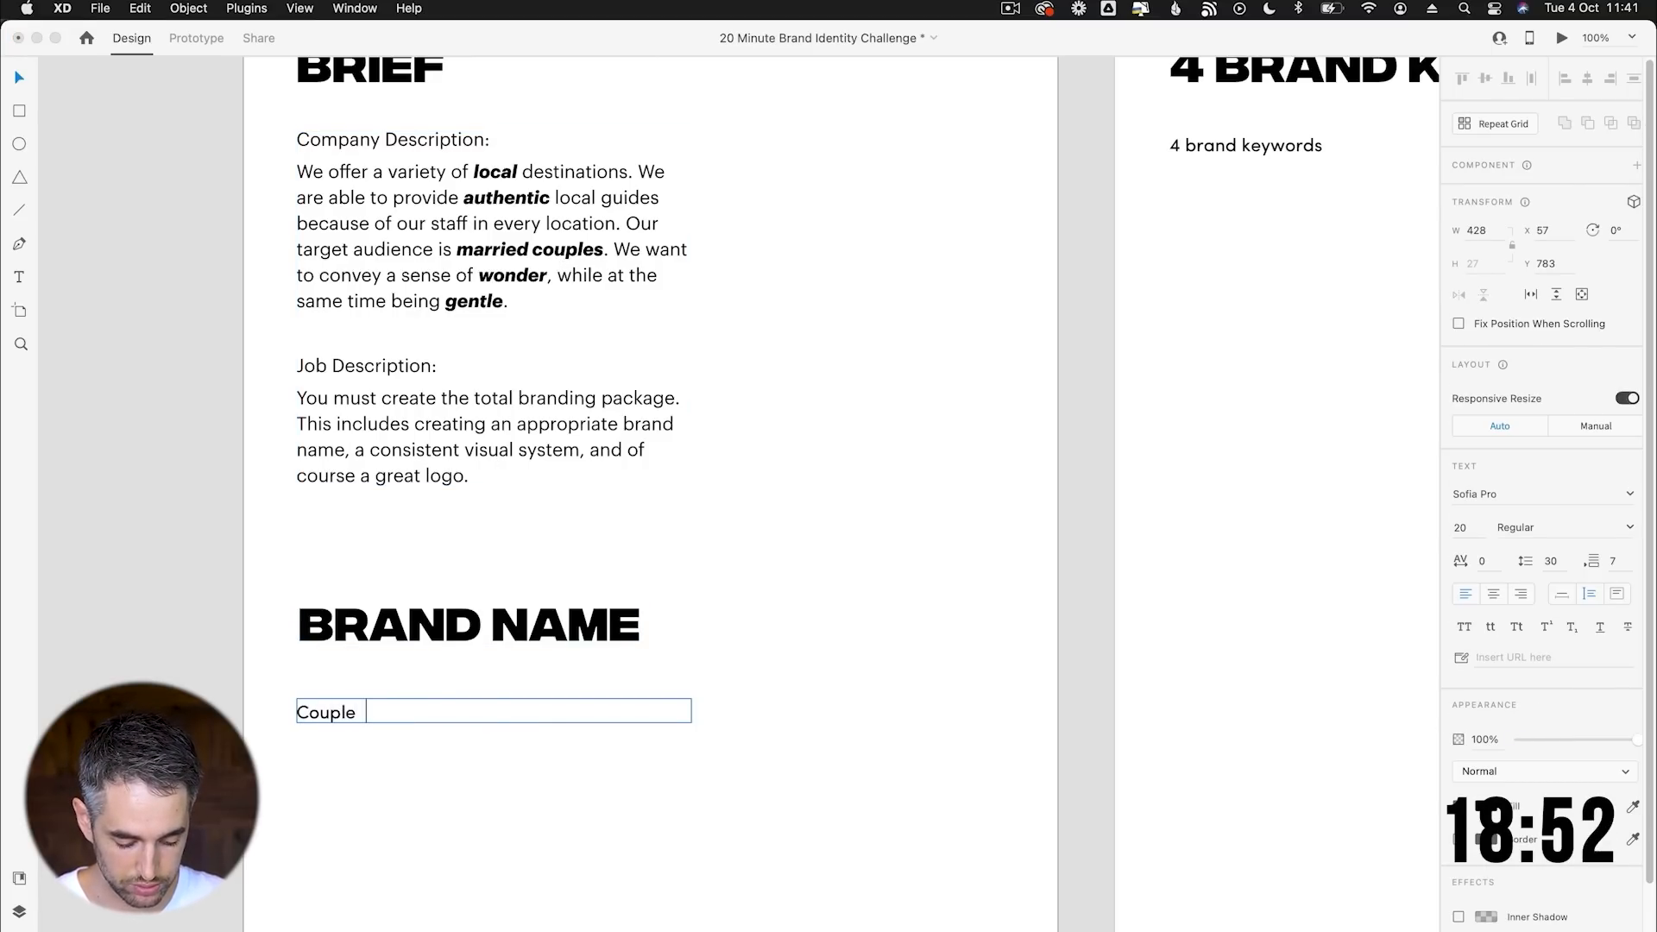
{"action": "type", "text": "retreats"}
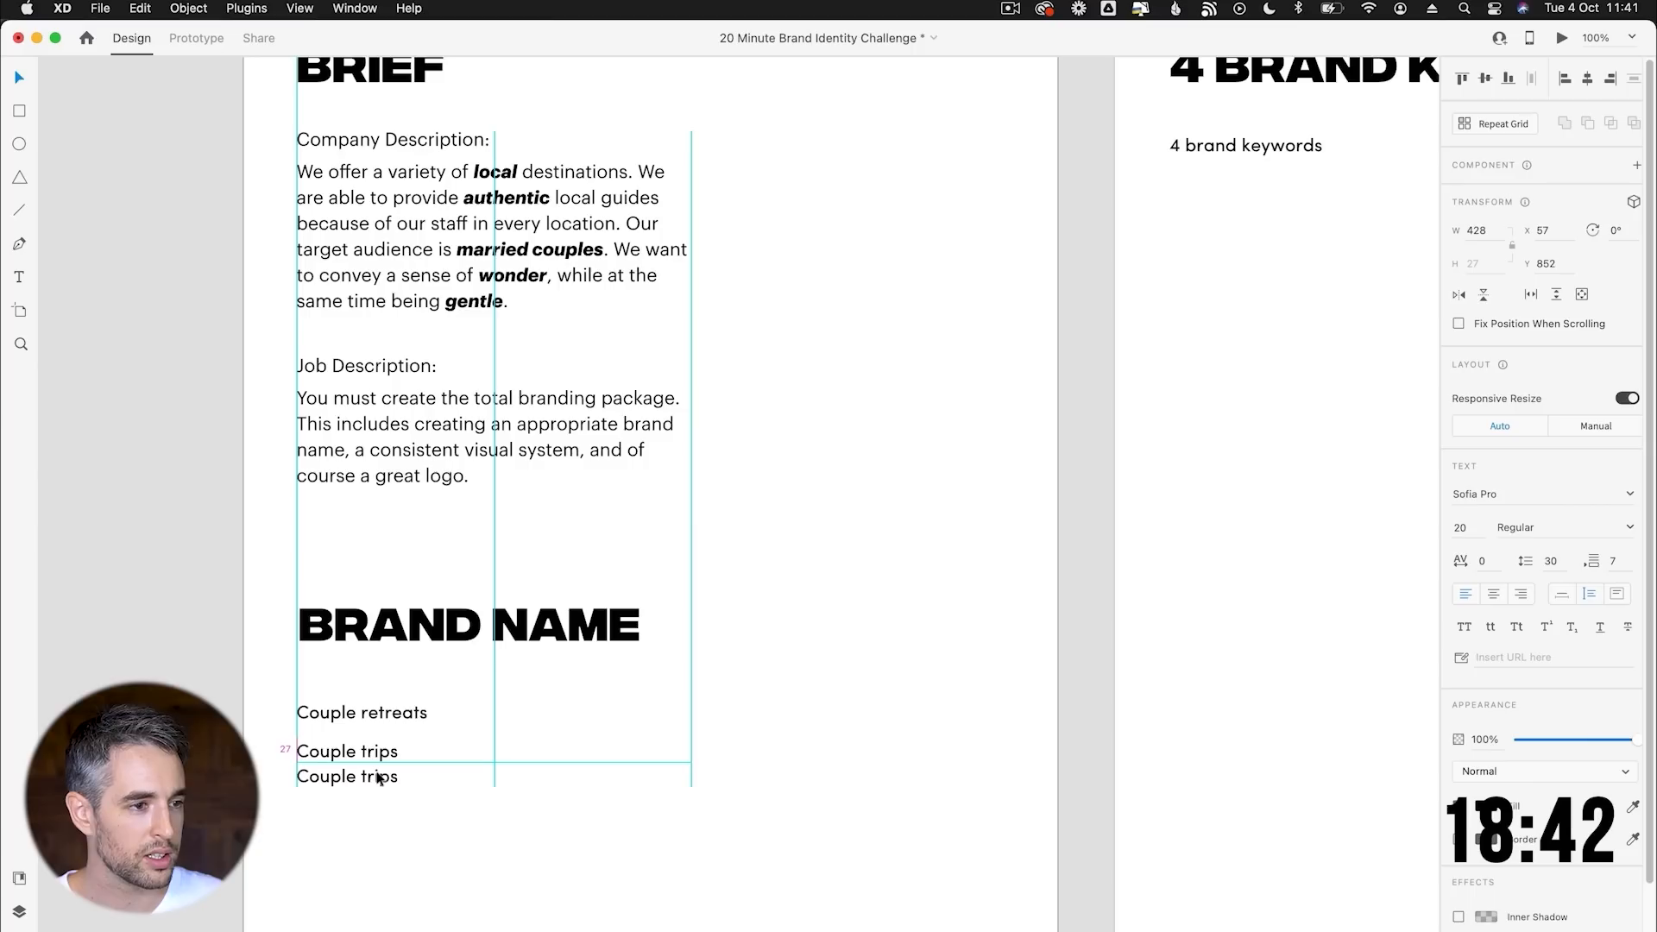
{"action": "double_click", "coordinate": [347, 775]}
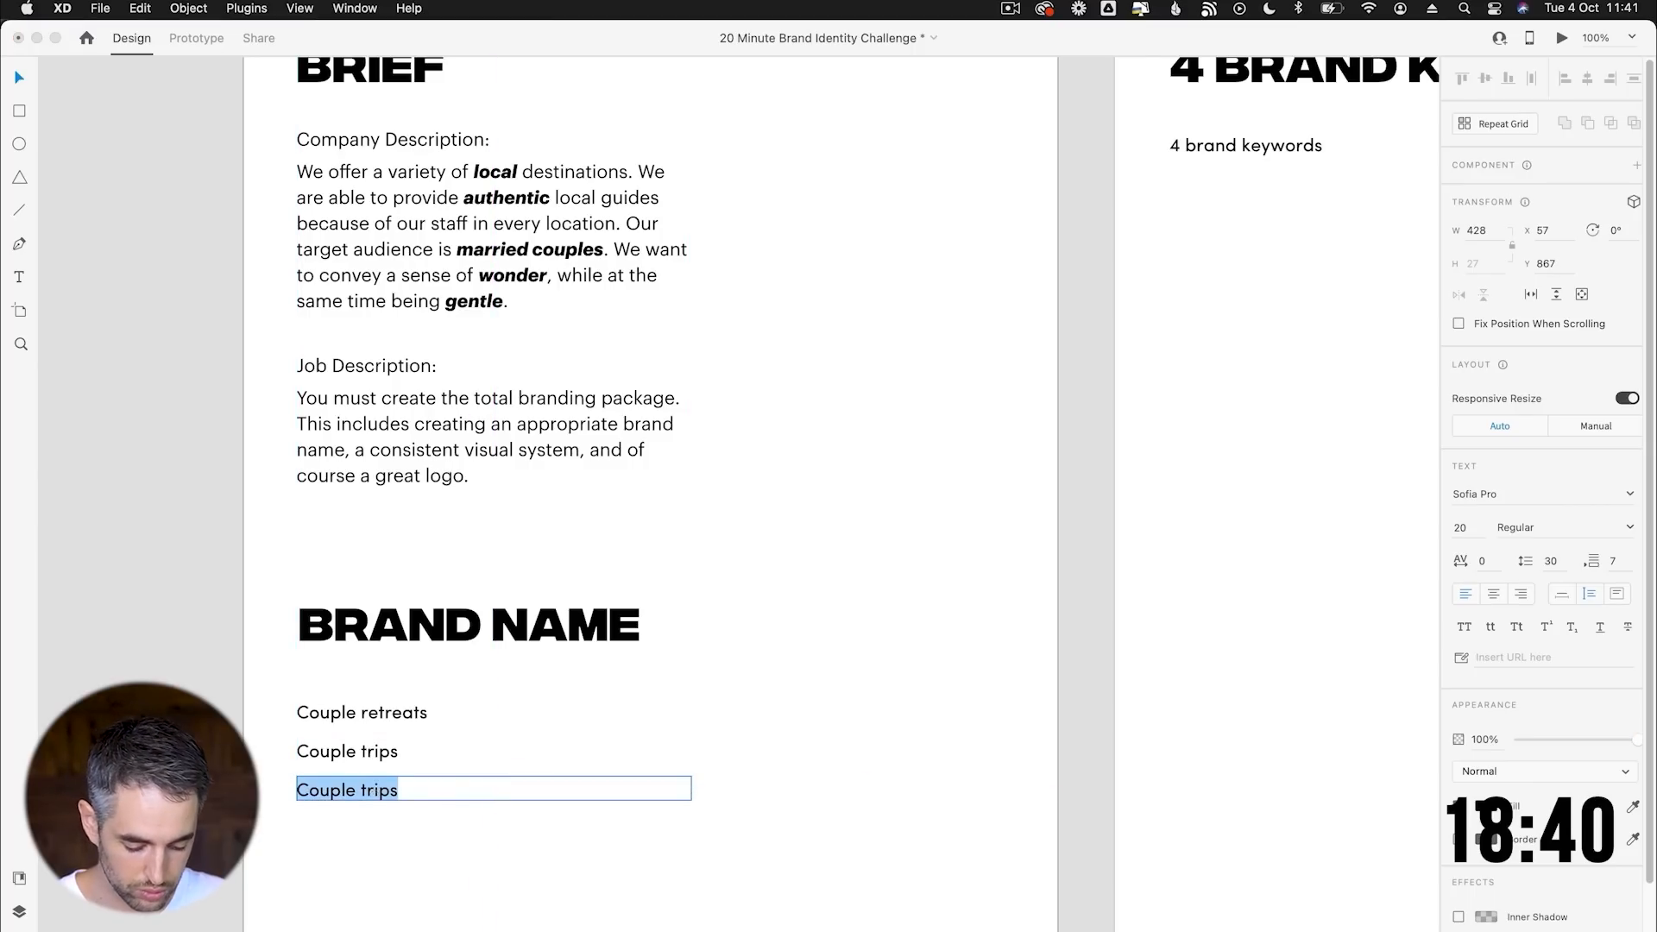
{"action": "type", "text": "Travel duo"}
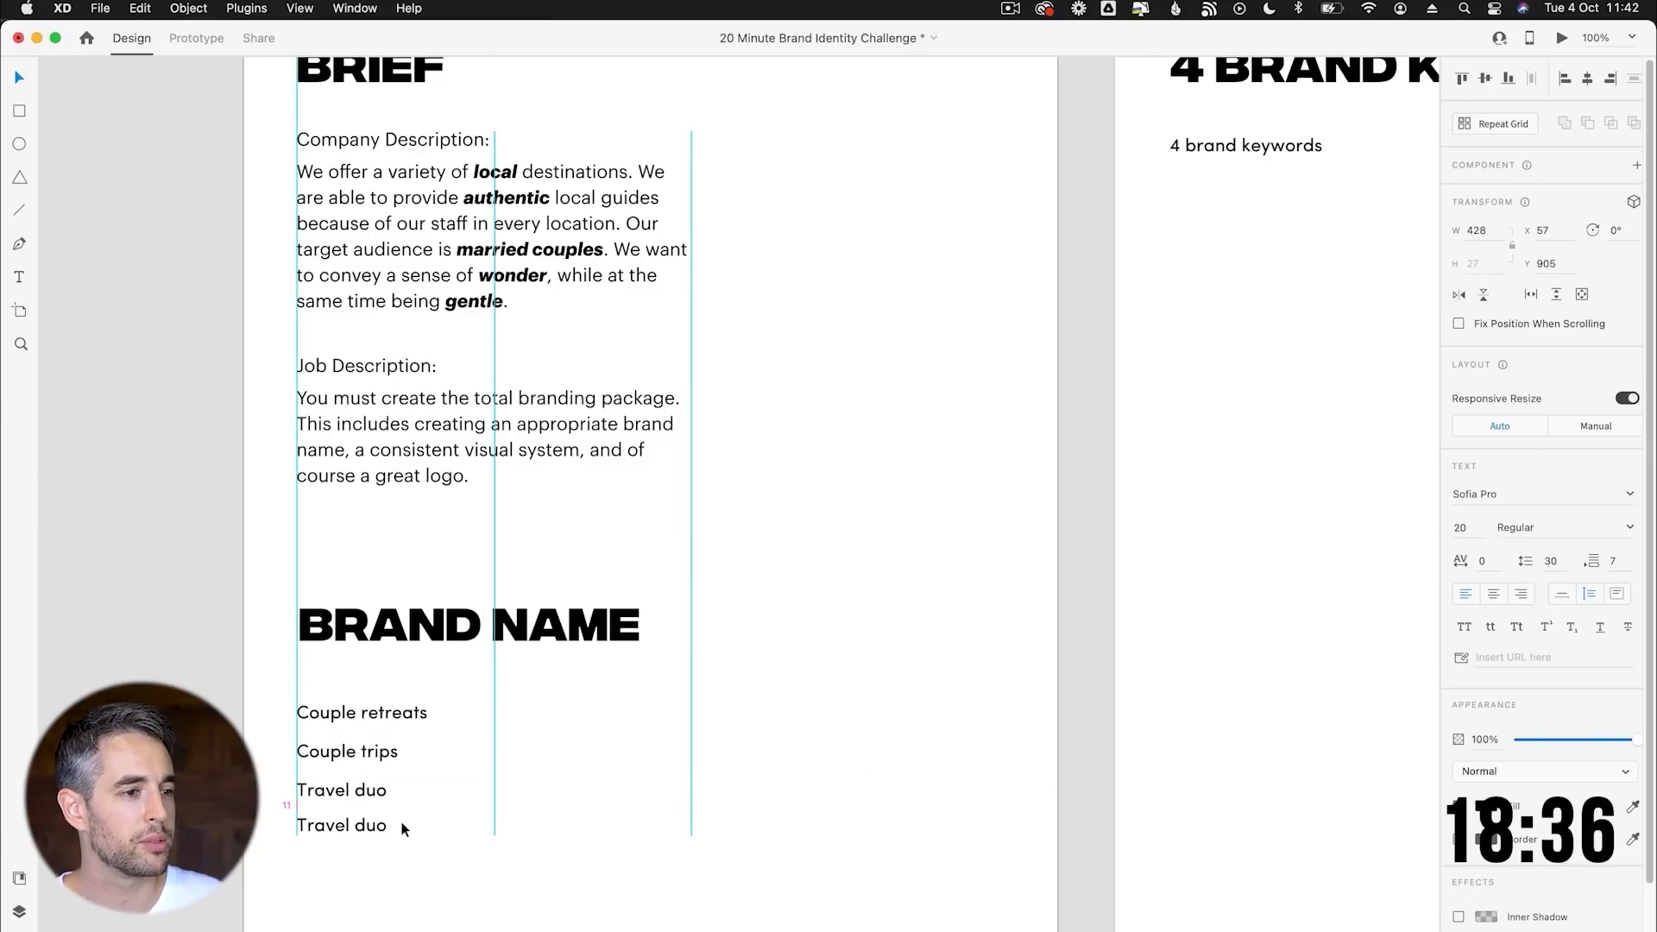
{"action": "left_click", "coordinate": [341, 828]}
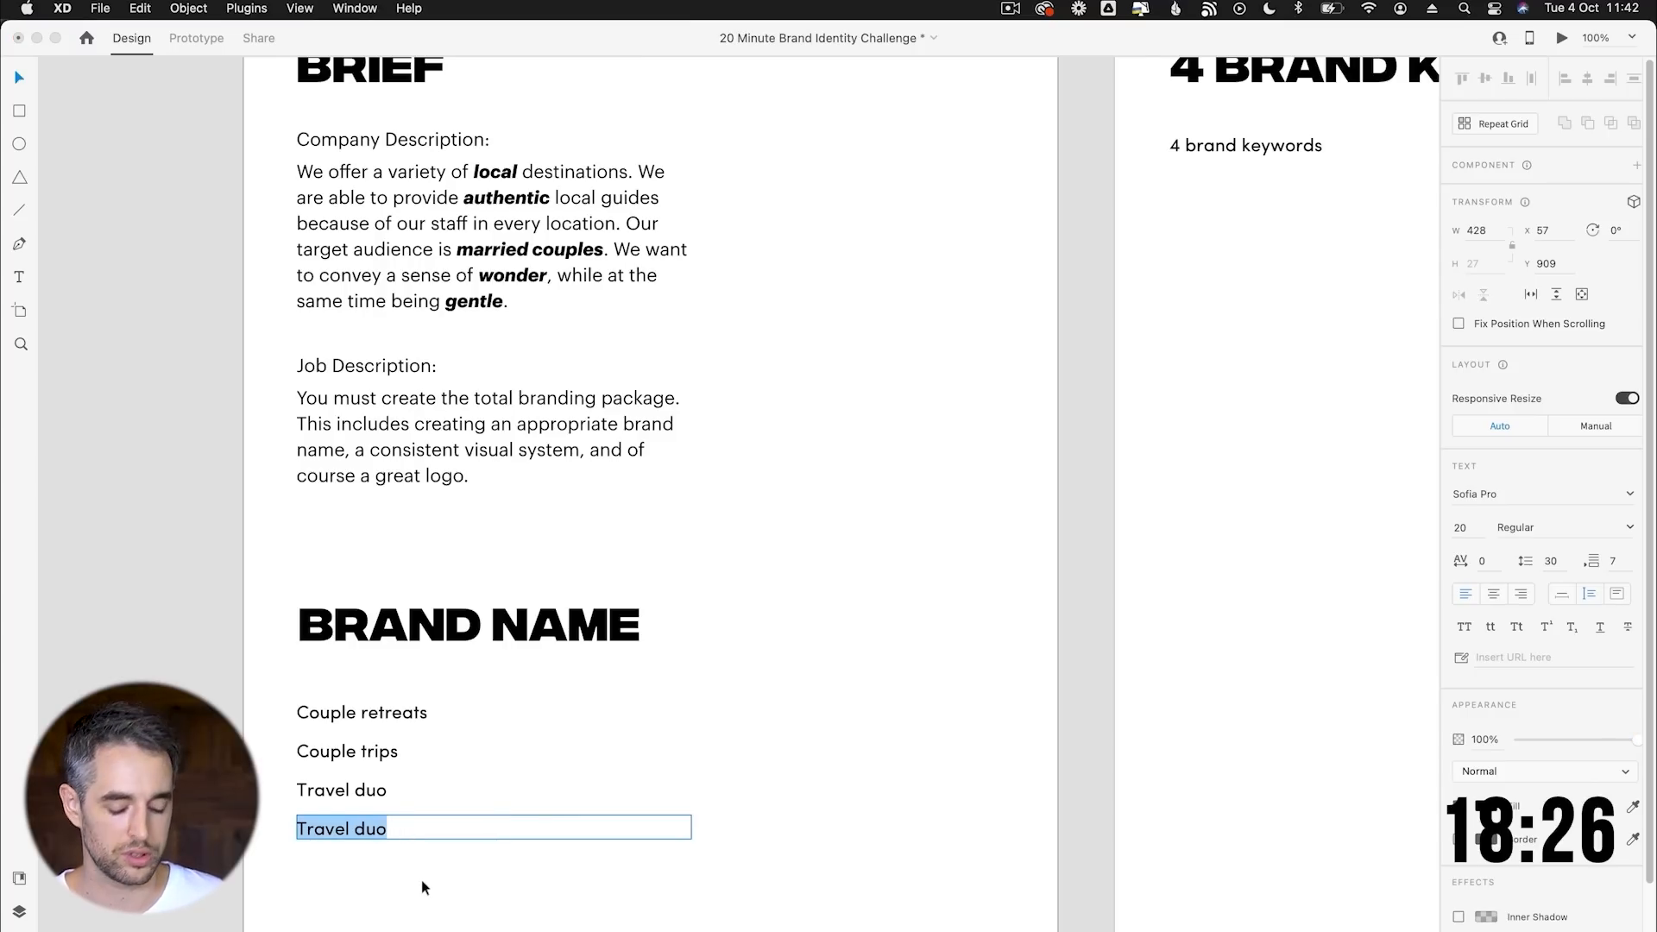
{"action": "type", "text": "Romantic"}
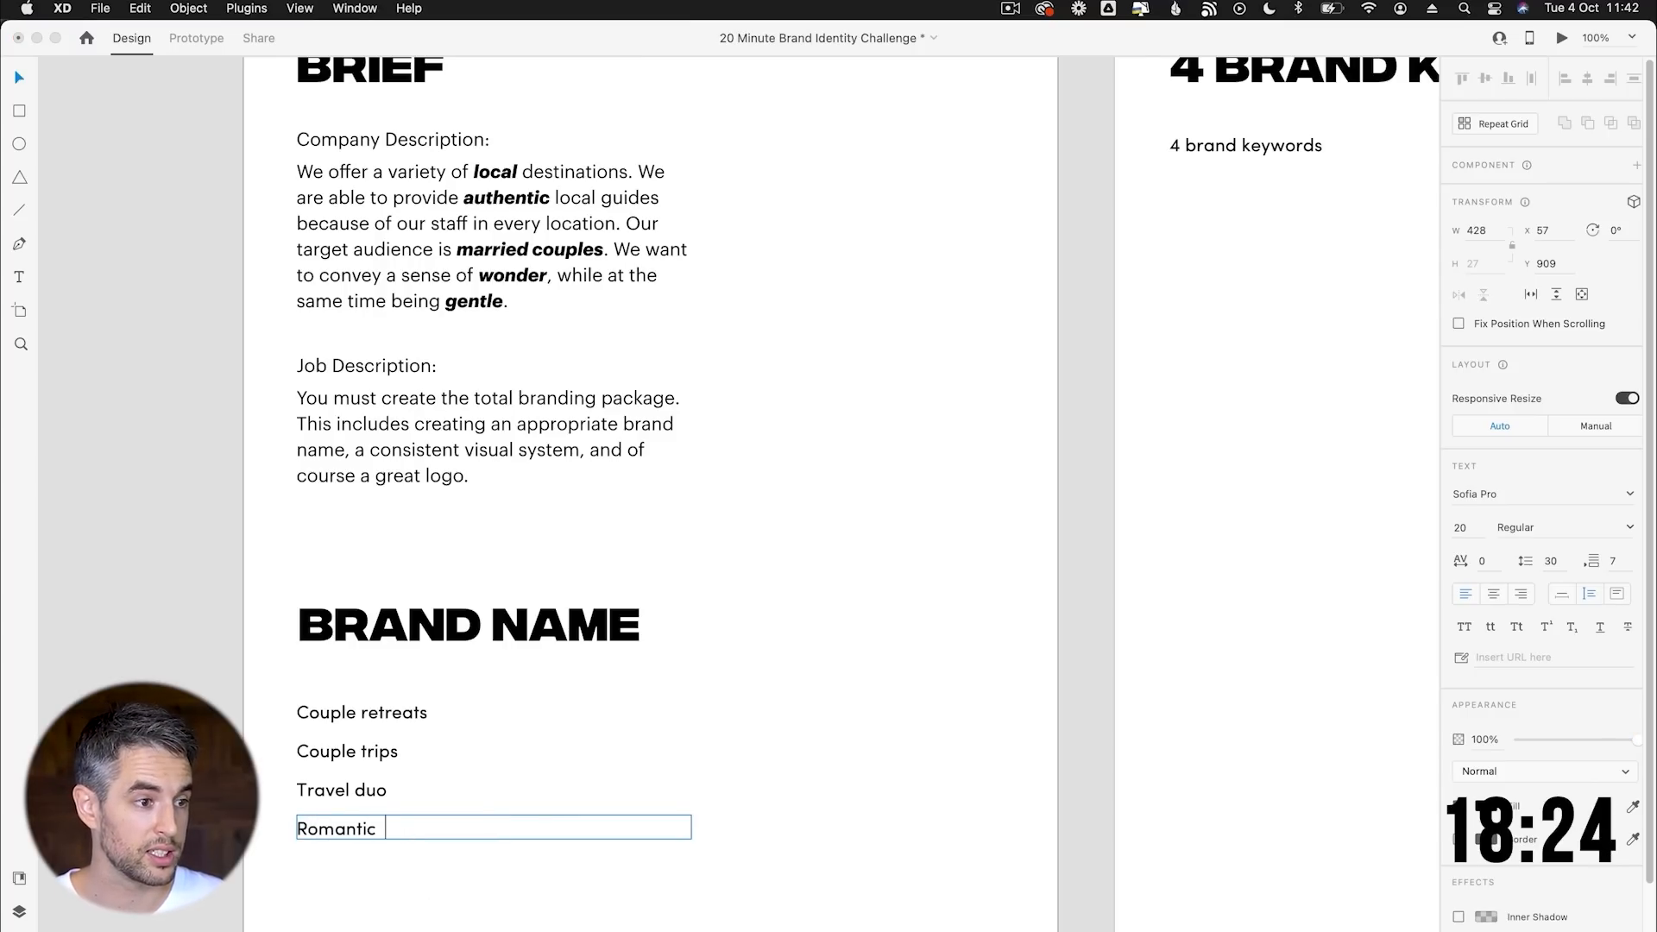
{"action": "type", "text": "get"}
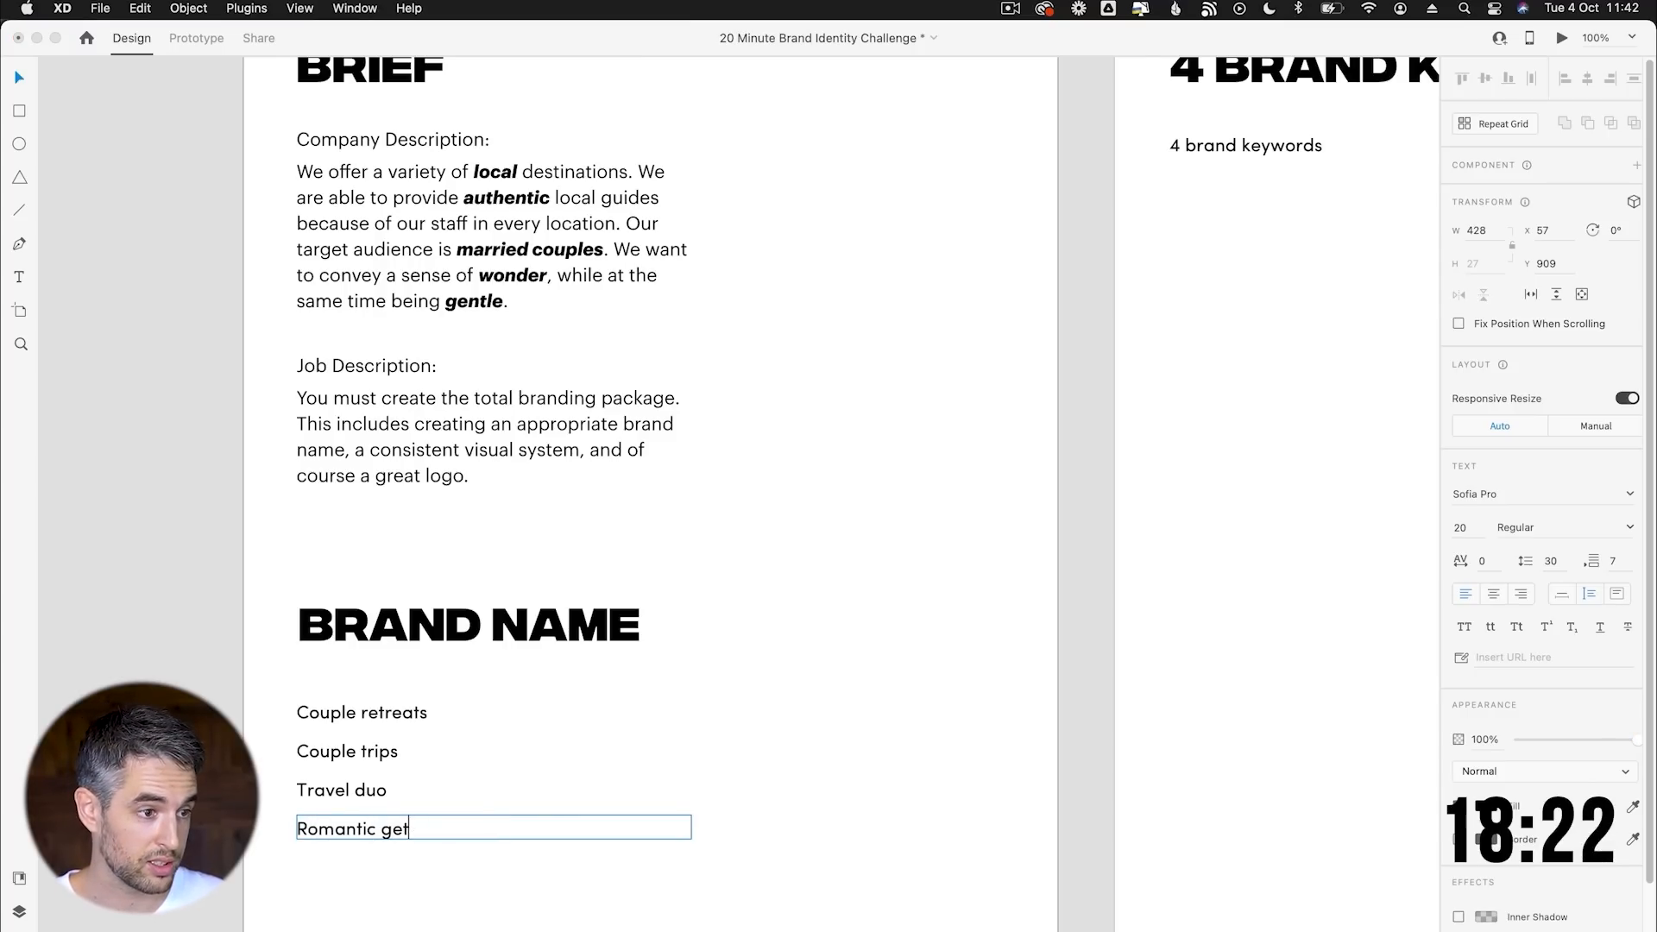
{"action": "type", "text": "aways"}
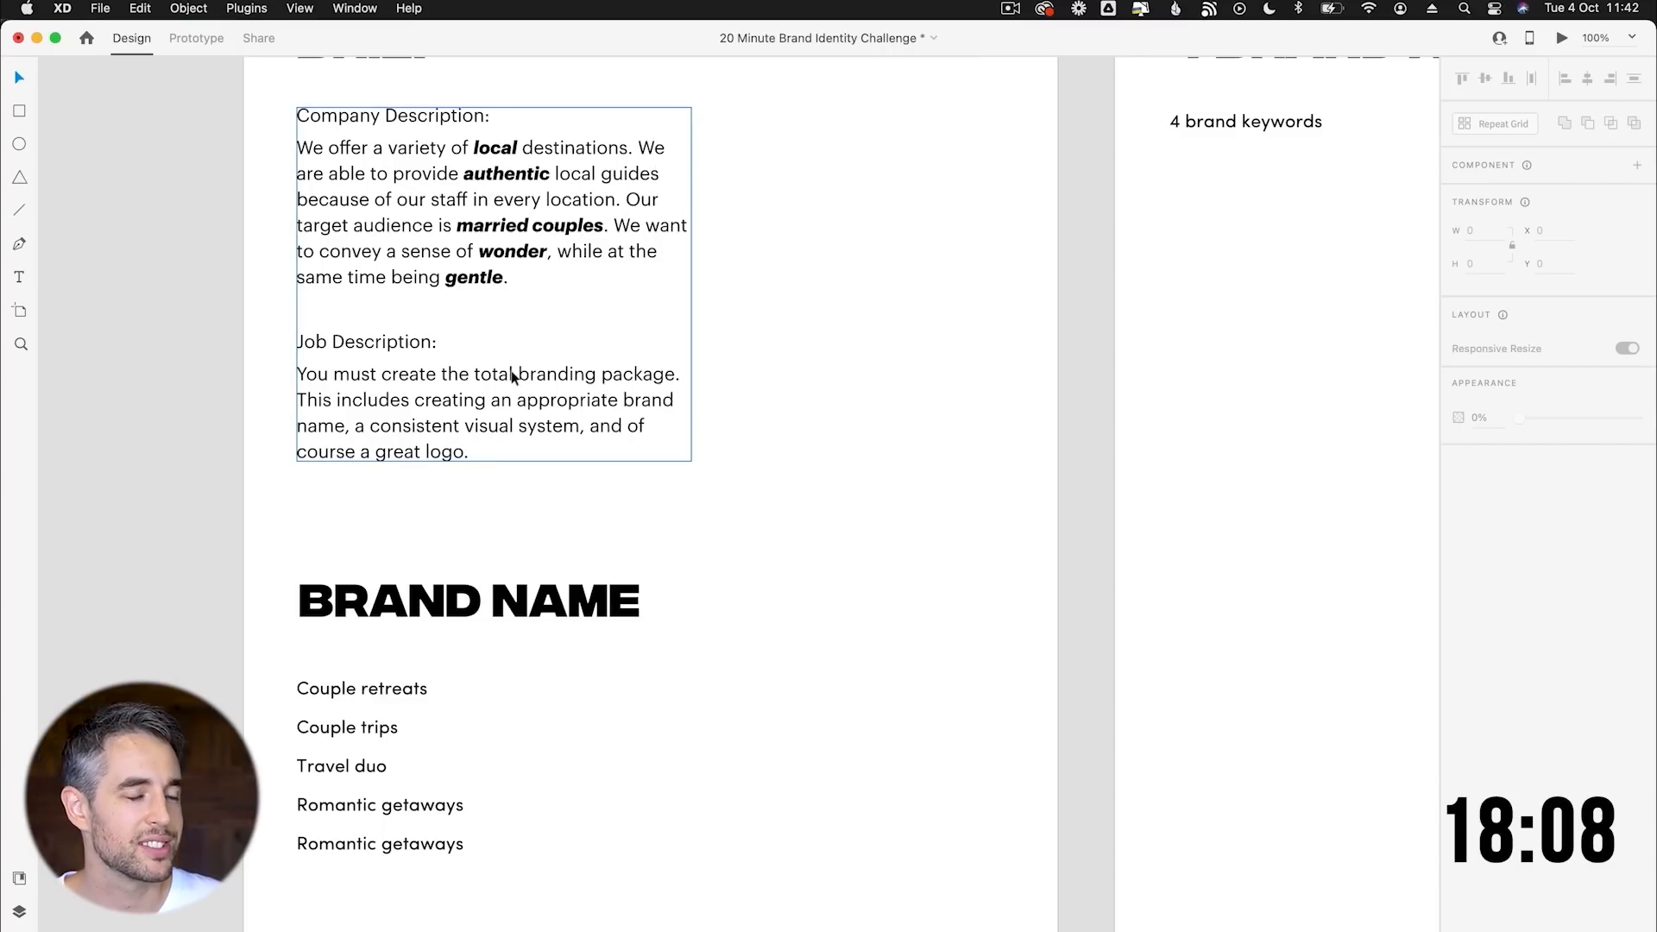
Retype the duplicated Romantic getaways line as Wonder trips.
{"action": "left_click", "coordinate": [379, 843]}
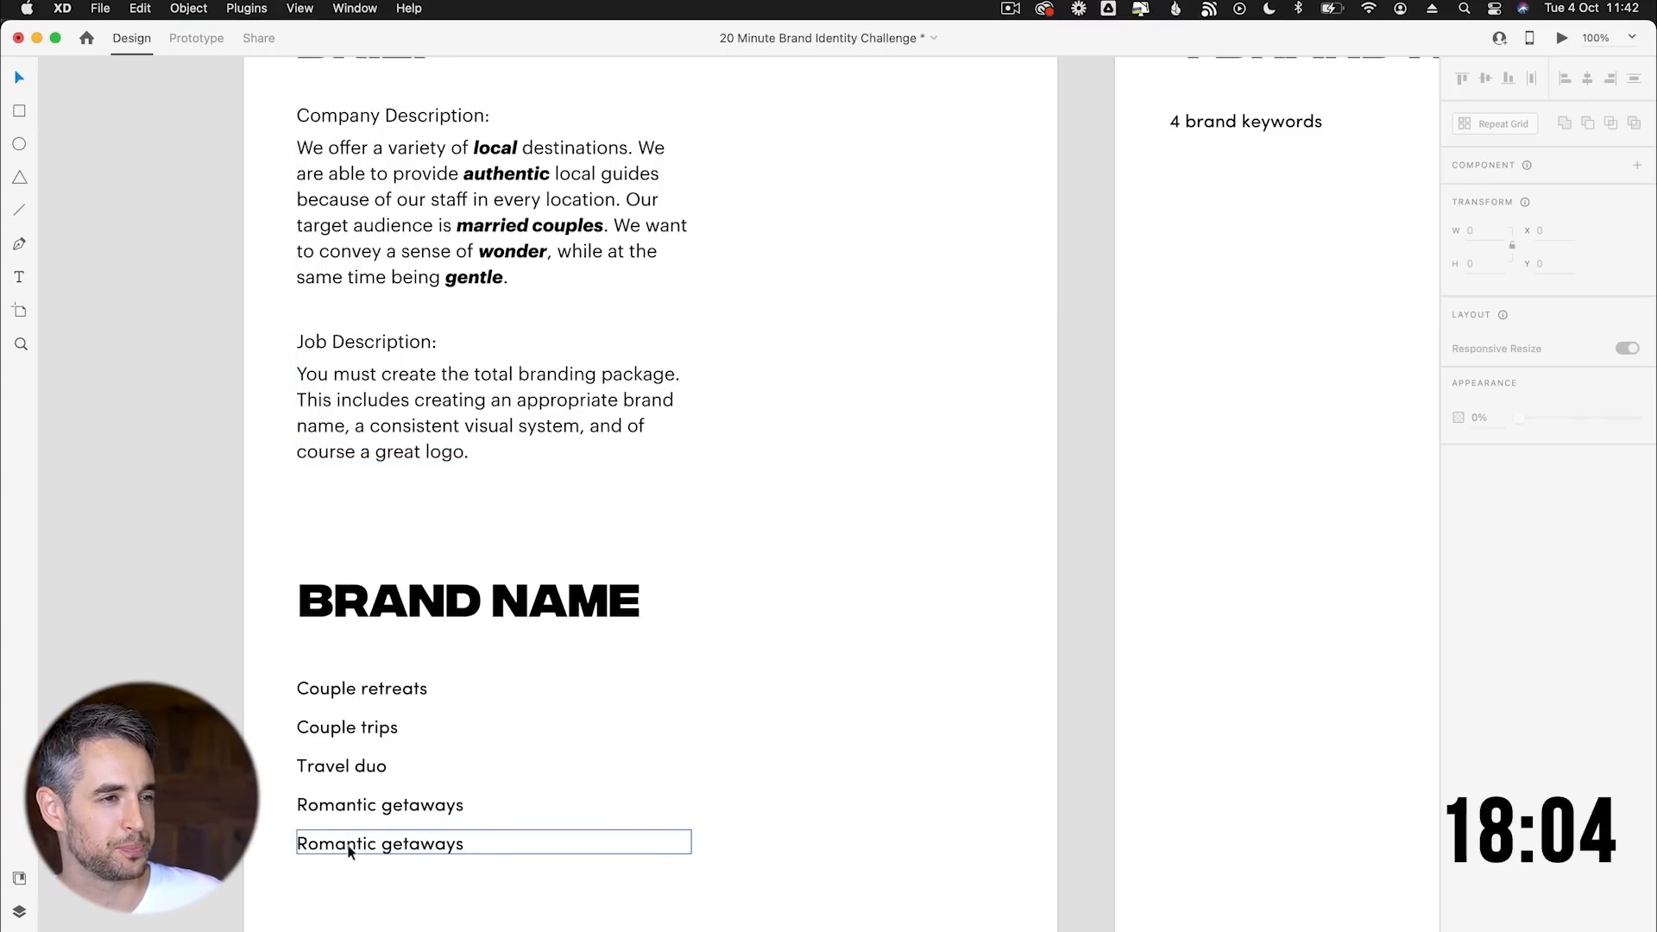
{"action": "double_click", "coordinate": [378, 843]}
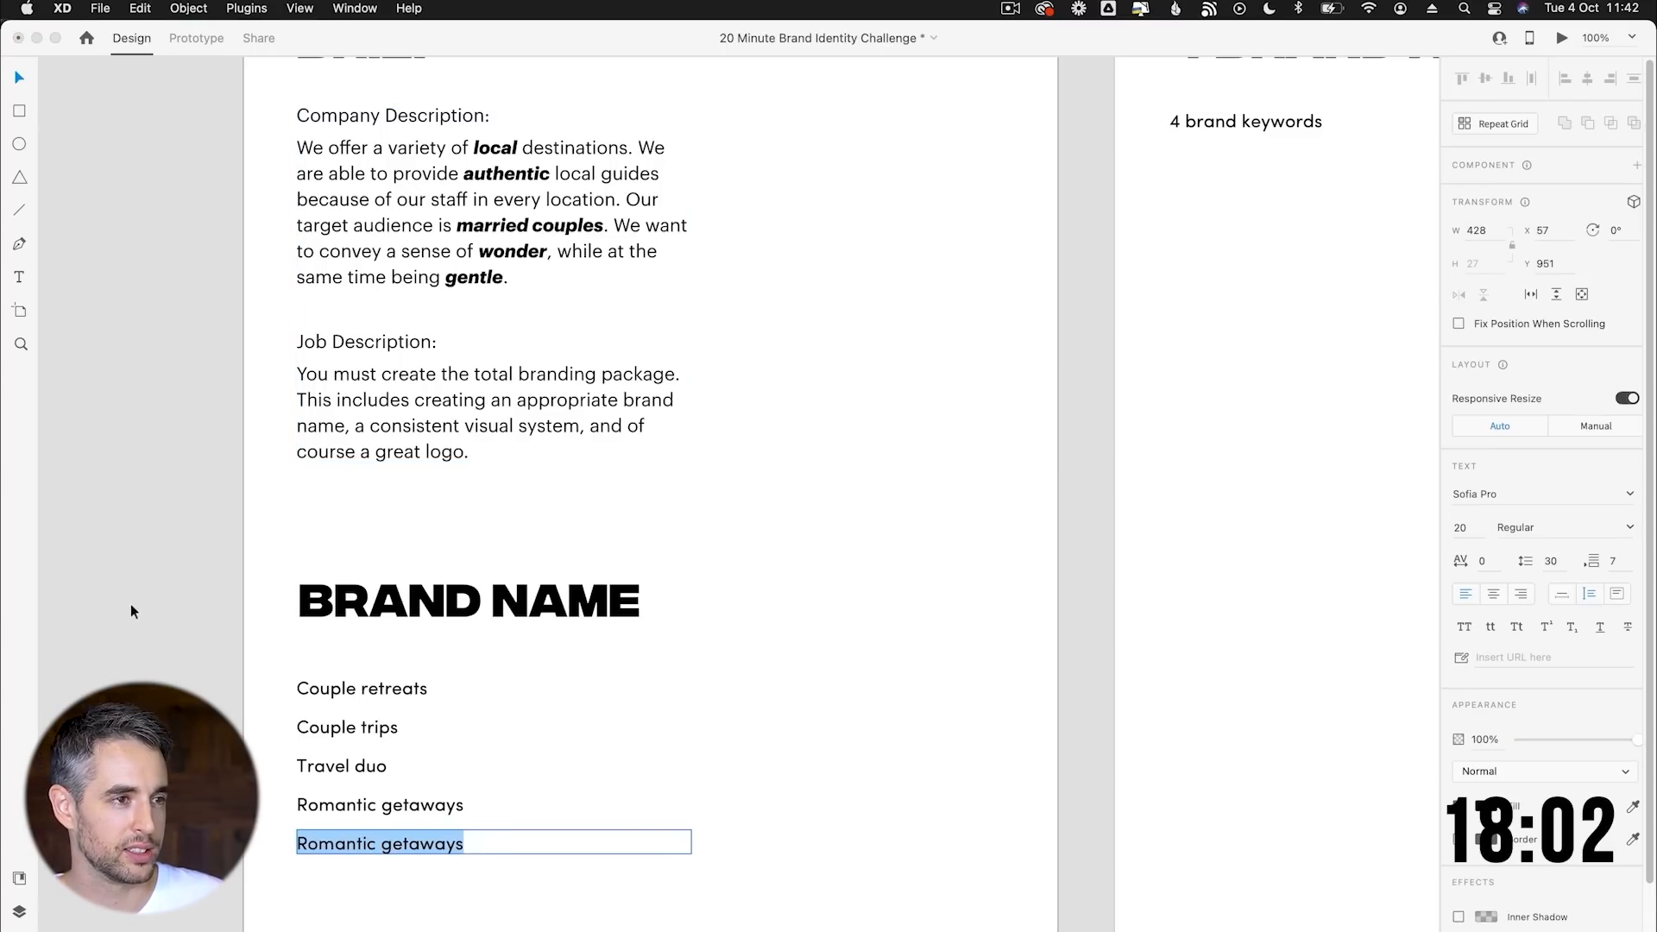
{"action": "type", "text": "Wonder trips"}
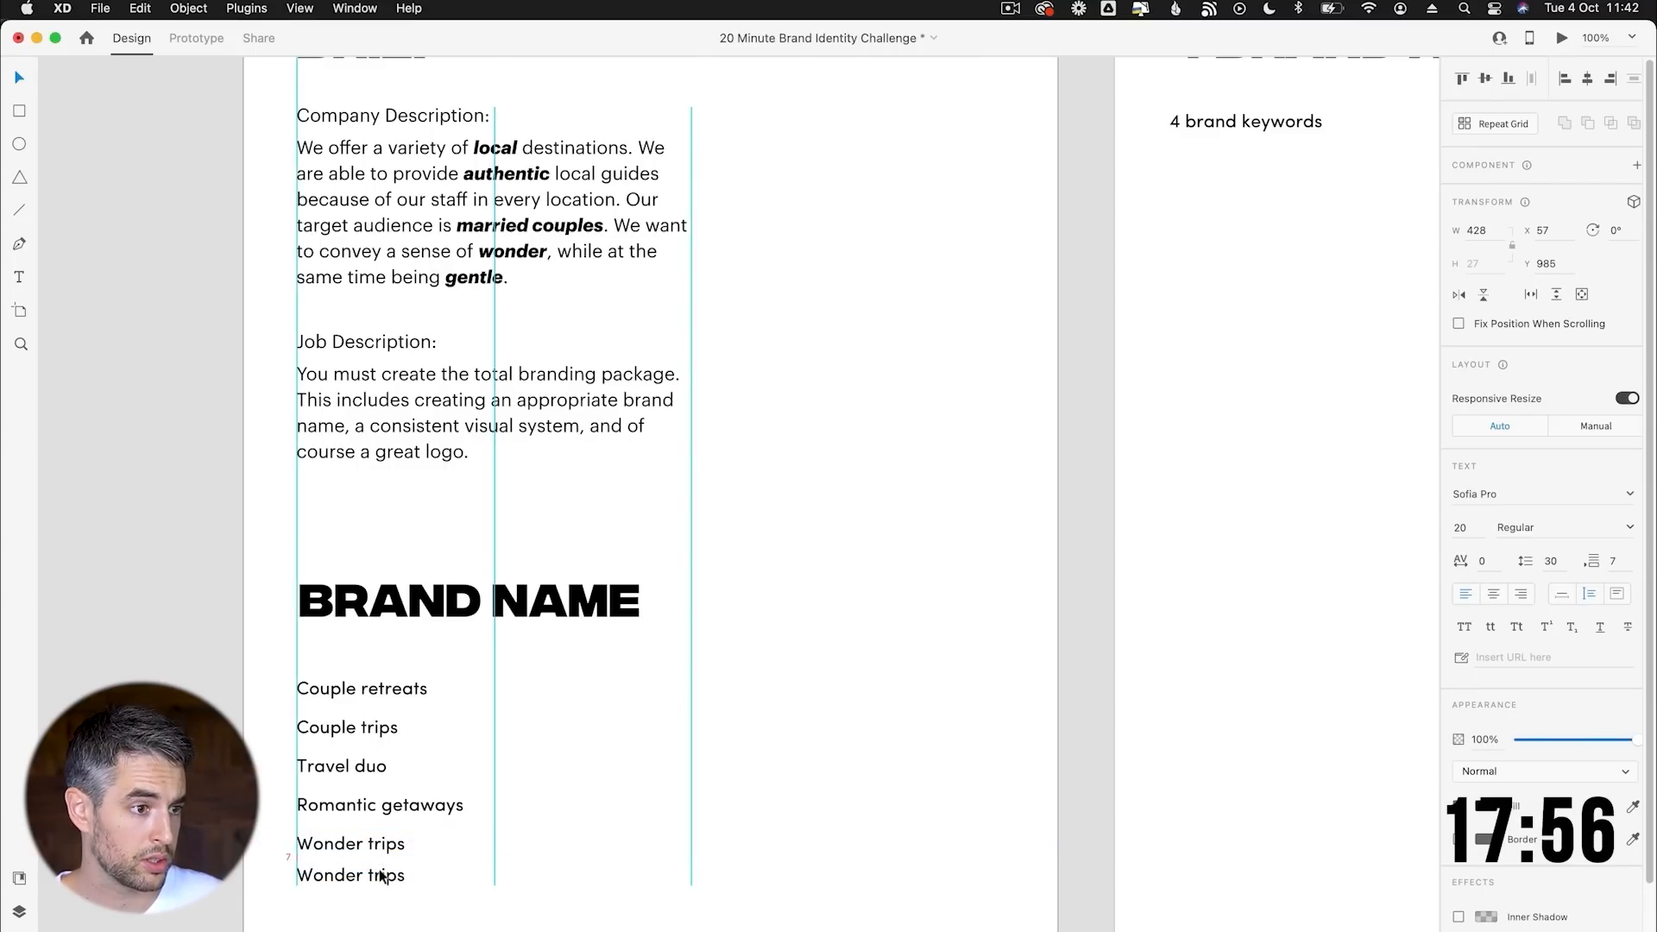
{"action": "double_click", "coordinate": [349, 877]}
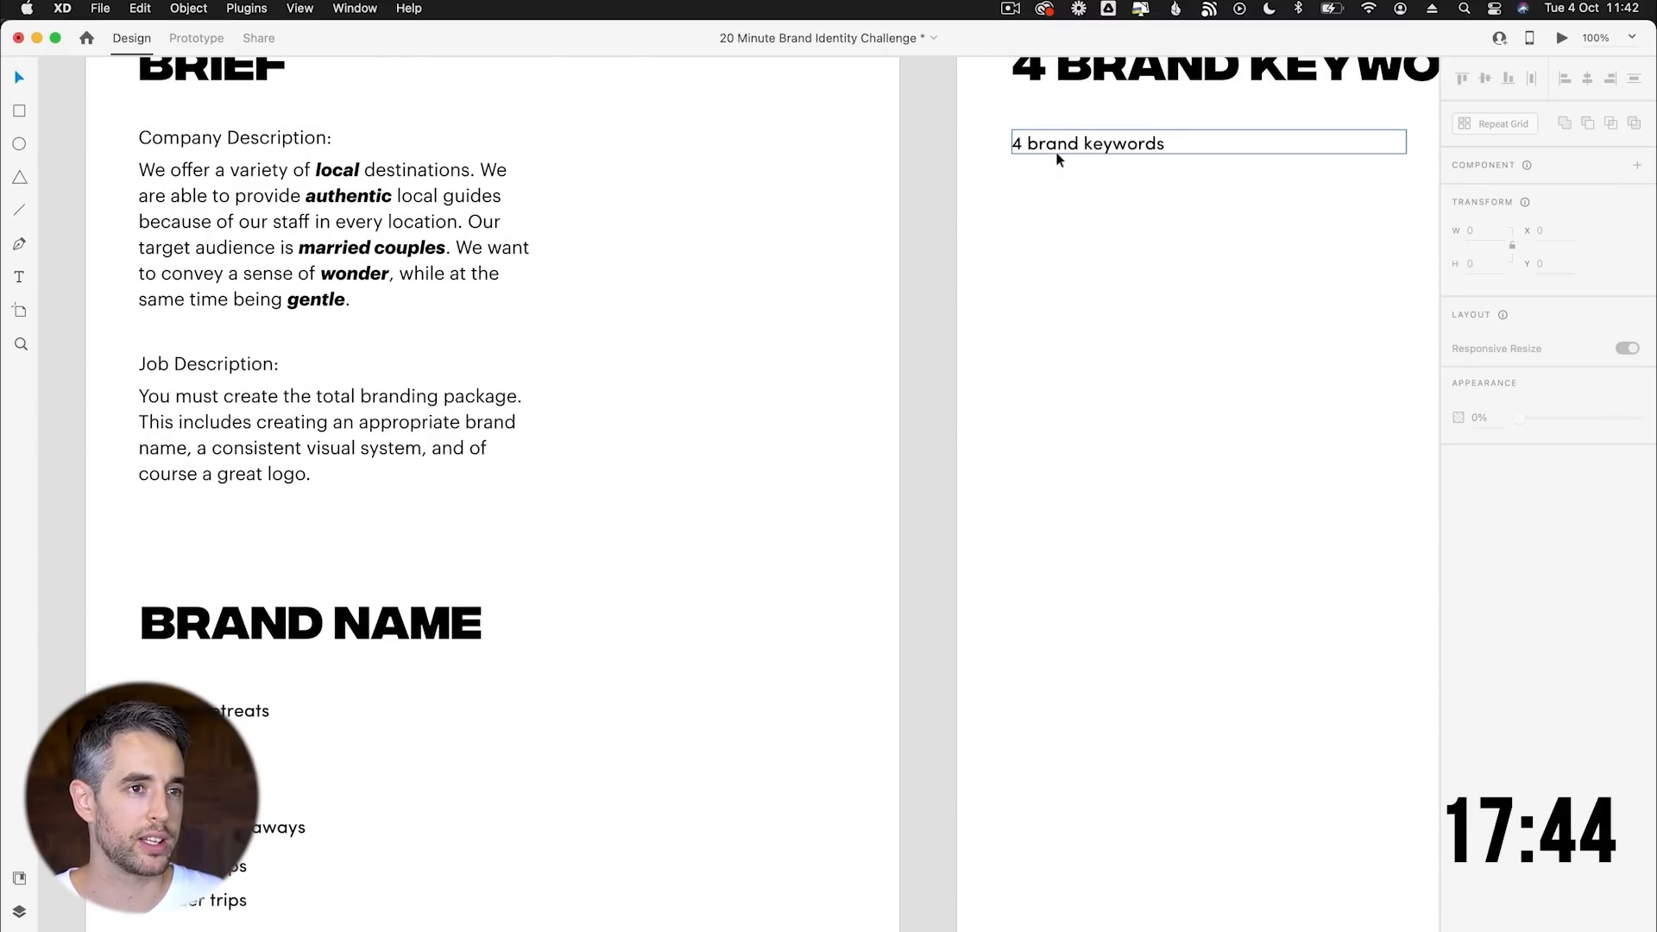
Enter keywords Authentic, Local and Relationships under the 4 Brand Keywords heading.
{"action": "scroll", "scroll_direction": "down", "scroll_amount": 3}
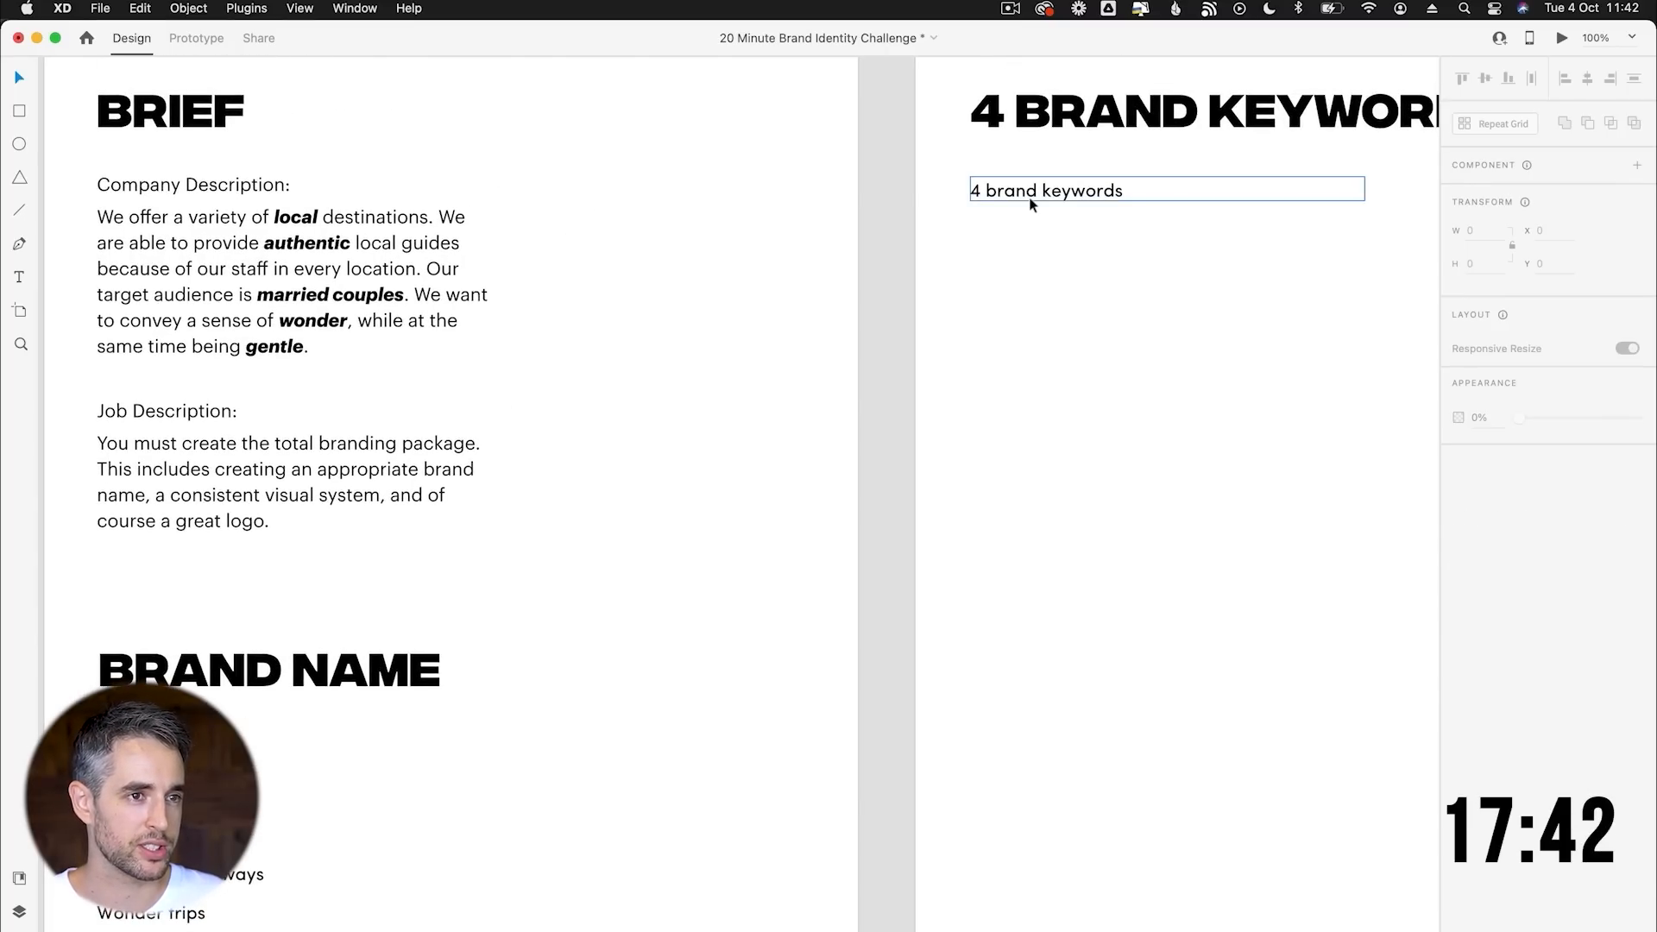
{"action": "double_click", "coordinate": [1045, 190]}
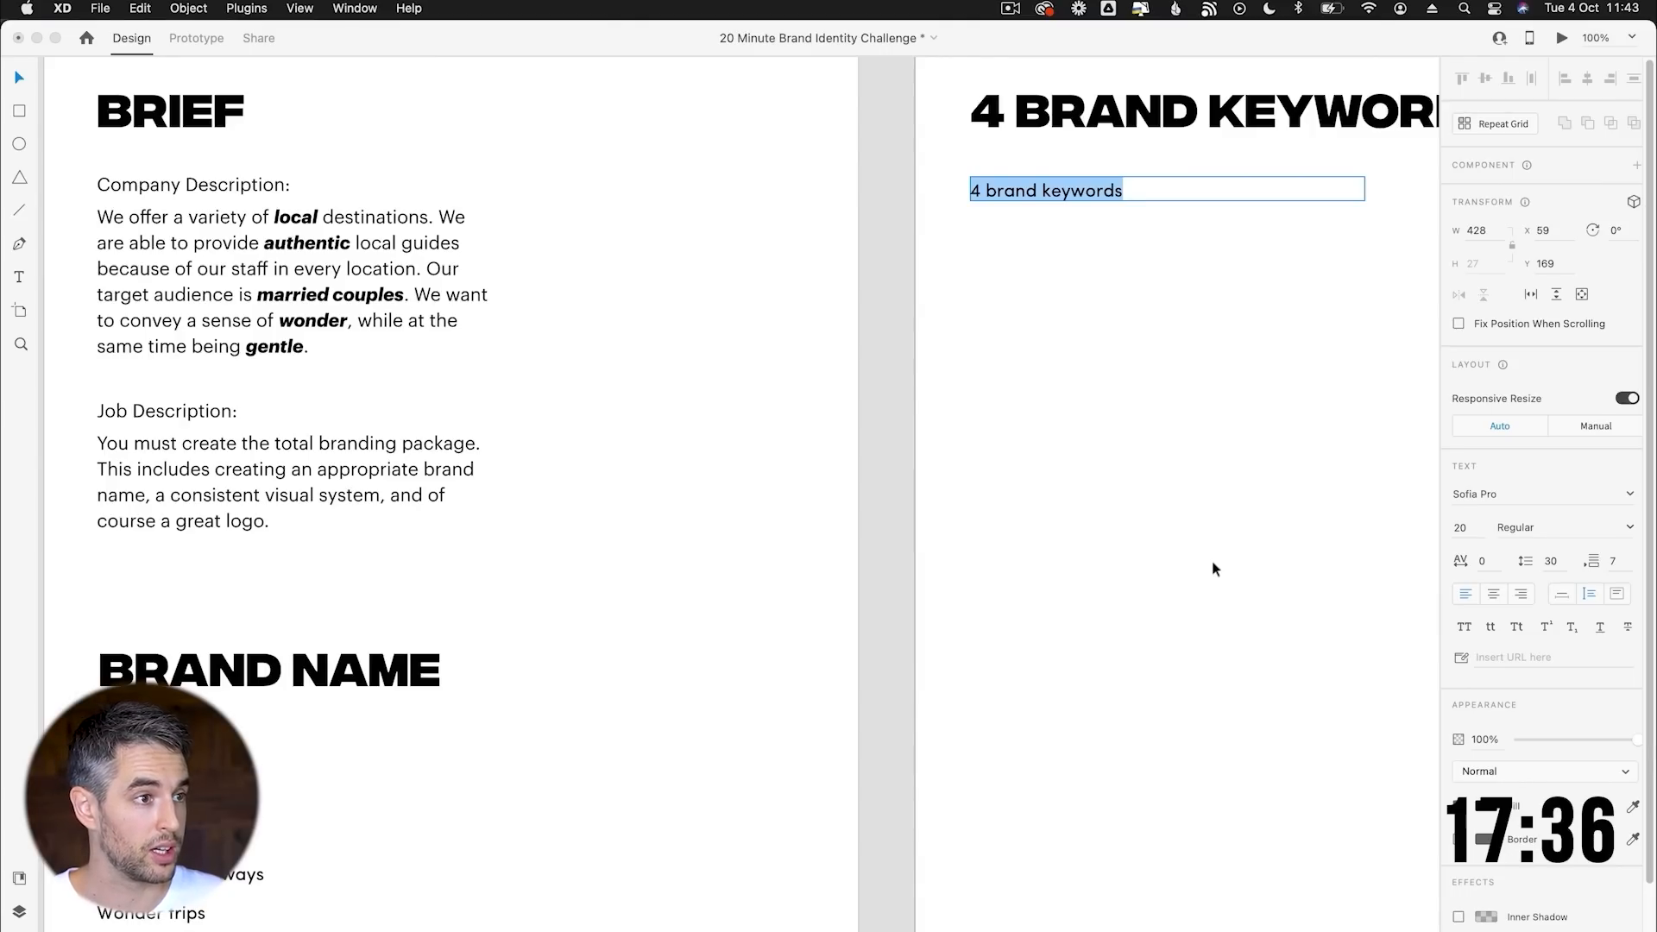
{"action": "type", "text": "Authentic"}
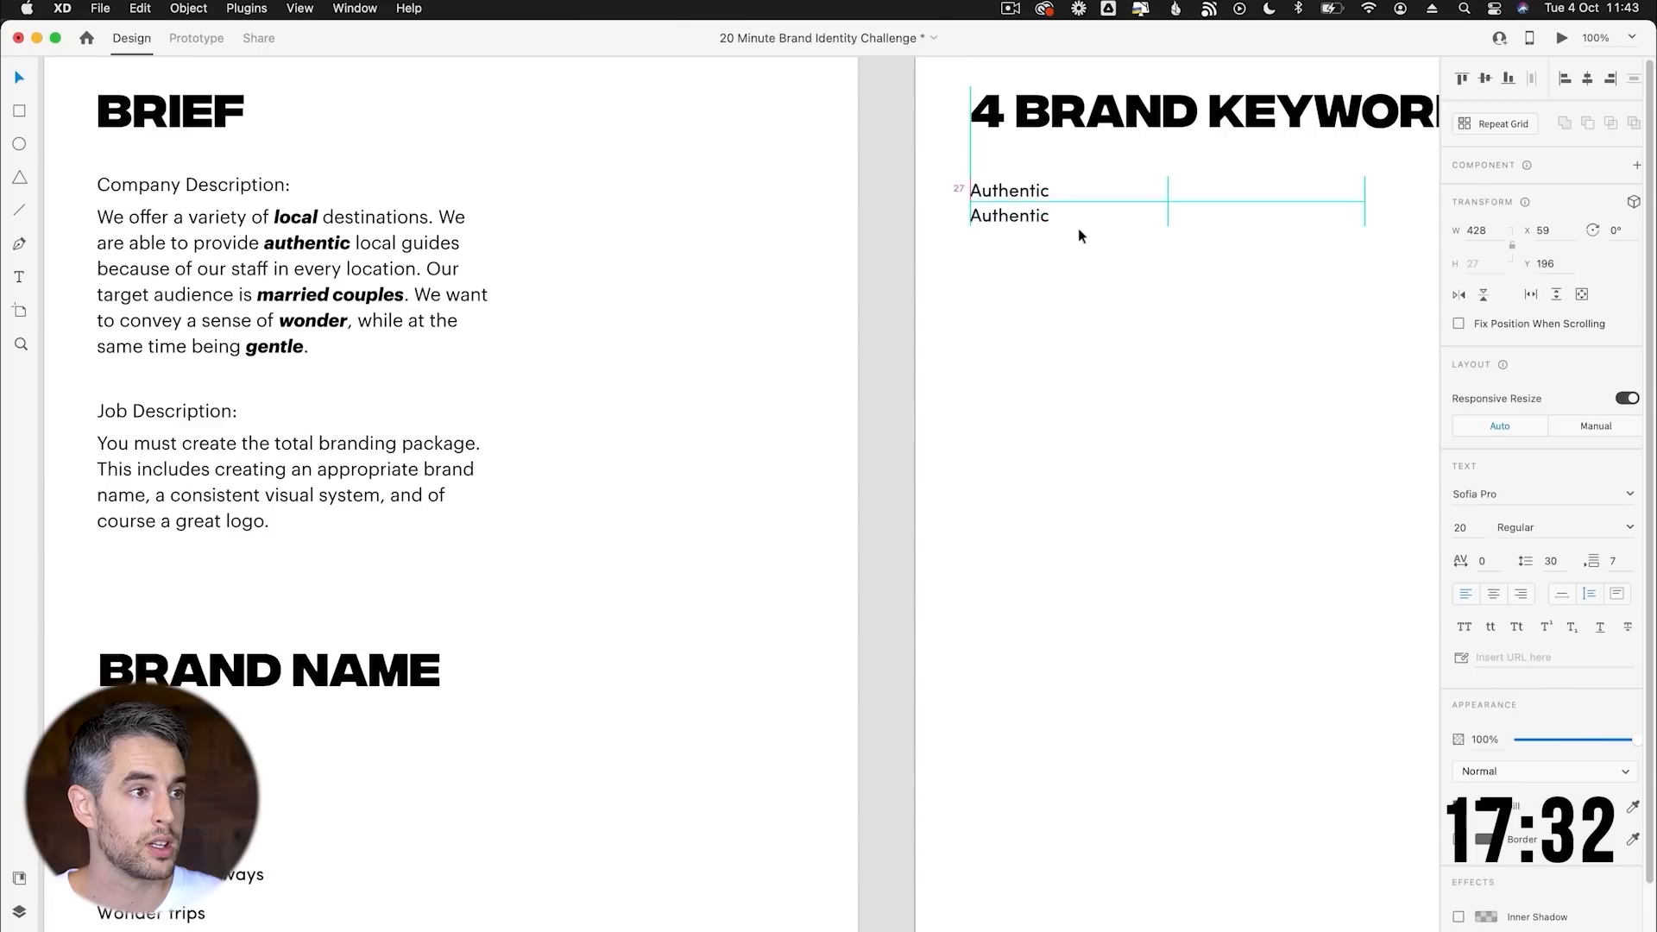
{"action": "type", "text": "Local"}
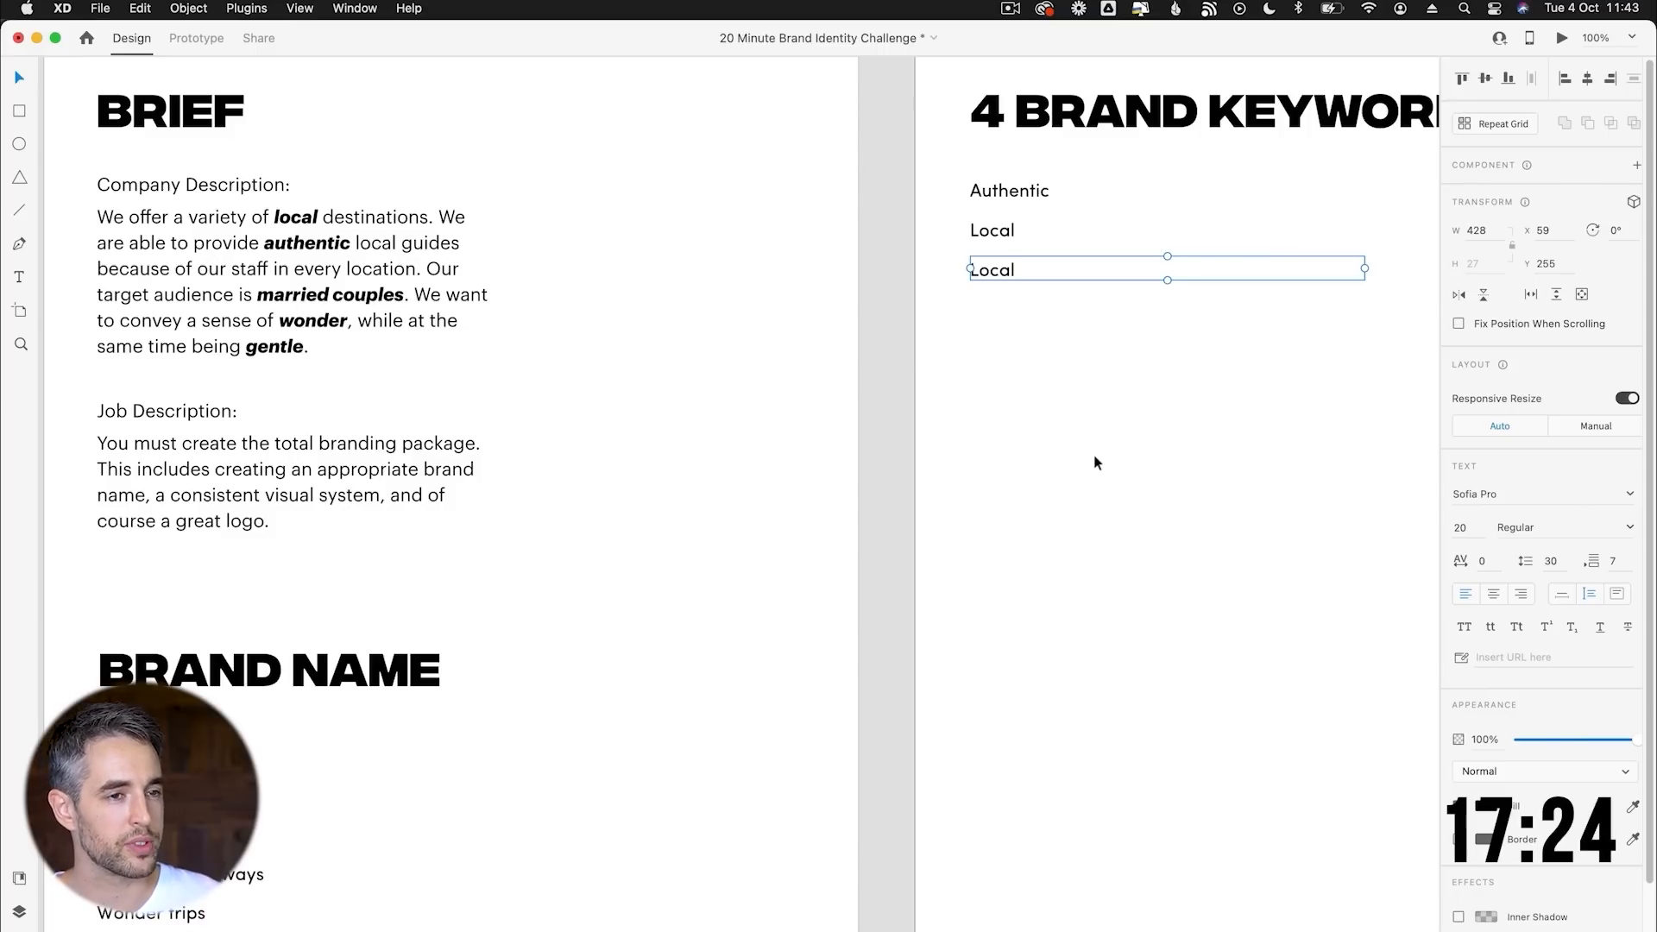
{"action": "mouse_move", "coordinate": [1055, 282]}
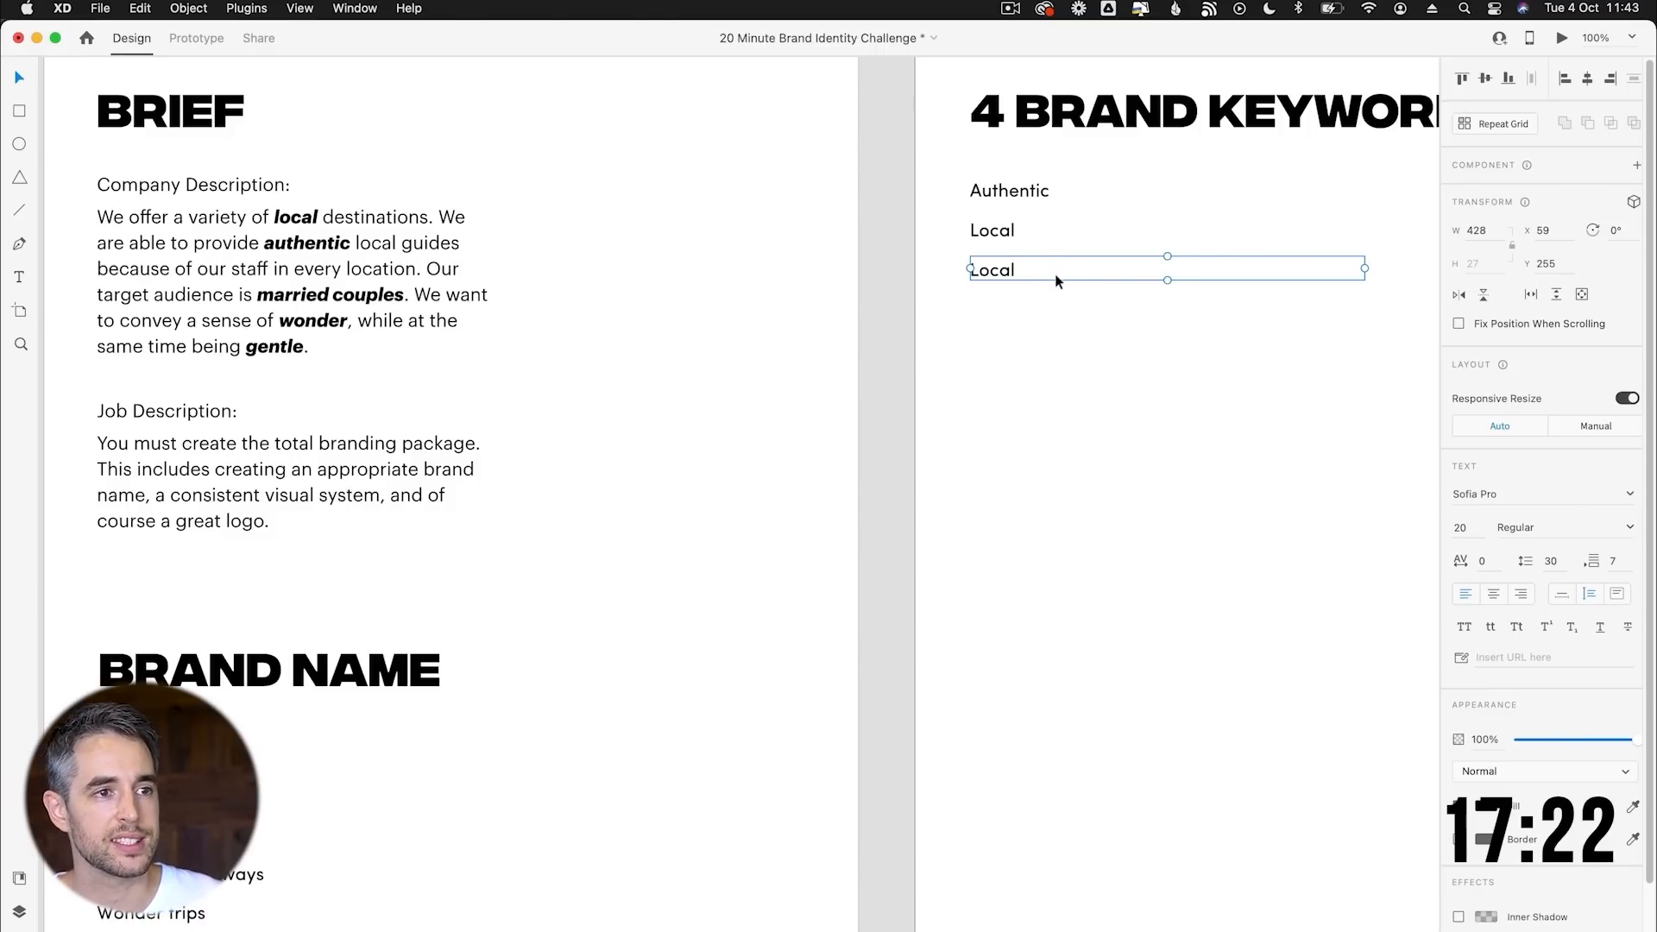
{"action": "double_click", "coordinate": [991, 270]}
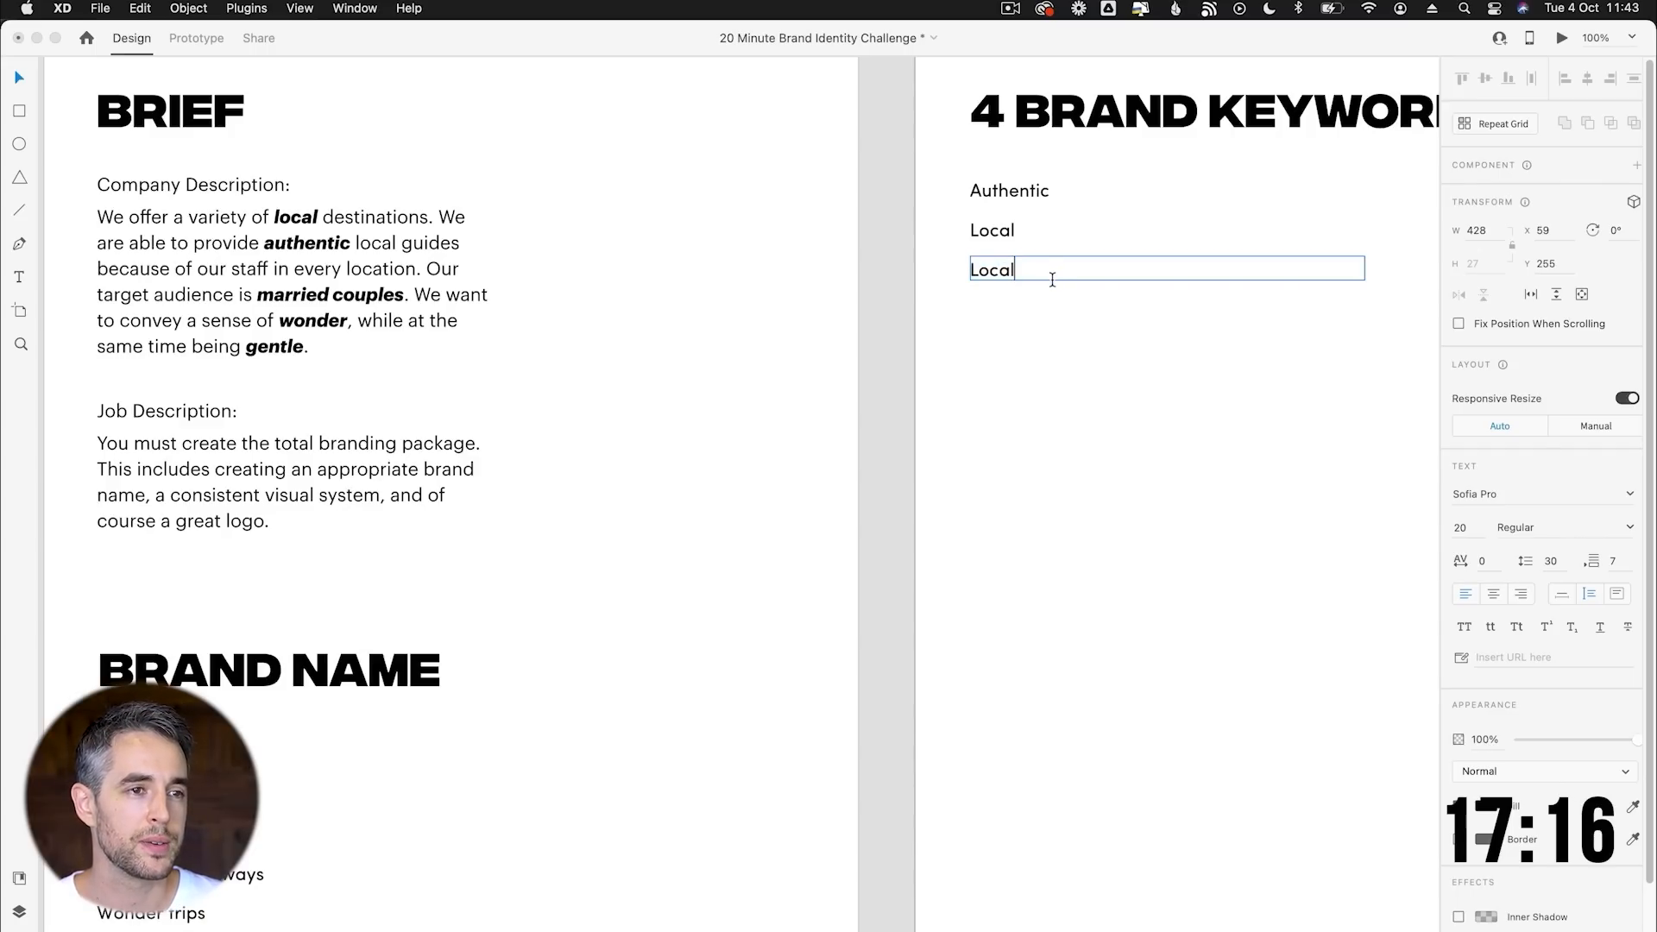
{"action": "type", "text": "R"}
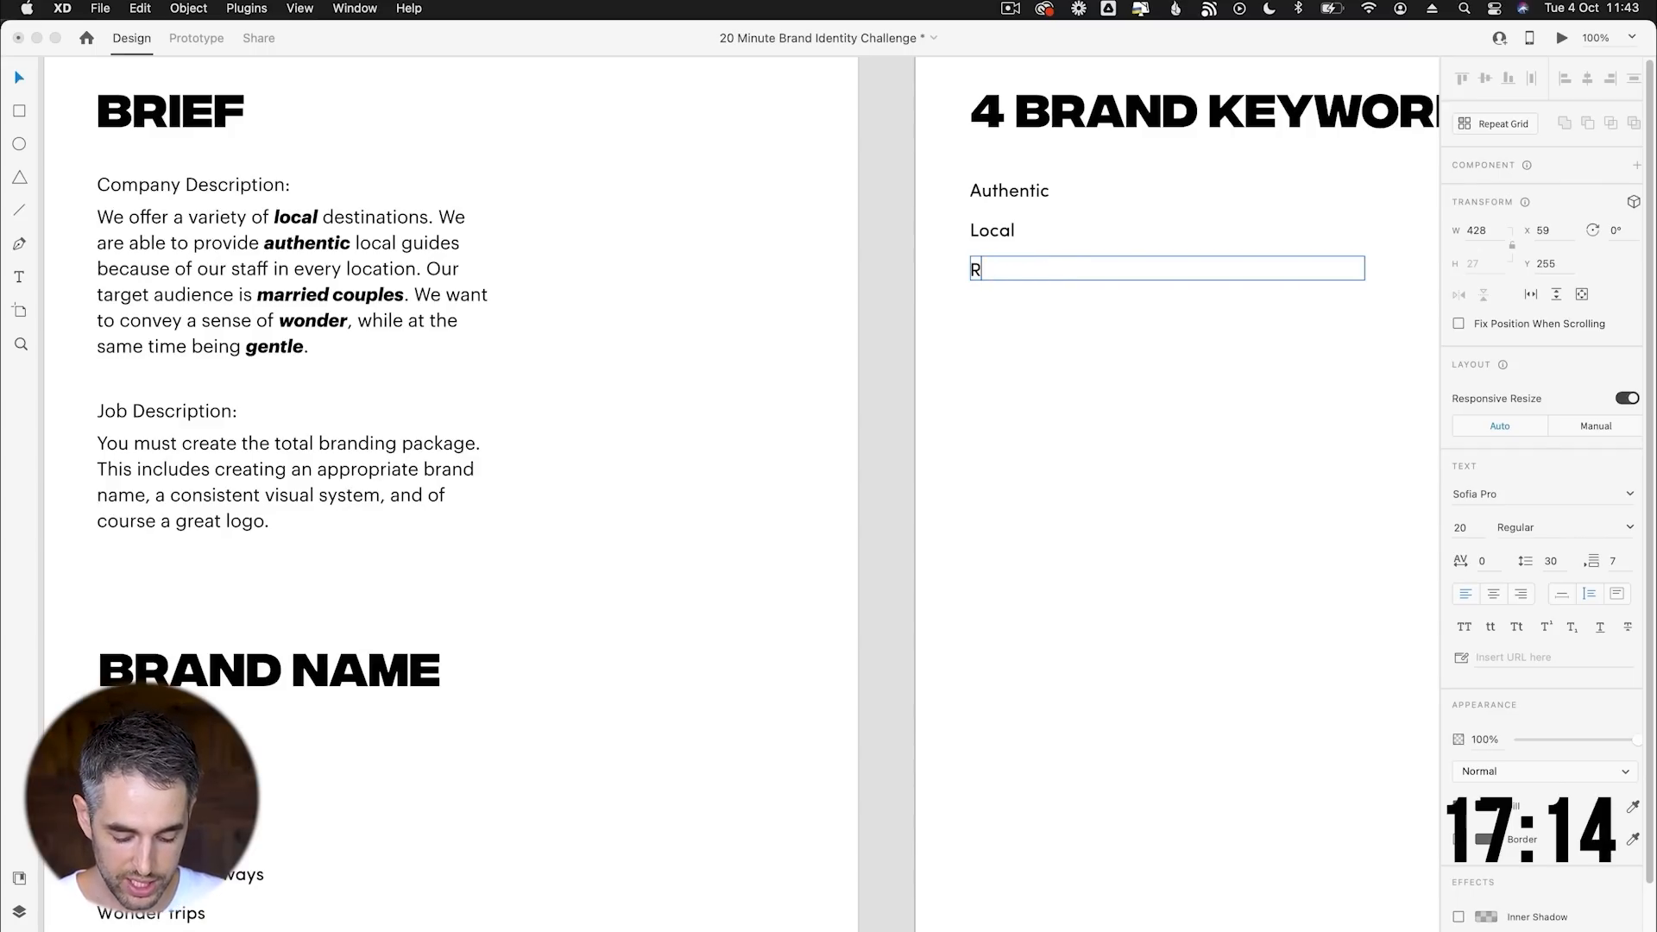
{"action": "type", "text": "elation"}
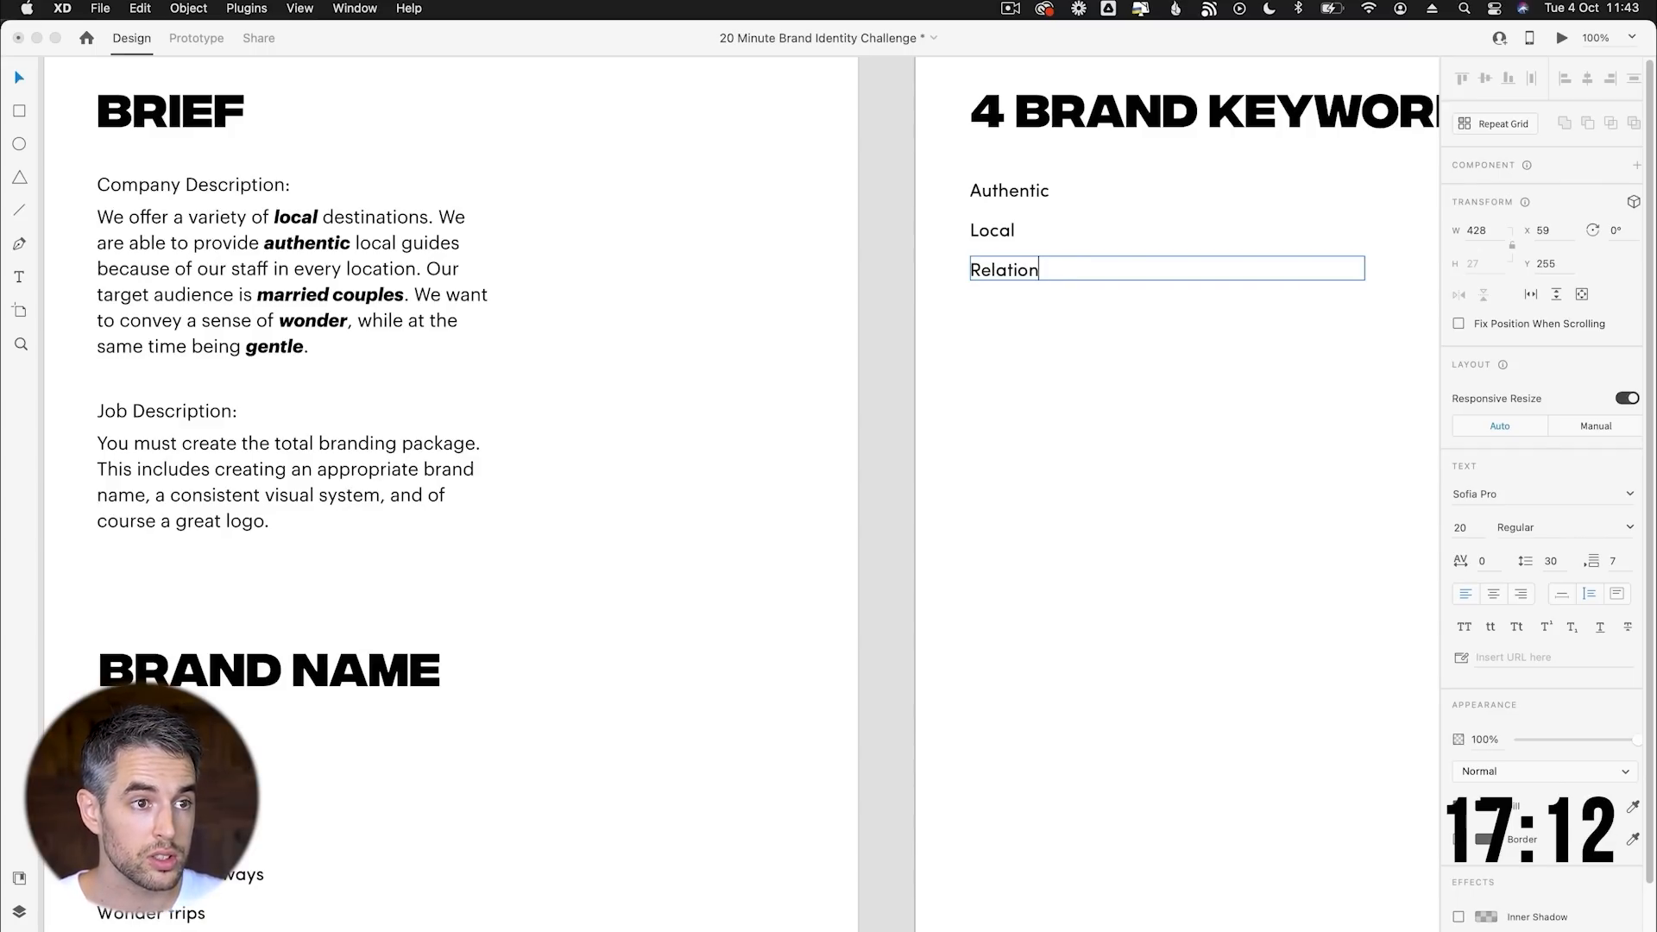
{"action": "type", "text": "ships"}
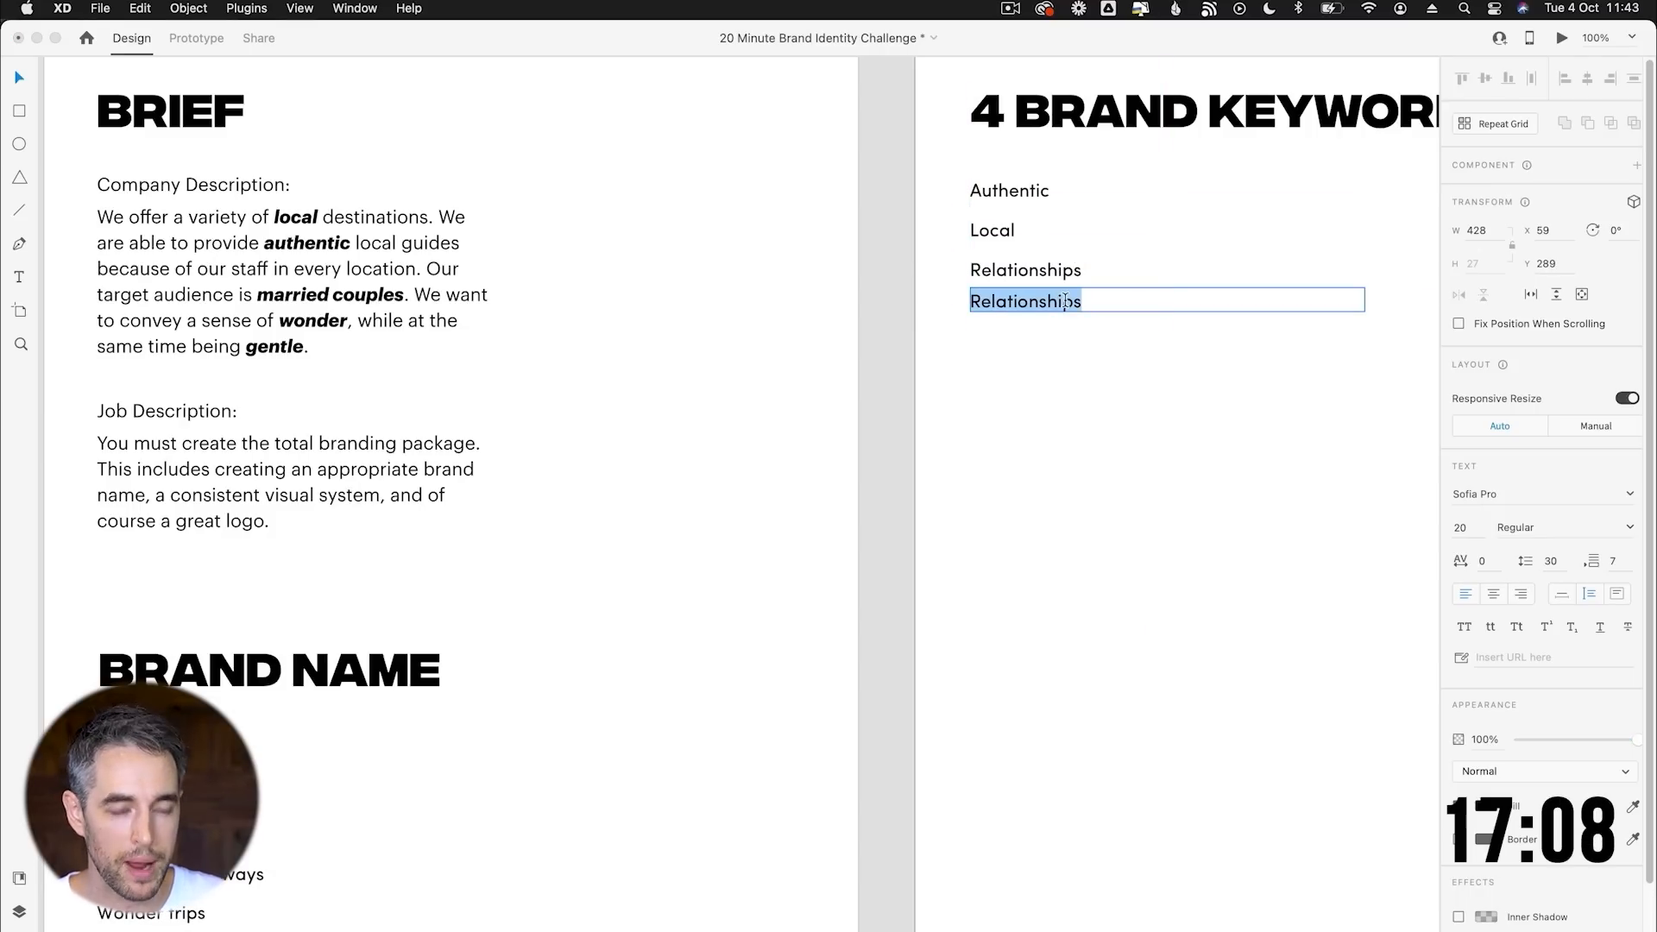
Add the keywords Romantic, Wonder and Gentle to the list.
{"action": "type", "text": "Romantic"}
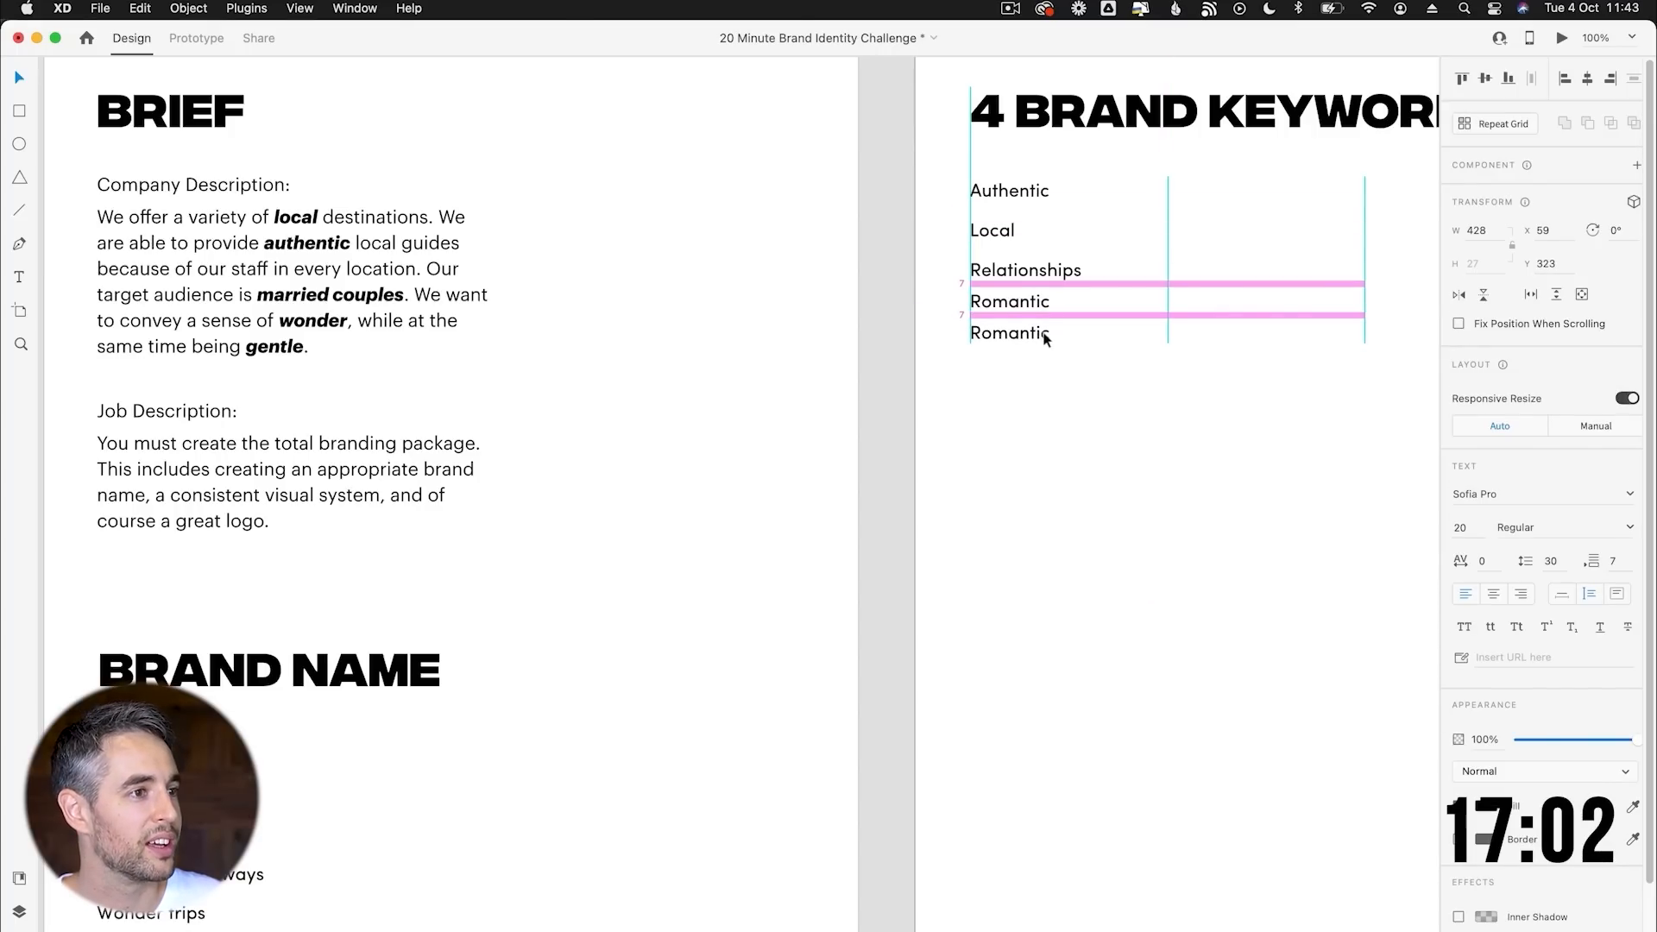
{"action": "type", "text": "Wonder"}
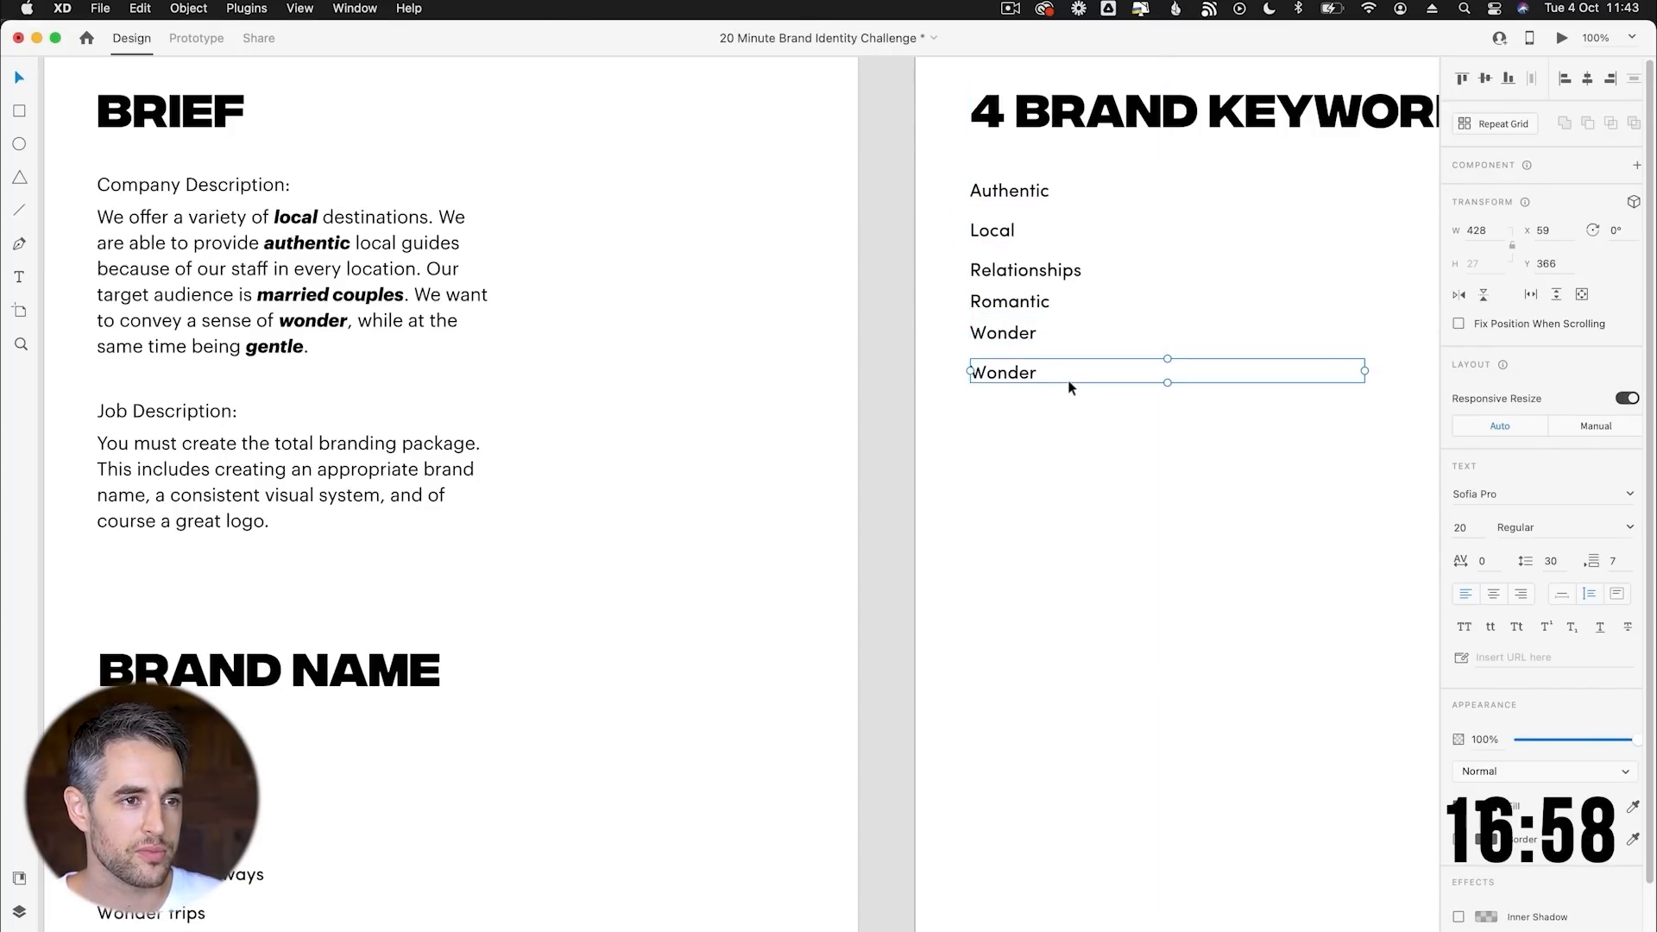
{"action": "type", "text": "Gentle"}
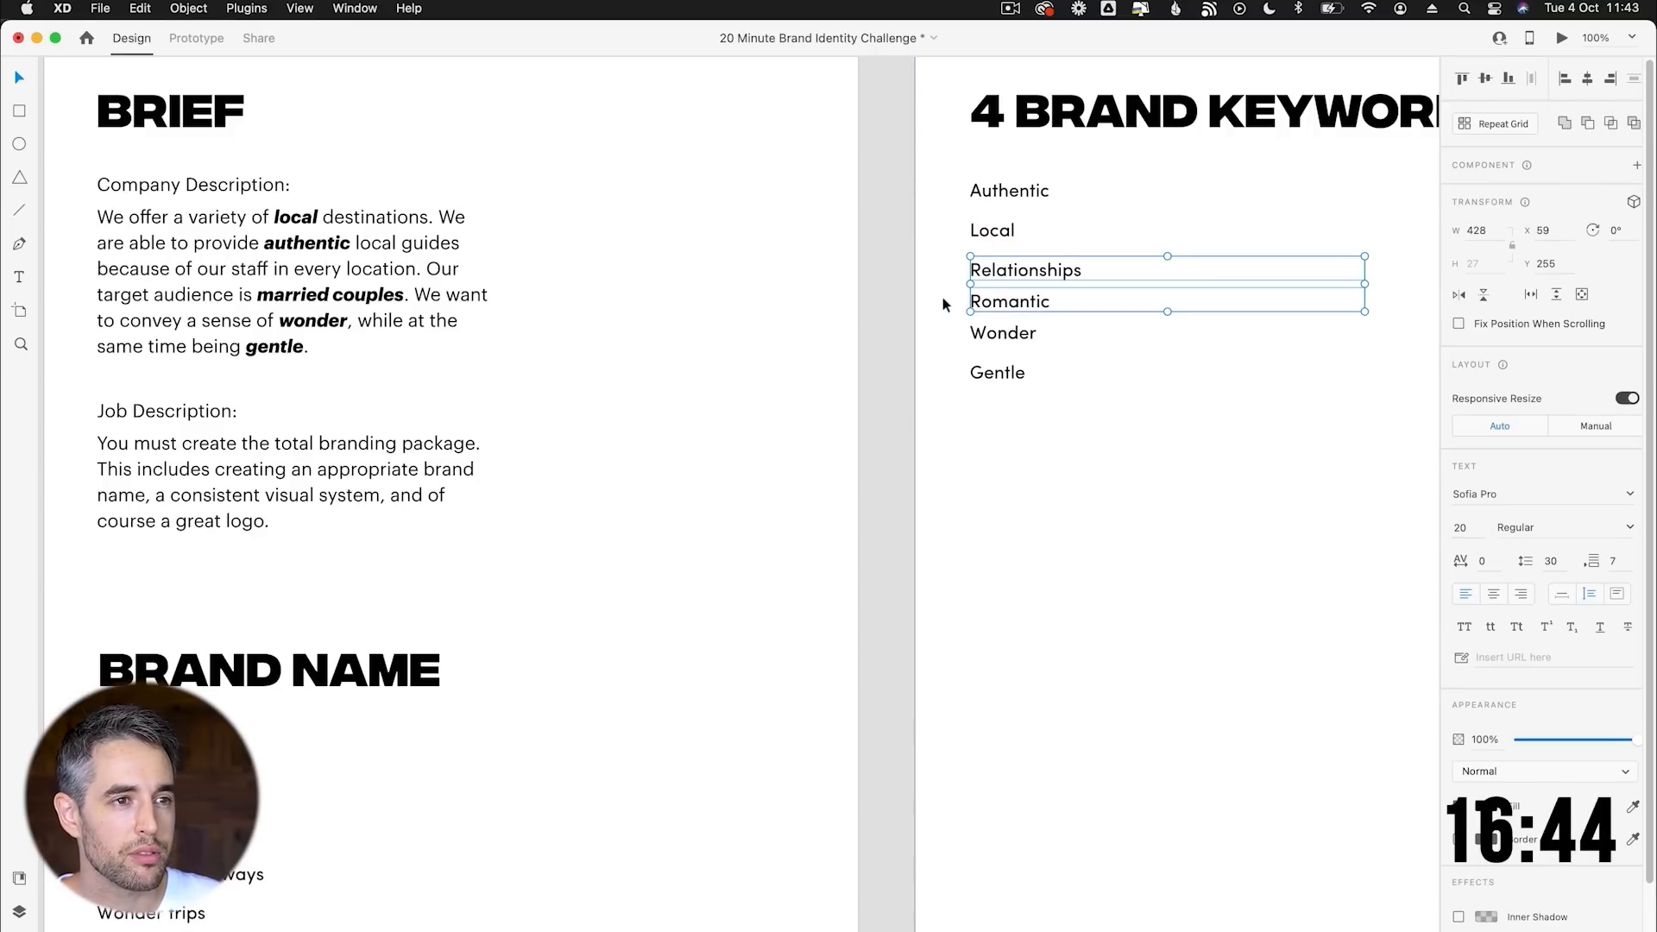
Remove Local and Relationships, leaving Authentic, Romantic, Wonder and Gentle.
{"action": "key", "text": "Delete"}
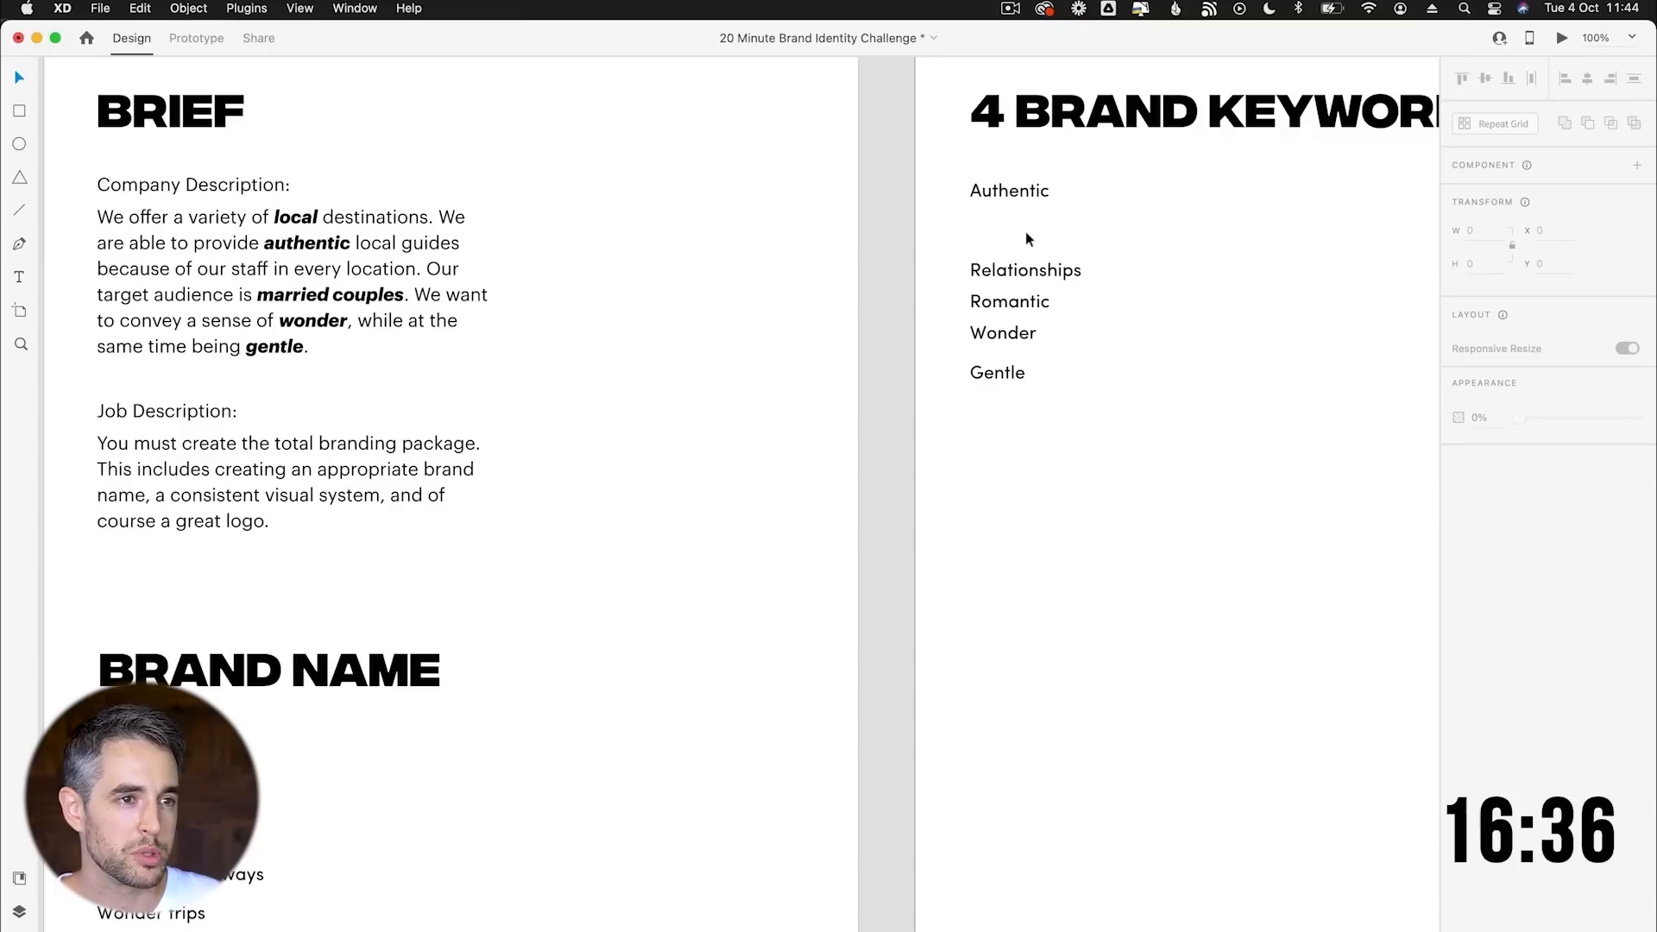
{"action": "left_click", "coordinate": [1008, 301]}
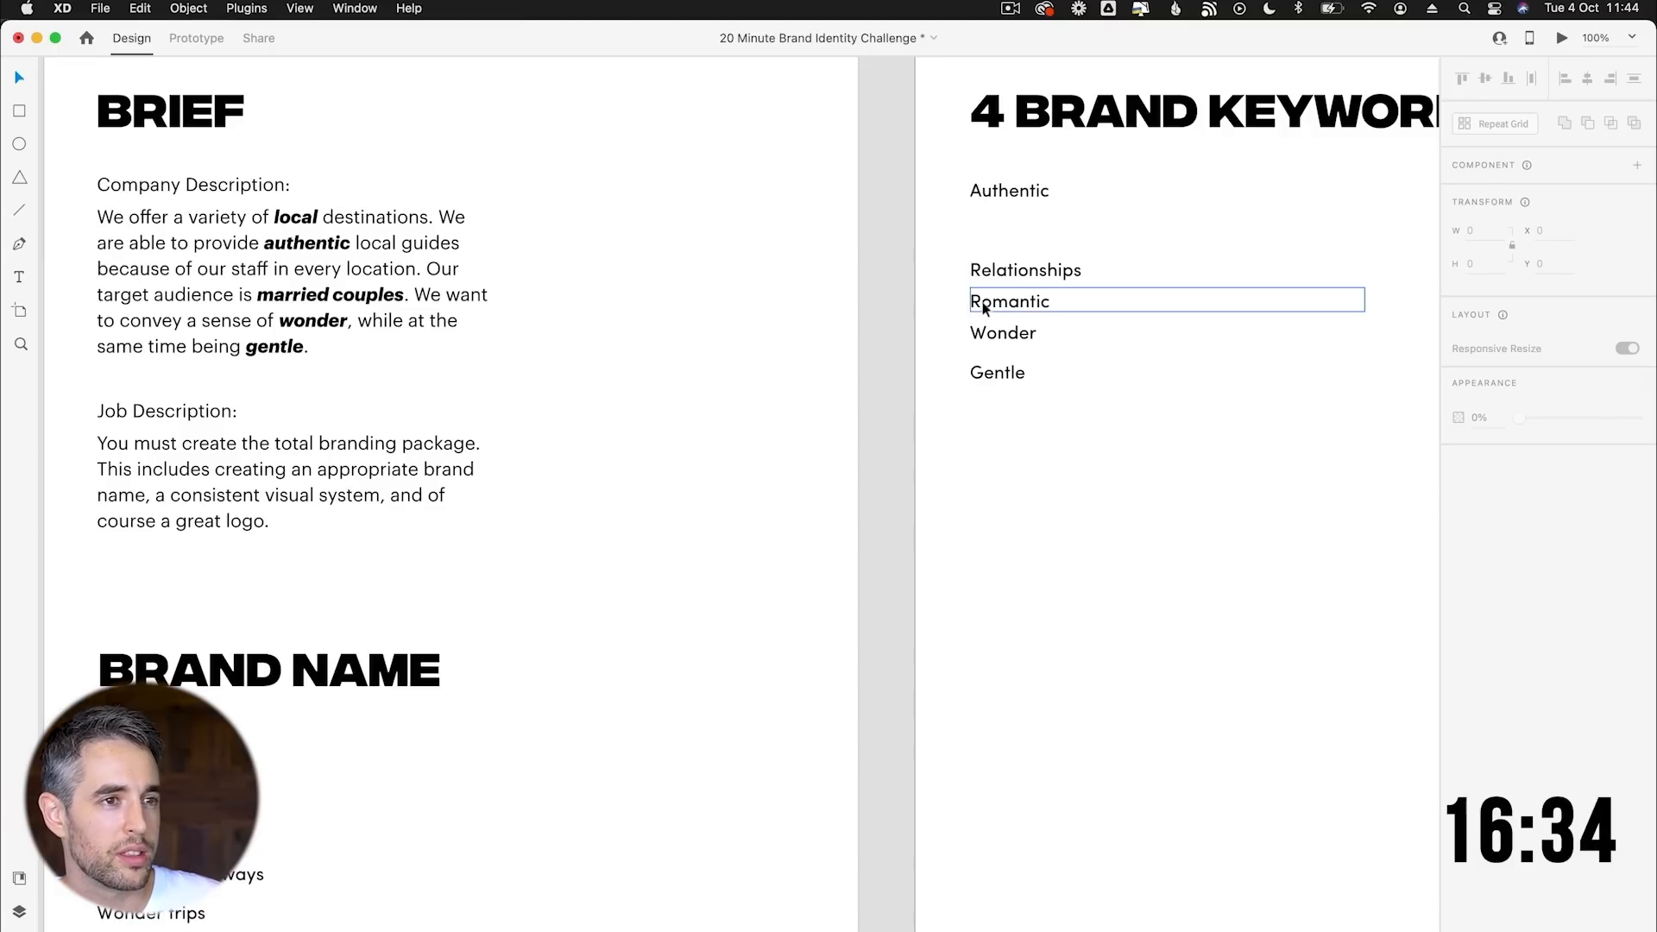
{"action": "left_click", "coordinate": [1022, 269]}
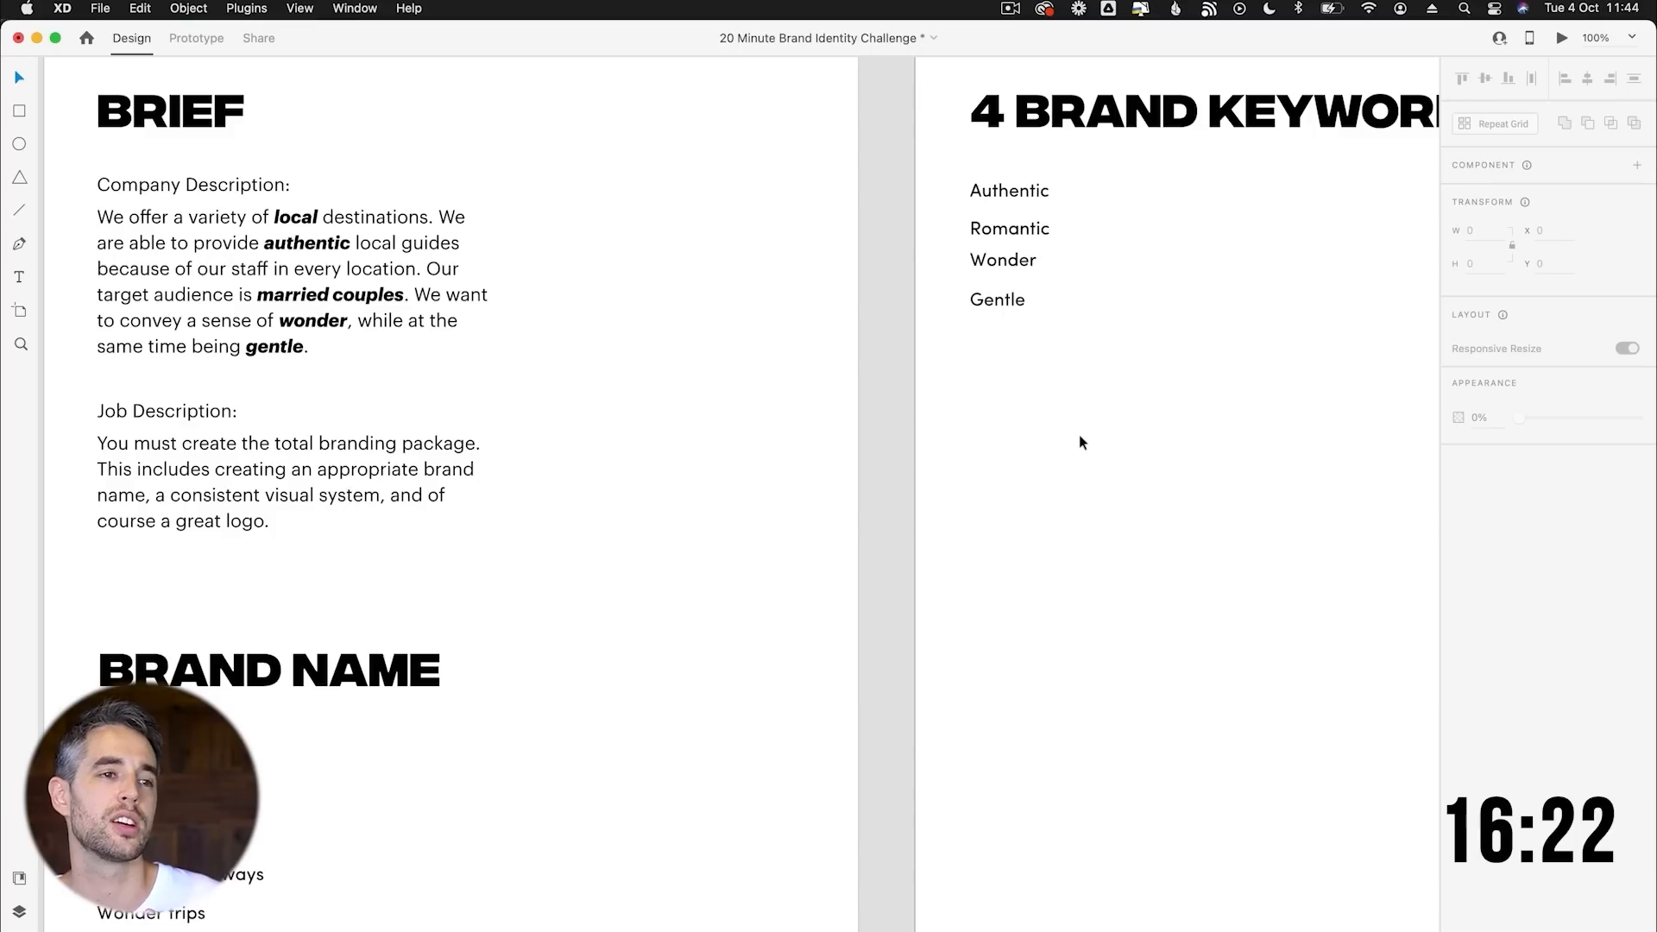
{"action": "mouse_move", "coordinate": [1083, 457]}
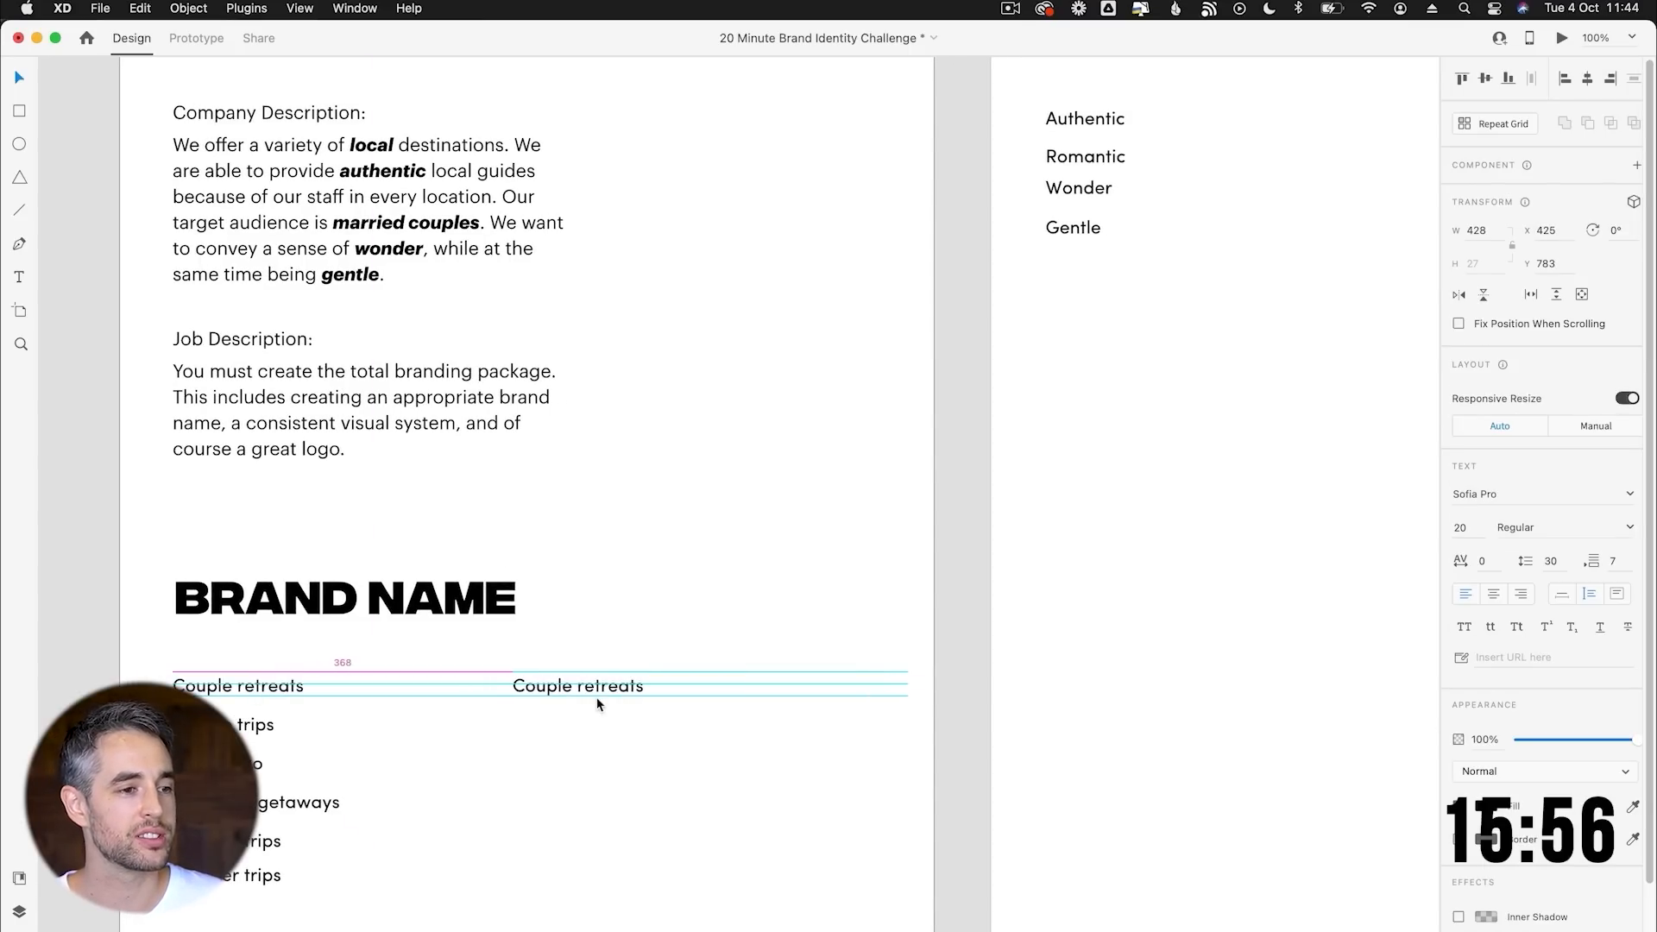
Add a second name column with Romance retreats and Wonder Retreats.
{"action": "type", "text": "Romanc"}
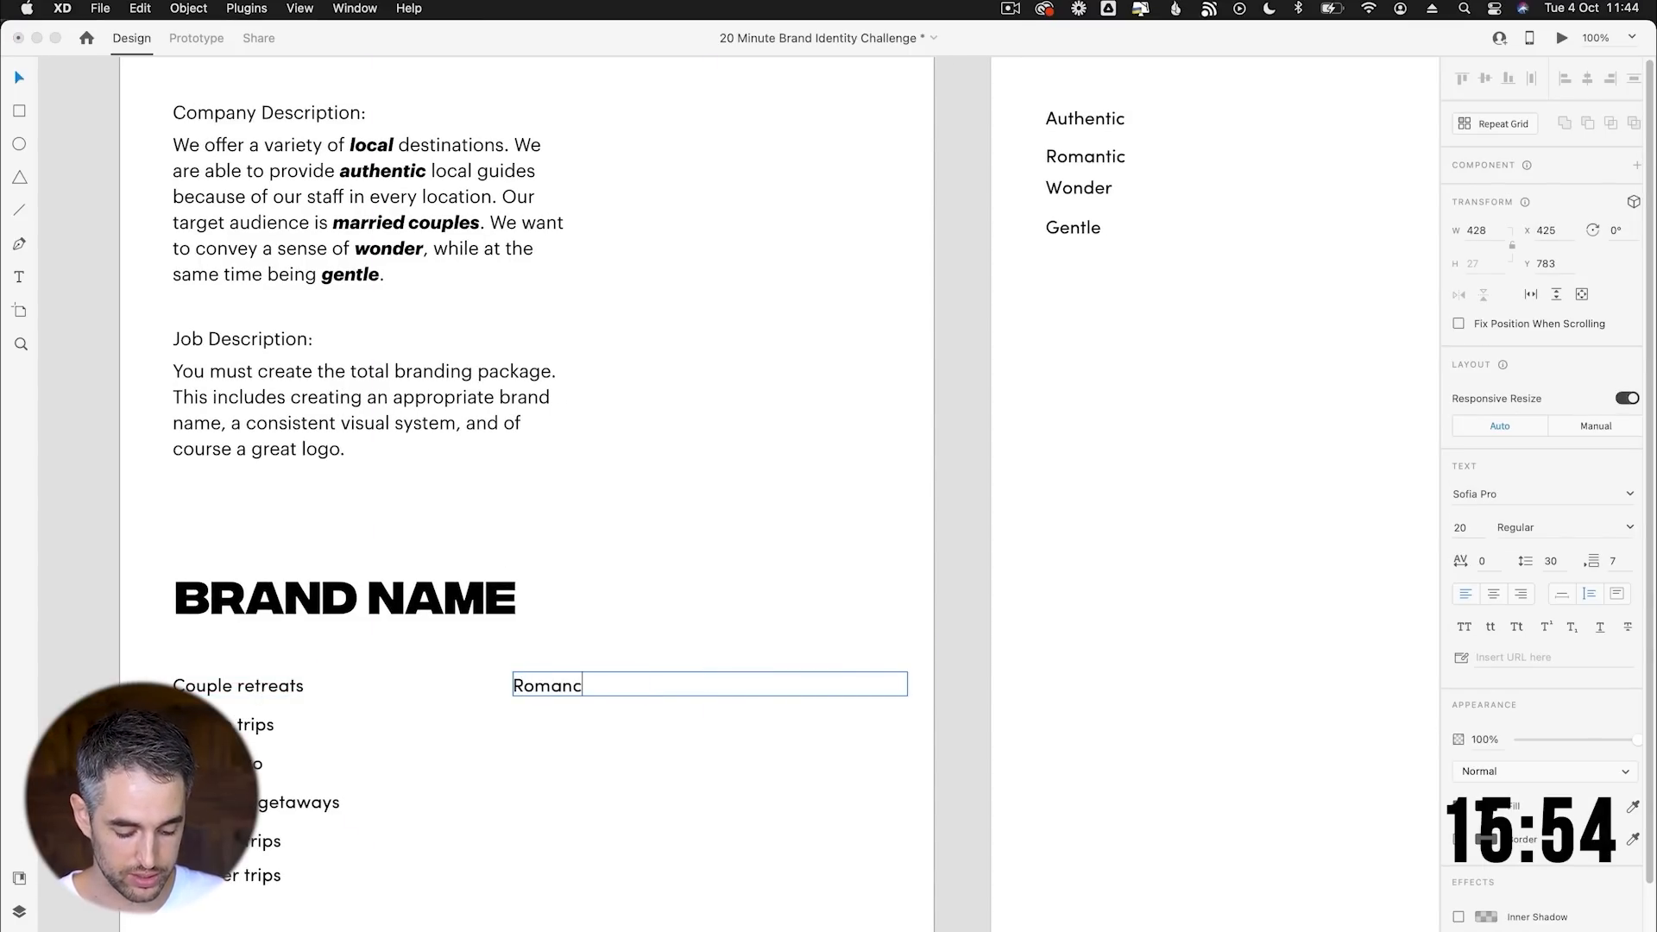
{"action": "type", "text": "e retr"}
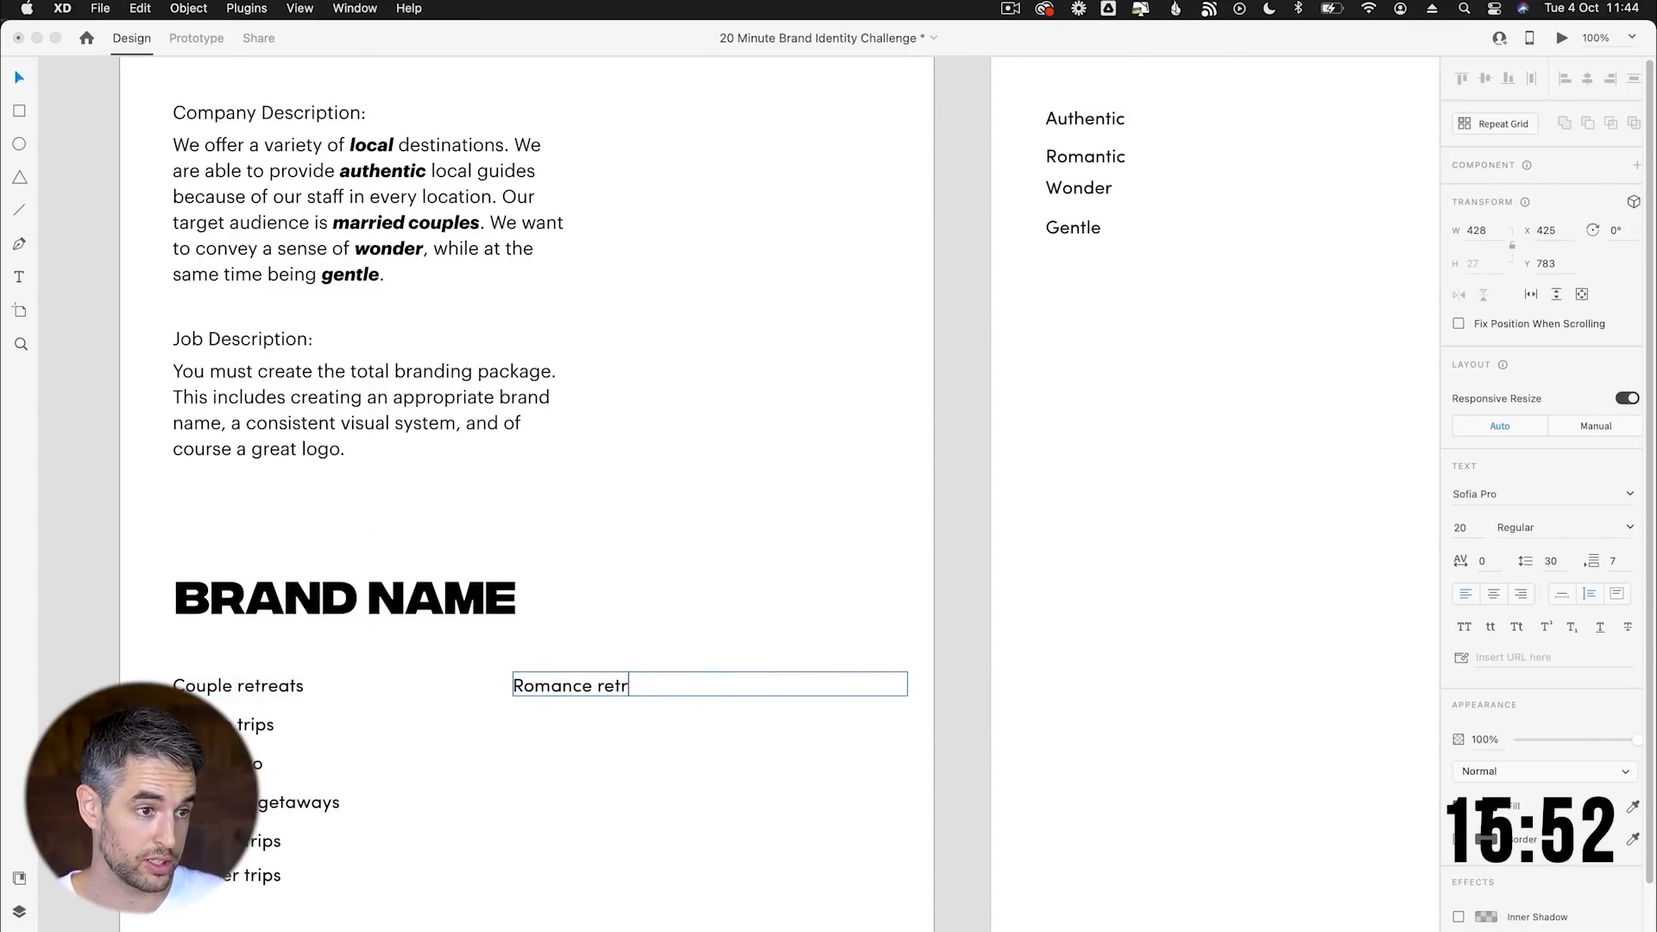
{"action": "type", "text": "eats"}
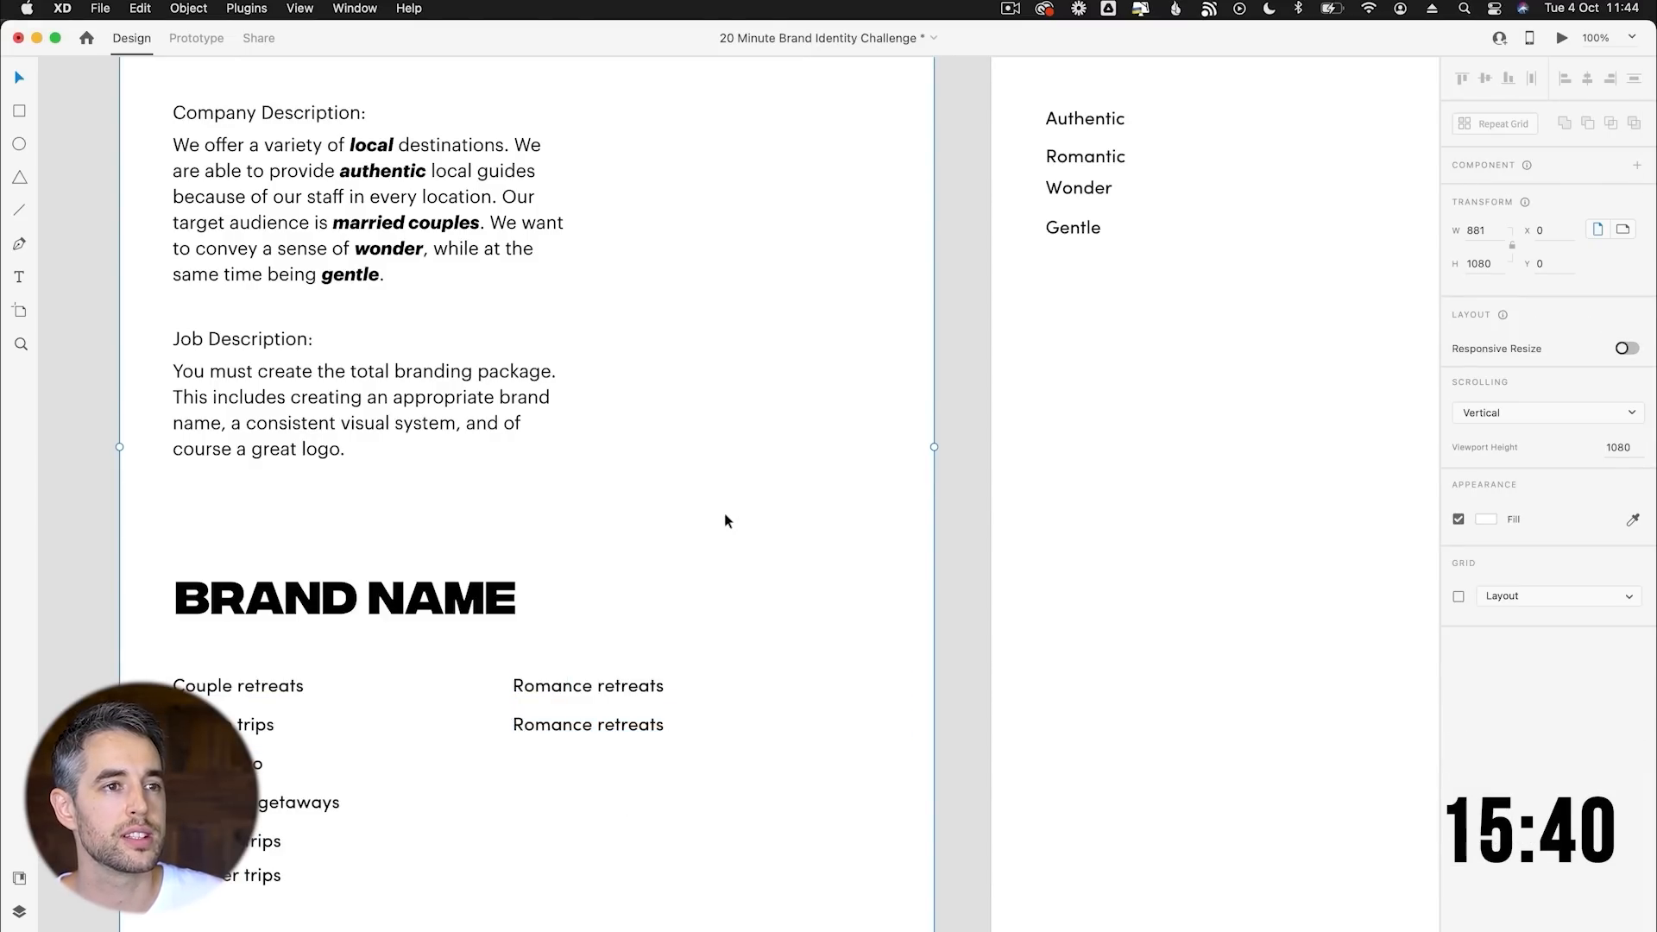
{"action": "left_click", "coordinate": [588, 724]}
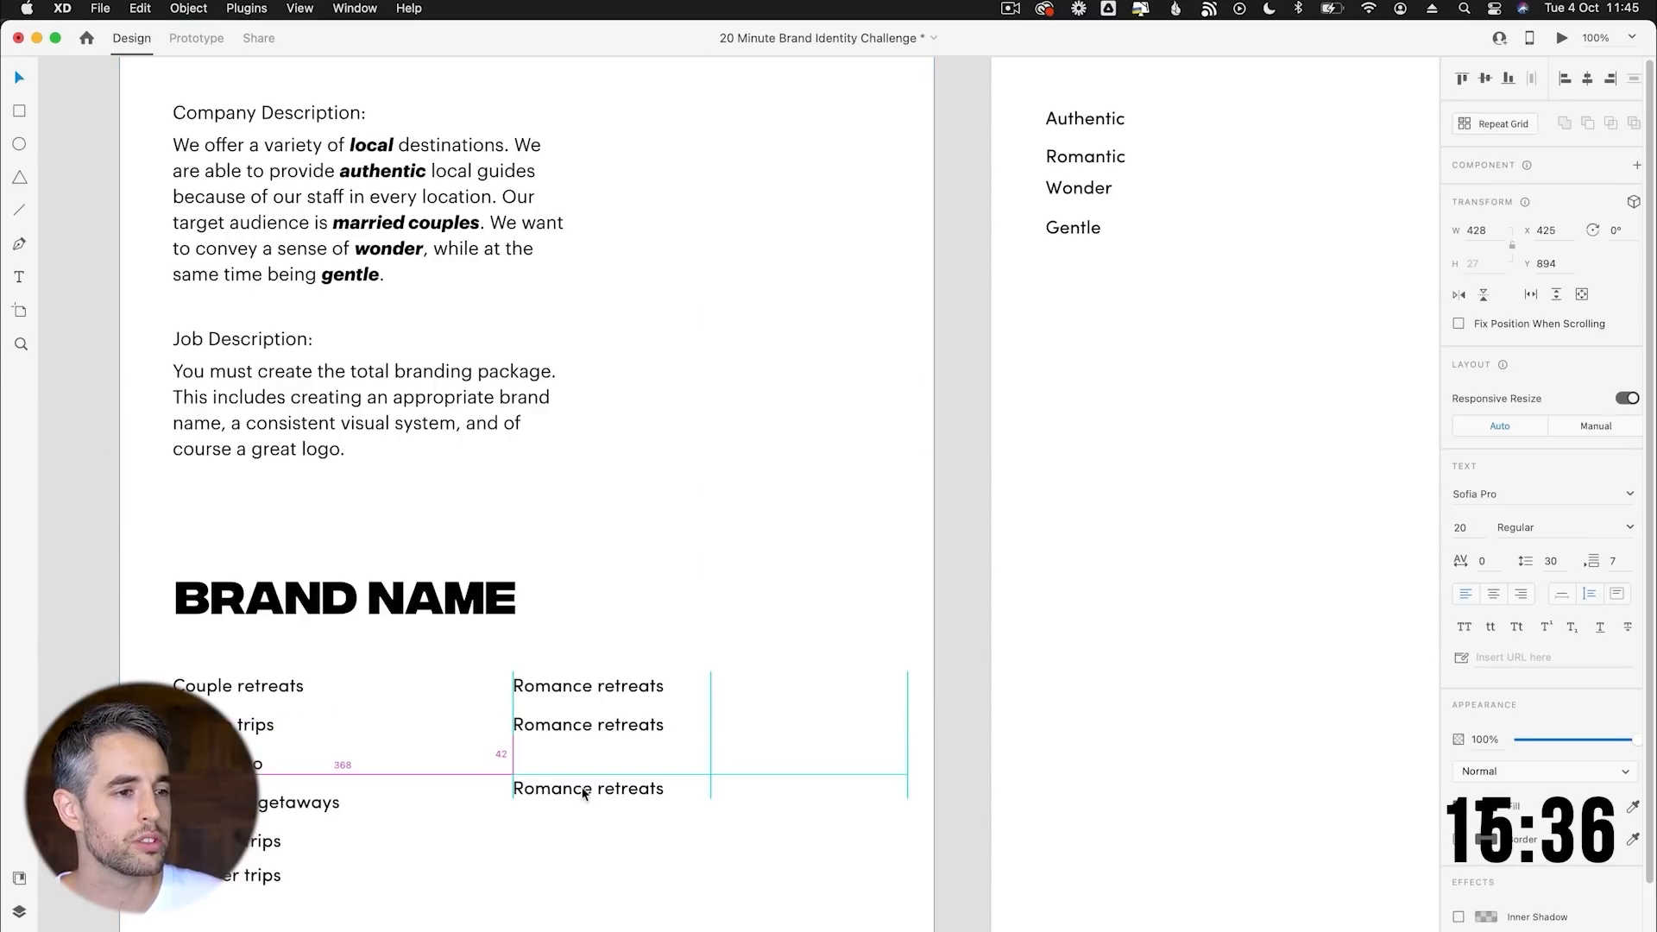
{"action": "type", "text": "Wonder"}
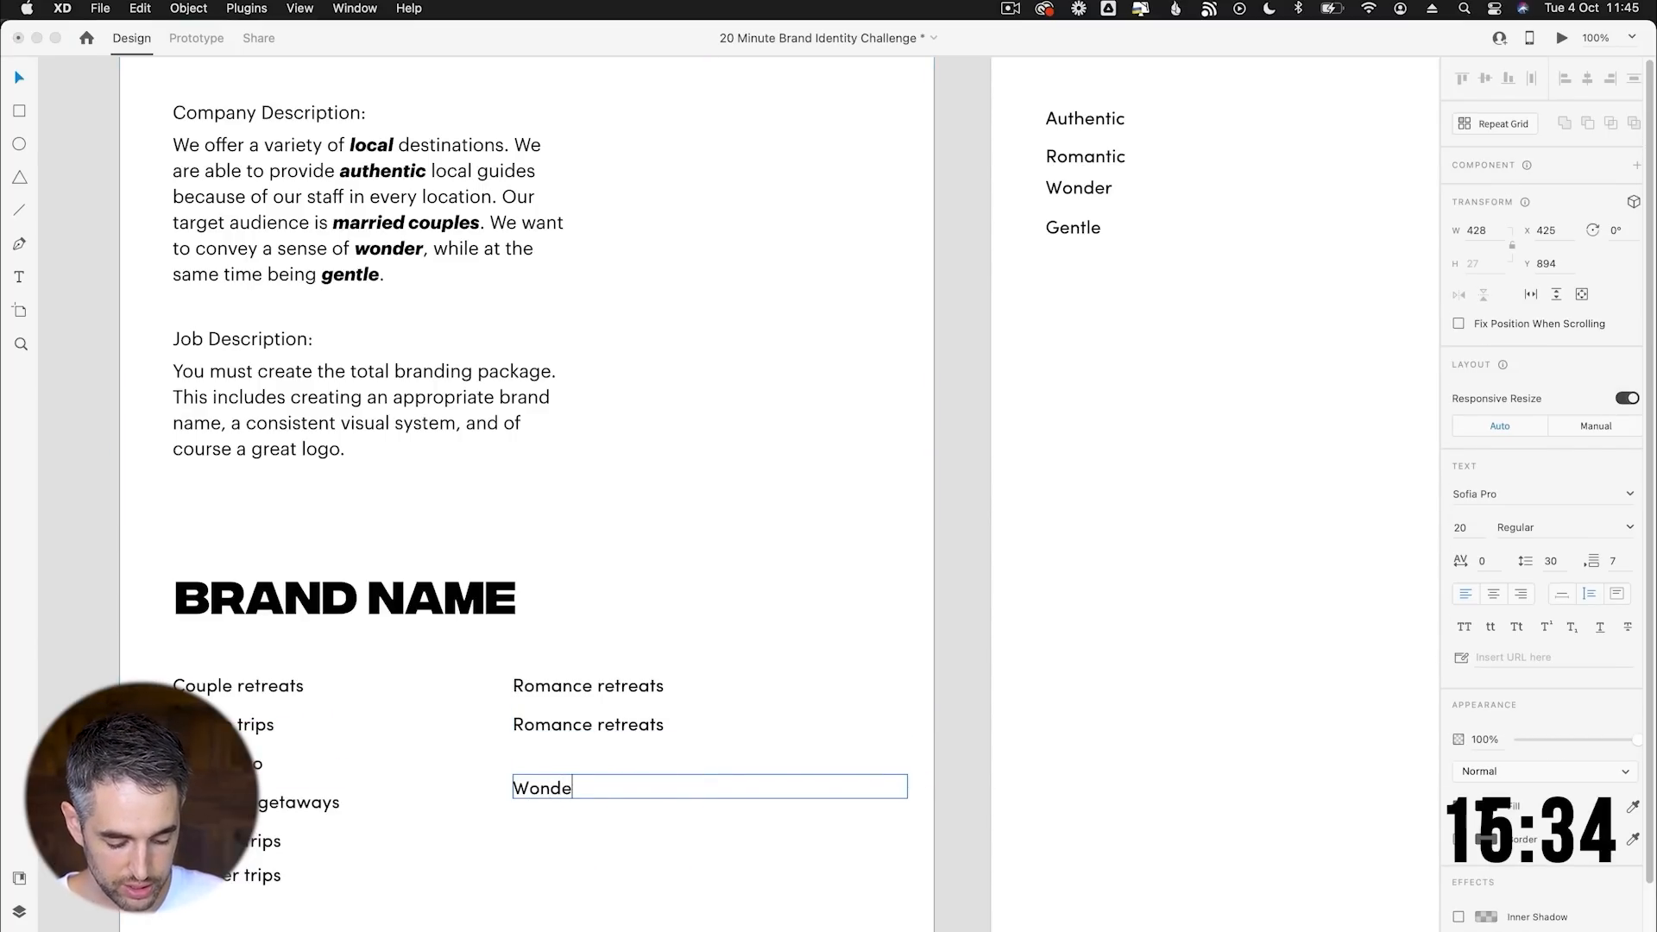
{"action": "type", "text": "r Retreats"}
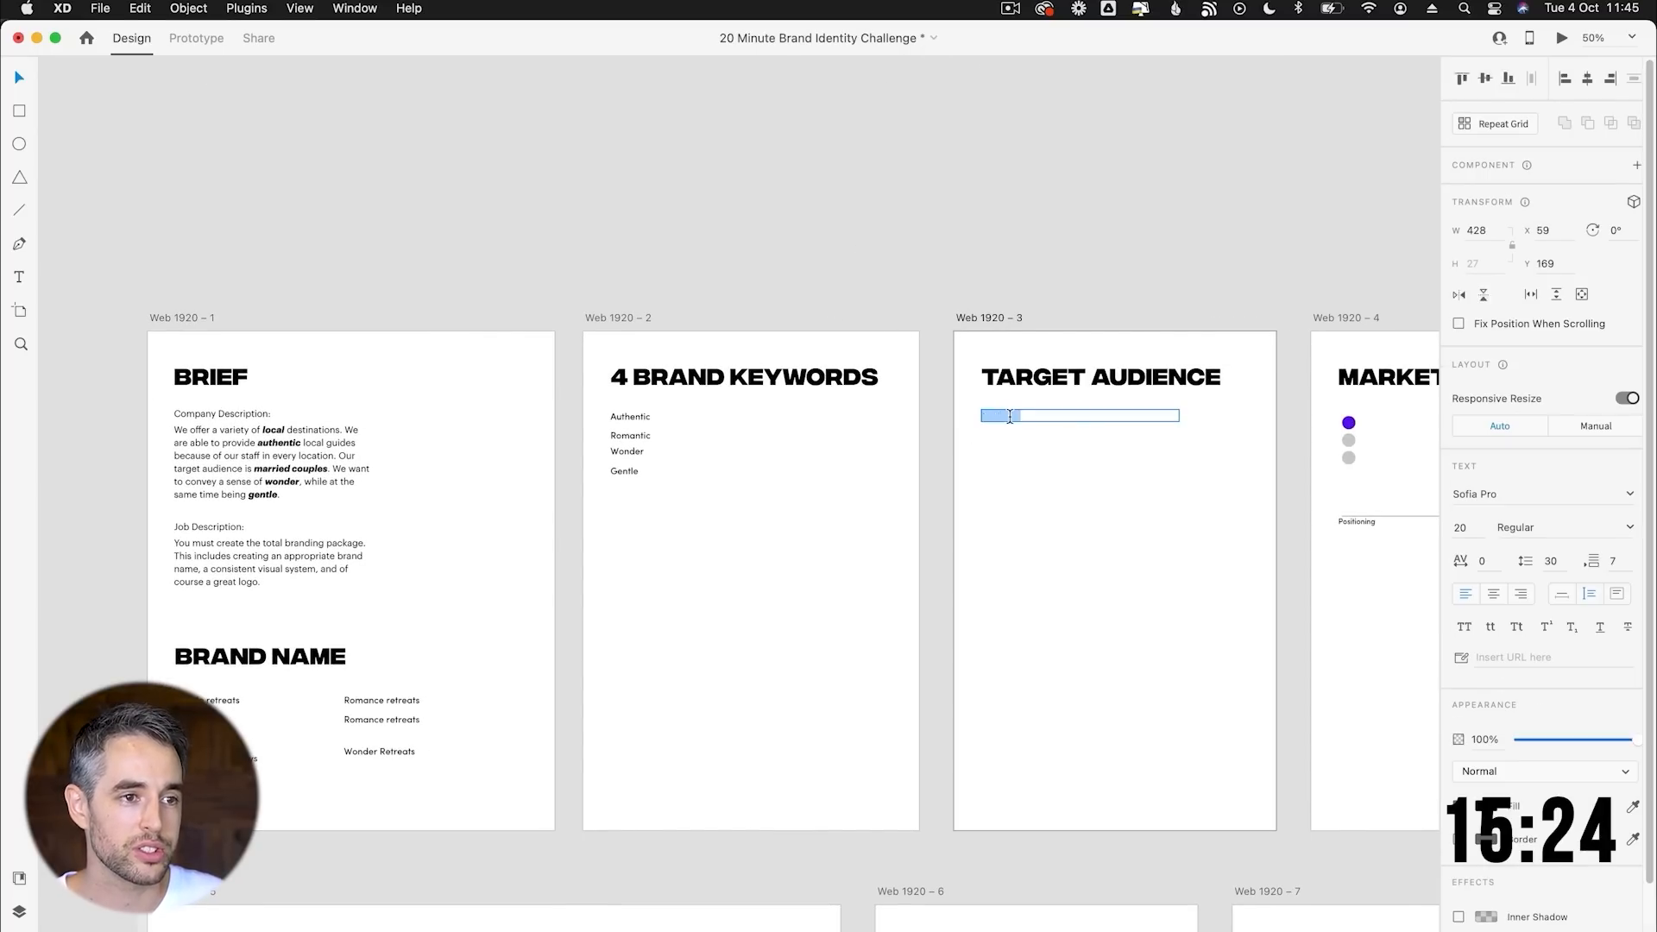
List Married couples, US and 40+ on the Target Audience board.
{"action": "type", "text": "Married couples"}
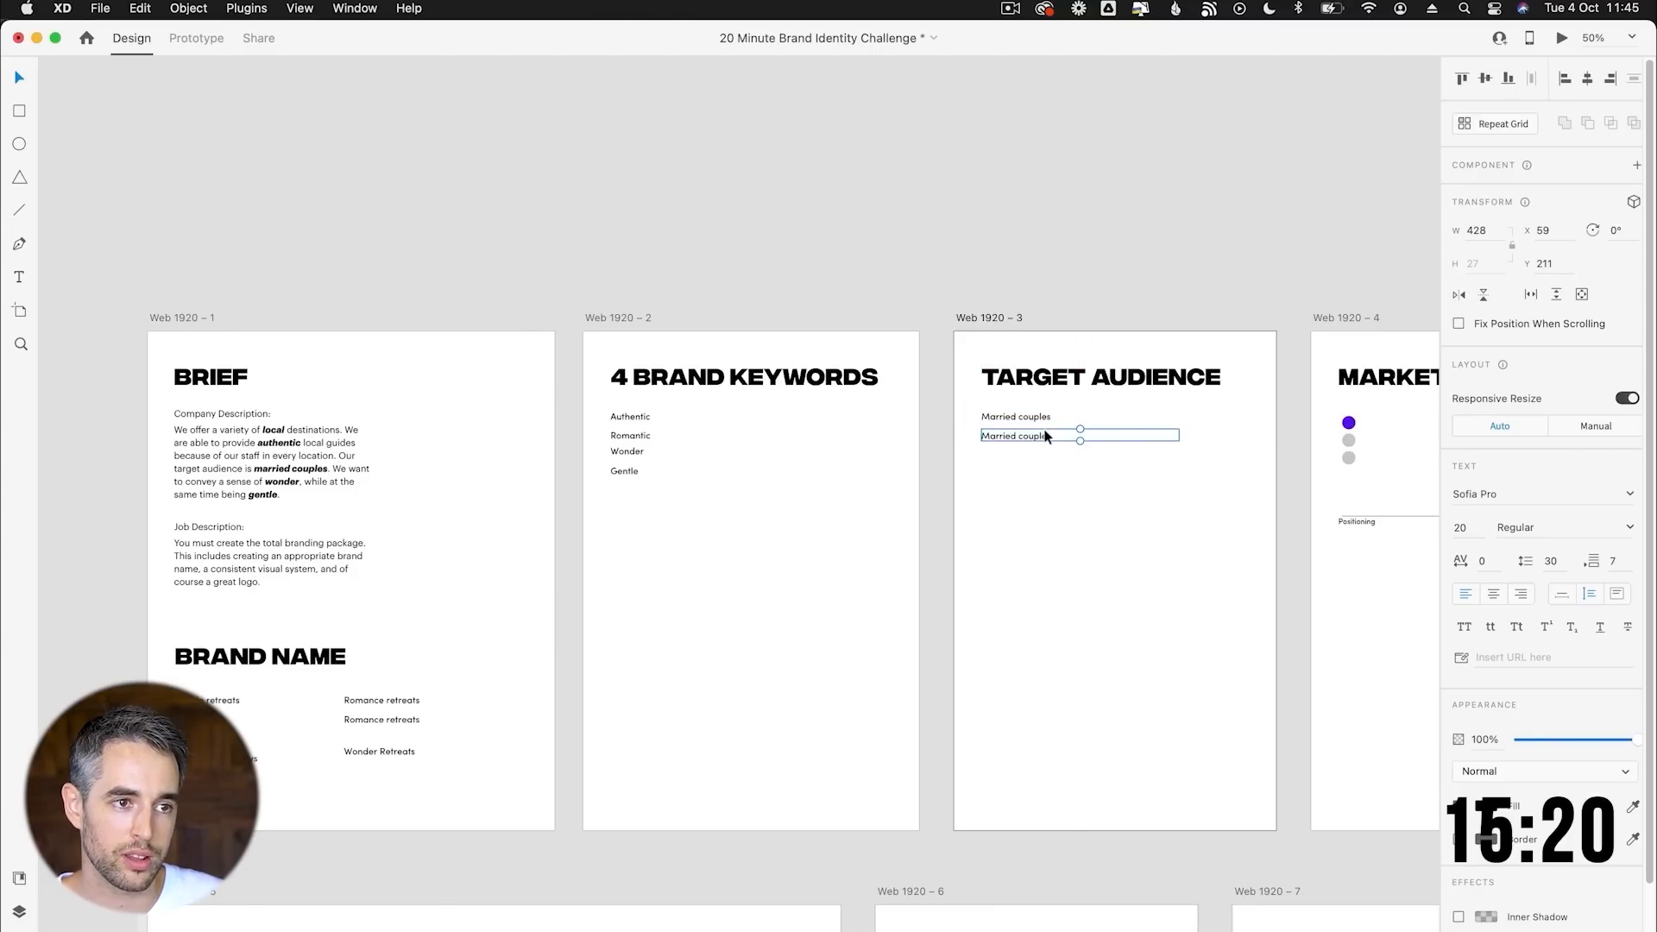
{"action": "type", "text": "US"}
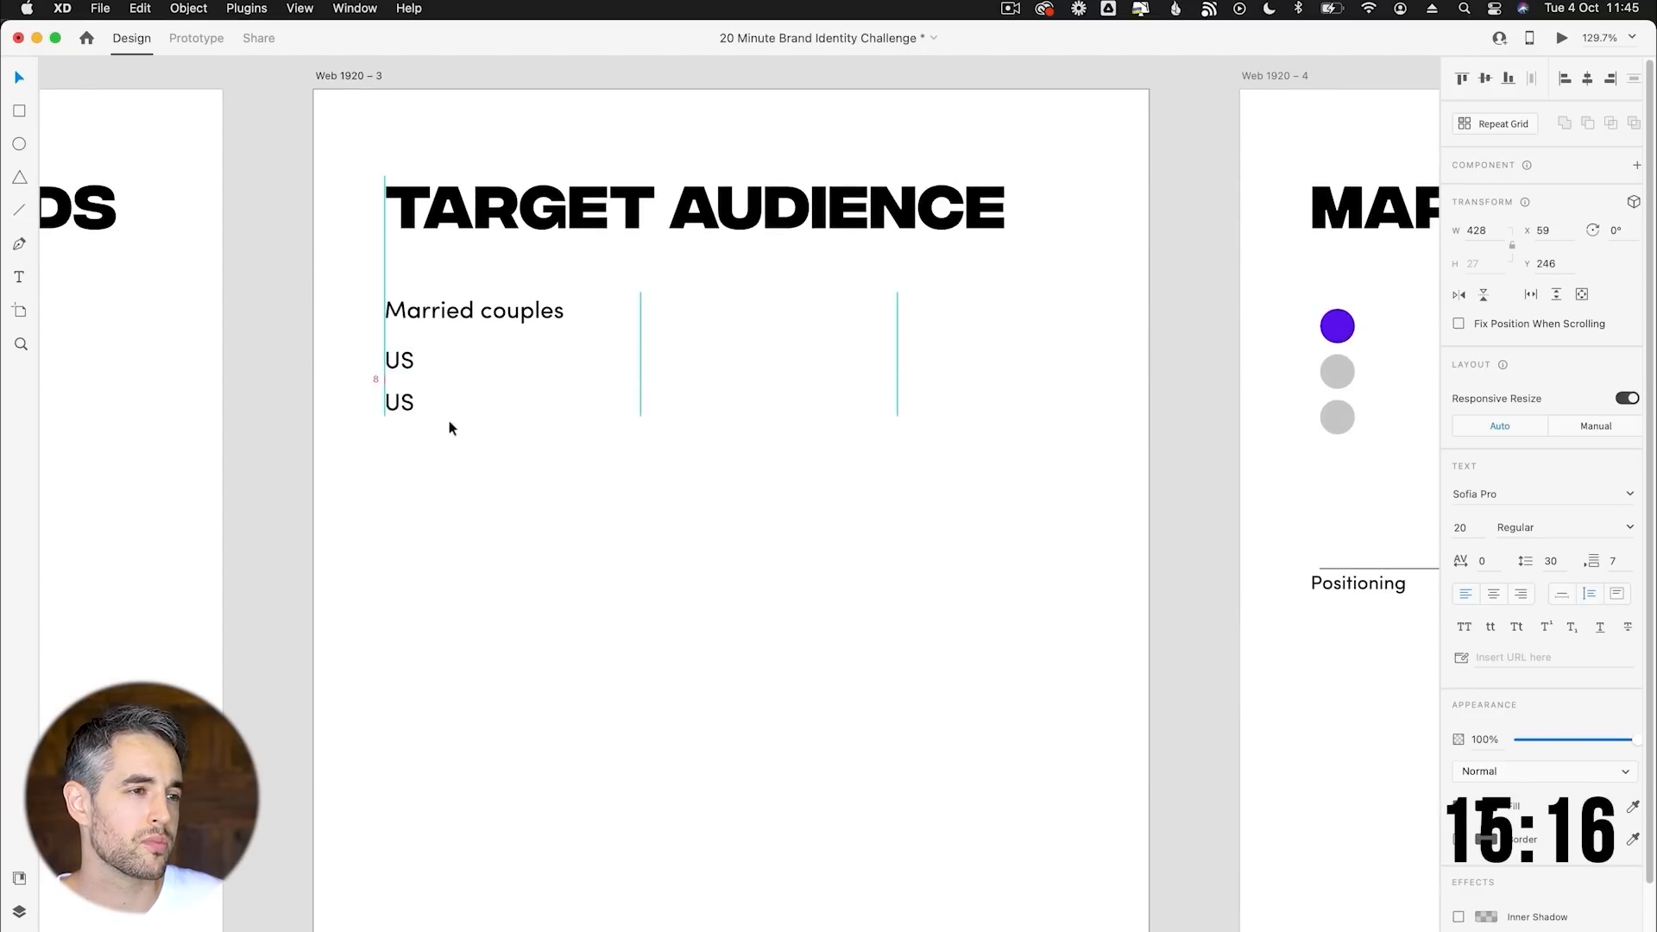
{"action": "double_click", "coordinate": [400, 403]}
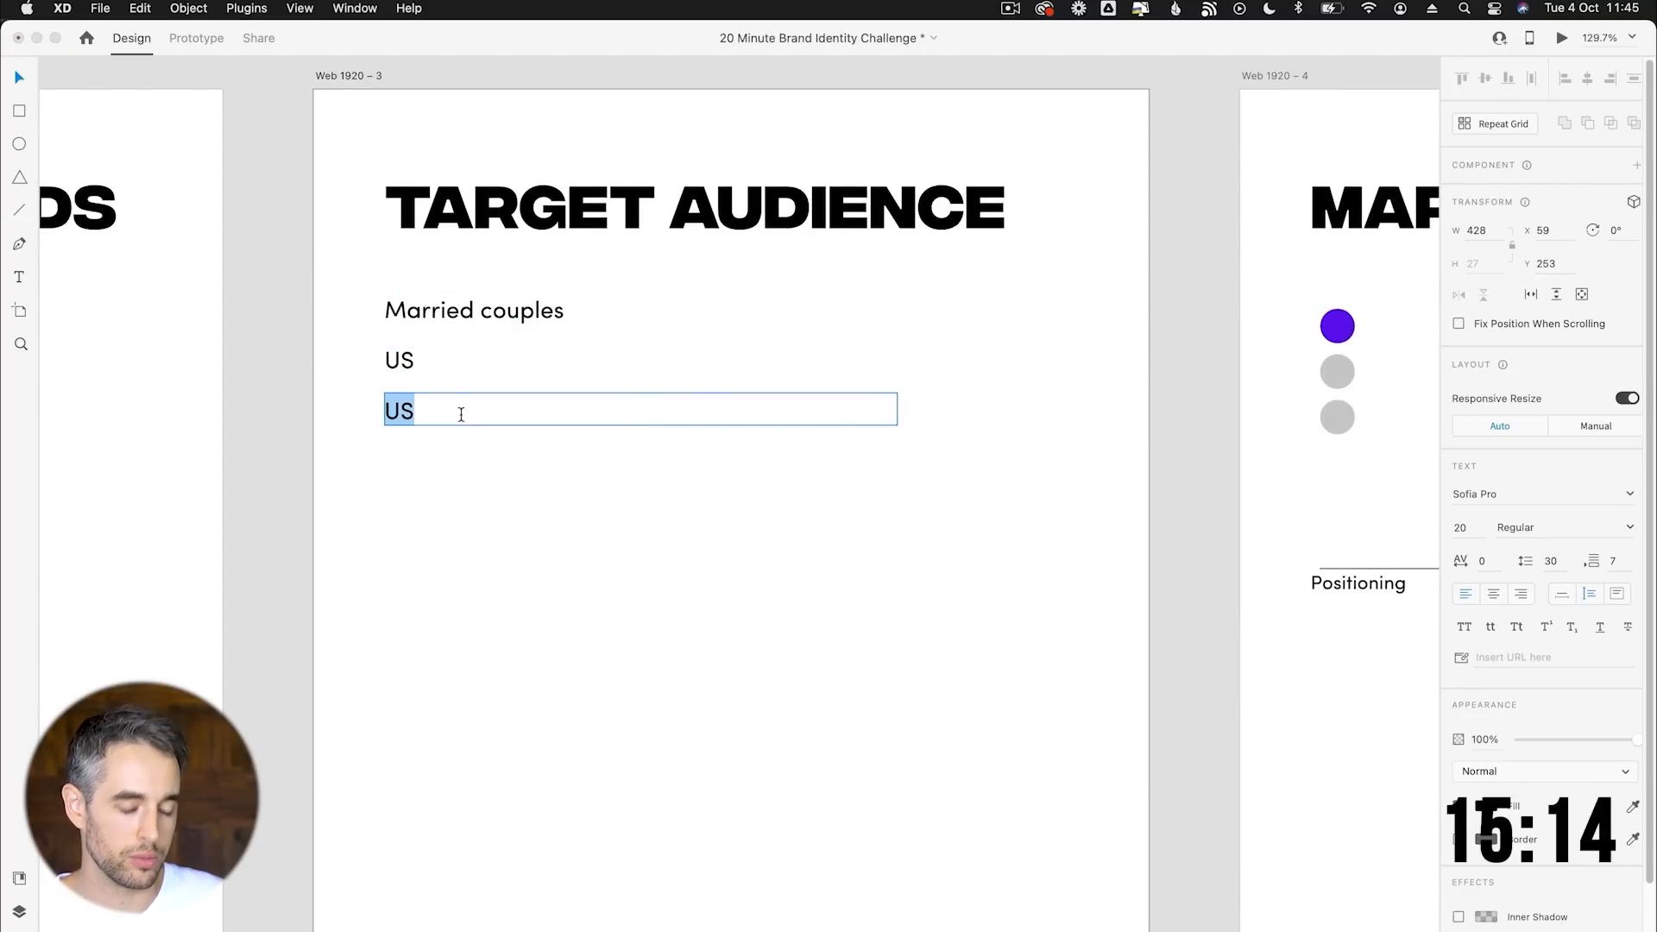
{"action": "type", "text": "40+"}
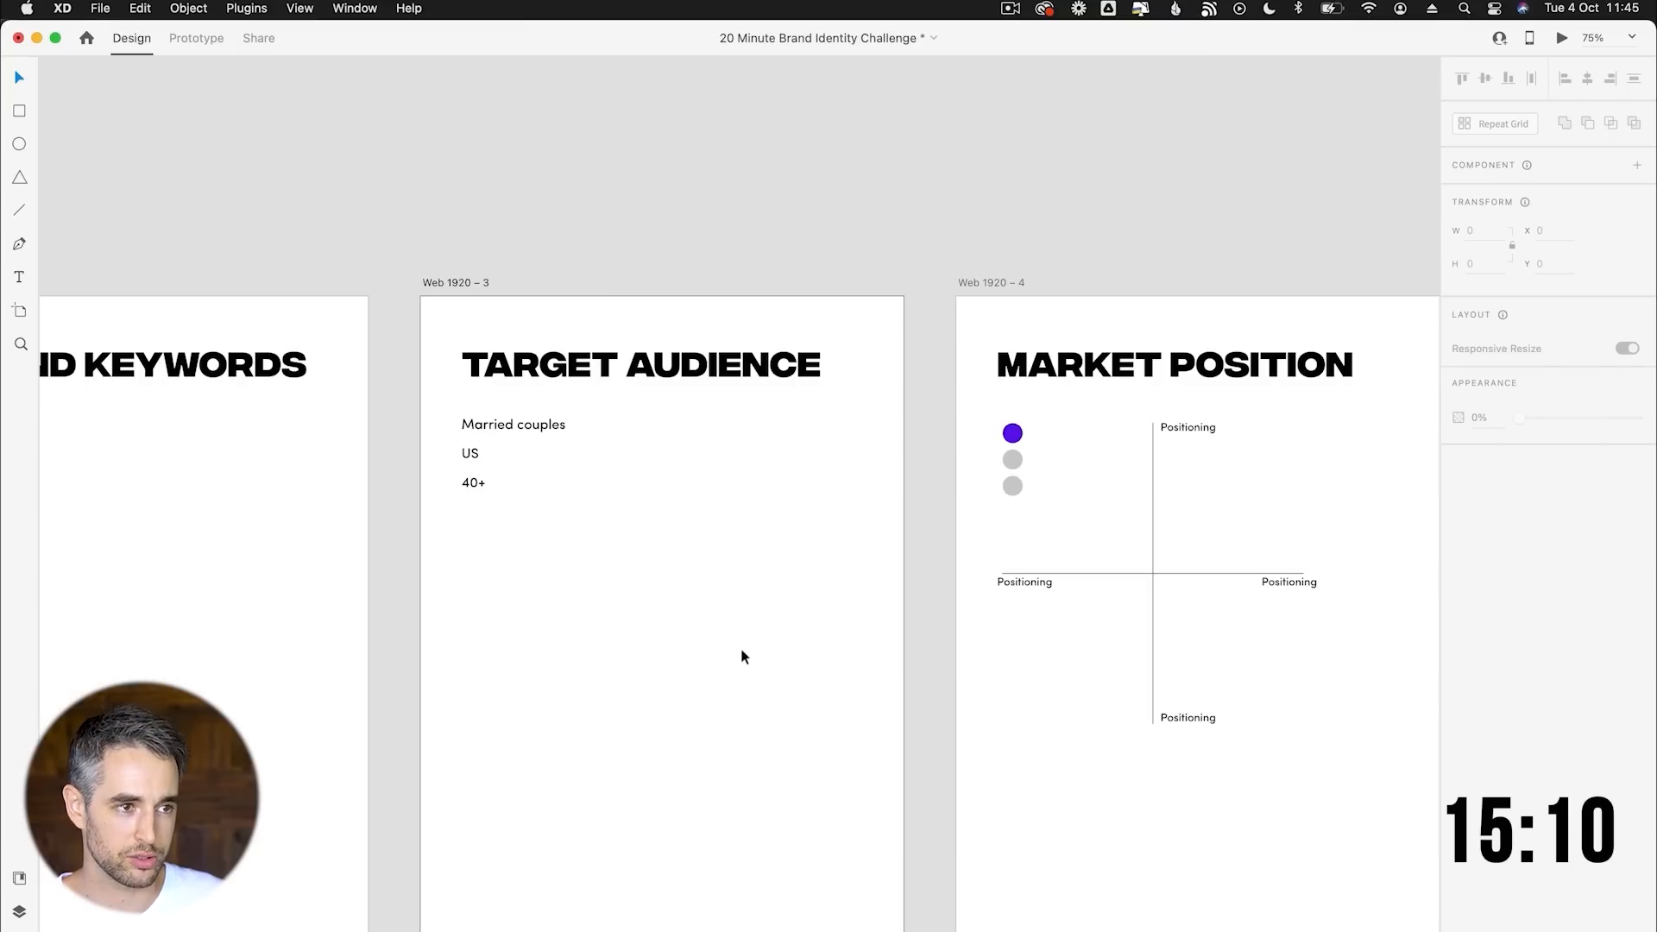
{"action": "left_click_drag", "start_coordinate": [743, 656], "coordinate": [456, 635]}
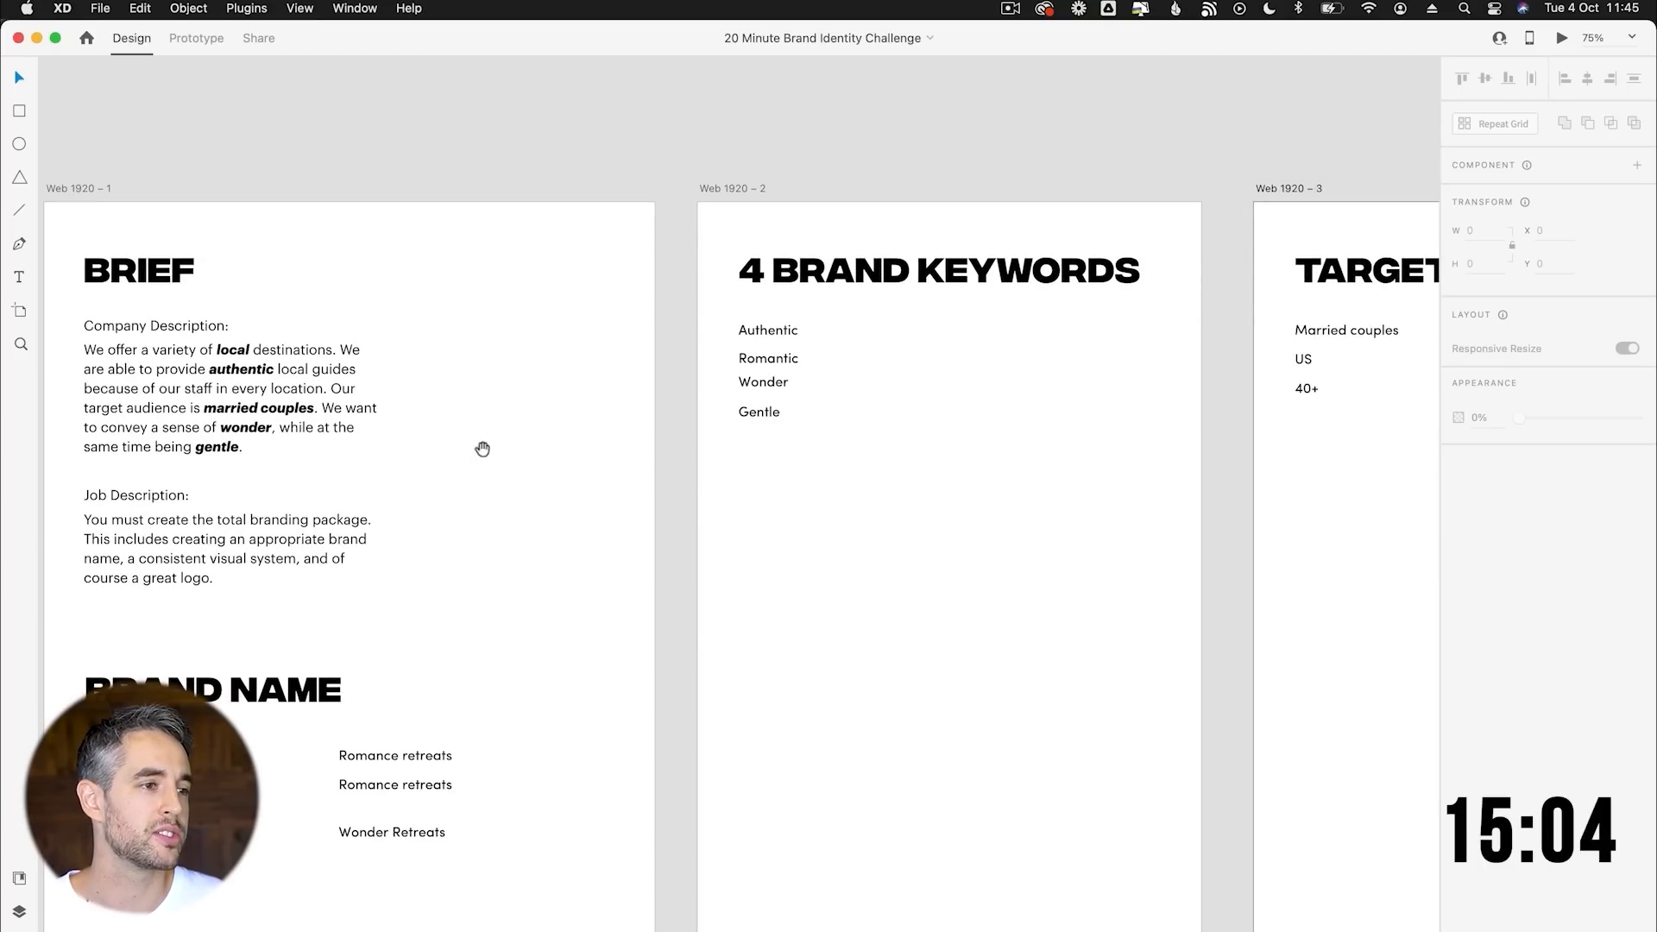
Label the Market Position axes Authentic, In authentic, gentle and adventure.
{"action": "scroll", "scroll_direction": "right", "scroll_amount": 3}
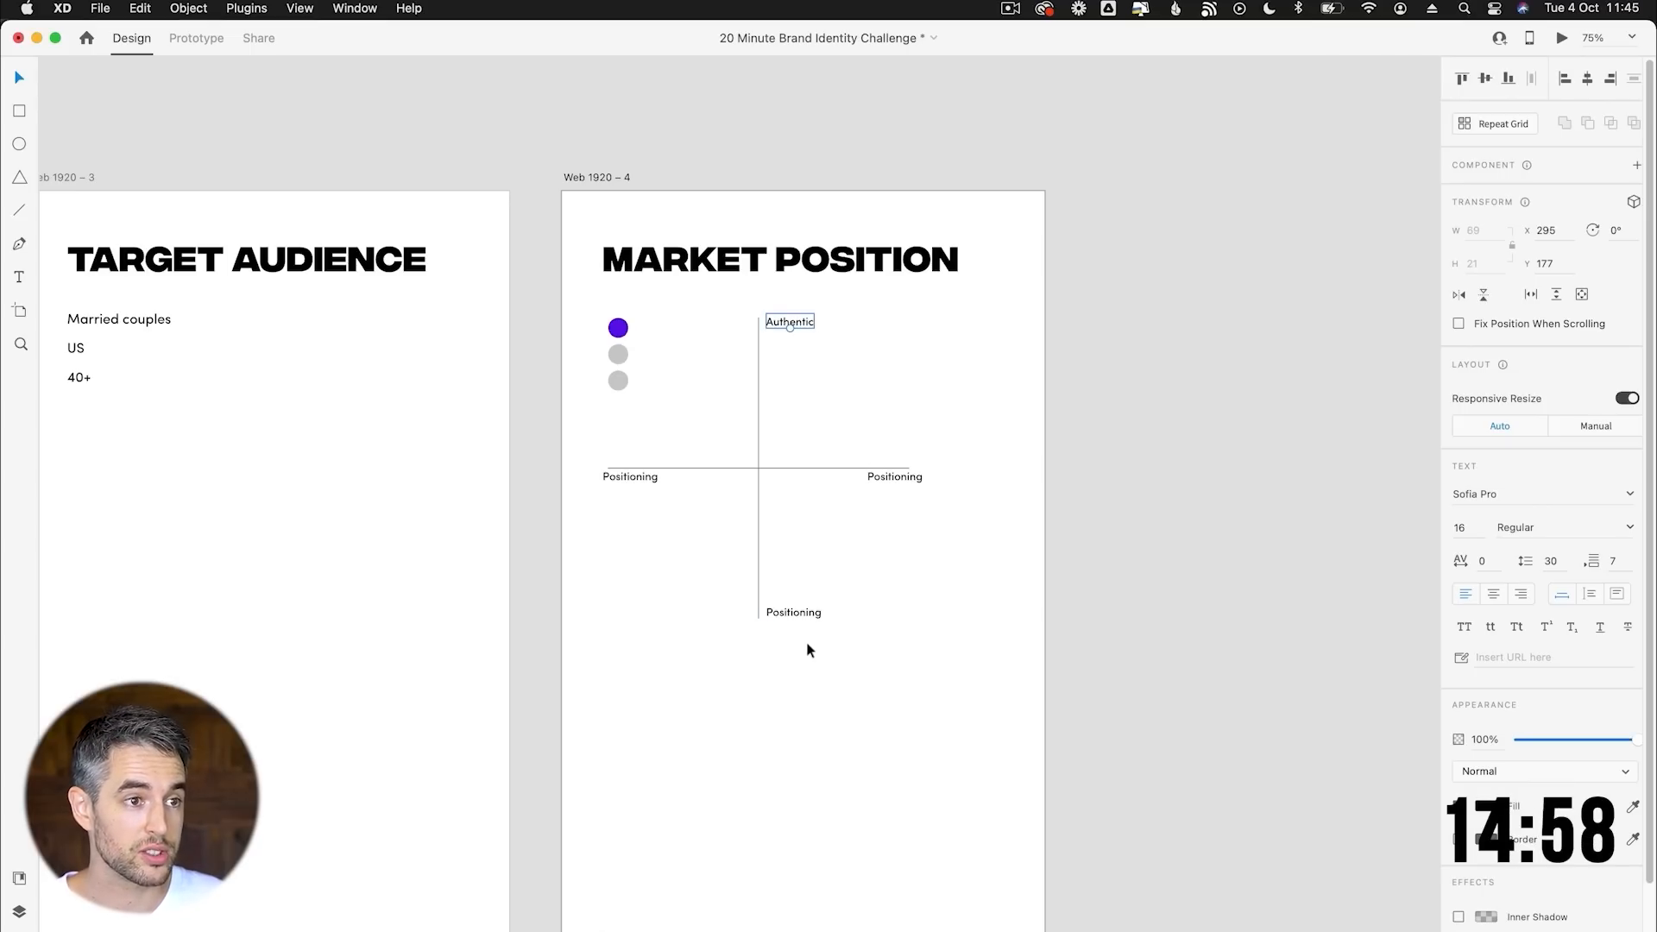
{"action": "double_click", "coordinate": [792, 612]}
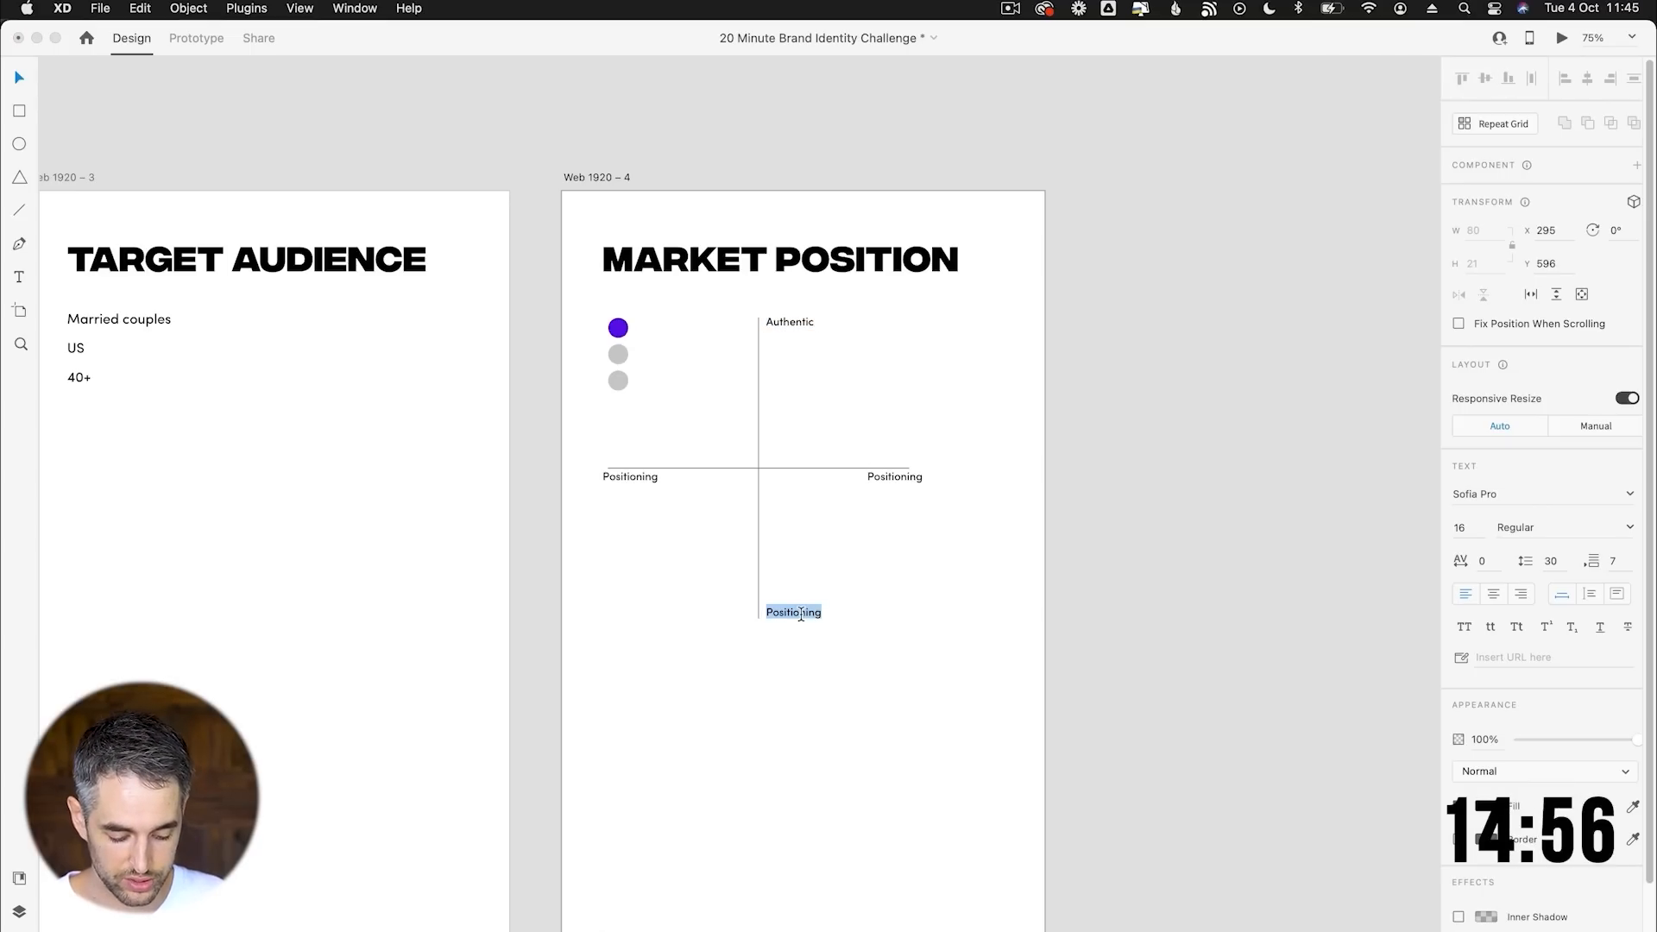
{"action": "type", "text": "In authentic"}
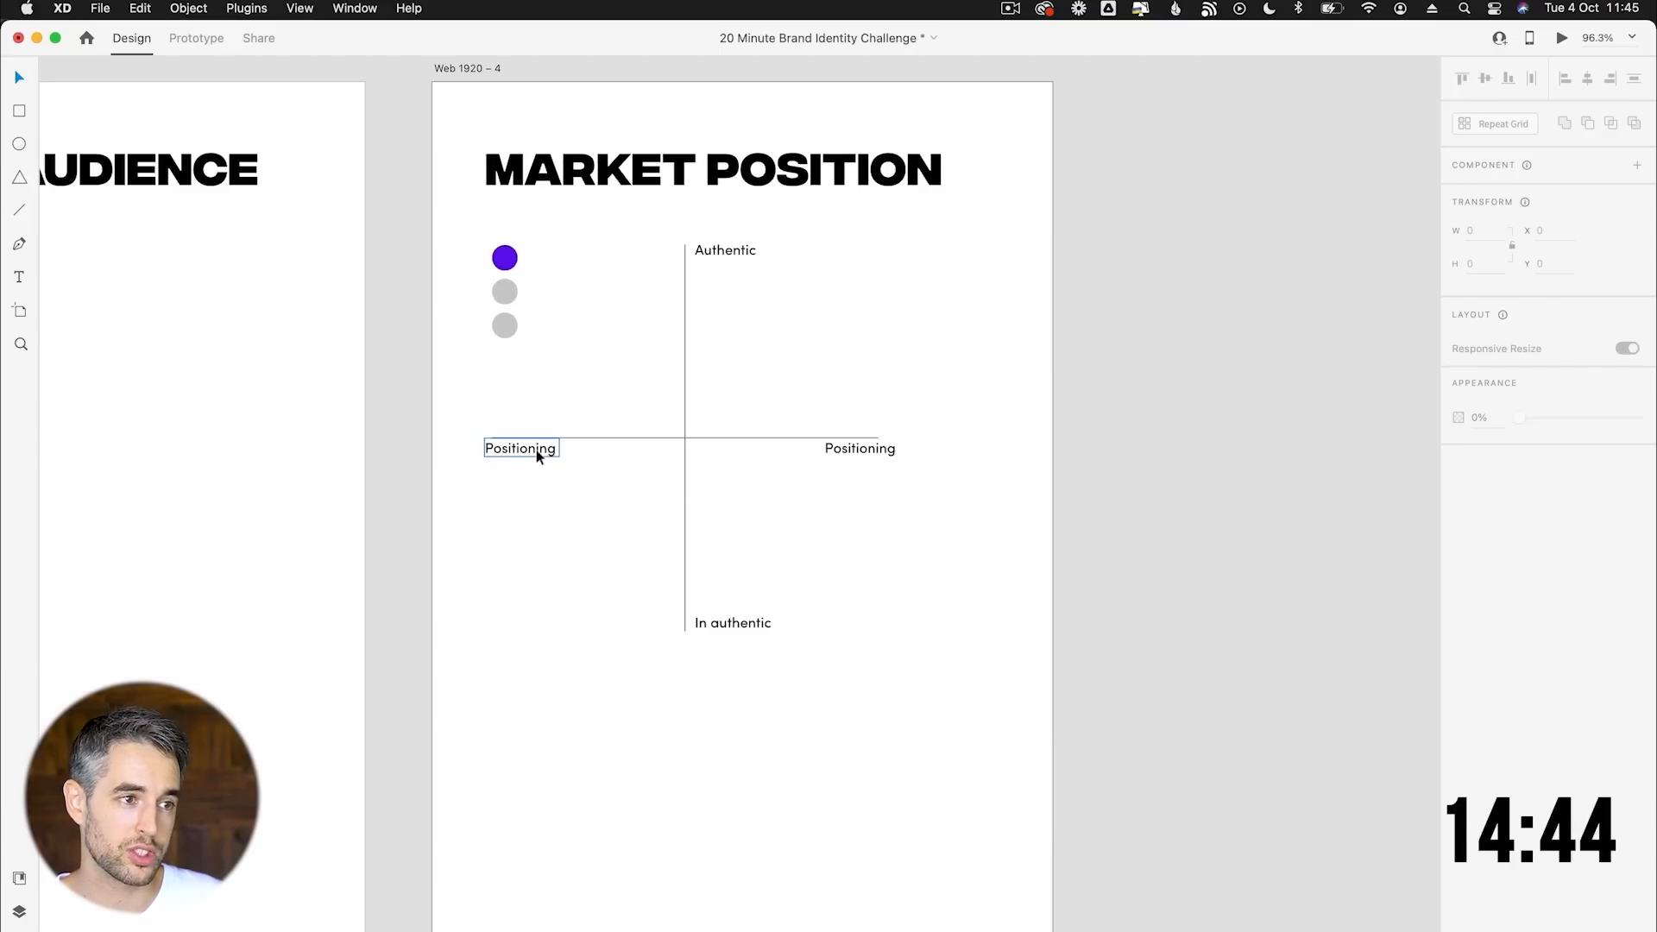
{"action": "type", "text": "Gnetle"}
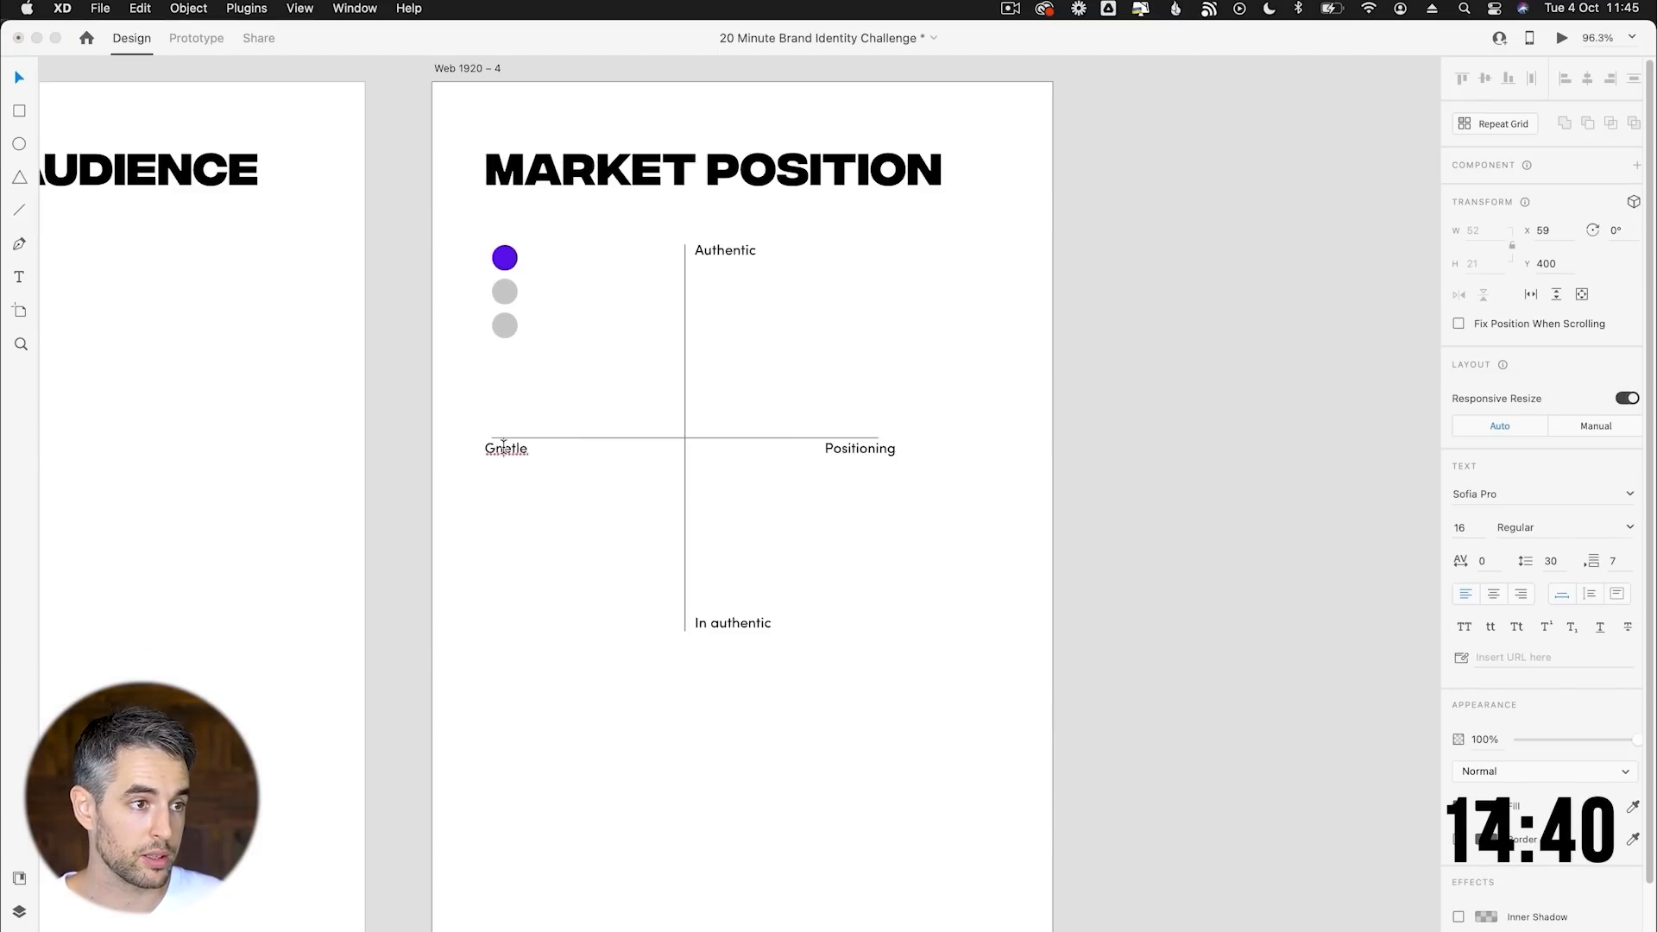
{"action": "type", "text": "gentle"}
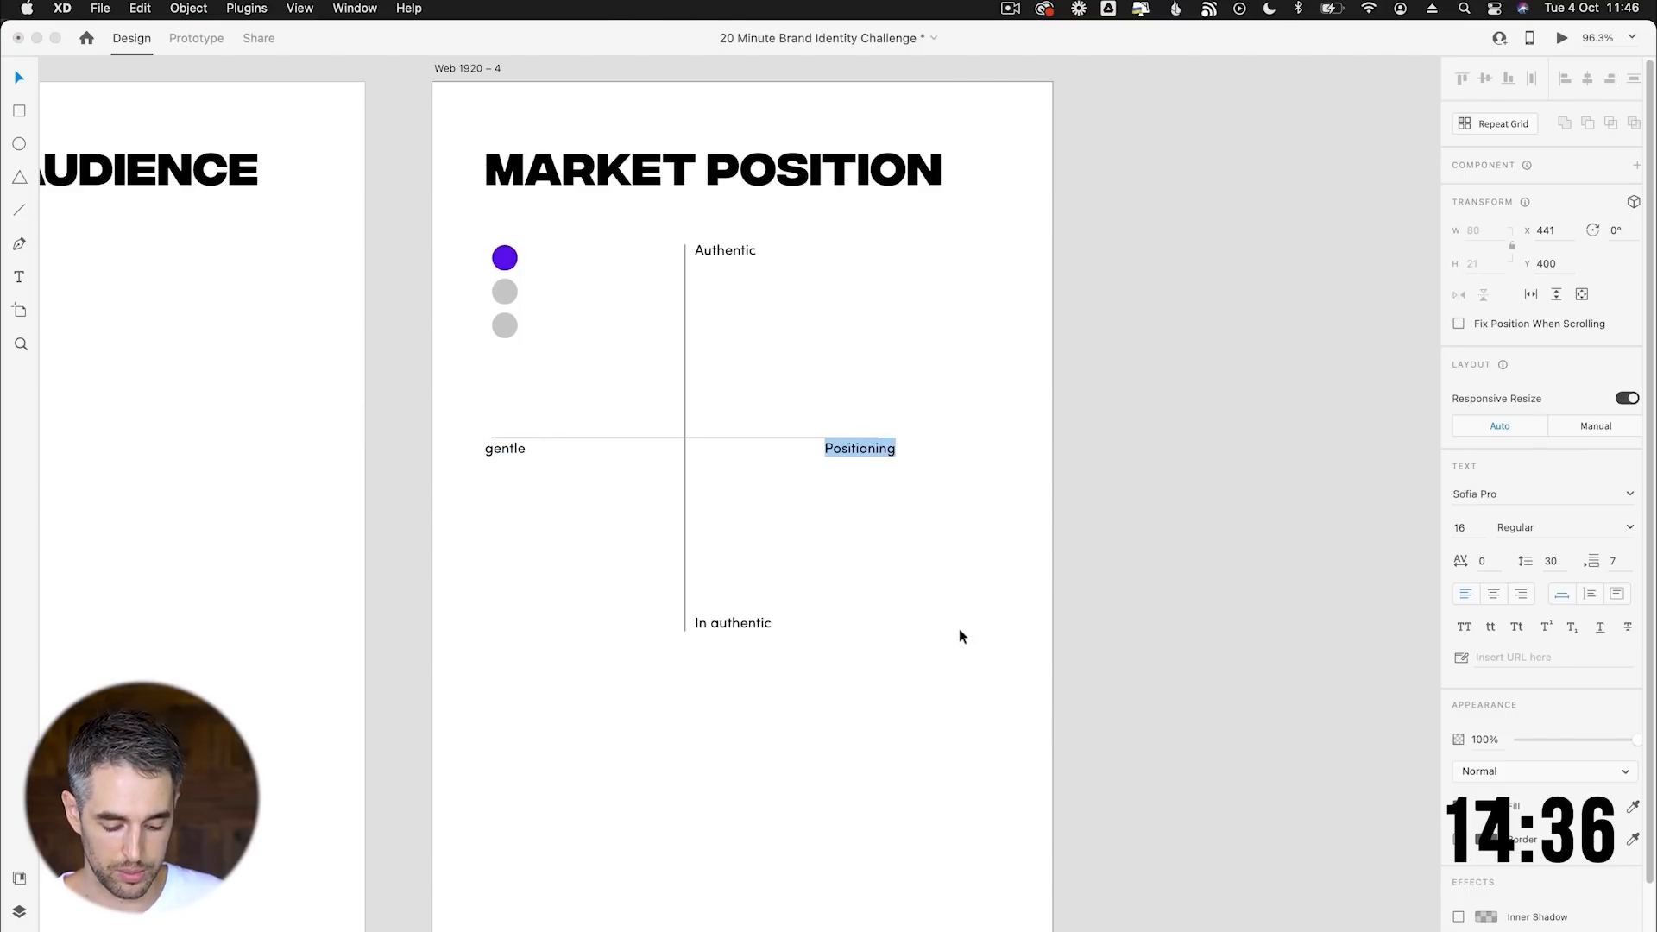
{"action": "type", "text": "adventure"}
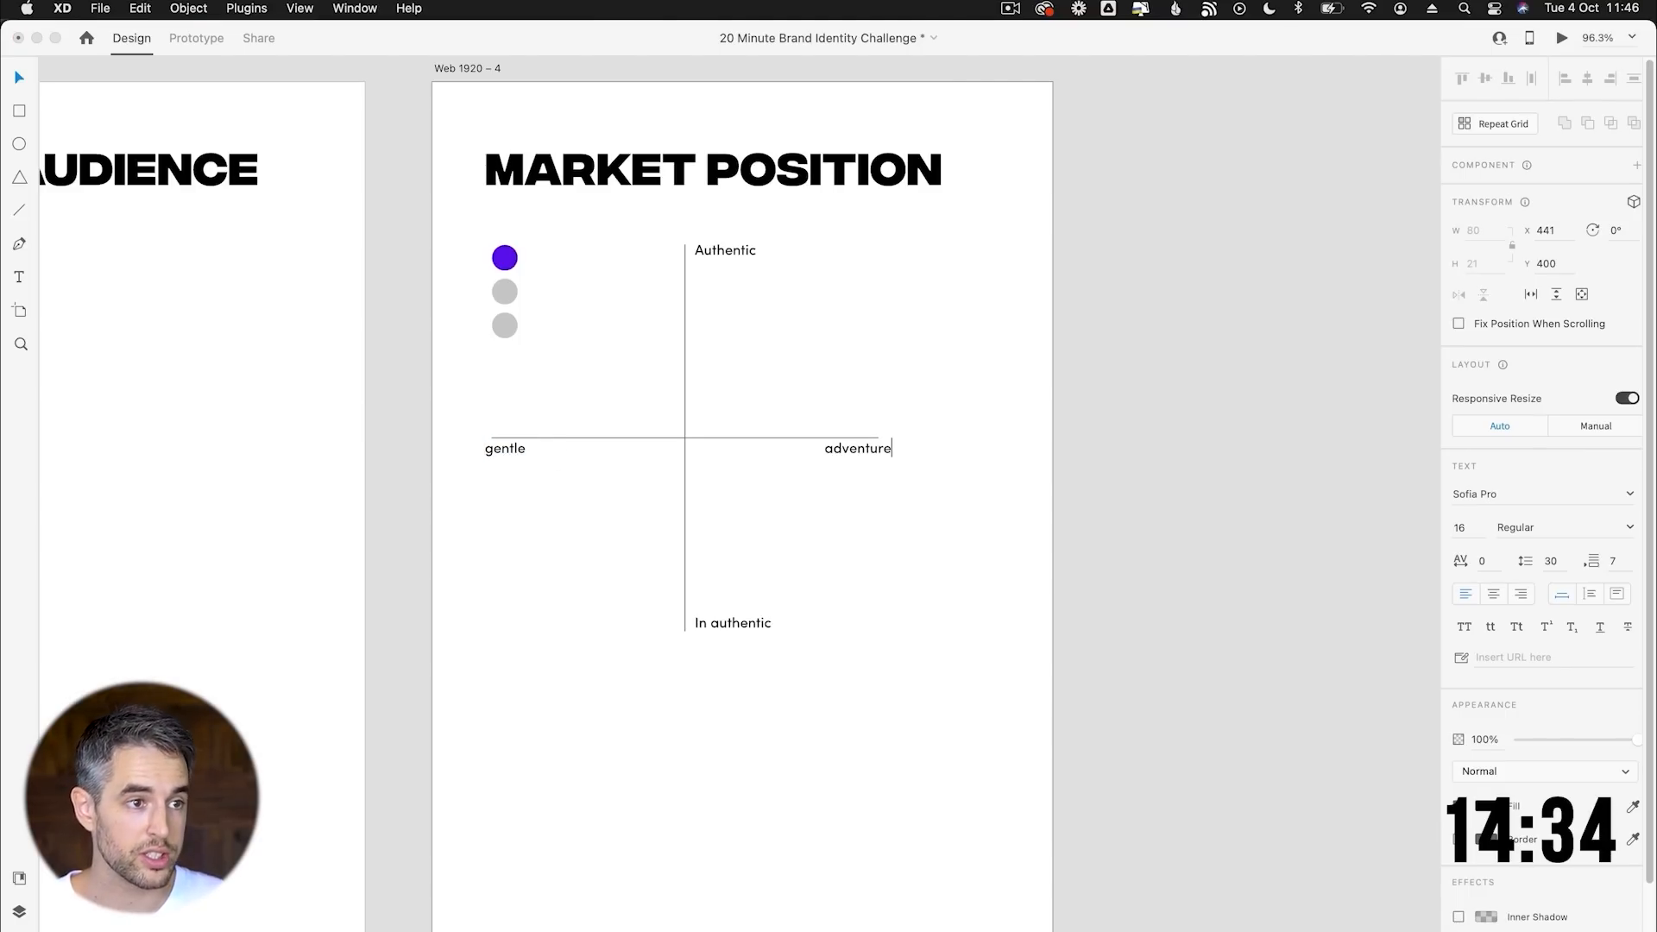
{"action": "left_click", "coordinate": [405, 330]}
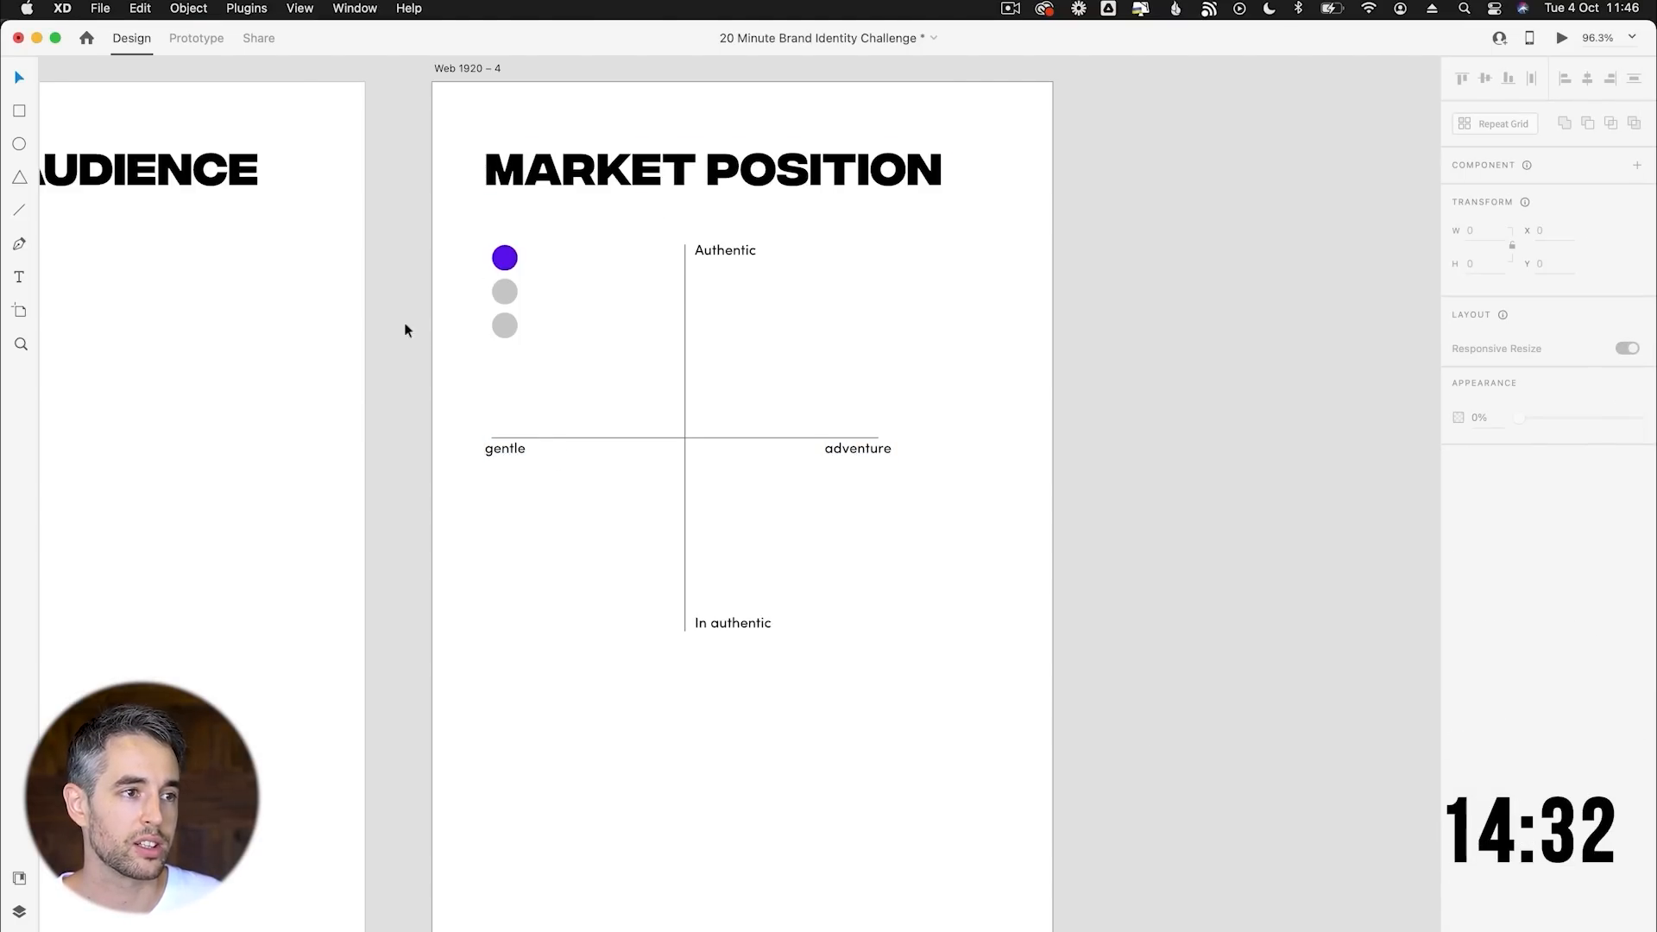
Move the purple dot into the top-left quadrant and a grey dot into the top-right, then pan to the Logo board.
{"action": "left_click_drag", "start_coordinate": [504, 258], "coordinate": [550, 283]}
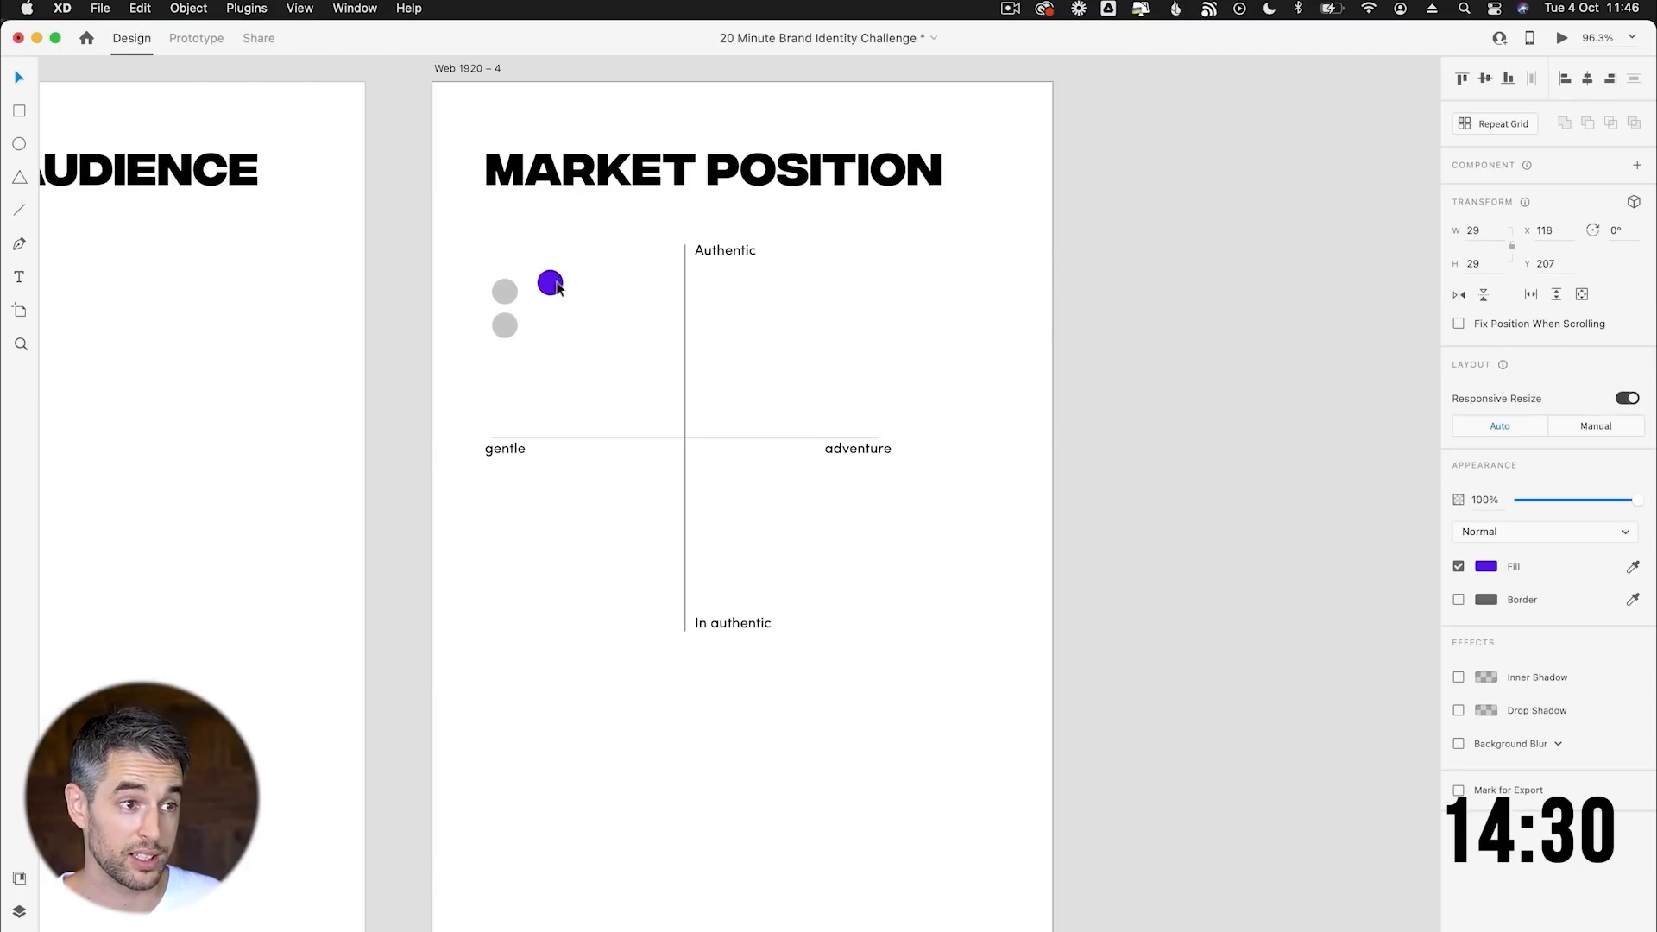
{"action": "left_click_drag", "start_coordinate": [550, 283], "coordinate": [544, 287]}
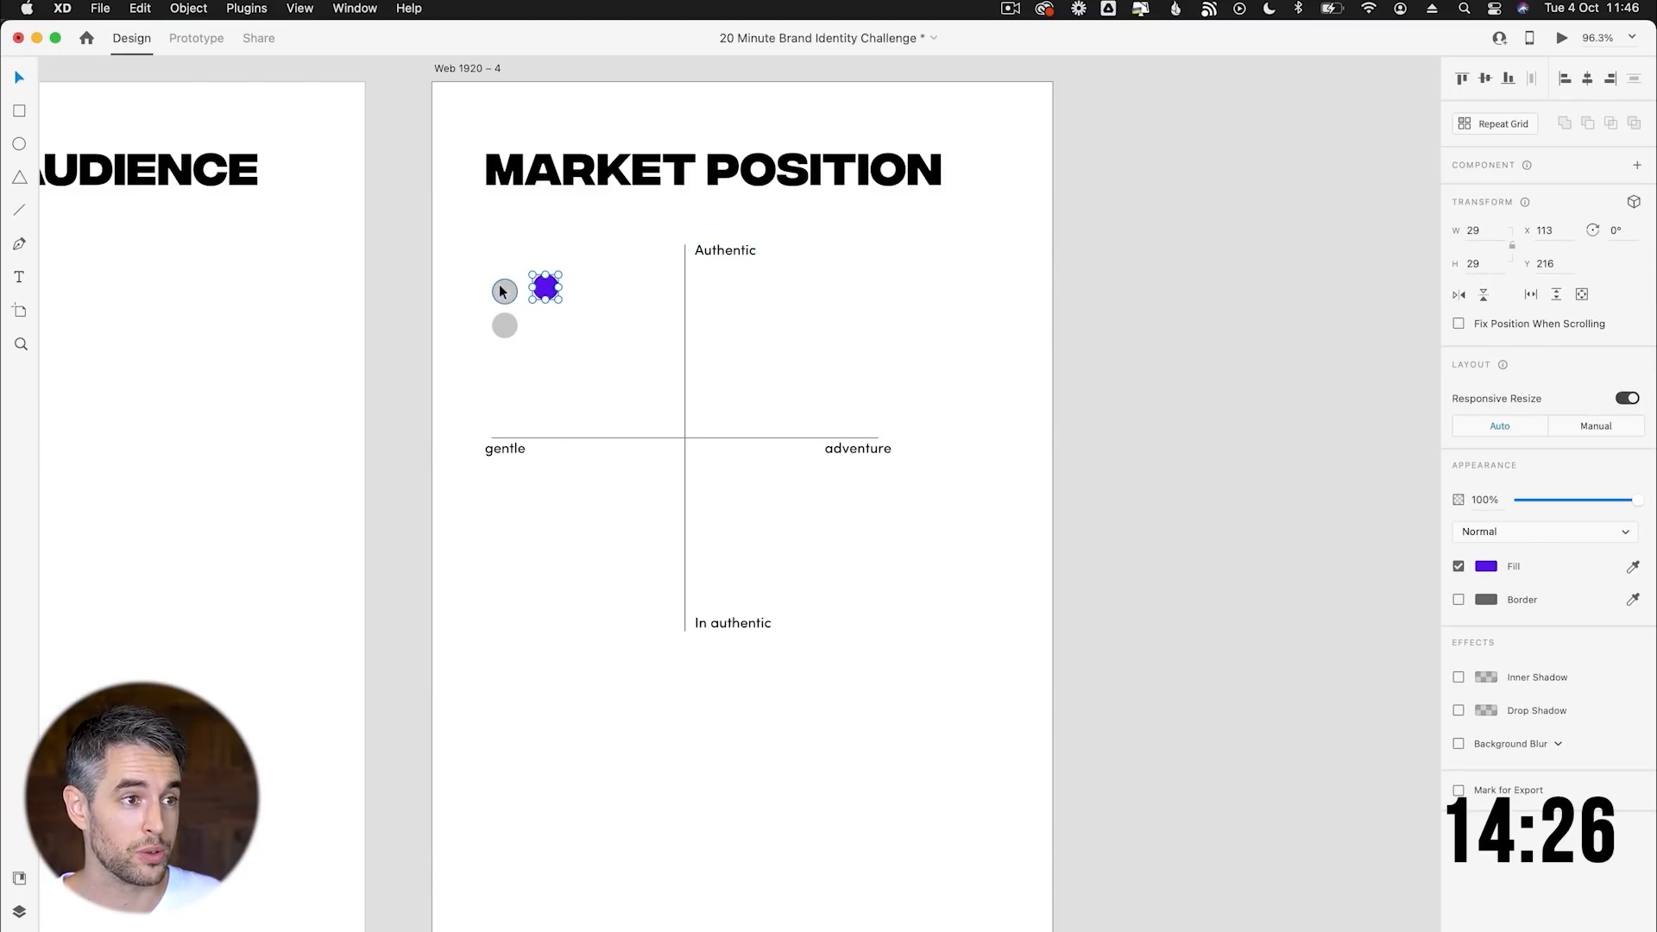
{"action": "left_click_drag", "start_coordinate": [545, 287], "coordinate": [824, 286]}
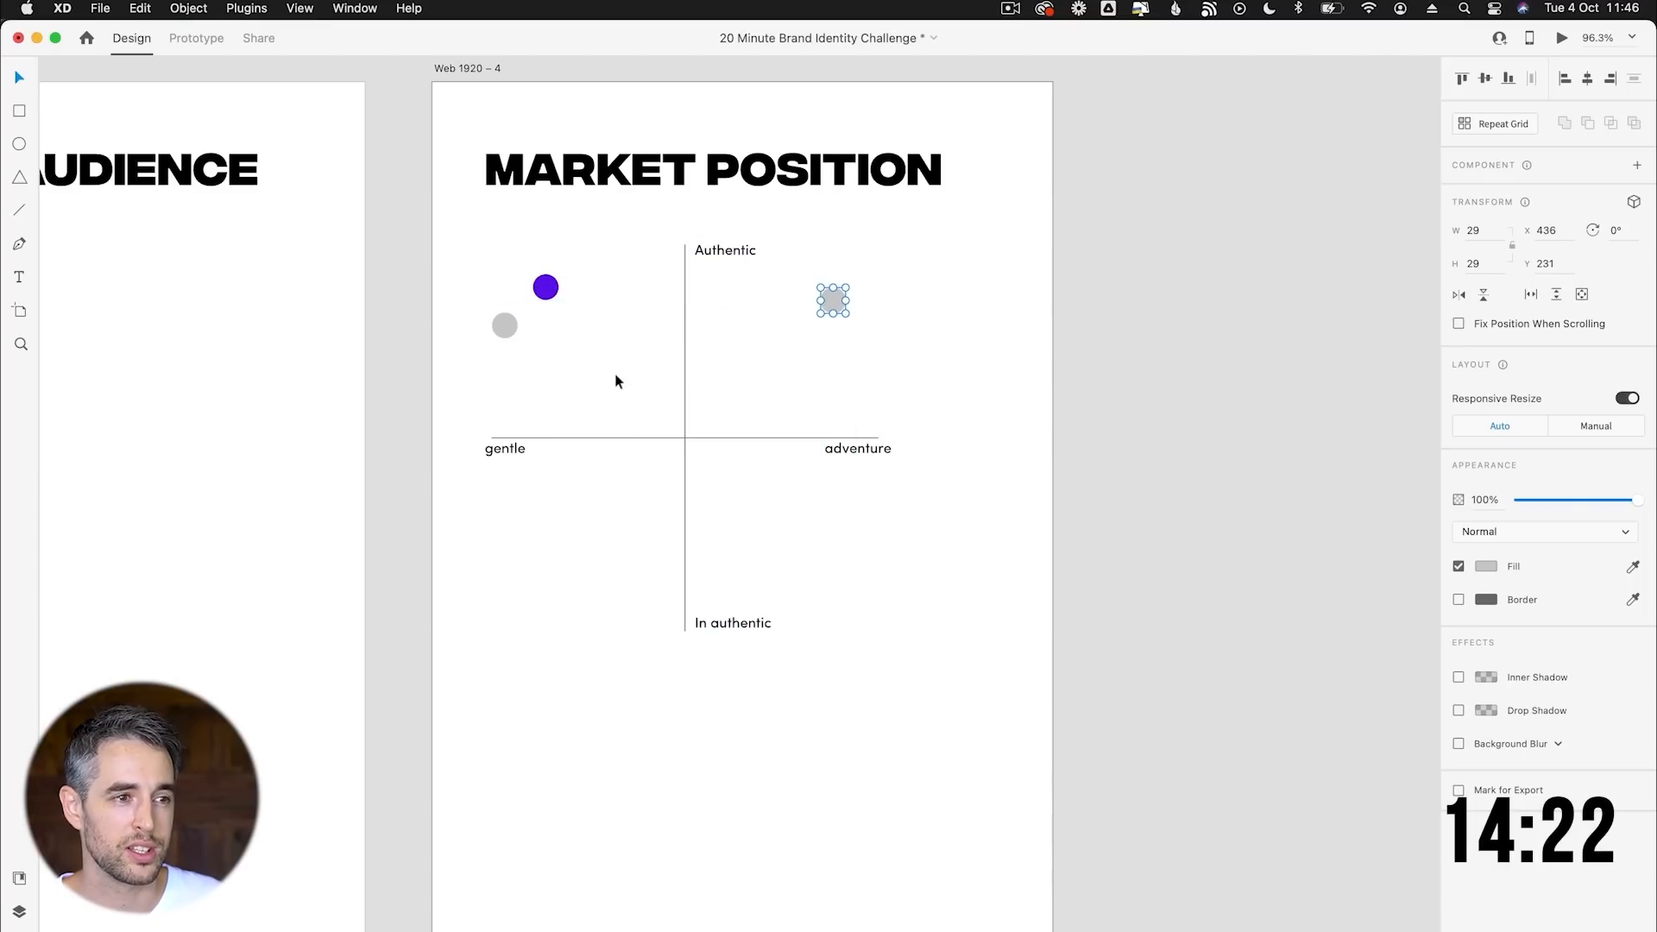
{"action": "left_click_drag", "start_coordinate": [832, 301], "coordinate": [851, 576]}
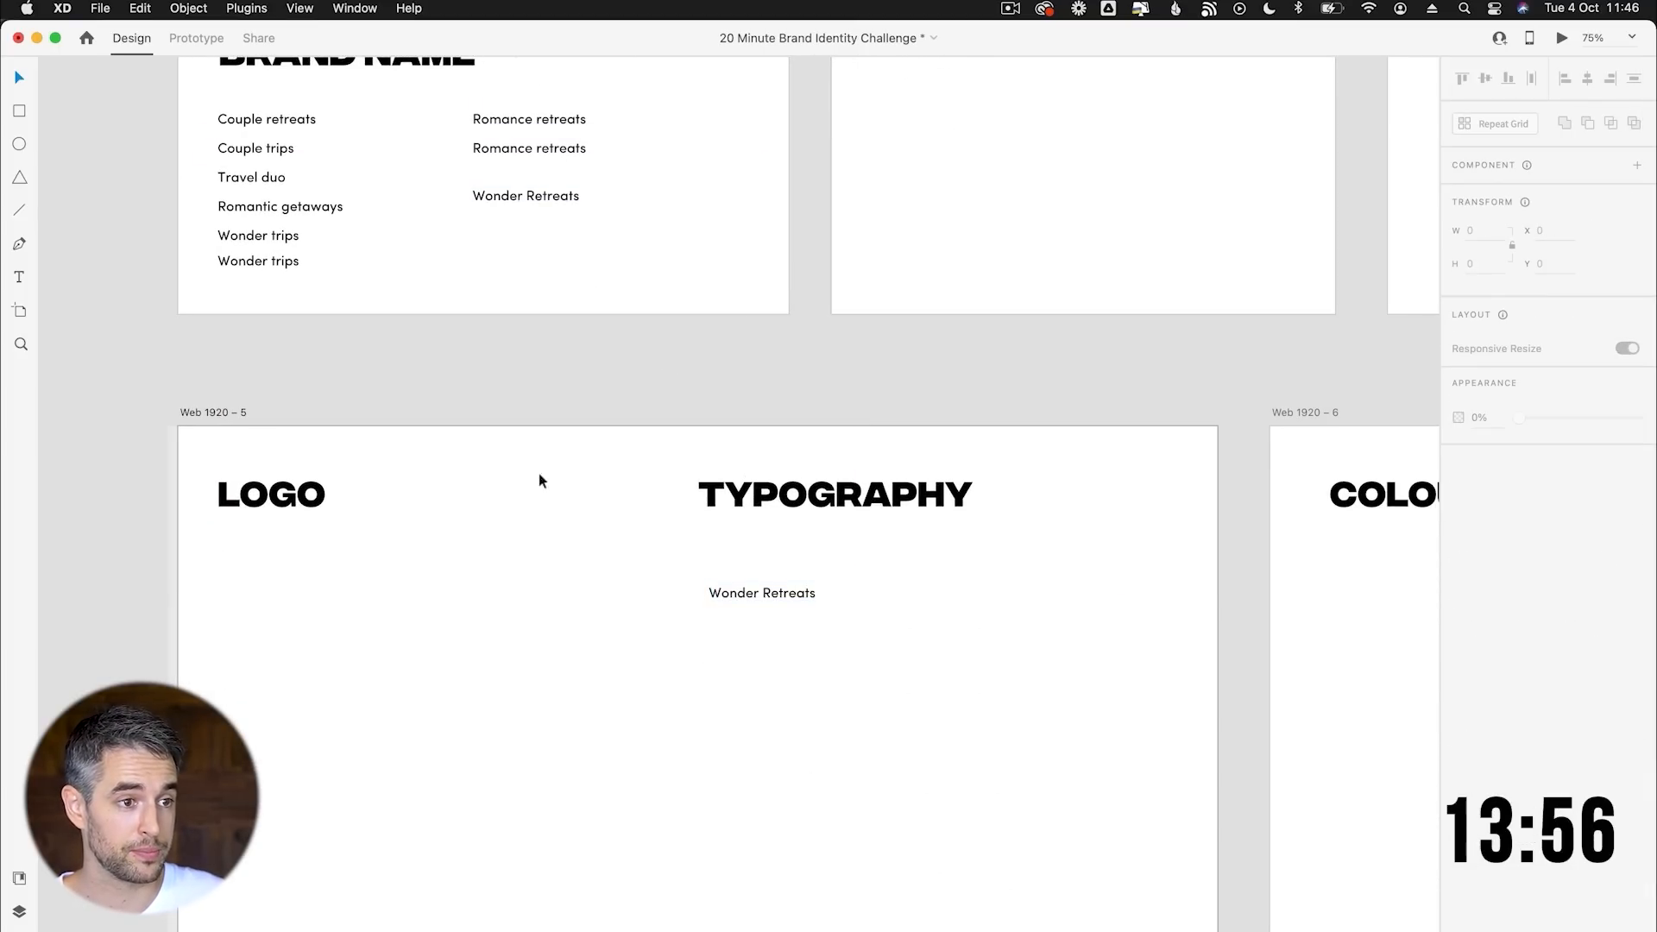
Place the Wonder Retreats name on the Typography artboard in Recoleta with a copy beneath it.
{"action": "left_click", "coordinate": [762, 593]}
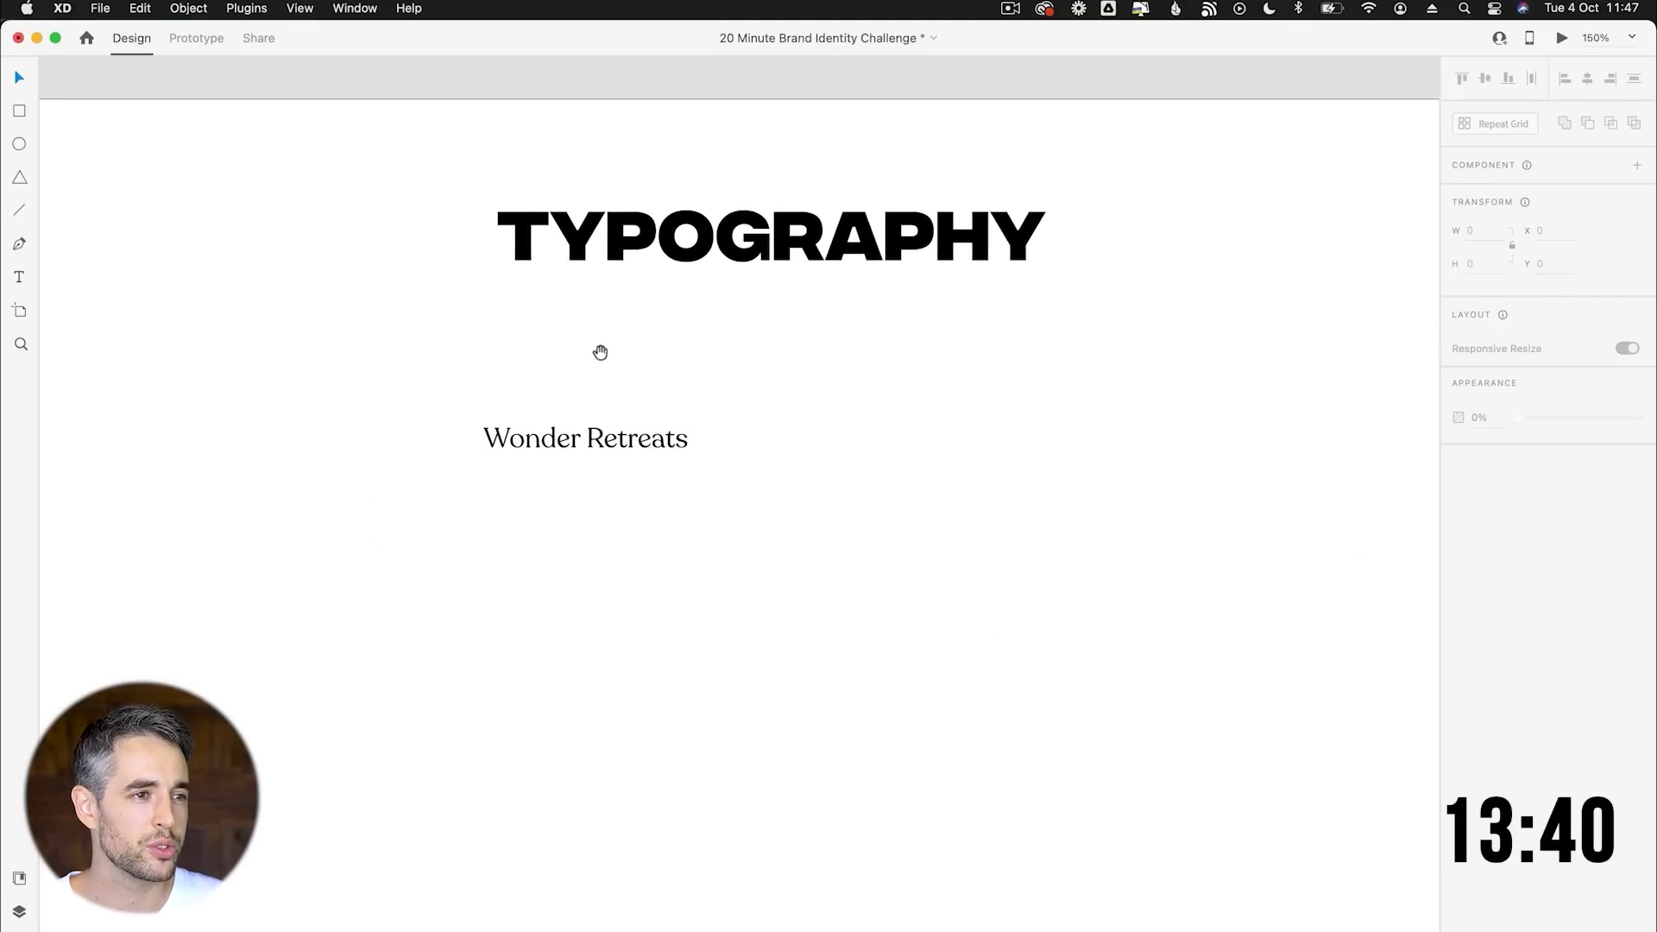
{"action": "scroll", "scroll_direction": "down", "scroll_amount": 3}
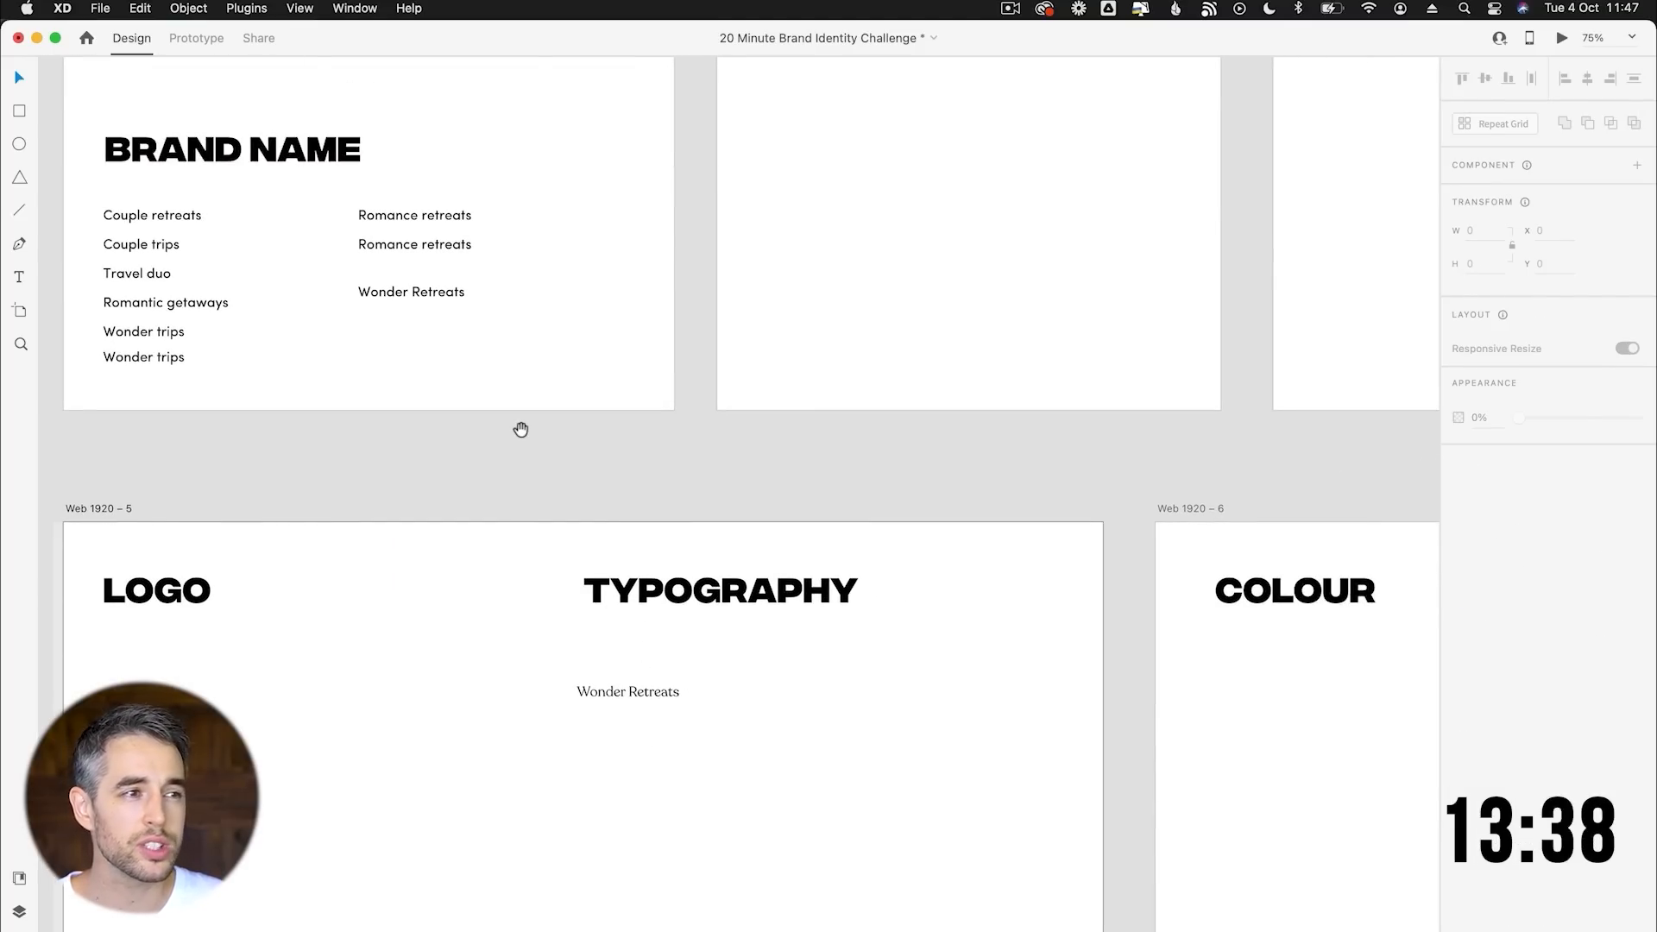
{"action": "scroll", "scroll_direction": "down", "scroll_amount": 3}
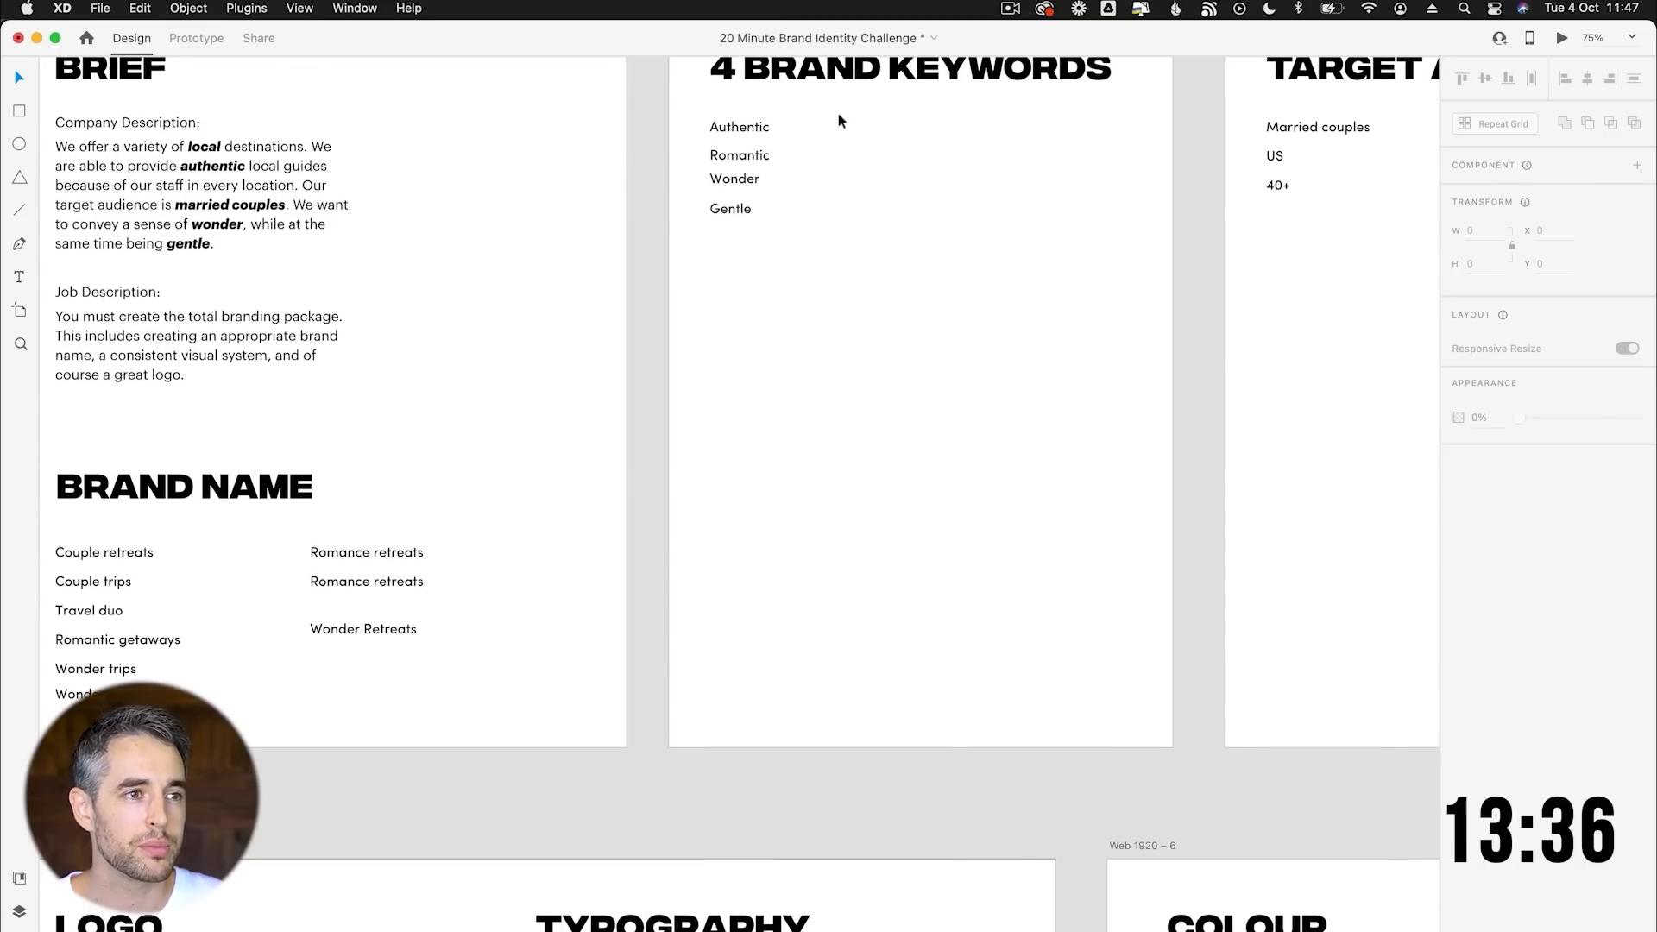
{"action": "scroll", "scroll_direction": "down", "scroll_amount": 3}
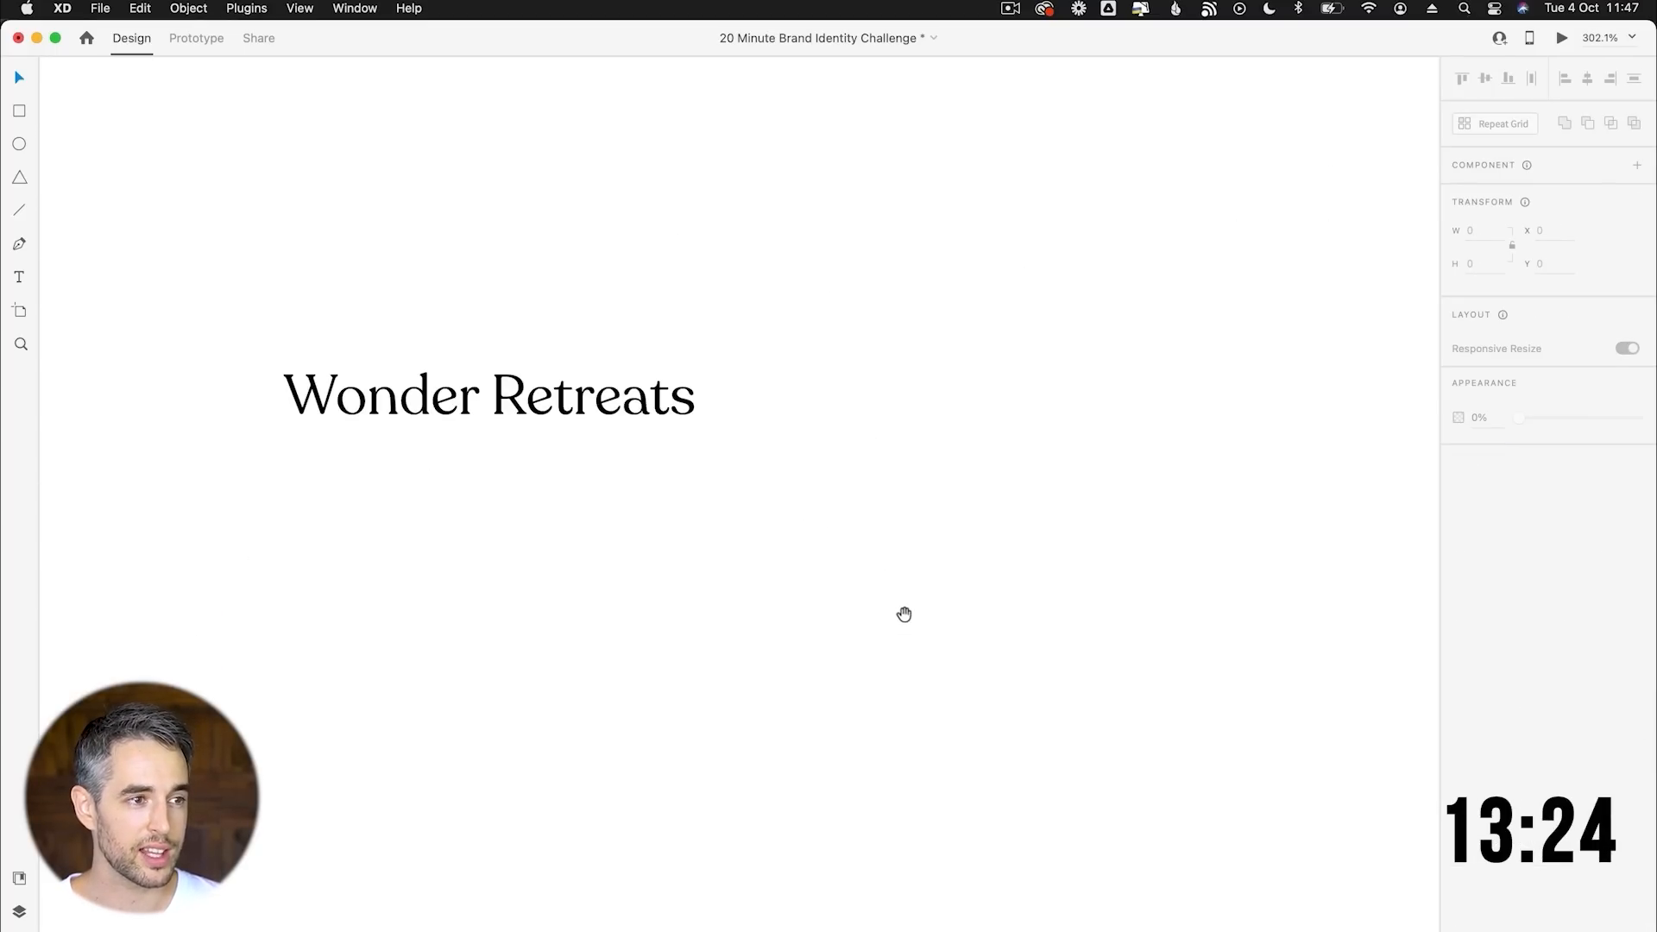
{"action": "scroll", "scroll_direction": "down", "scroll_amount": 3}
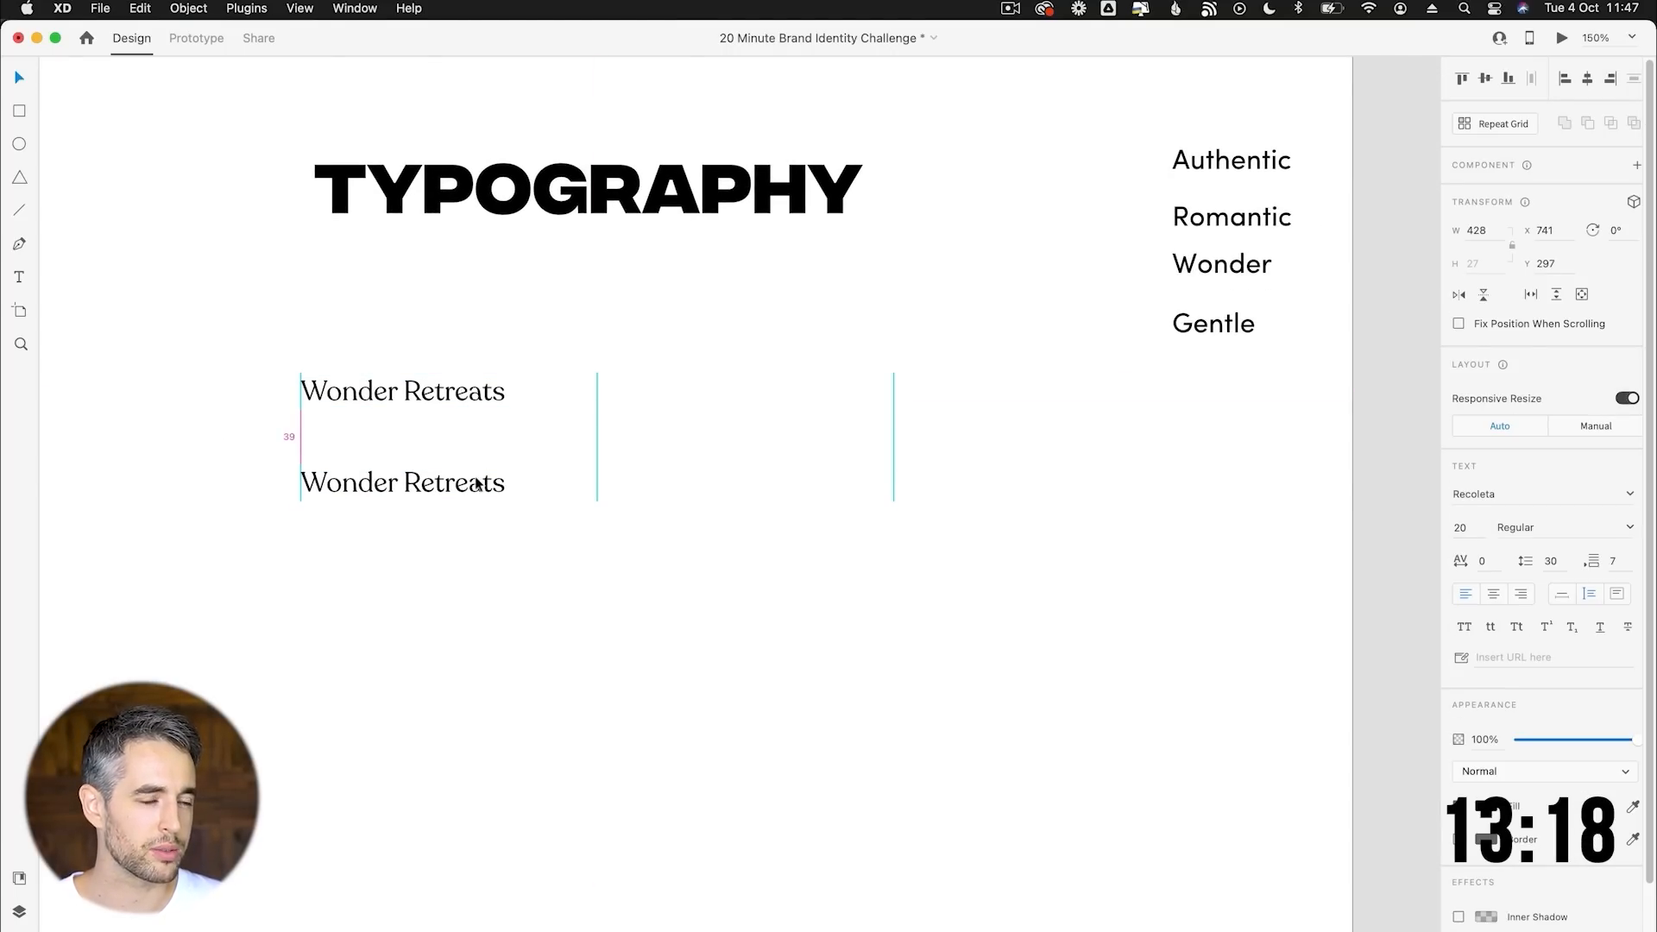
Switch the name to Cooper Lt BT and prepare the first line for case variations.
{"action": "left_click", "coordinate": [403, 482]}
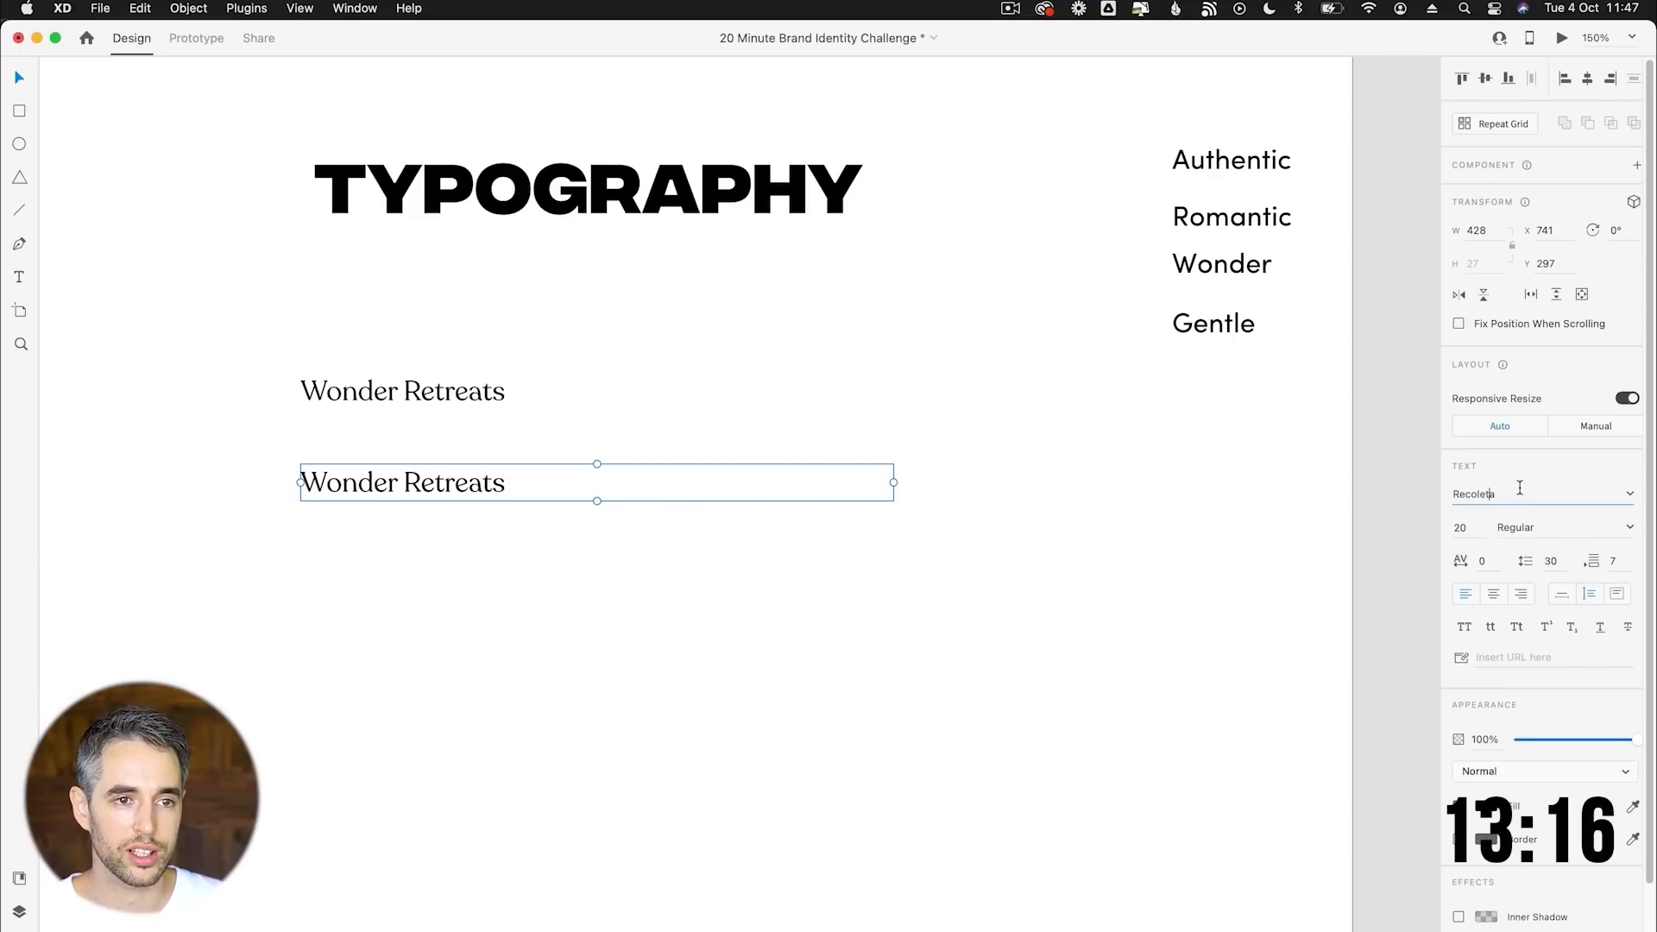
{"action": "type", "text": "Cooper Lt BT"}
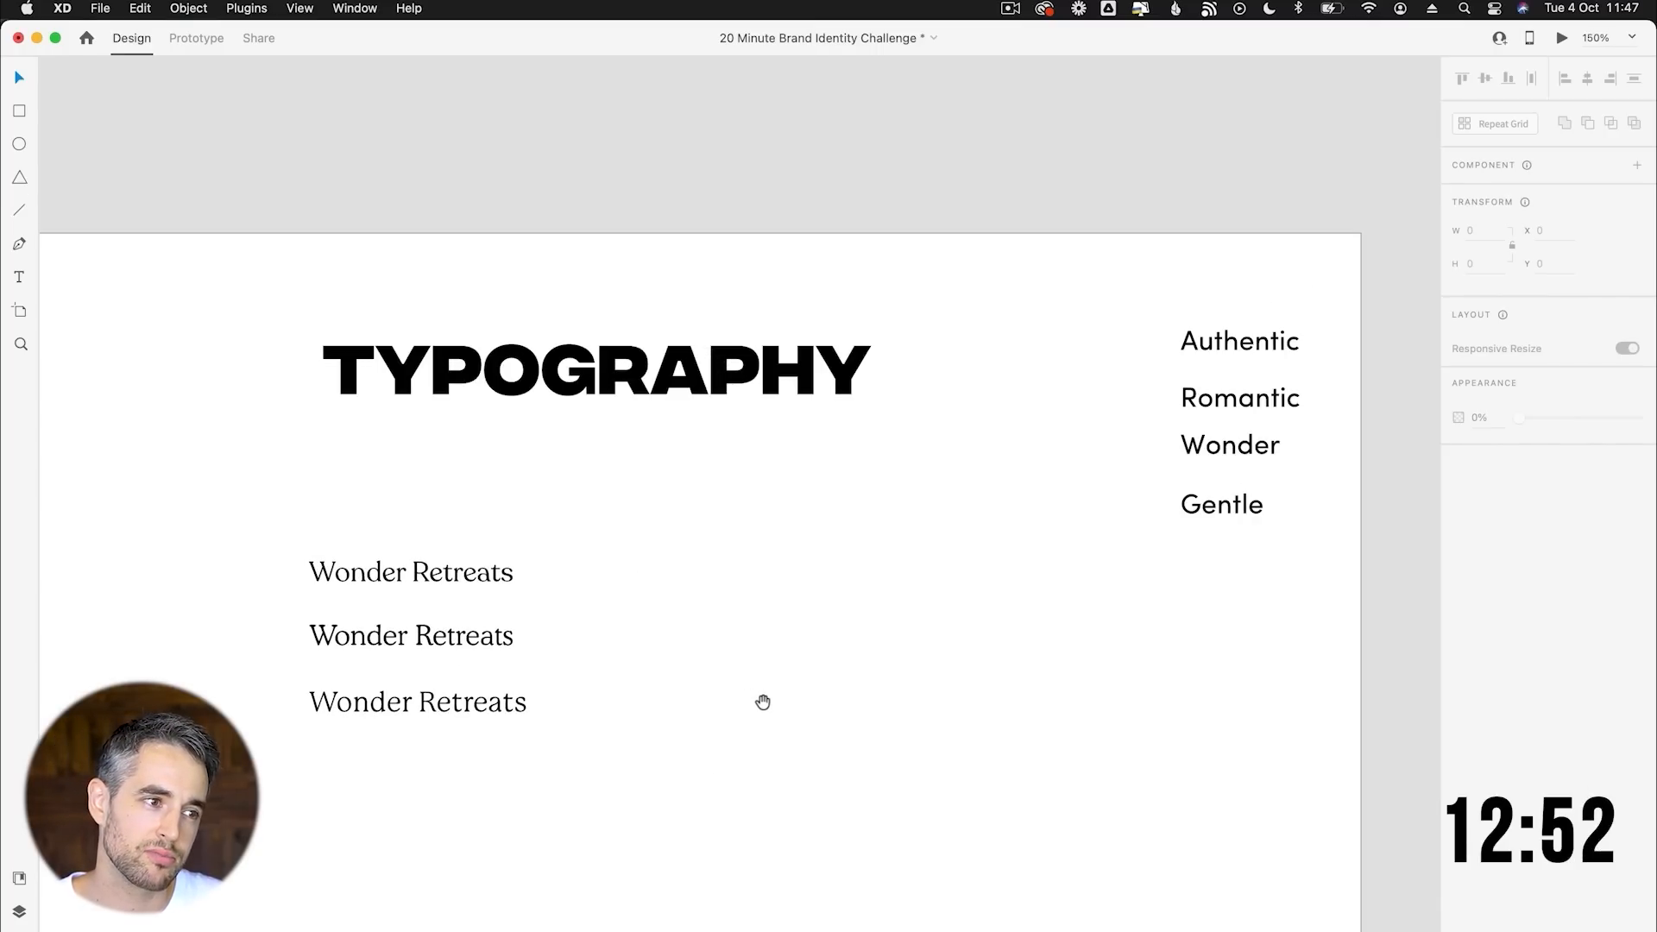
{"action": "mouse_move", "coordinate": [430, 541]}
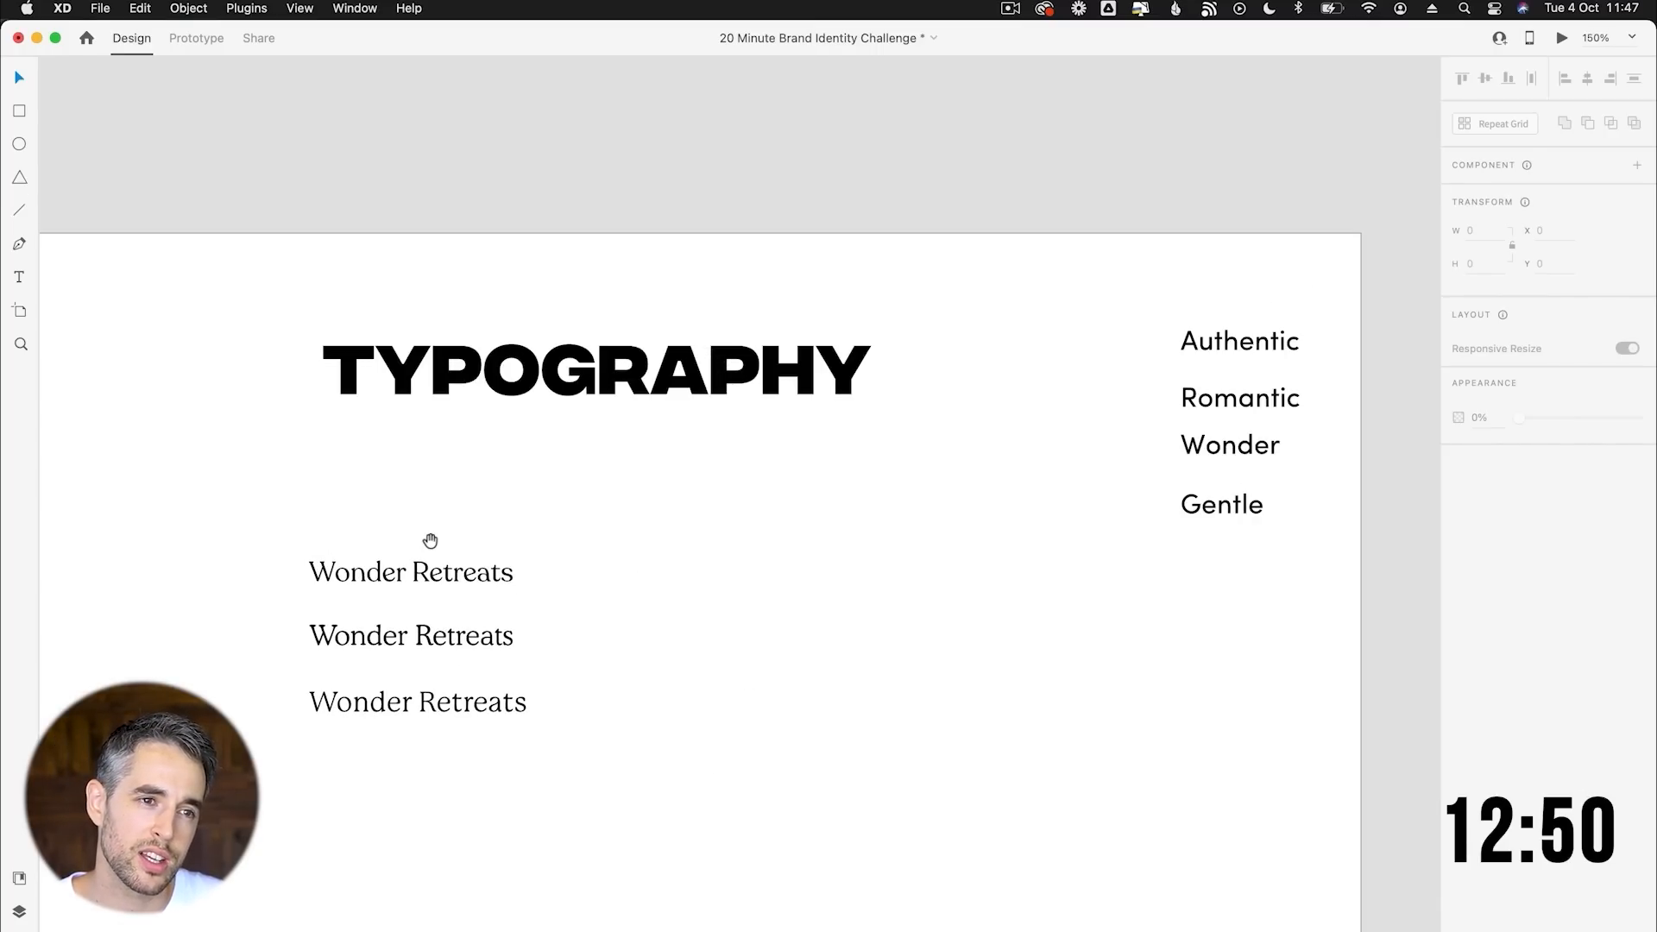
{"action": "mouse_move", "coordinate": [245, 519]}
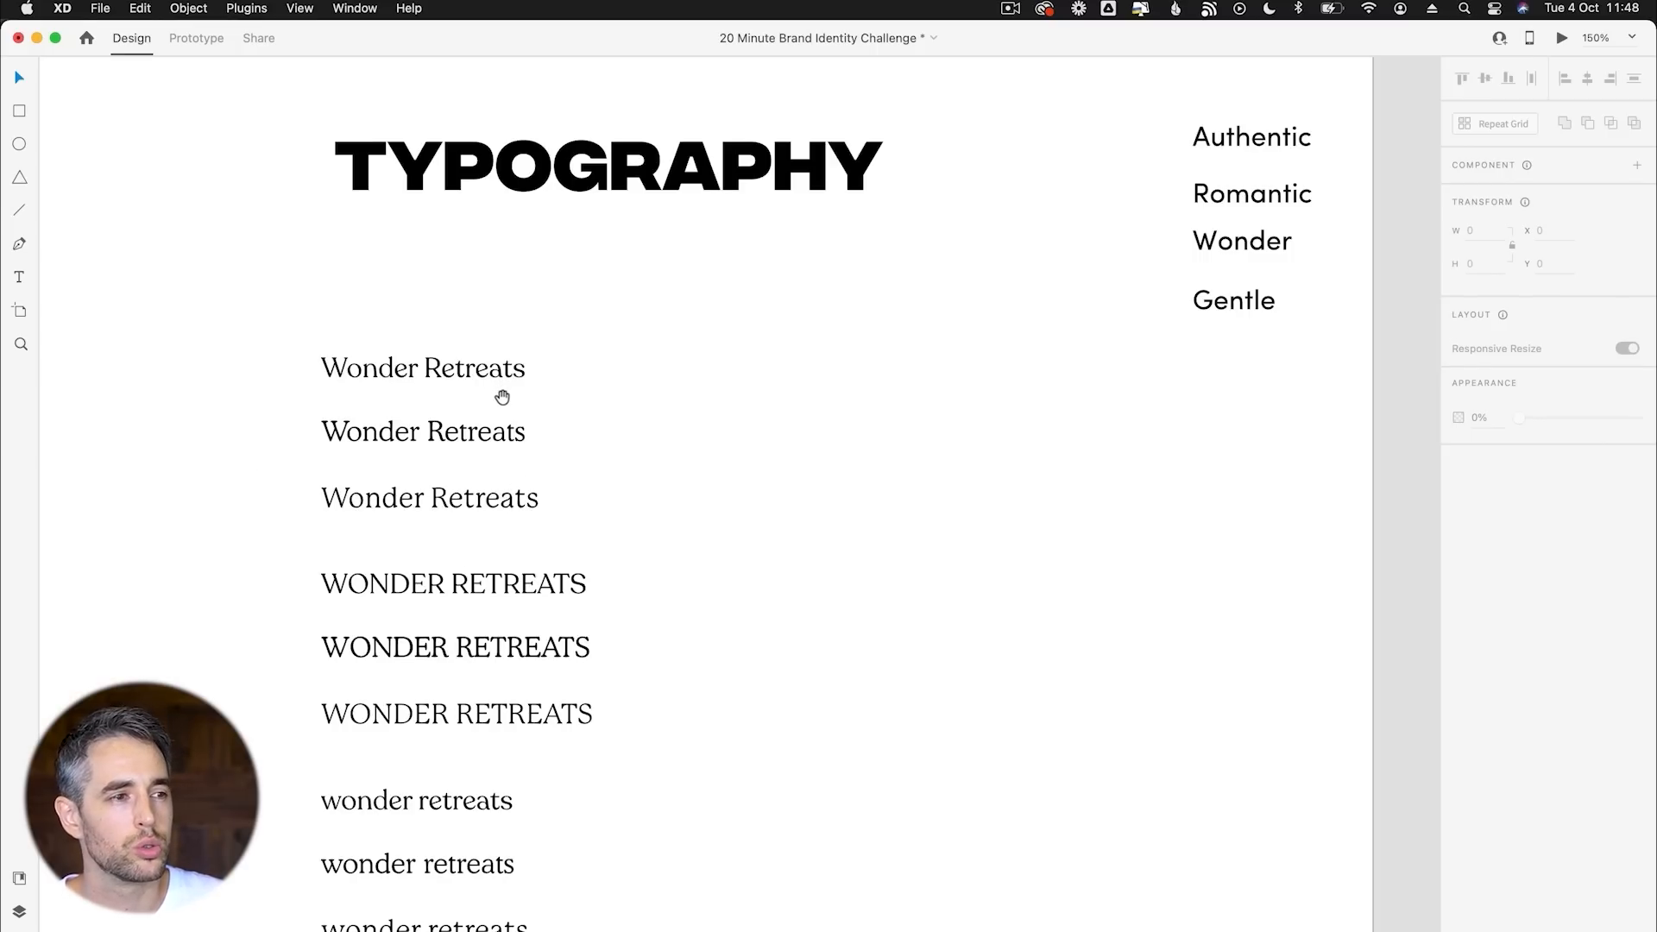
{"action": "mouse_move", "coordinate": [388, 375]}
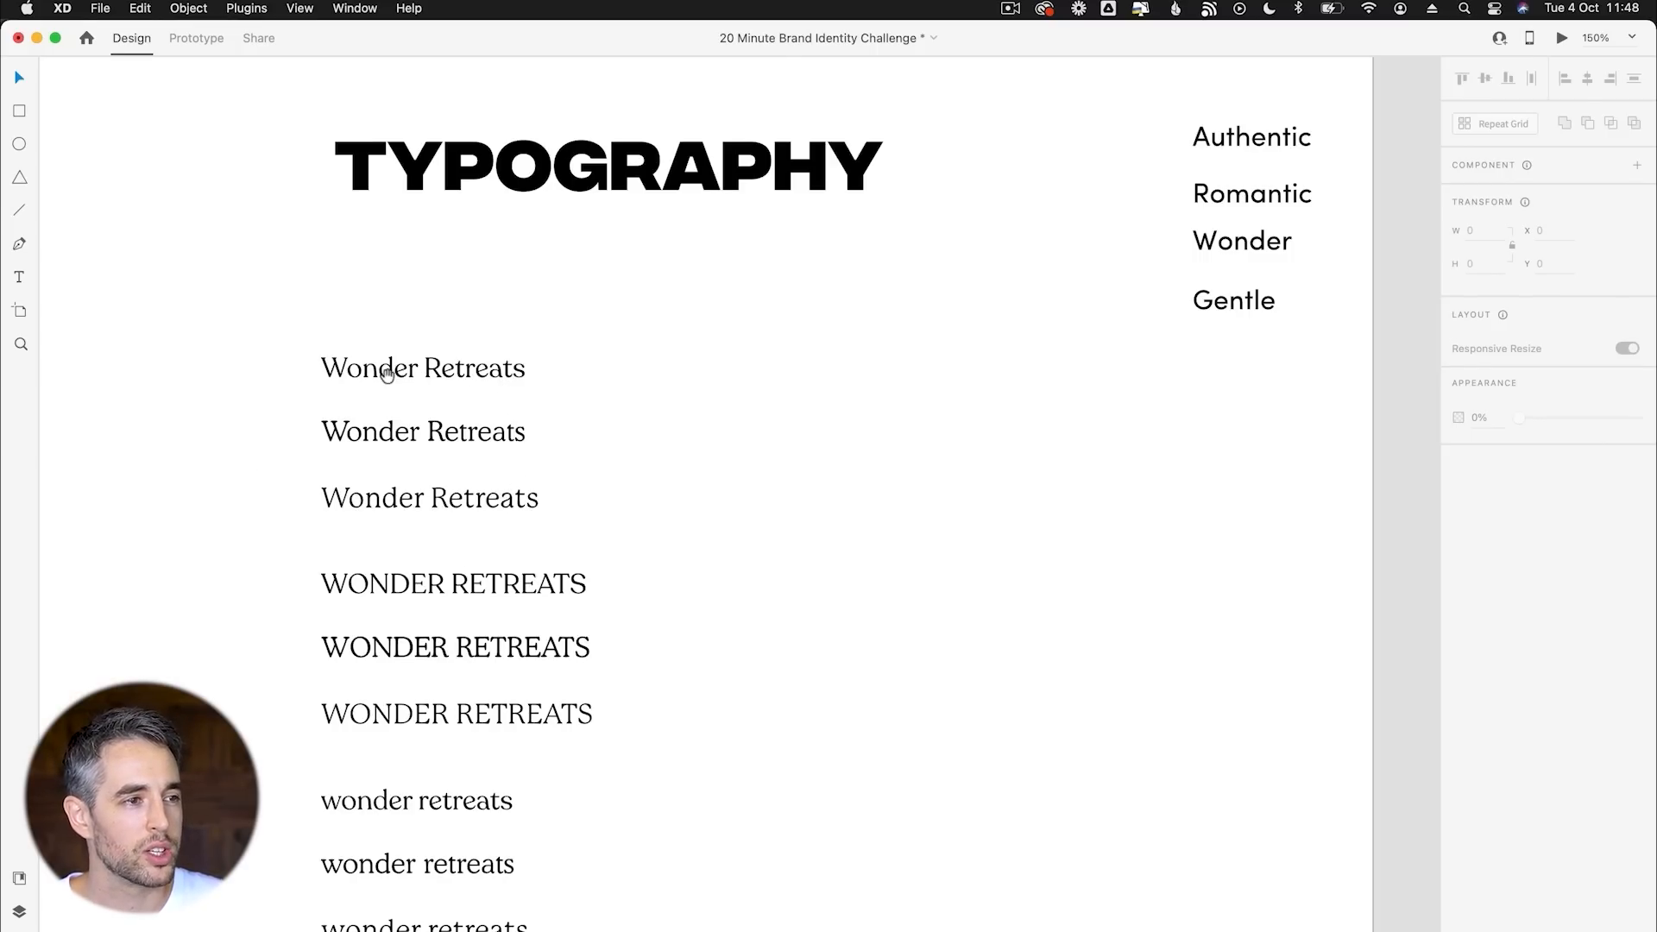
{"action": "left_click", "coordinate": [422, 367]}
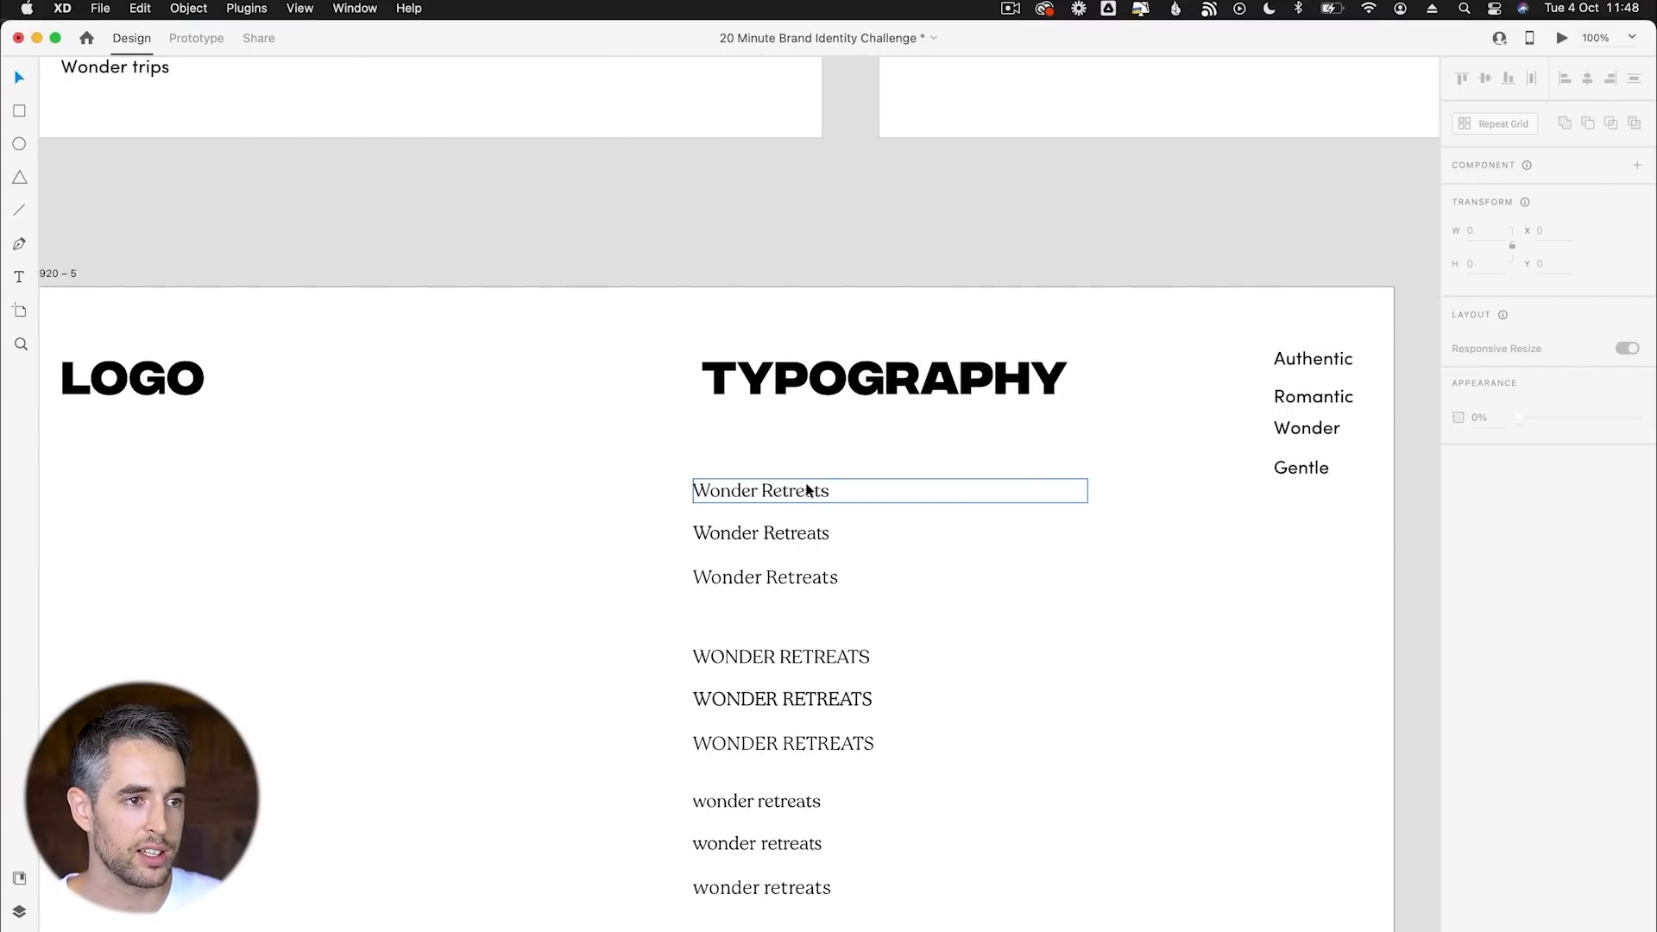
Give the lower Medium-weight copy -30 letter spacing and the upper regular copy -20.
{"action": "left_click", "coordinate": [760, 490]}
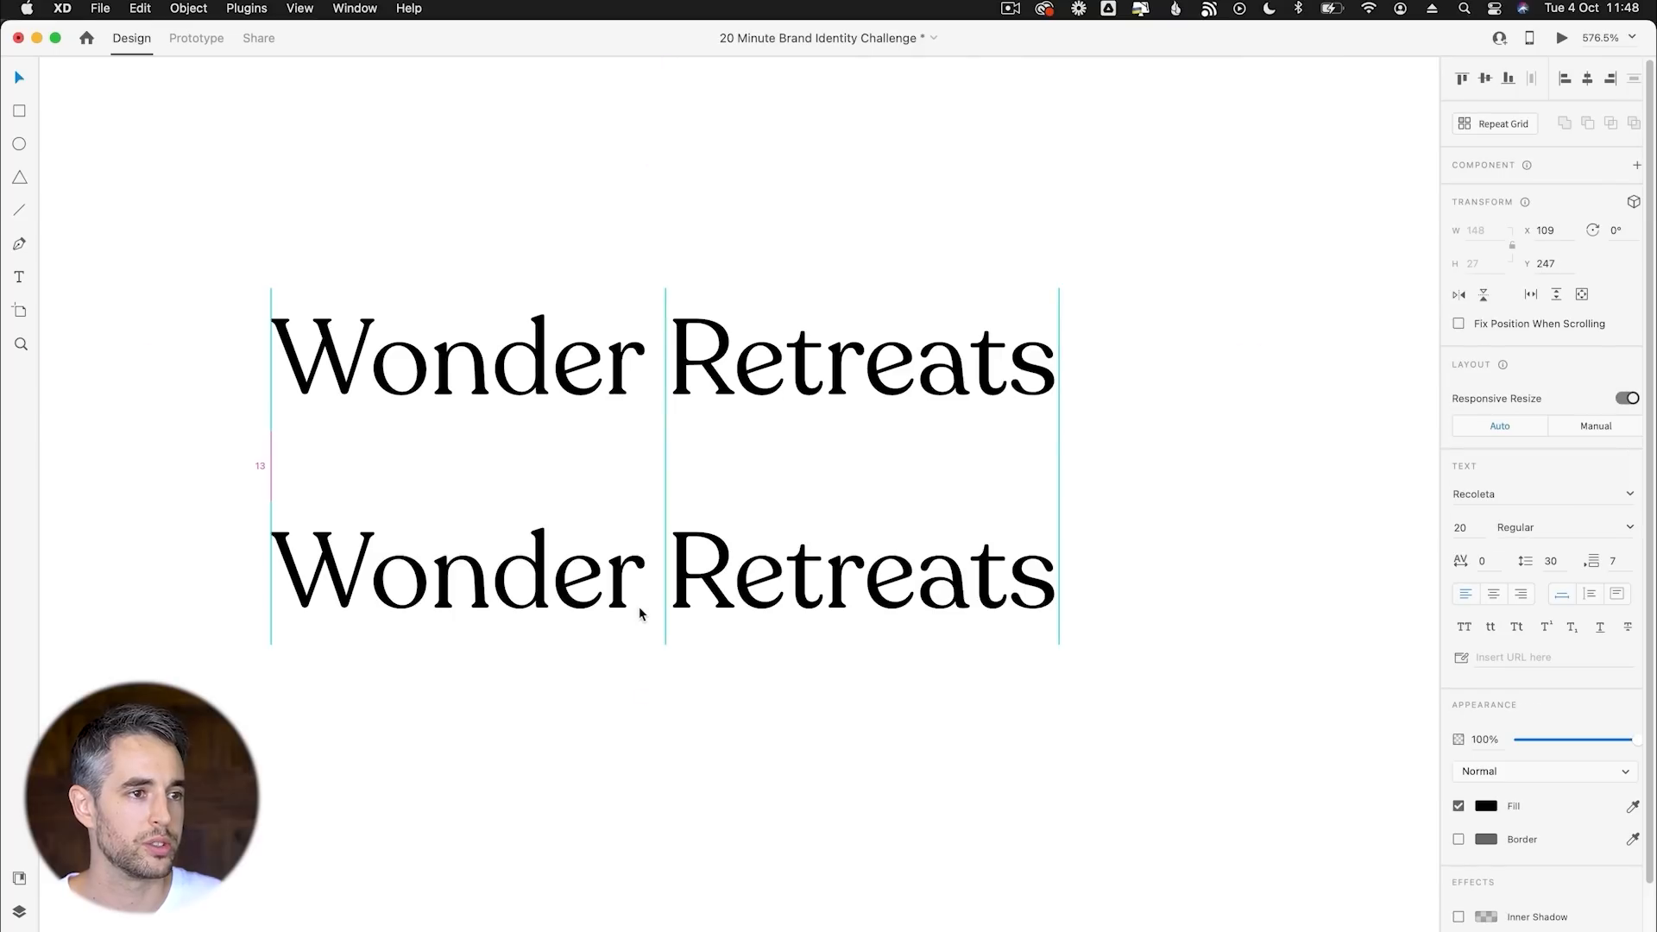
{"action": "left_click", "coordinate": [1561, 527]}
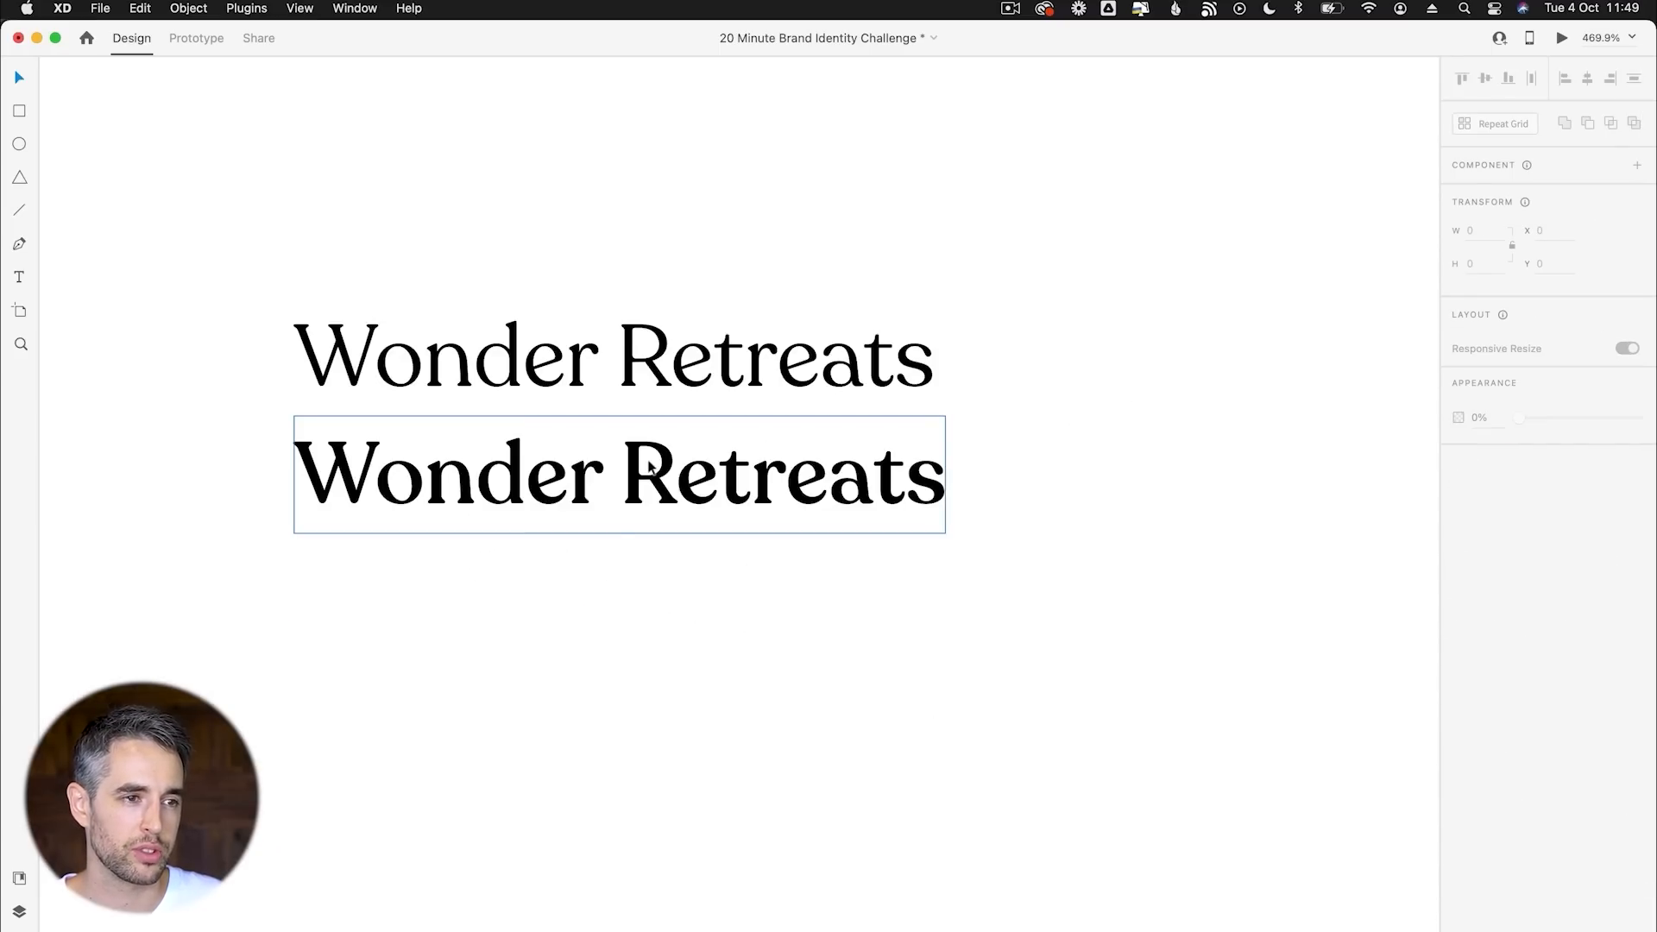
{"action": "left_click", "coordinate": [618, 473]}
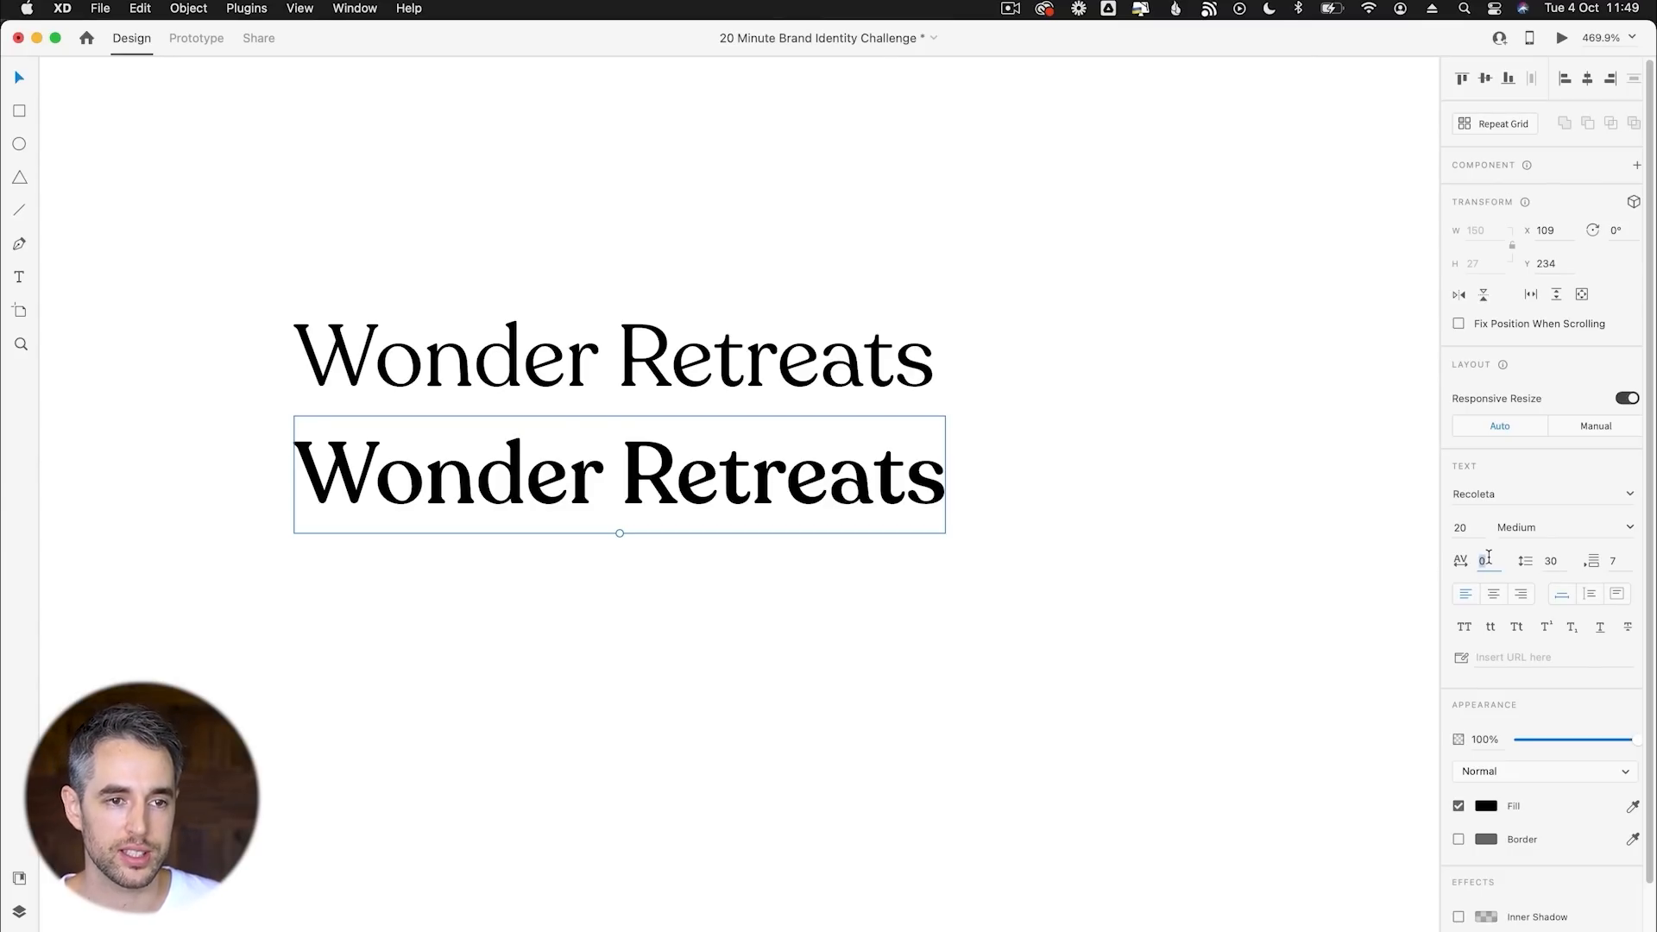
{"action": "type", "text": "-30"}
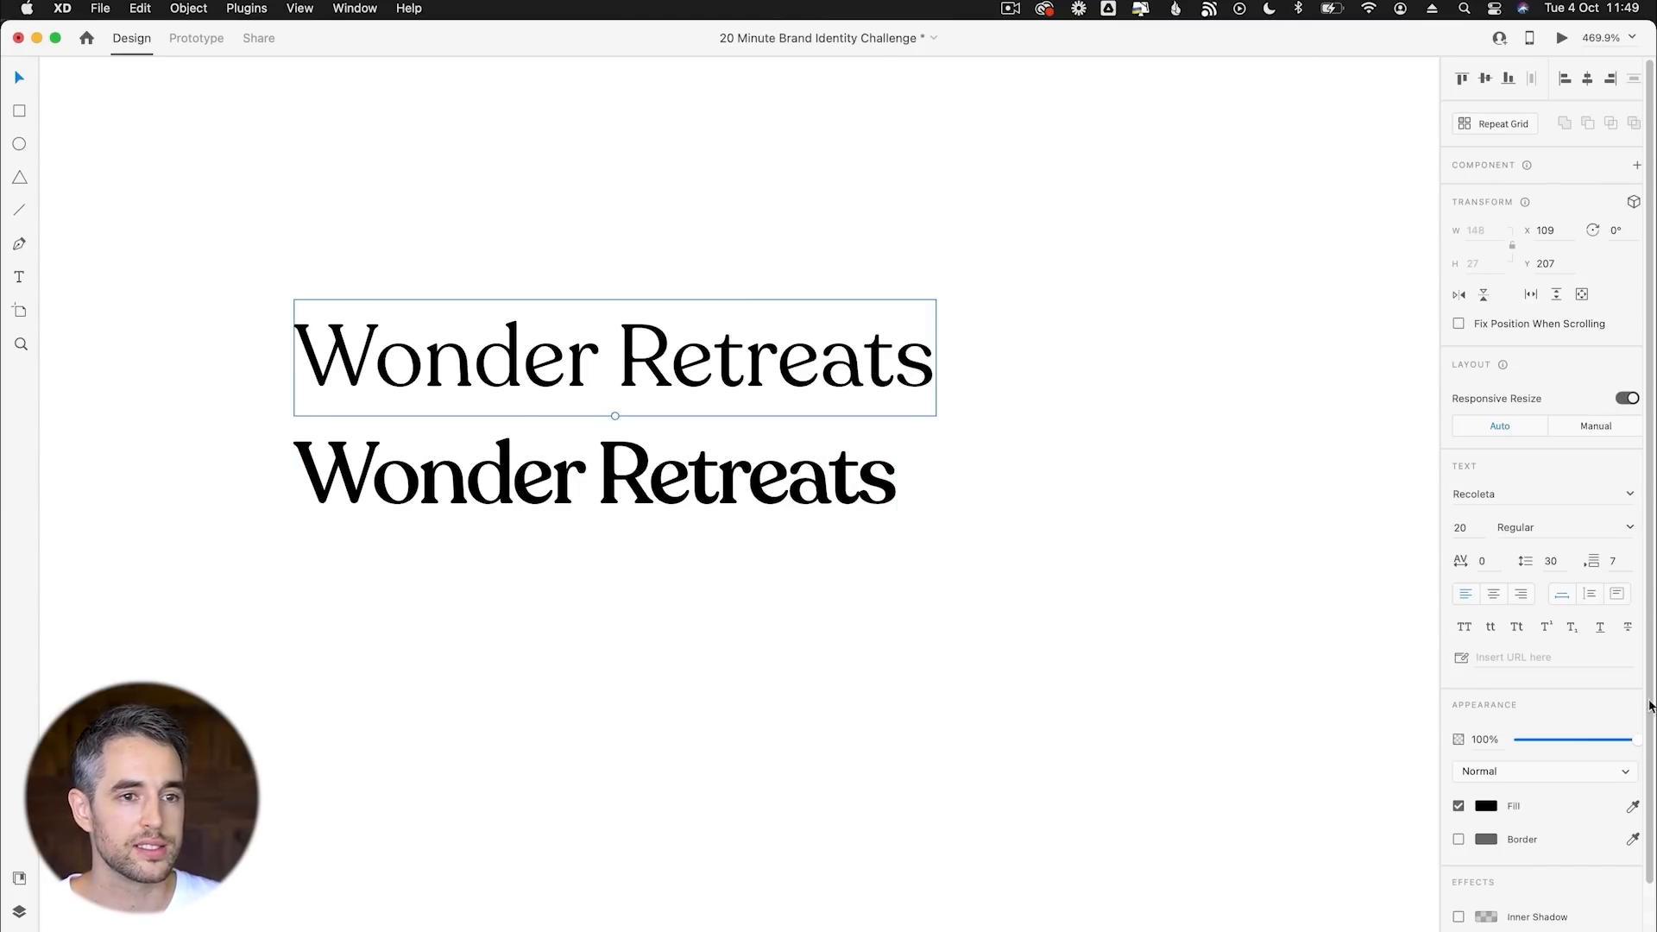
{"action": "type", "text": "-20"}
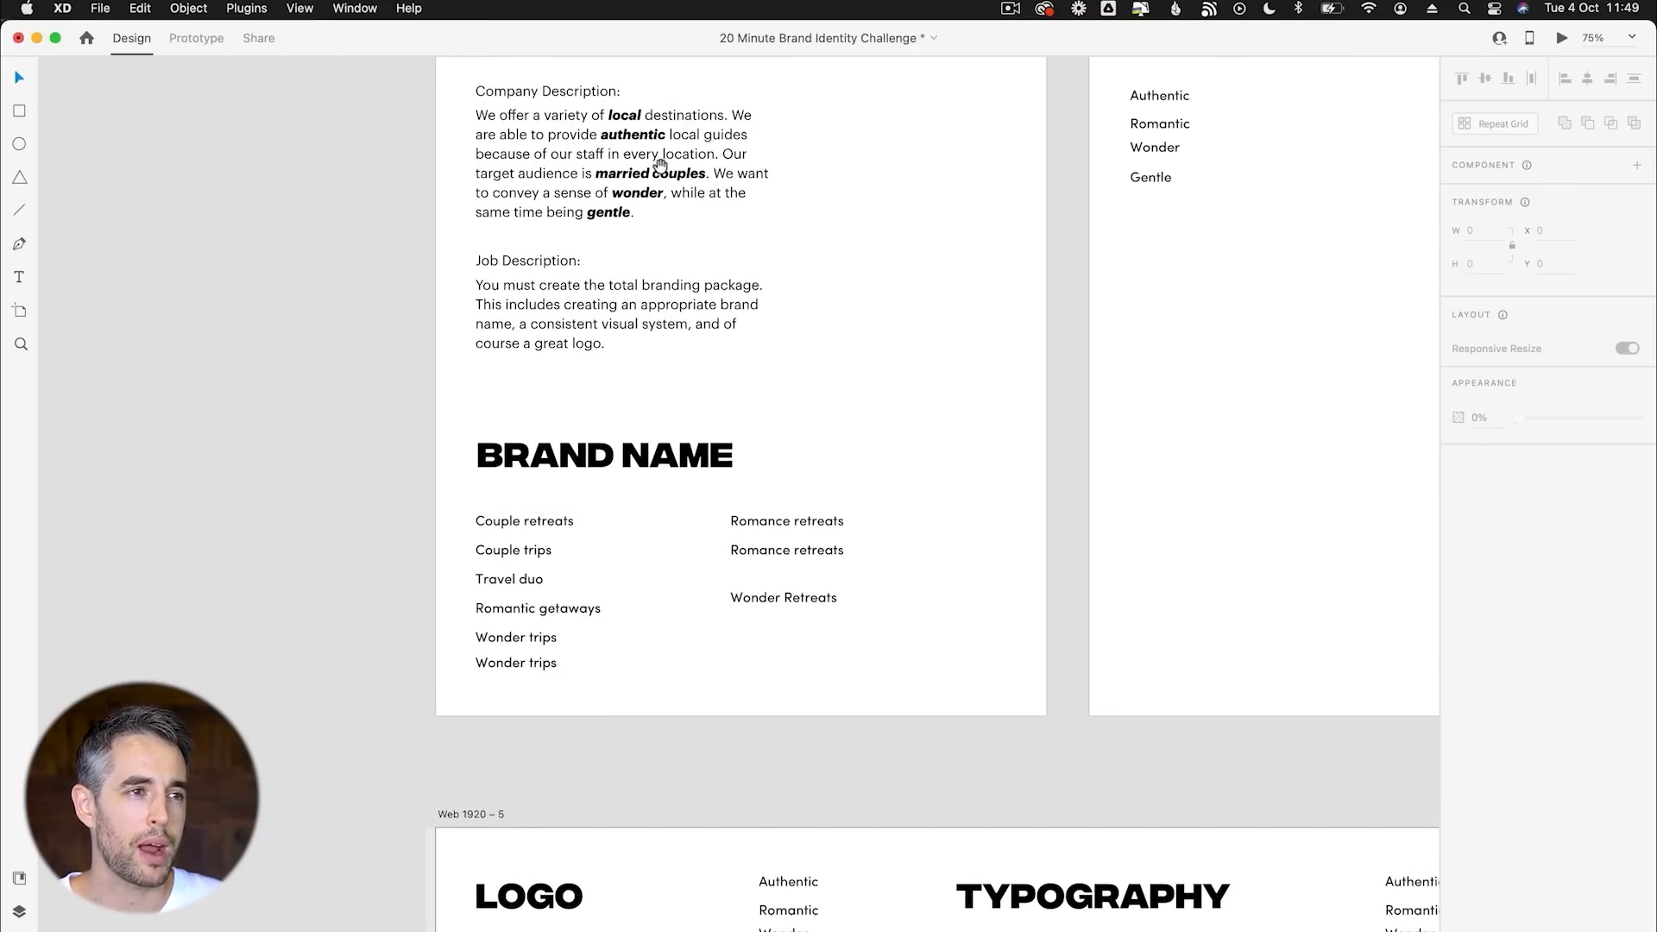
Draw a small circle beside the name and shape it into the red drop logo mark.
{"action": "scroll", "scroll_direction": "down", "scroll_amount": 3}
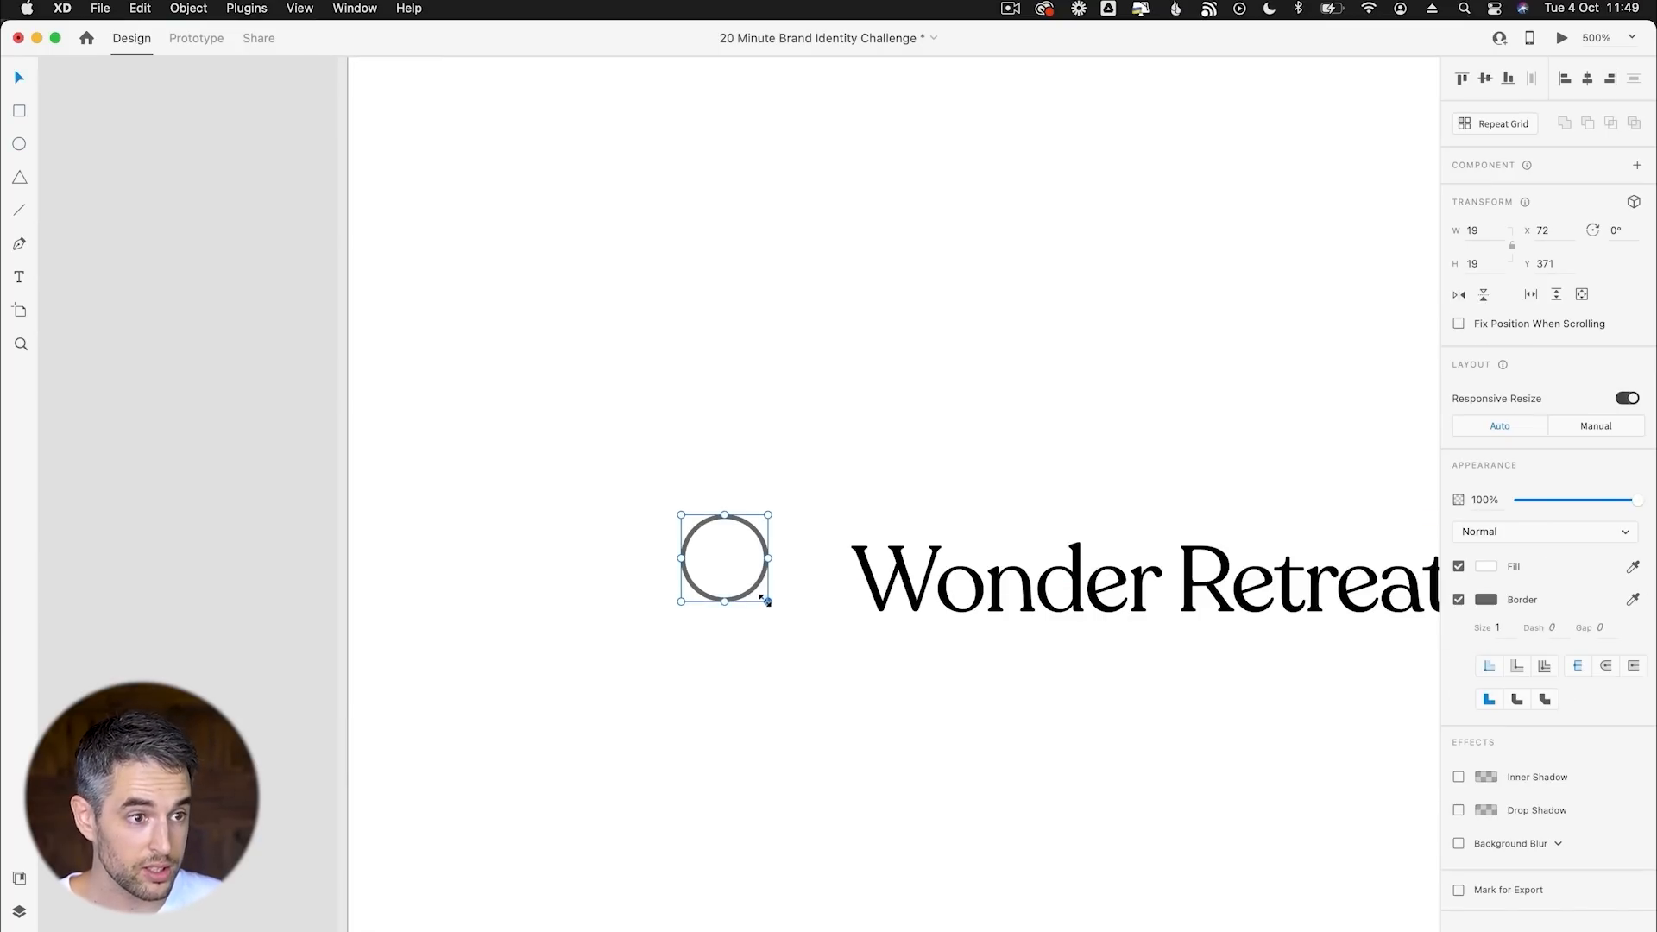
{"action": "left_click_drag", "start_coordinate": [767, 600], "coordinate": [725, 648]}
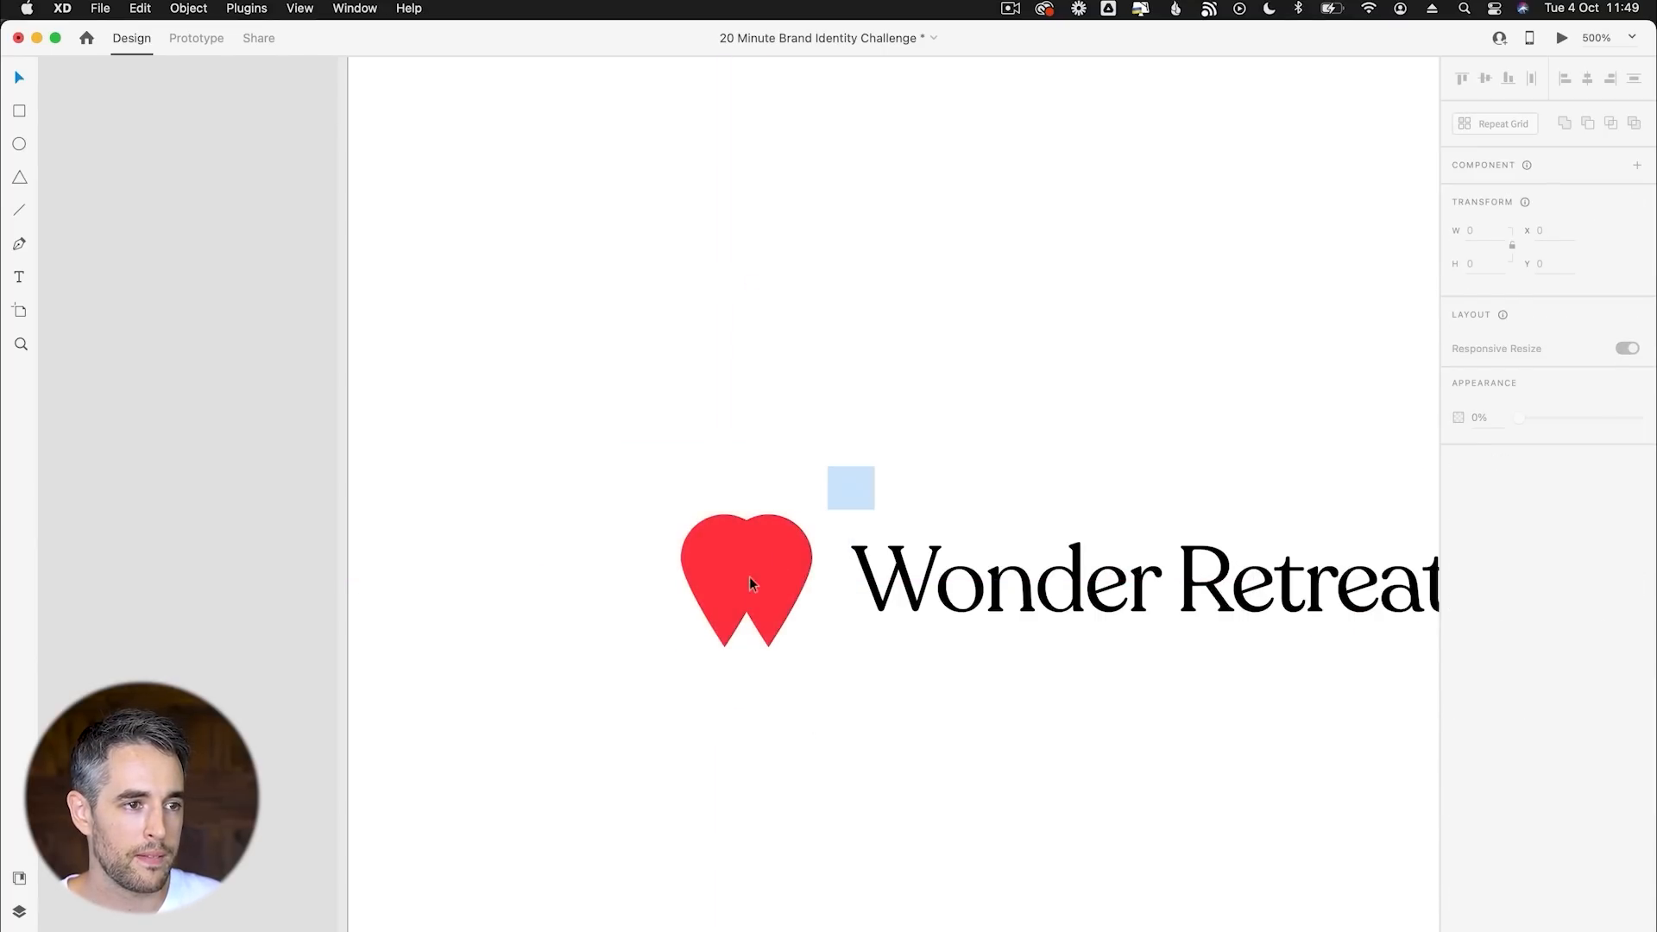
{"action": "left_click", "coordinate": [744, 580]}
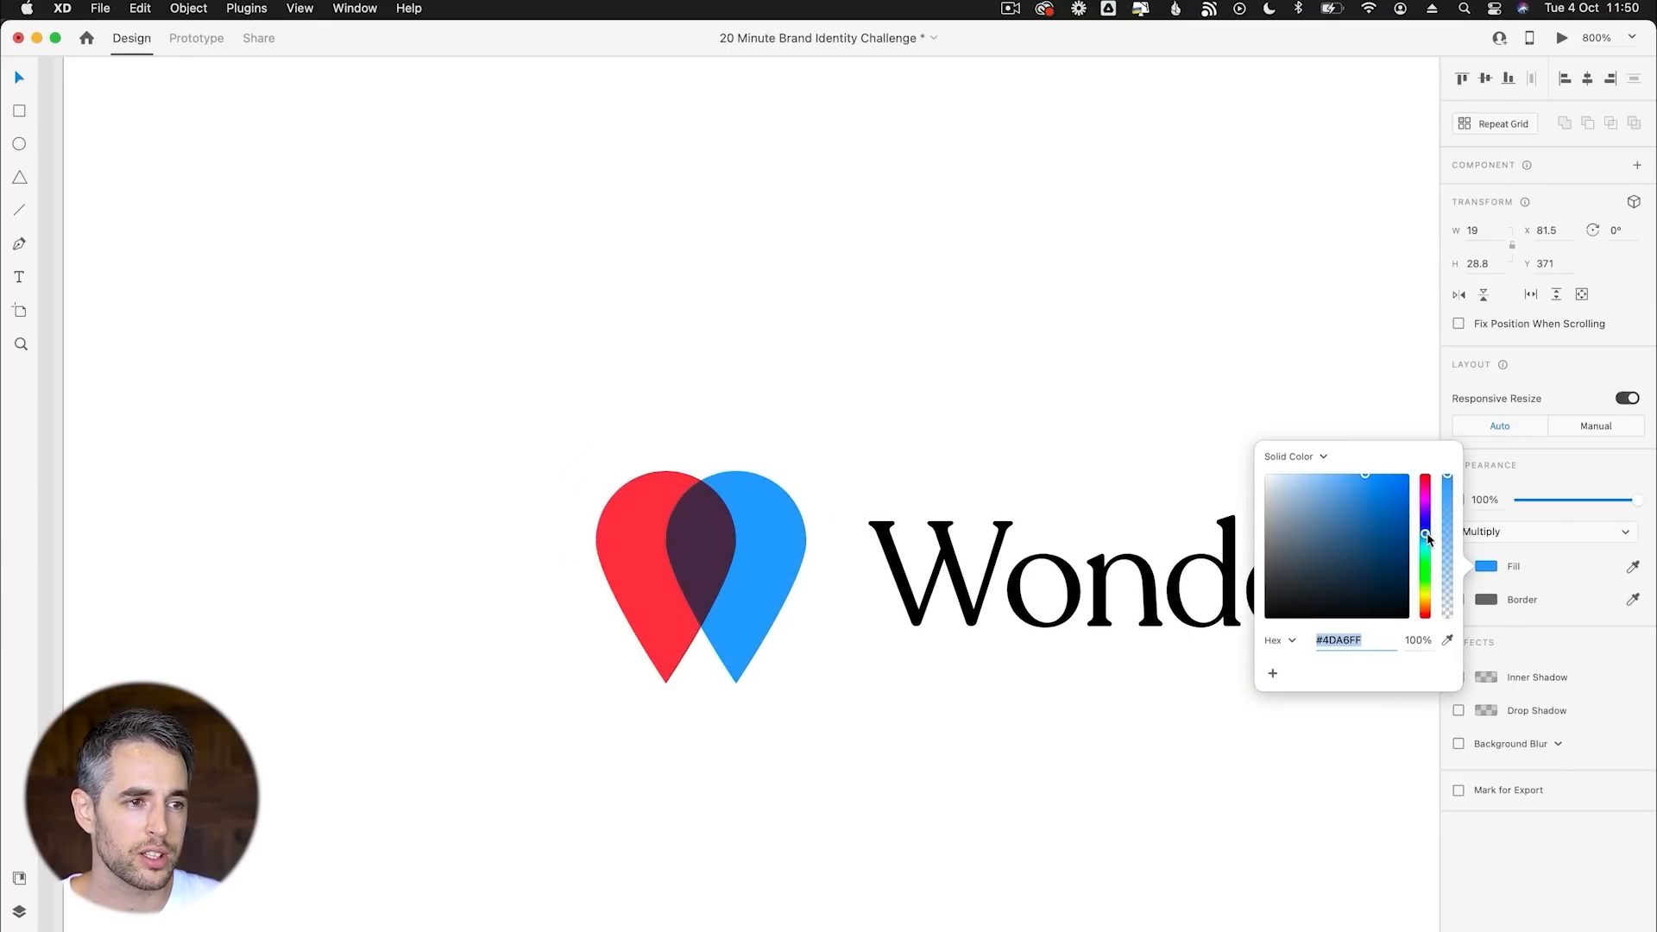
Cycle the right drop's fill through blue and teal hues, ending with both drops red.
{"action": "left_click", "coordinate": [590, 376]}
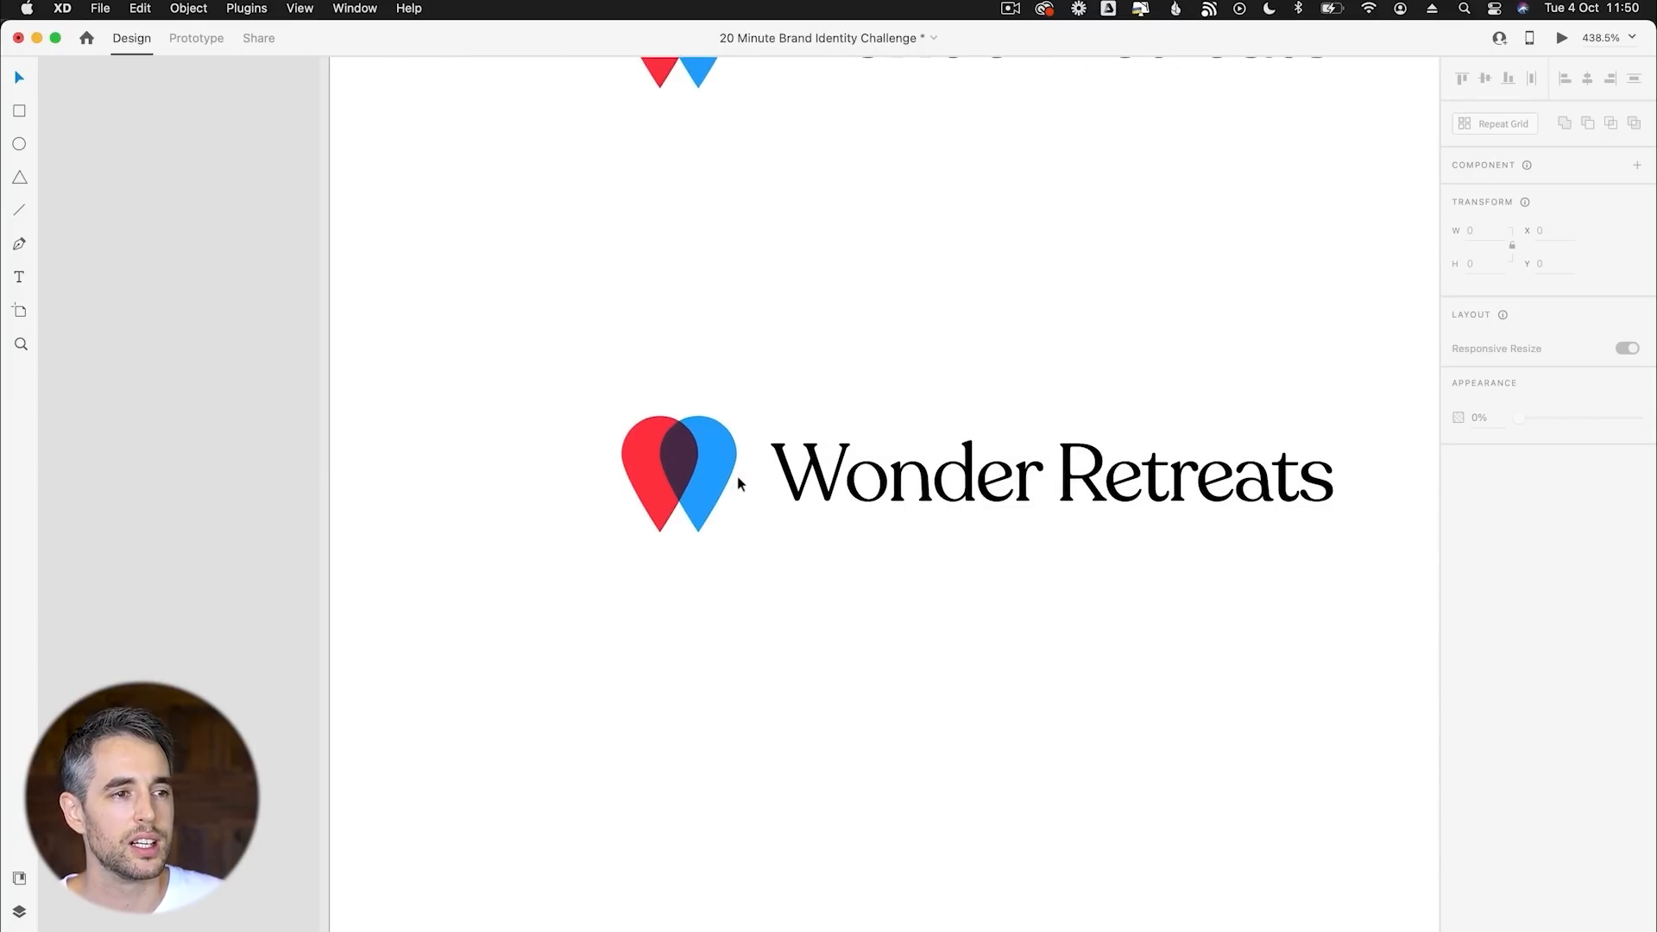
{"action": "left_click", "coordinate": [710, 474]}
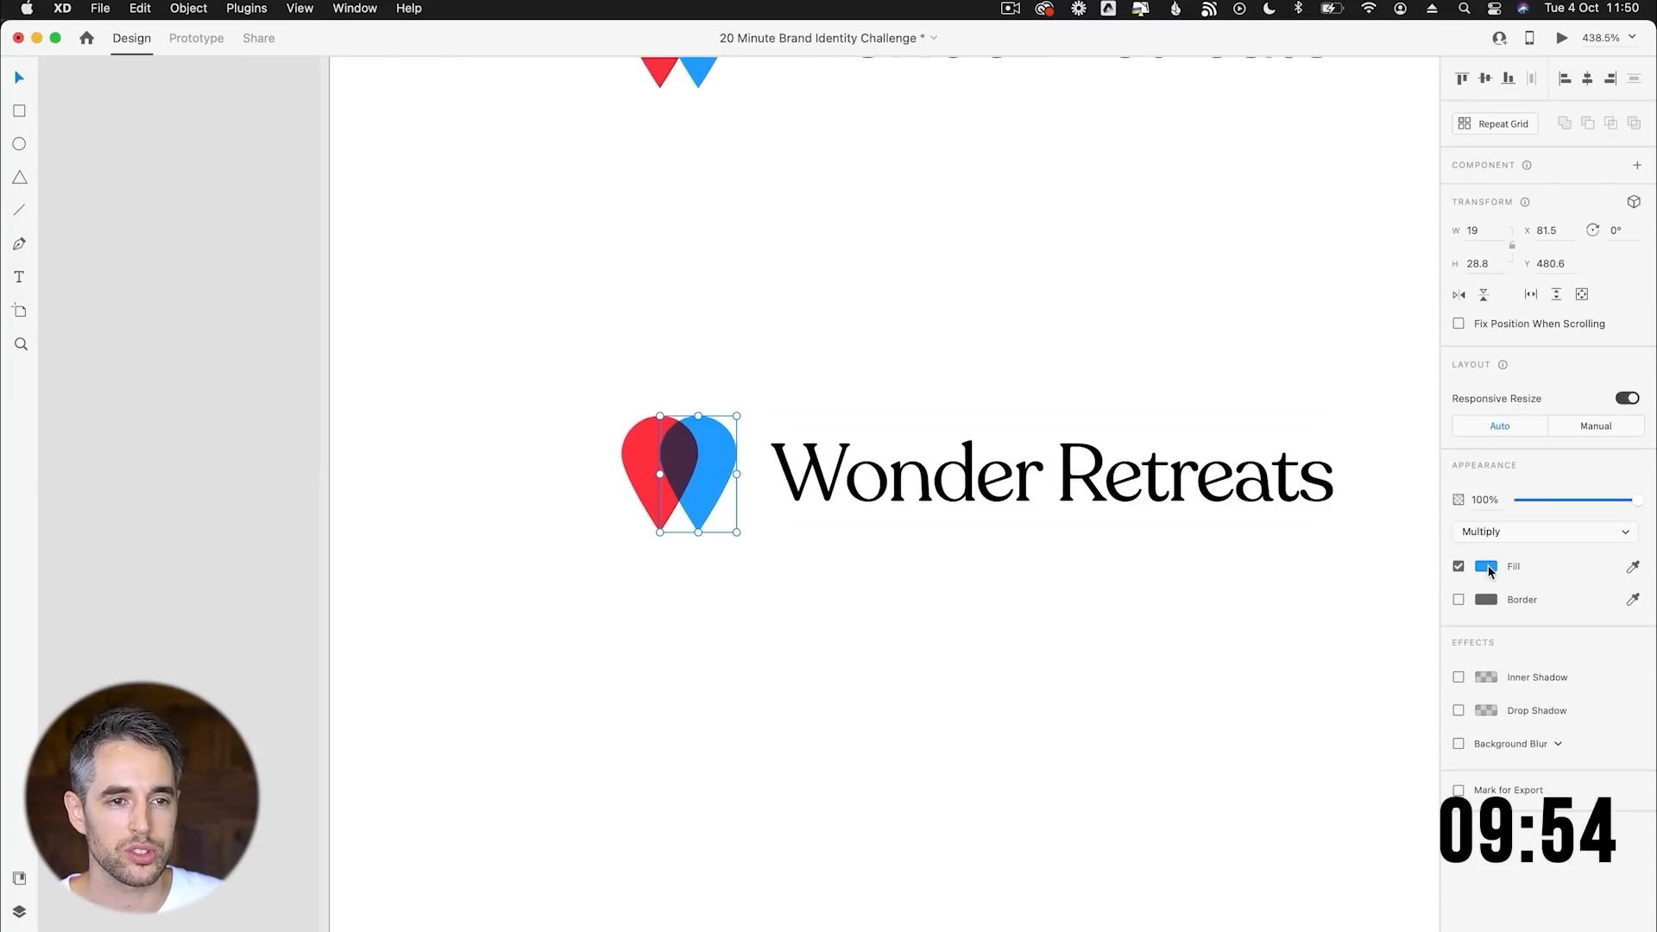
{"action": "left_click", "coordinate": [1486, 565]}
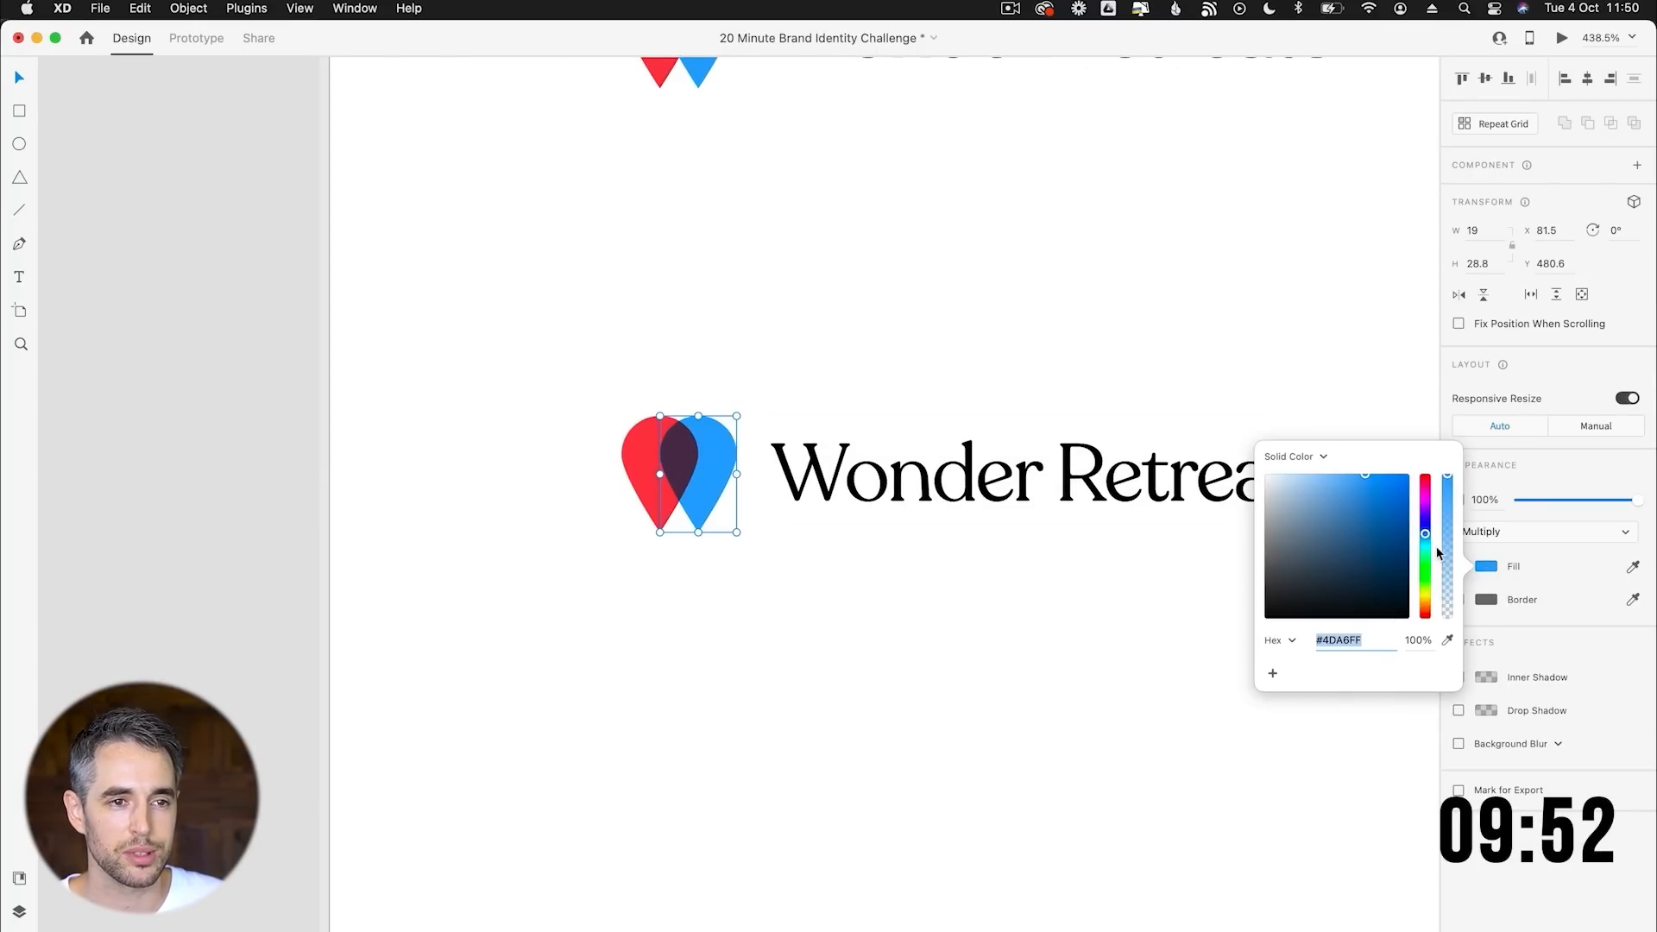
{"action": "left_click", "coordinate": [1446, 555]}
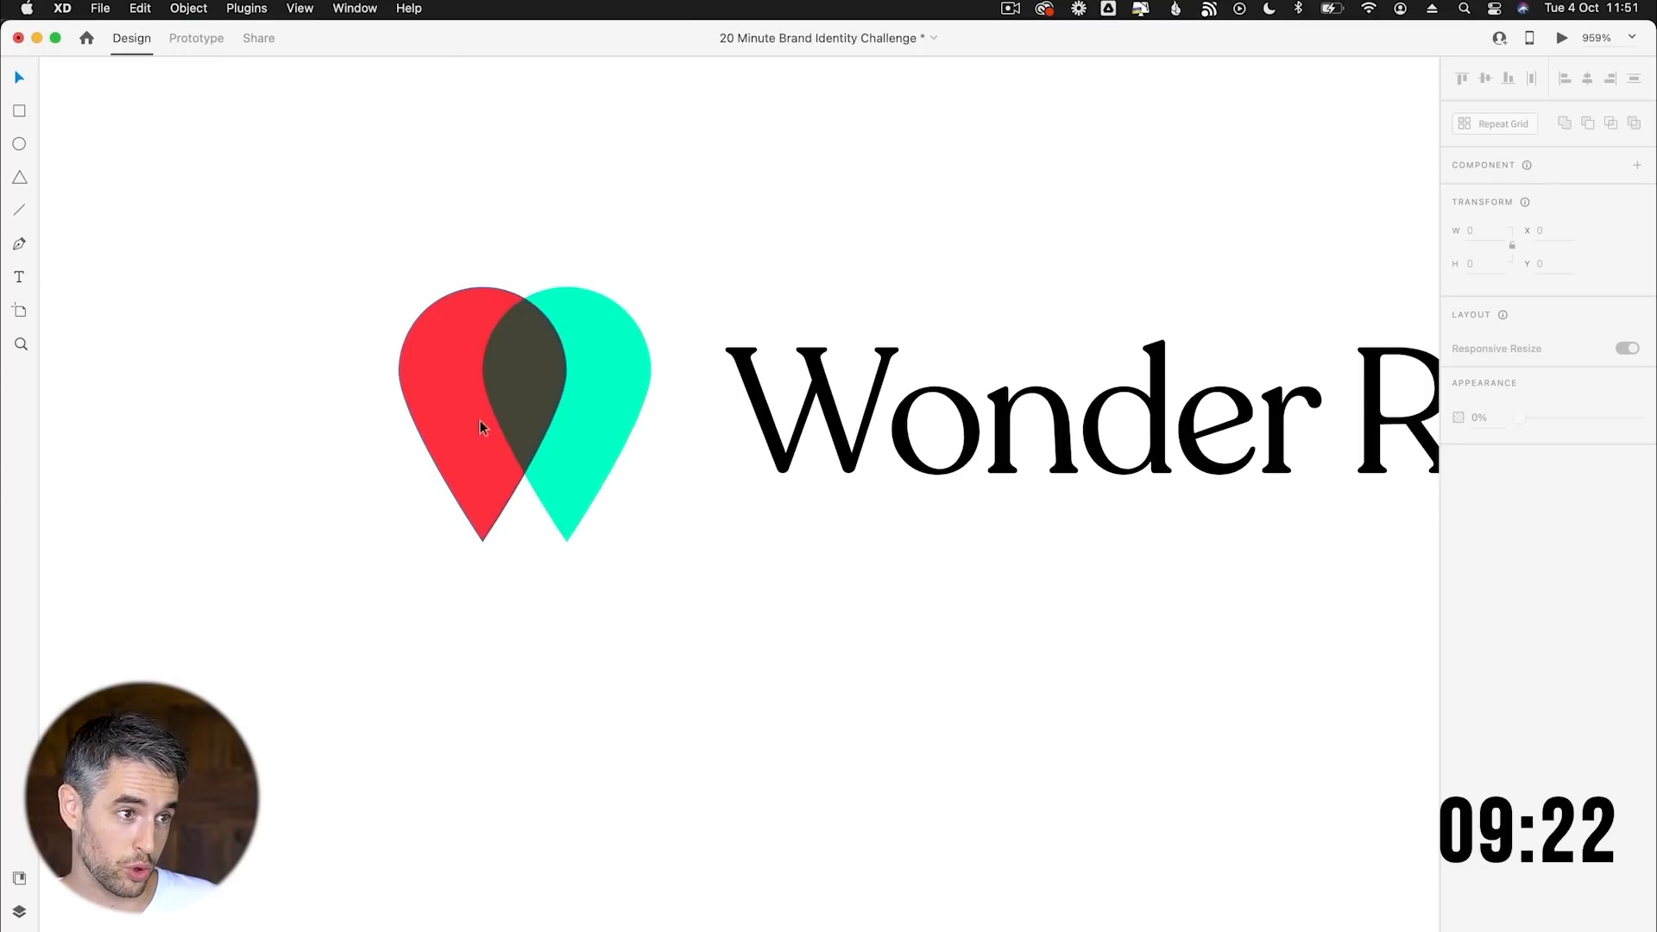
{"action": "left_click", "coordinate": [1056, 412]}
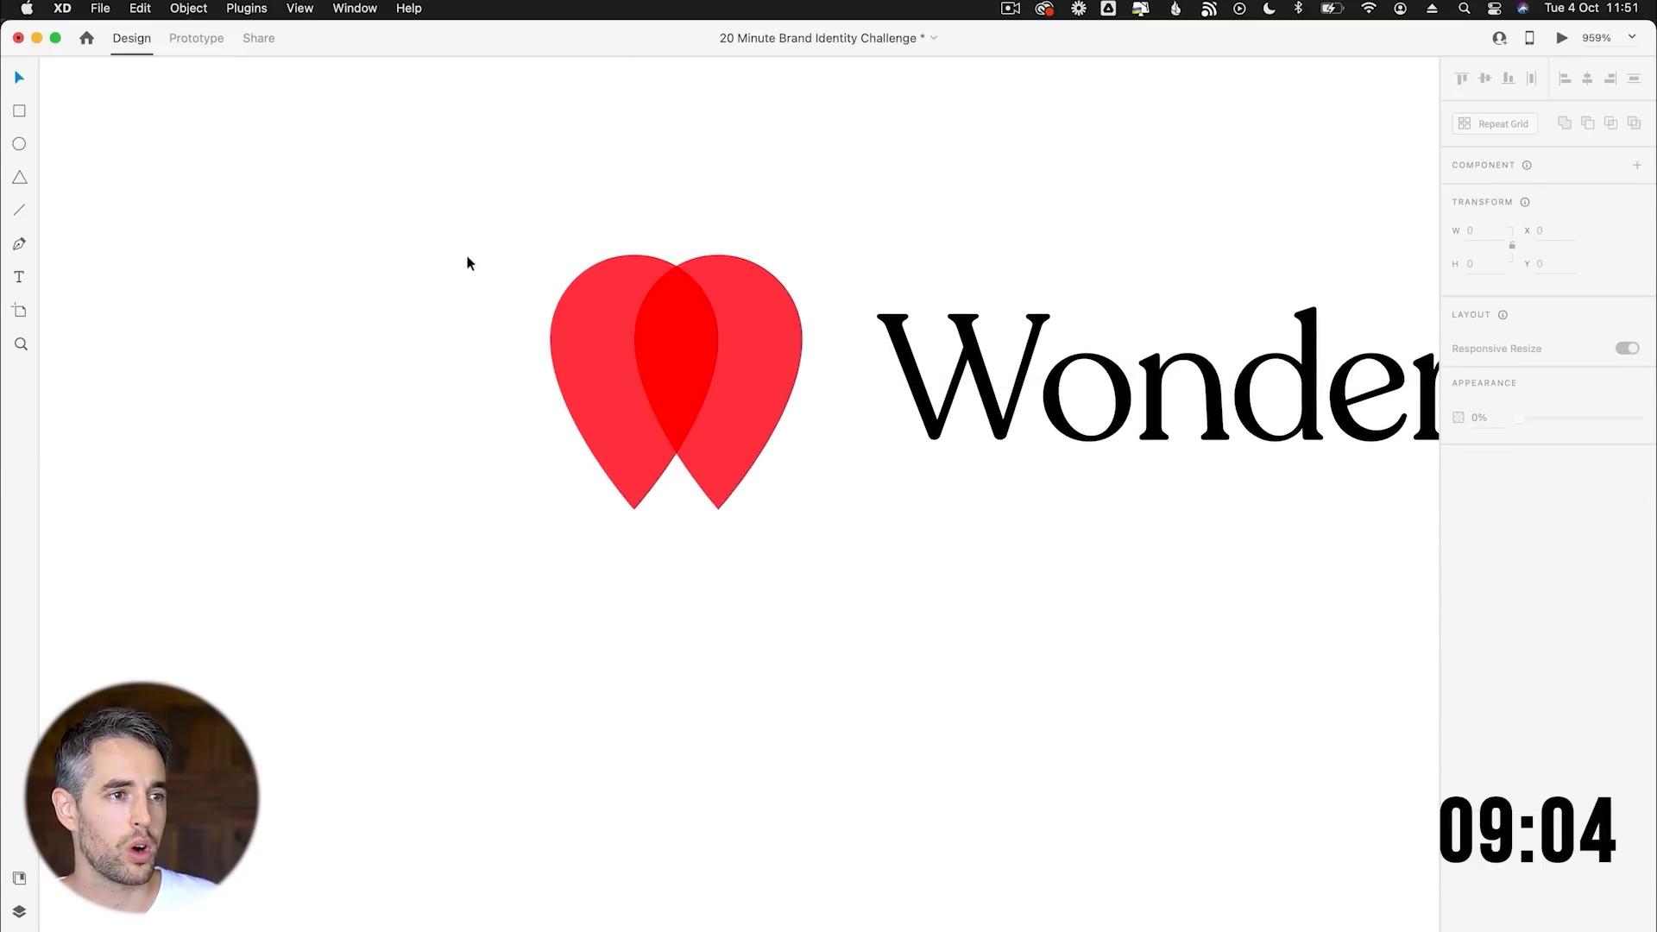
{"action": "left_click", "coordinate": [675, 381]}
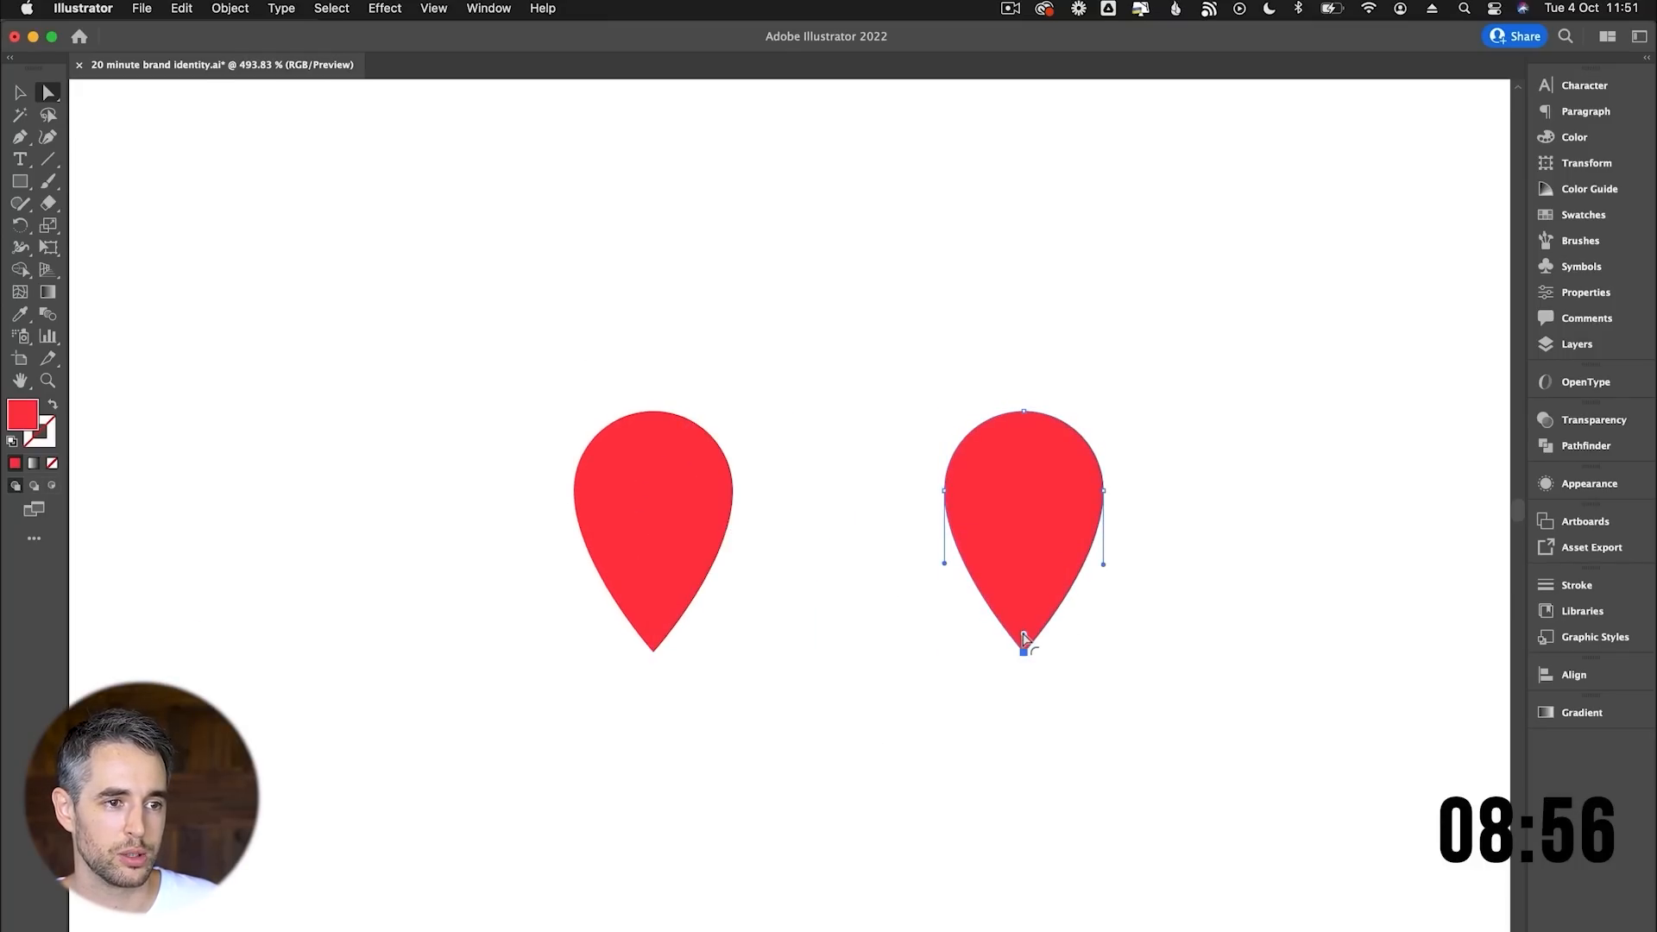
Select the tip anchor of the right teardrop in Illustrator to sharpen its point.
{"action": "left_click", "coordinate": [1256, 568]}
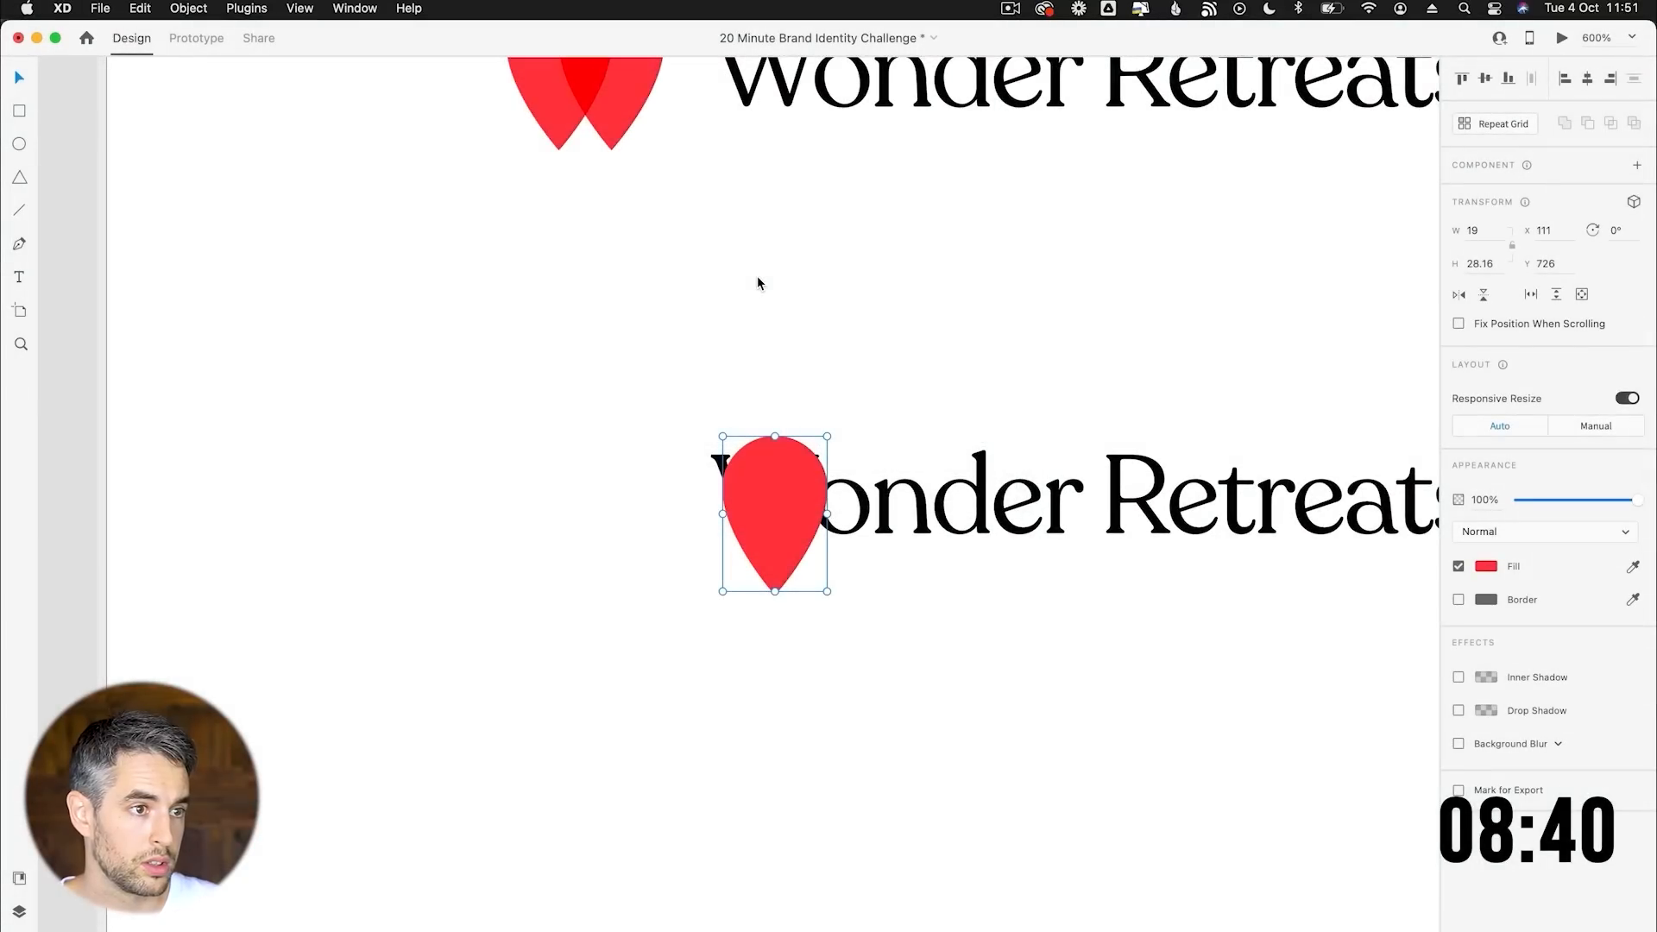
Move the drop left of the name, give it a red shade and shift the second drop toward teal.
{"action": "left_click_drag", "start_coordinate": [773, 515], "coordinate": [486, 494]}
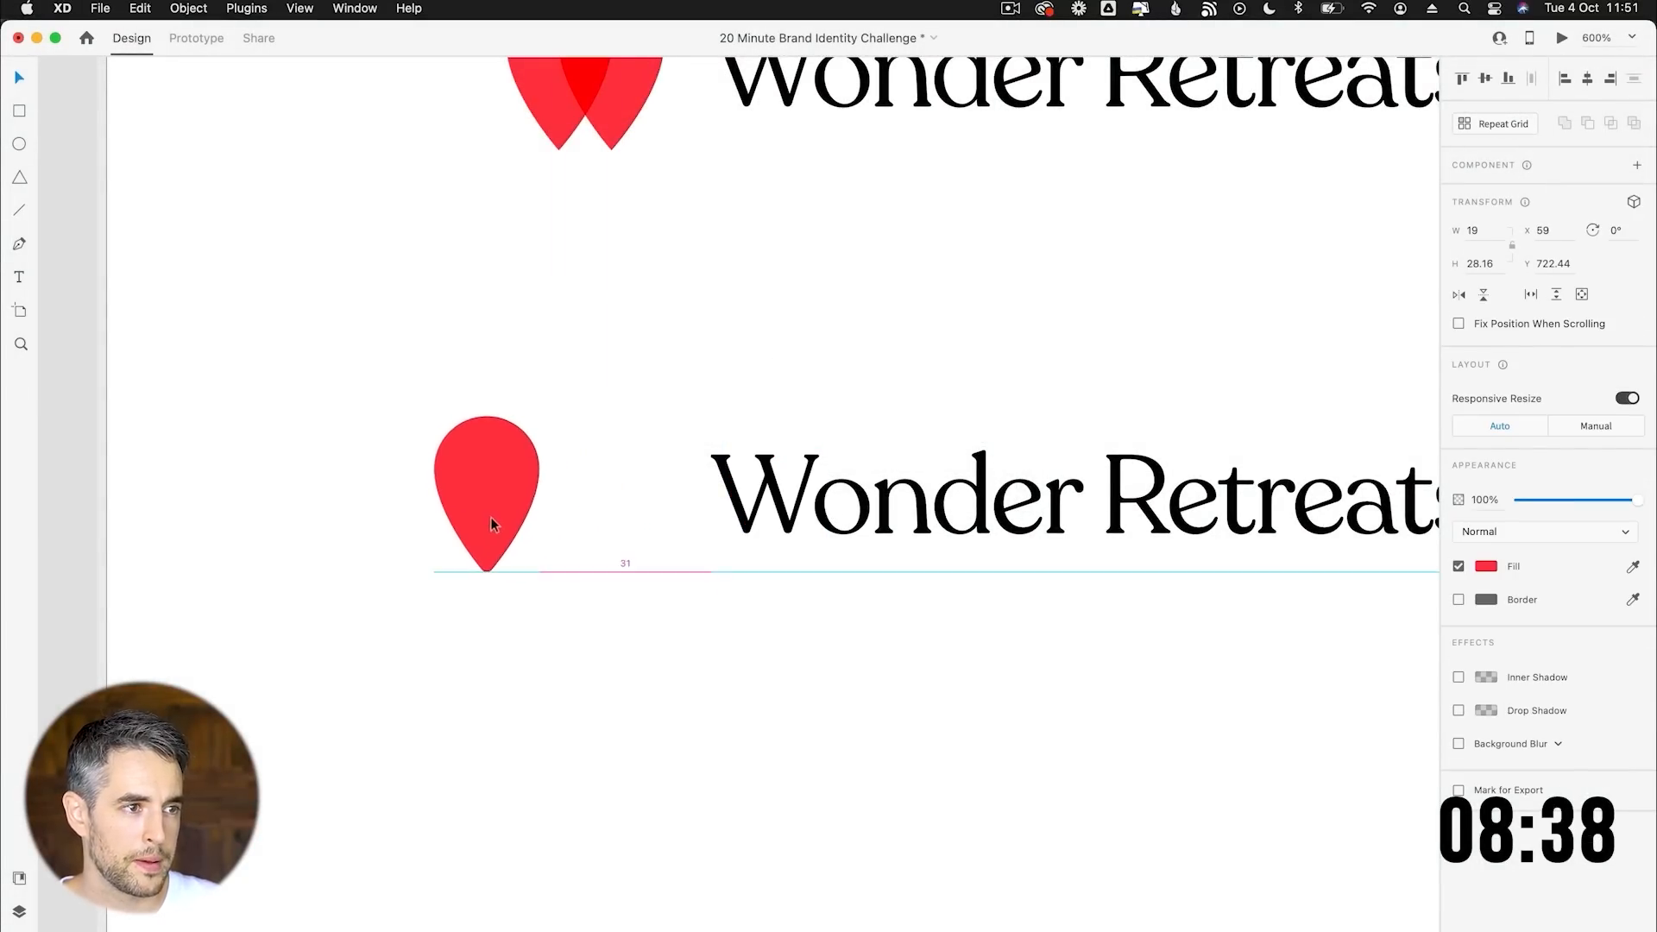
{"action": "left_click", "coordinate": [1486, 565]}
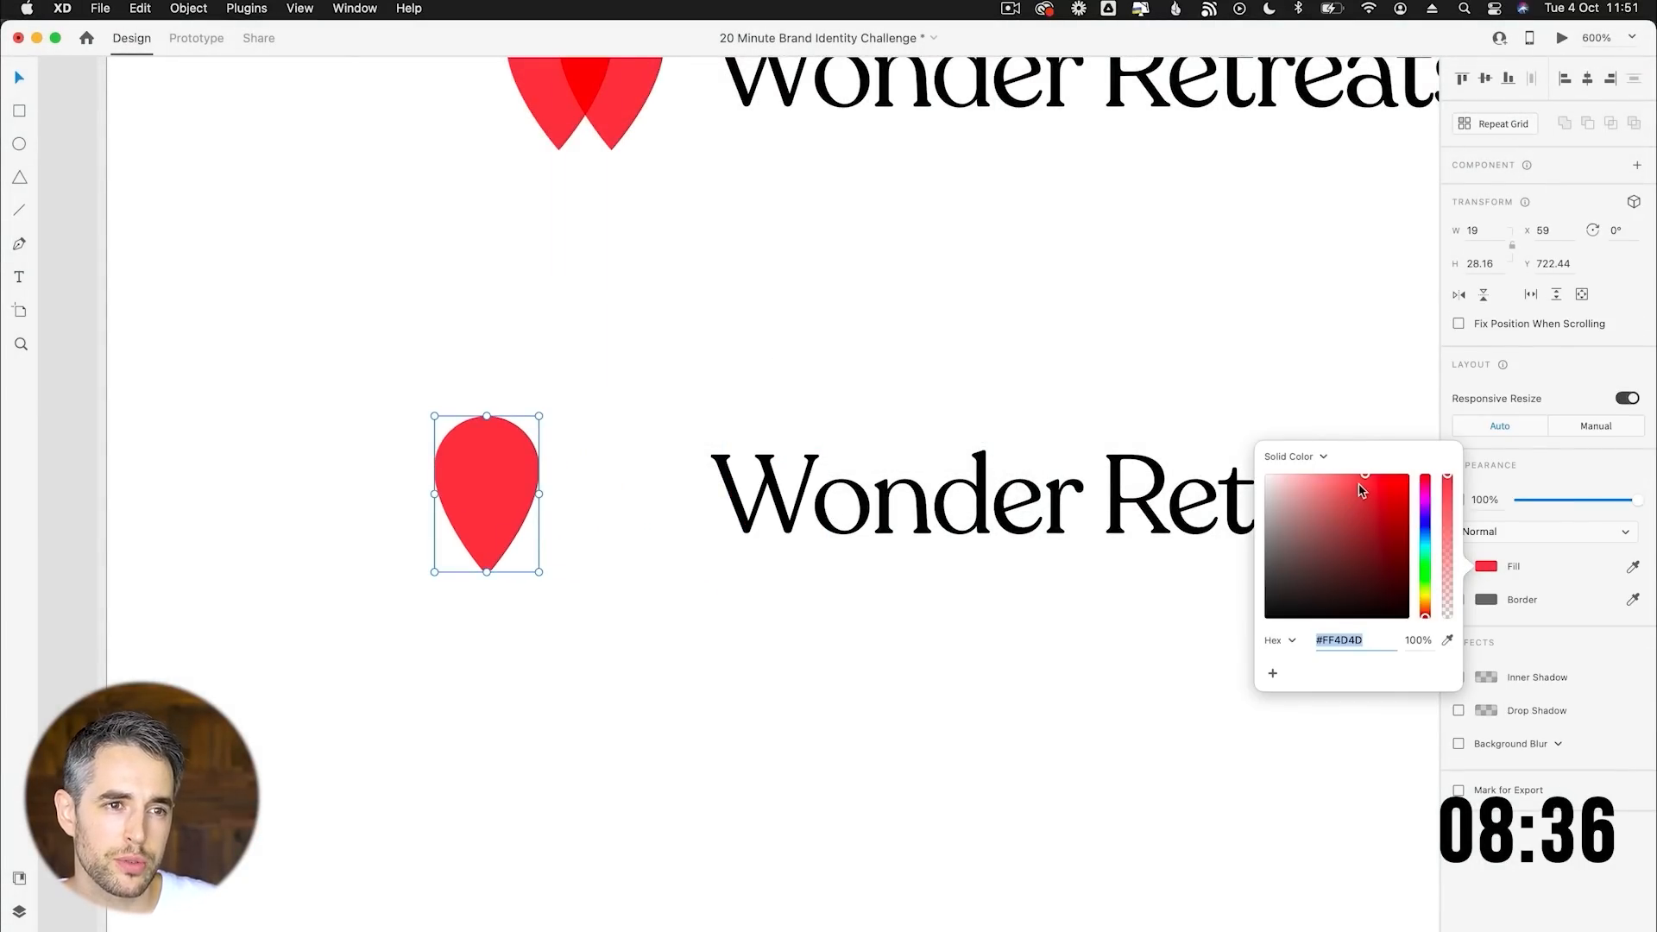
{"action": "left_click", "coordinate": [1294, 456]}
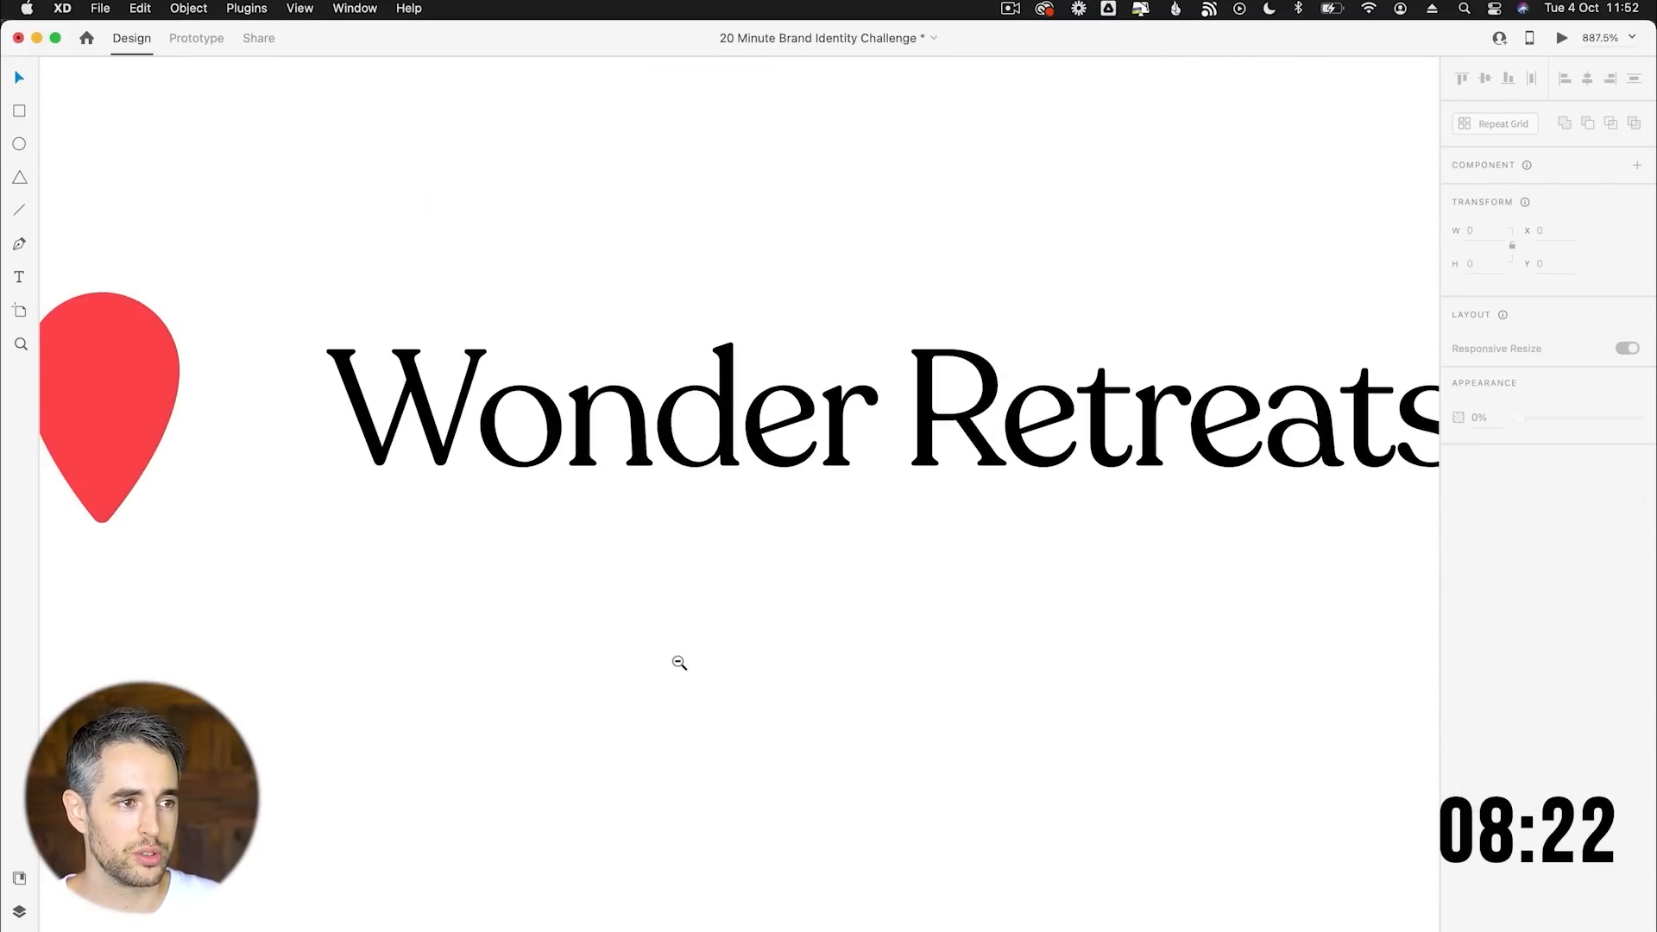
{"action": "left_click", "coordinate": [413, 479]}
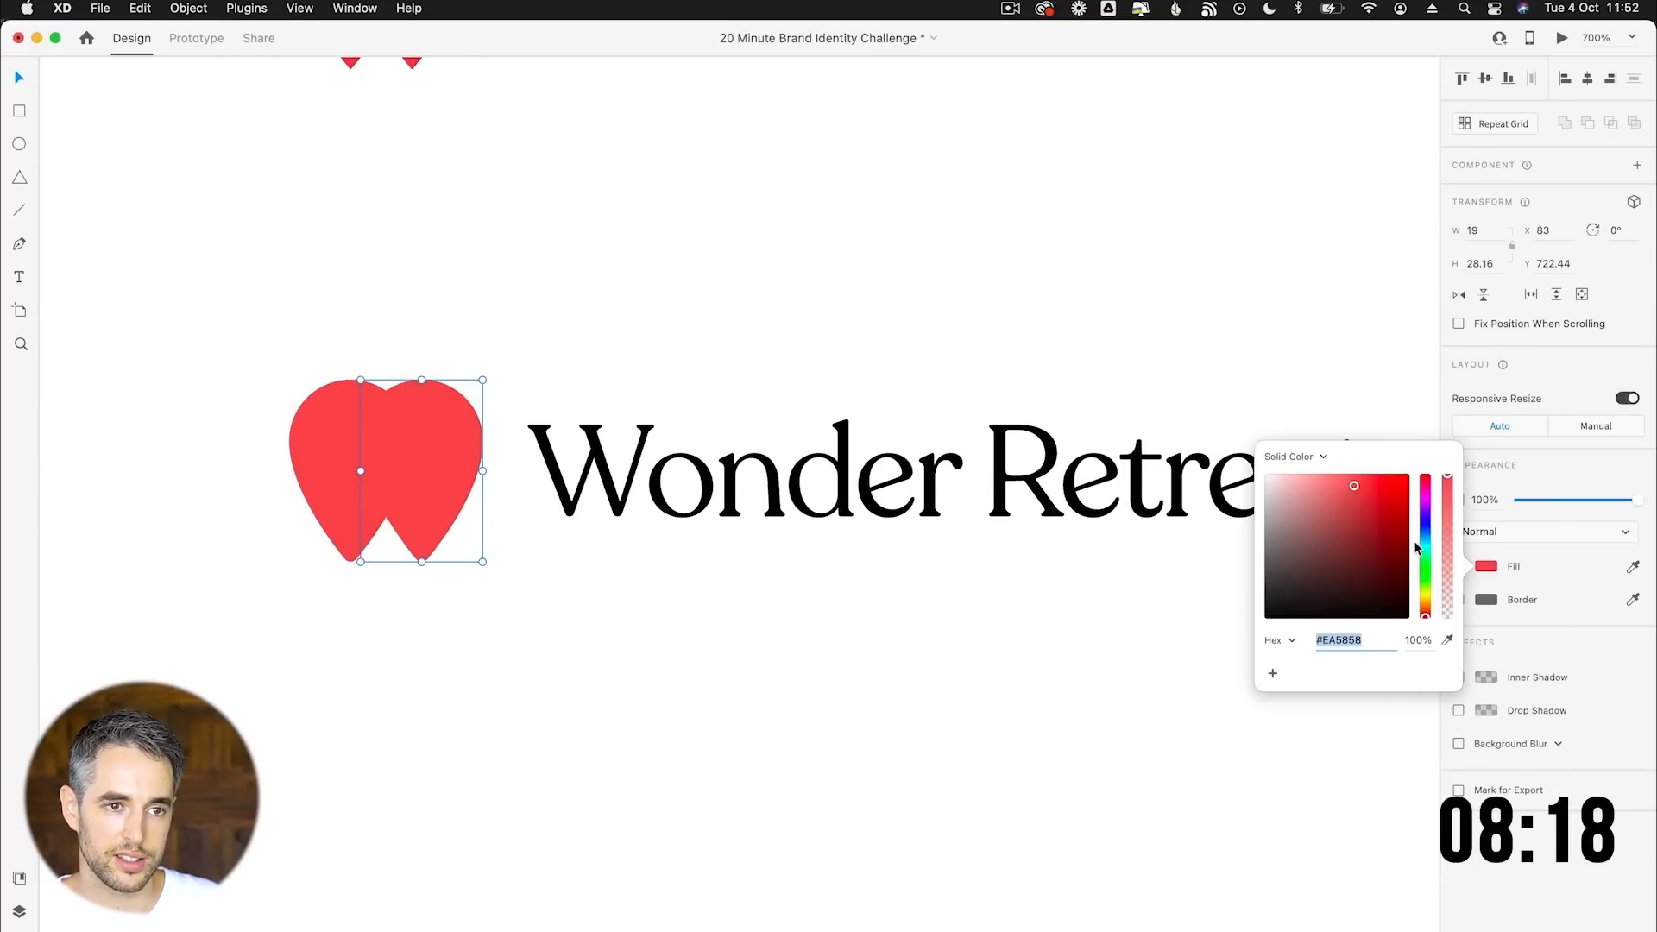
{"action": "left_click_drag", "start_coordinate": [1446, 497], "coordinate": [1446, 549]}
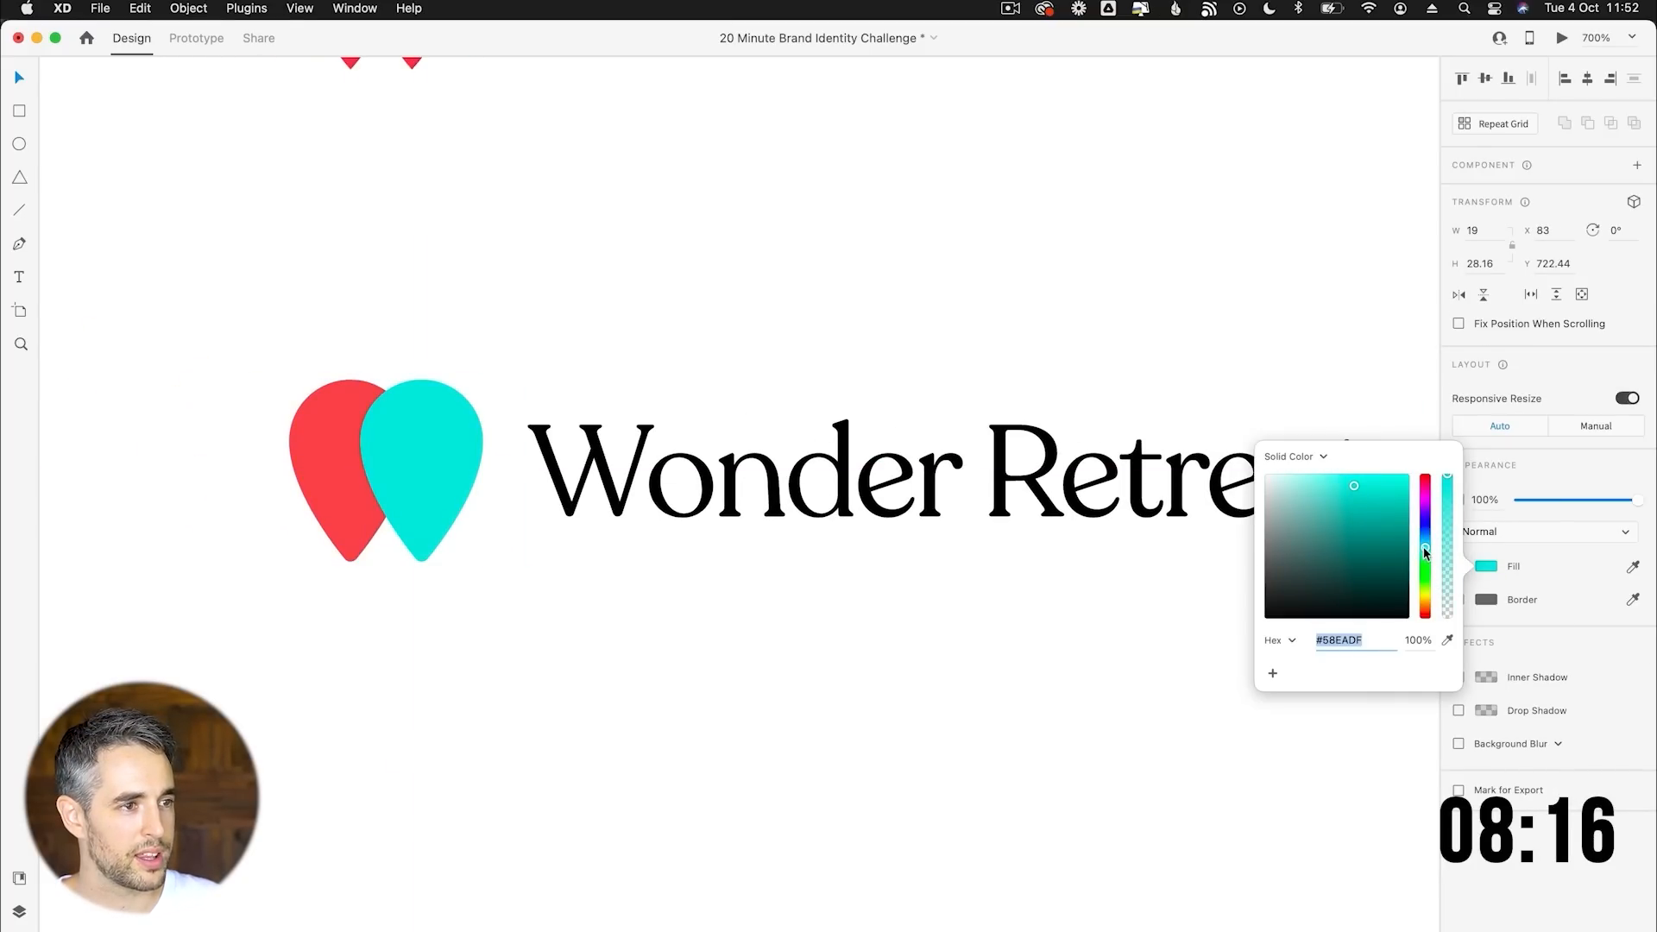
{"action": "left_click", "coordinate": [420, 470]}
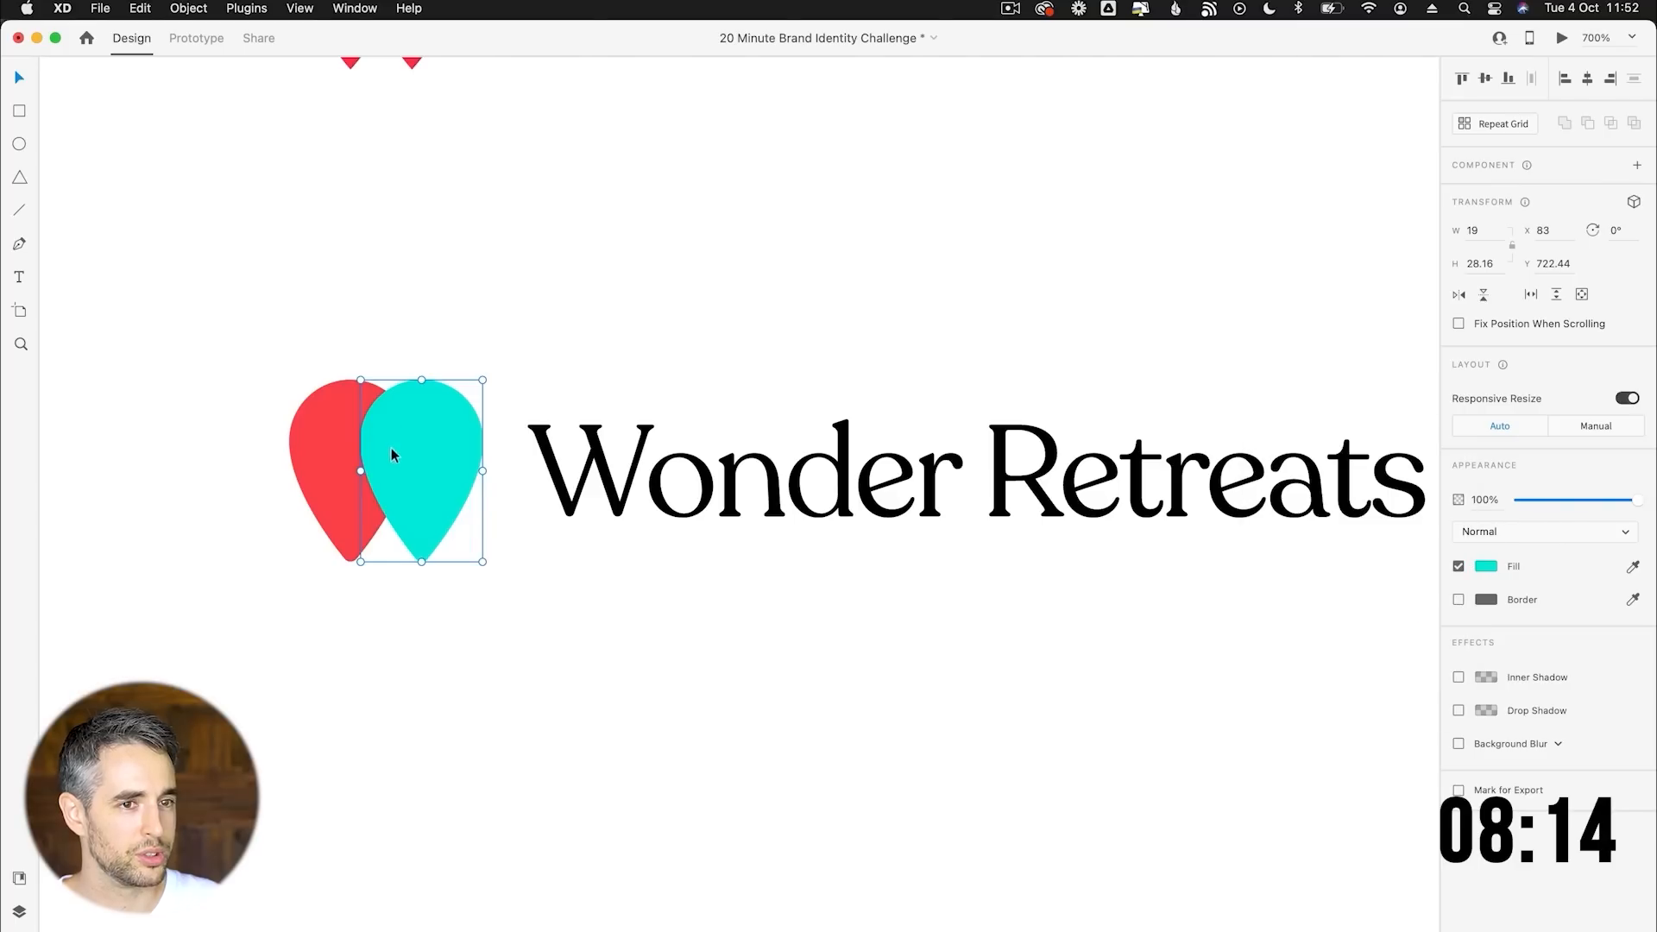
Soften the turquoise fill and set both drops to 87% opacity with Multiply blend.
{"action": "left_click", "coordinate": [1485, 565]}
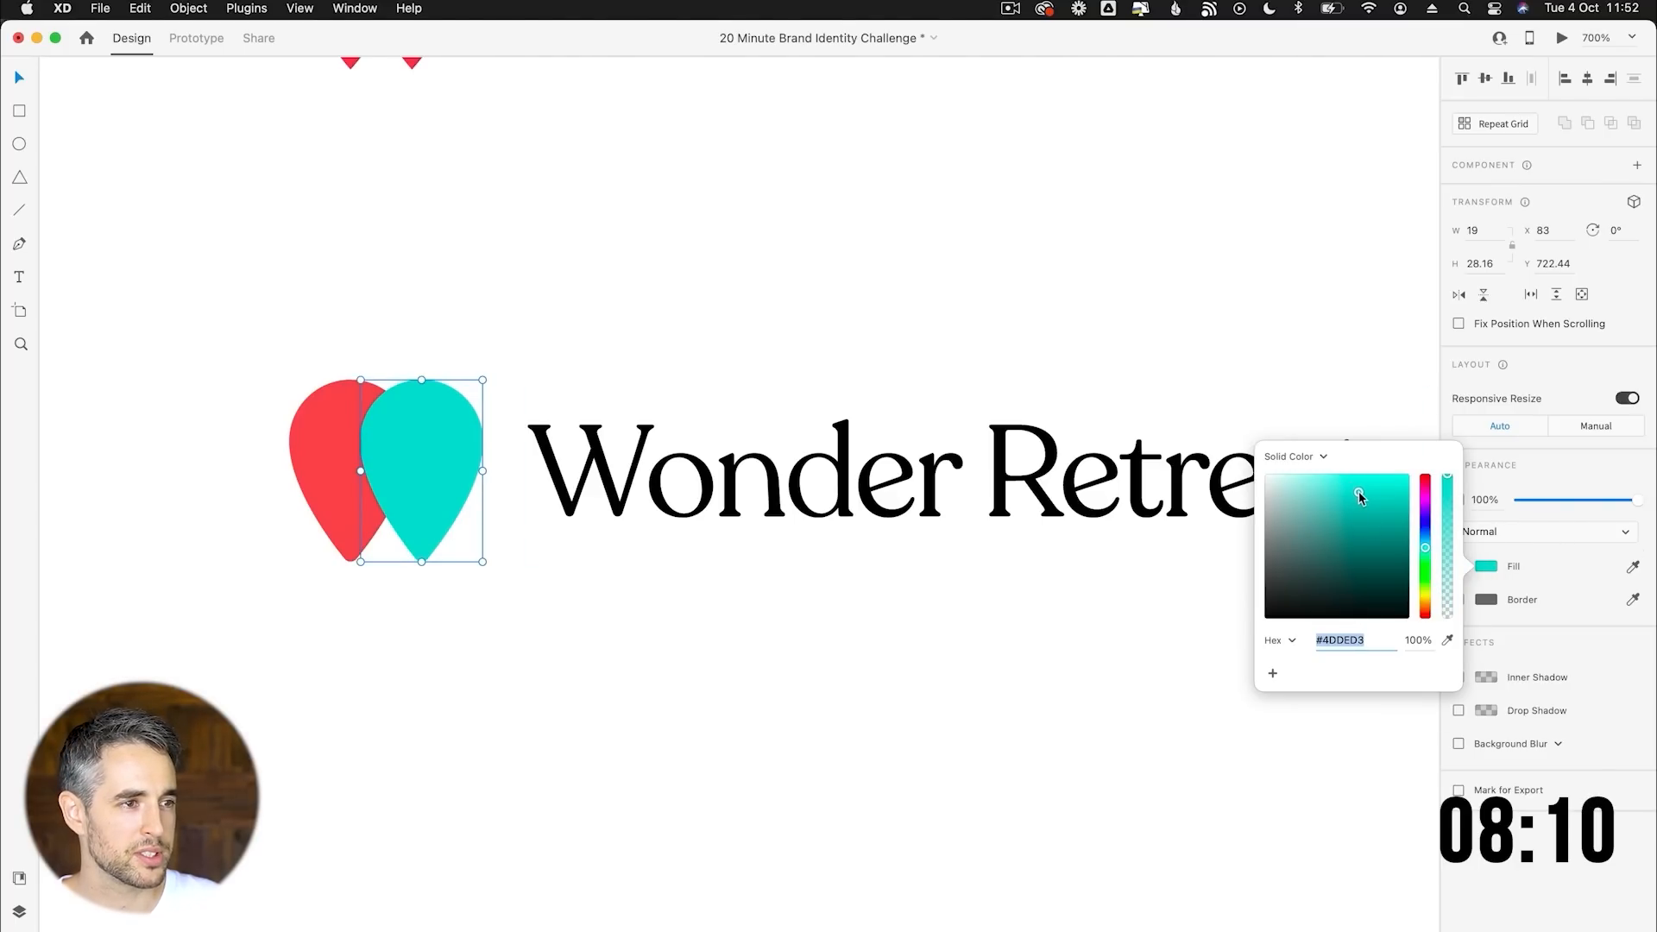
{"action": "left_click", "coordinate": [1347, 494]}
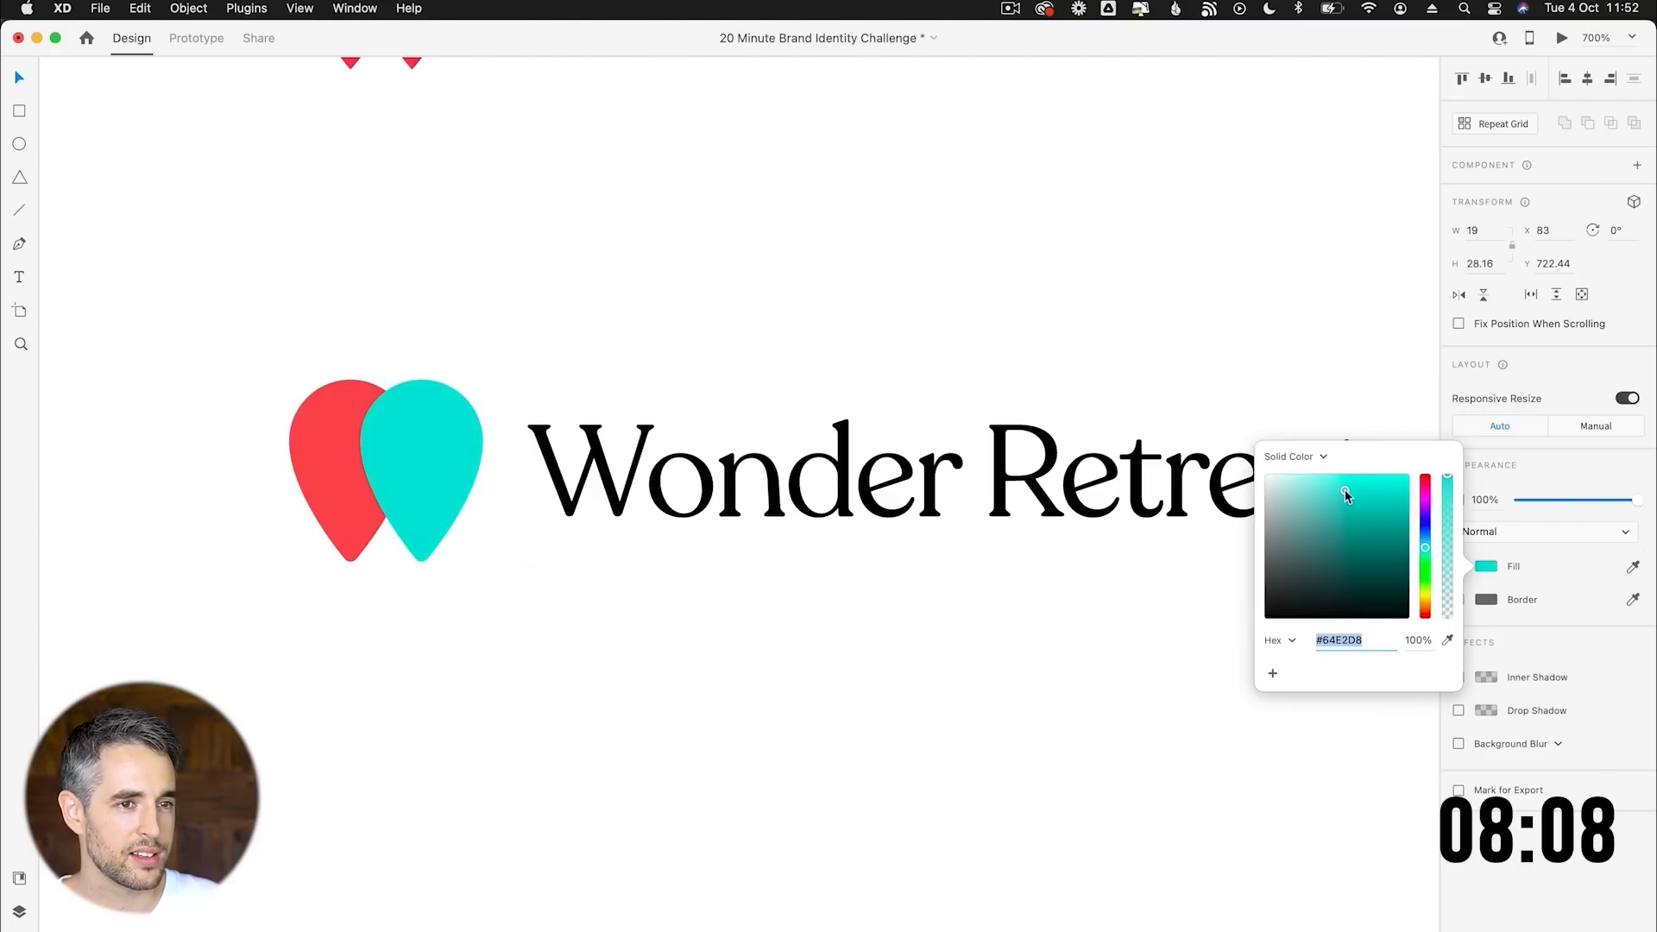
{"action": "left_click", "coordinate": [1331, 502]}
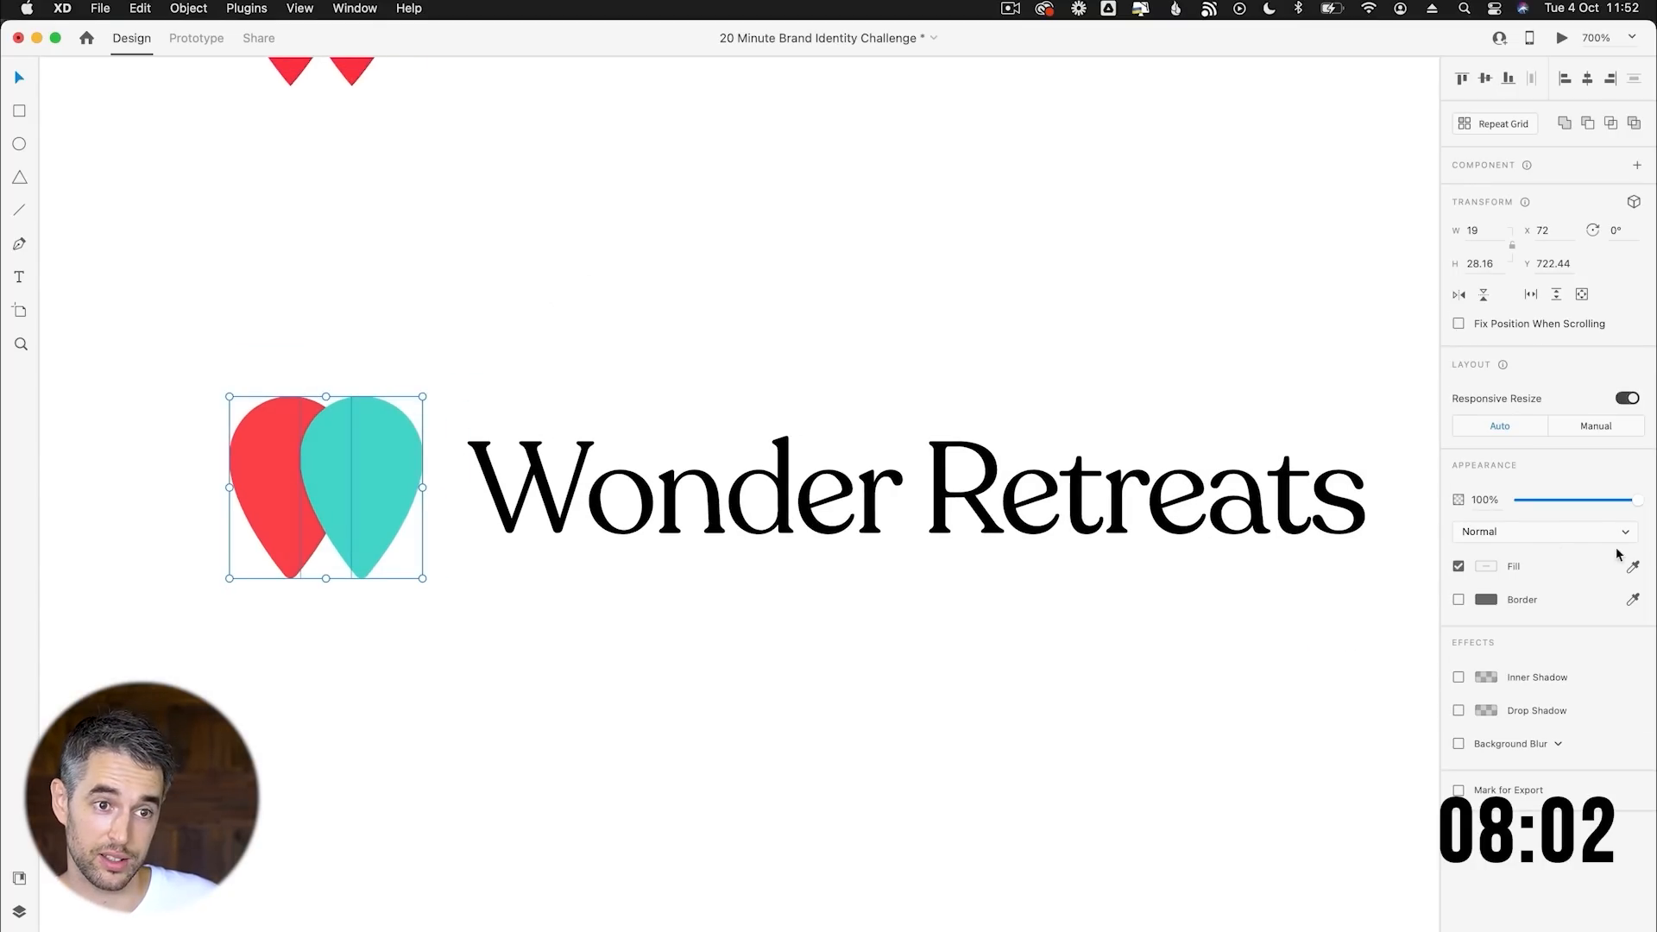
{"action": "left_click", "coordinate": [1543, 532]}
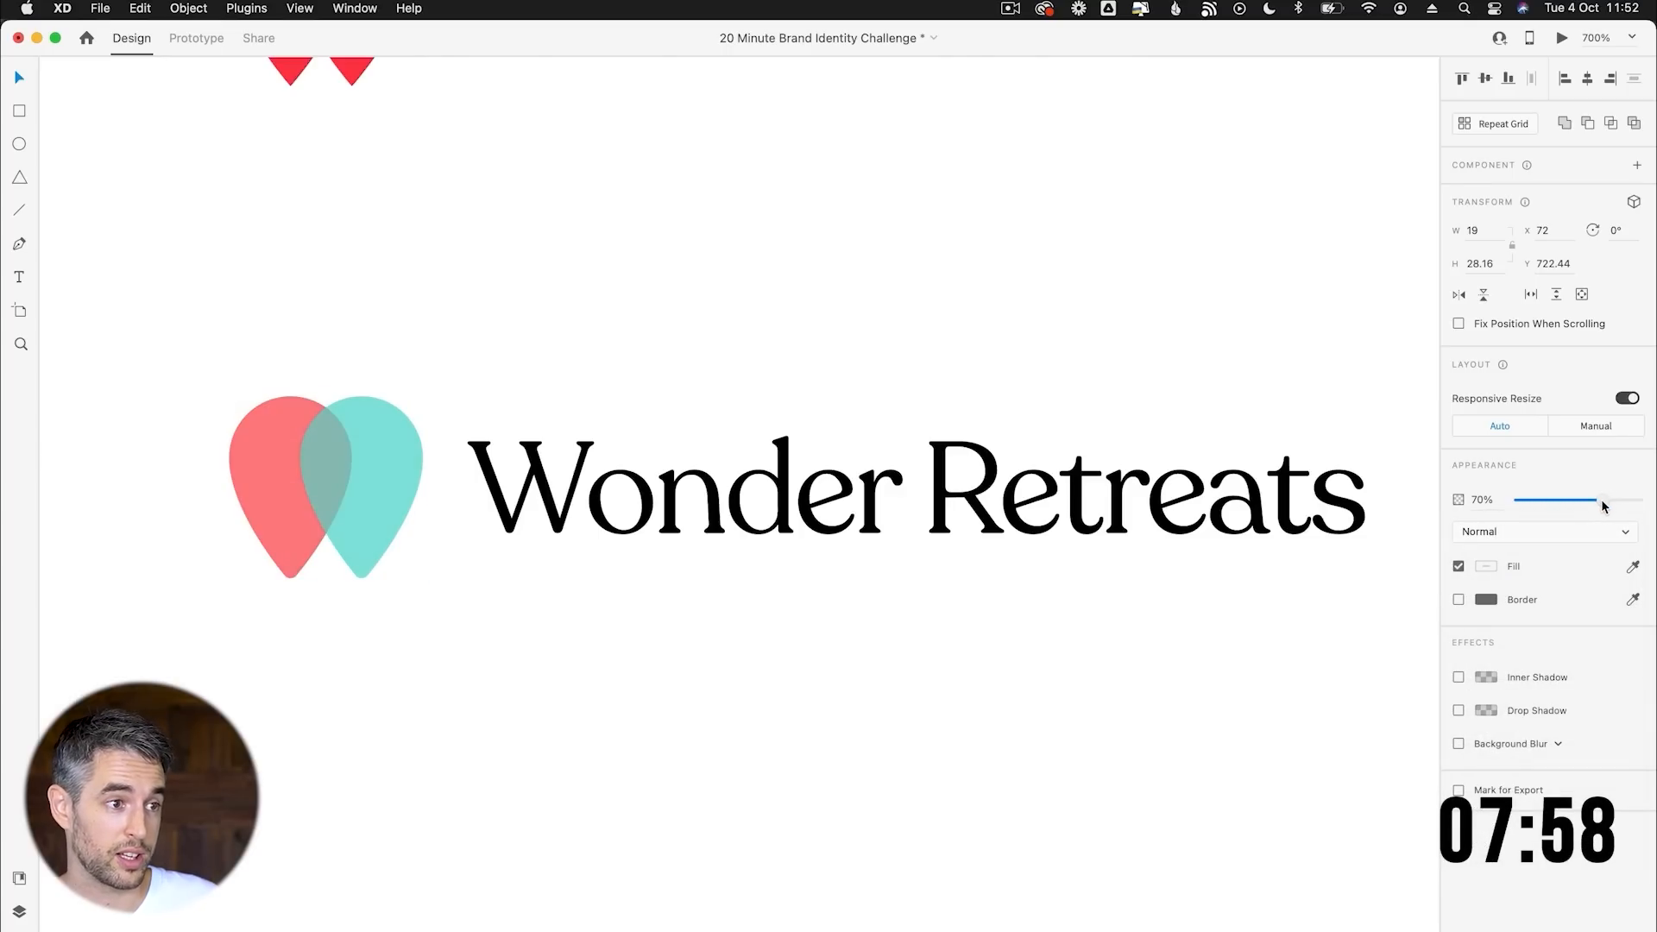
{"action": "left_click_drag", "start_coordinate": [1555, 499], "coordinate": [1600, 500]}
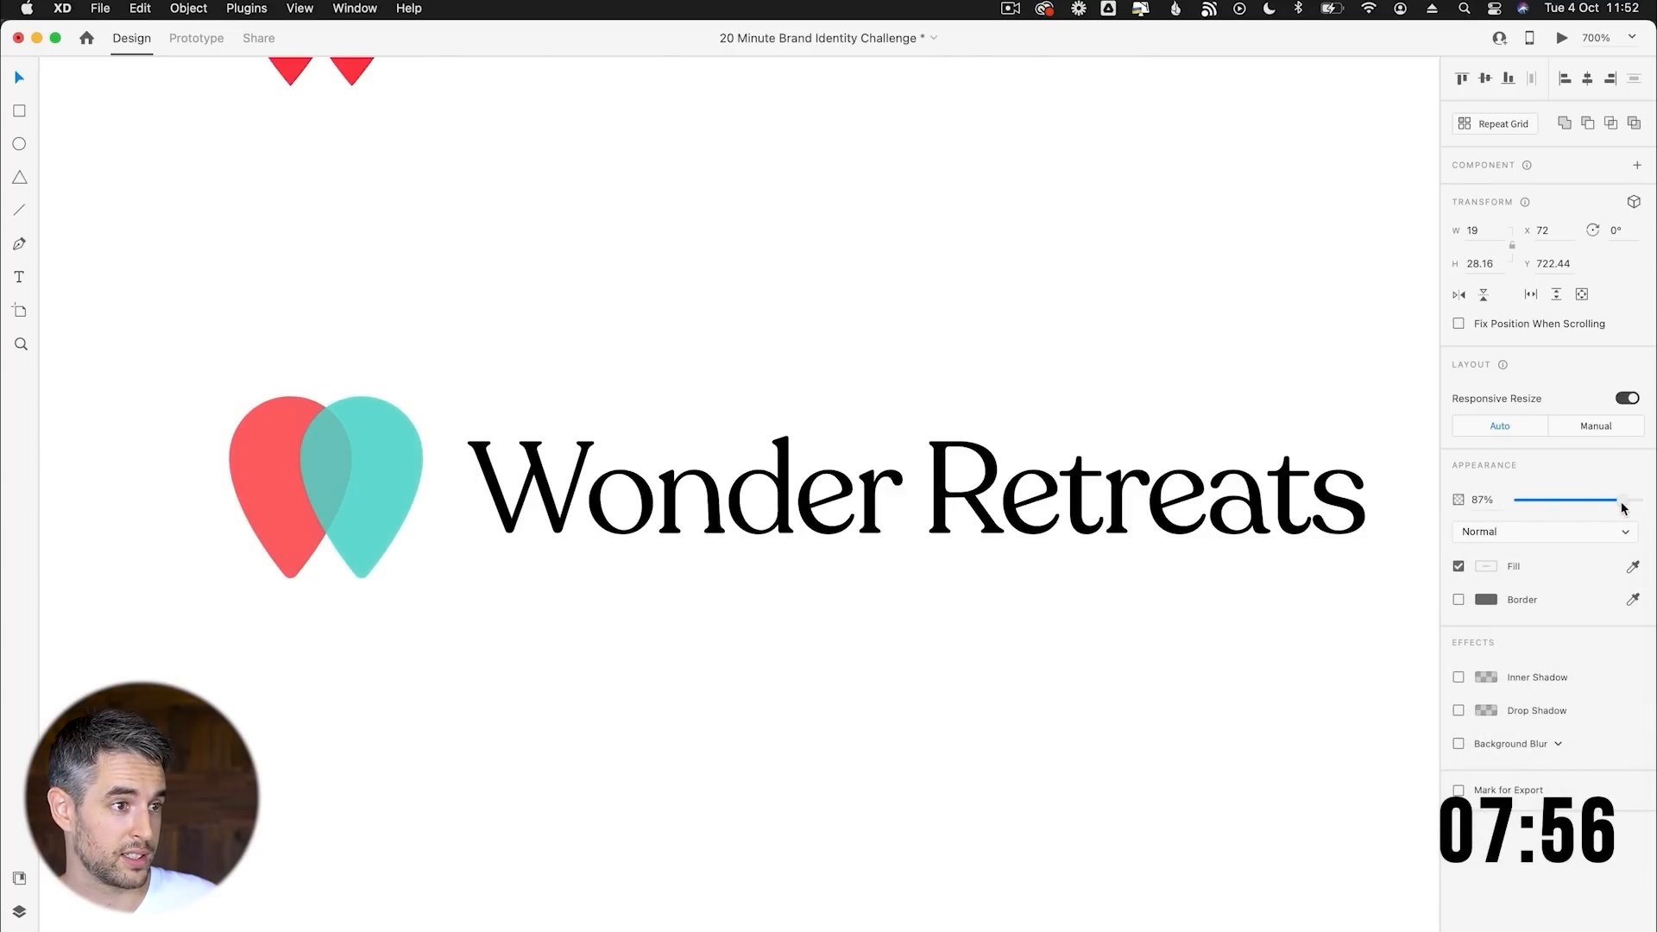
{"action": "left_click", "coordinate": [1542, 531]}
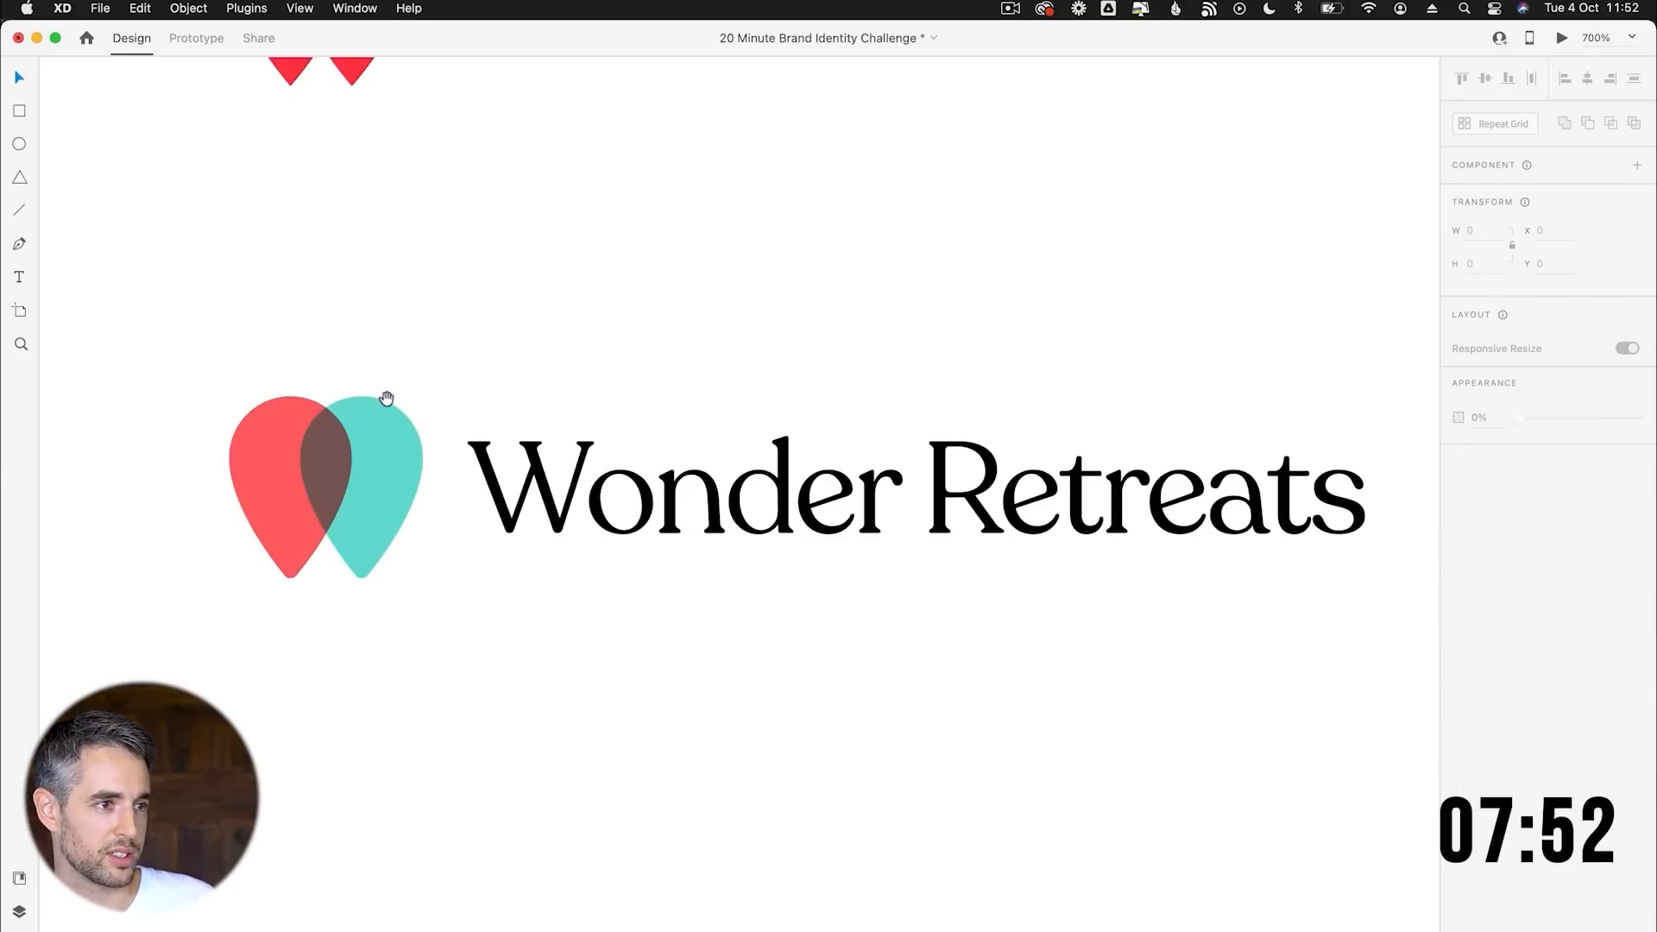
{"action": "left_click", "coordinate": [370, 486]}
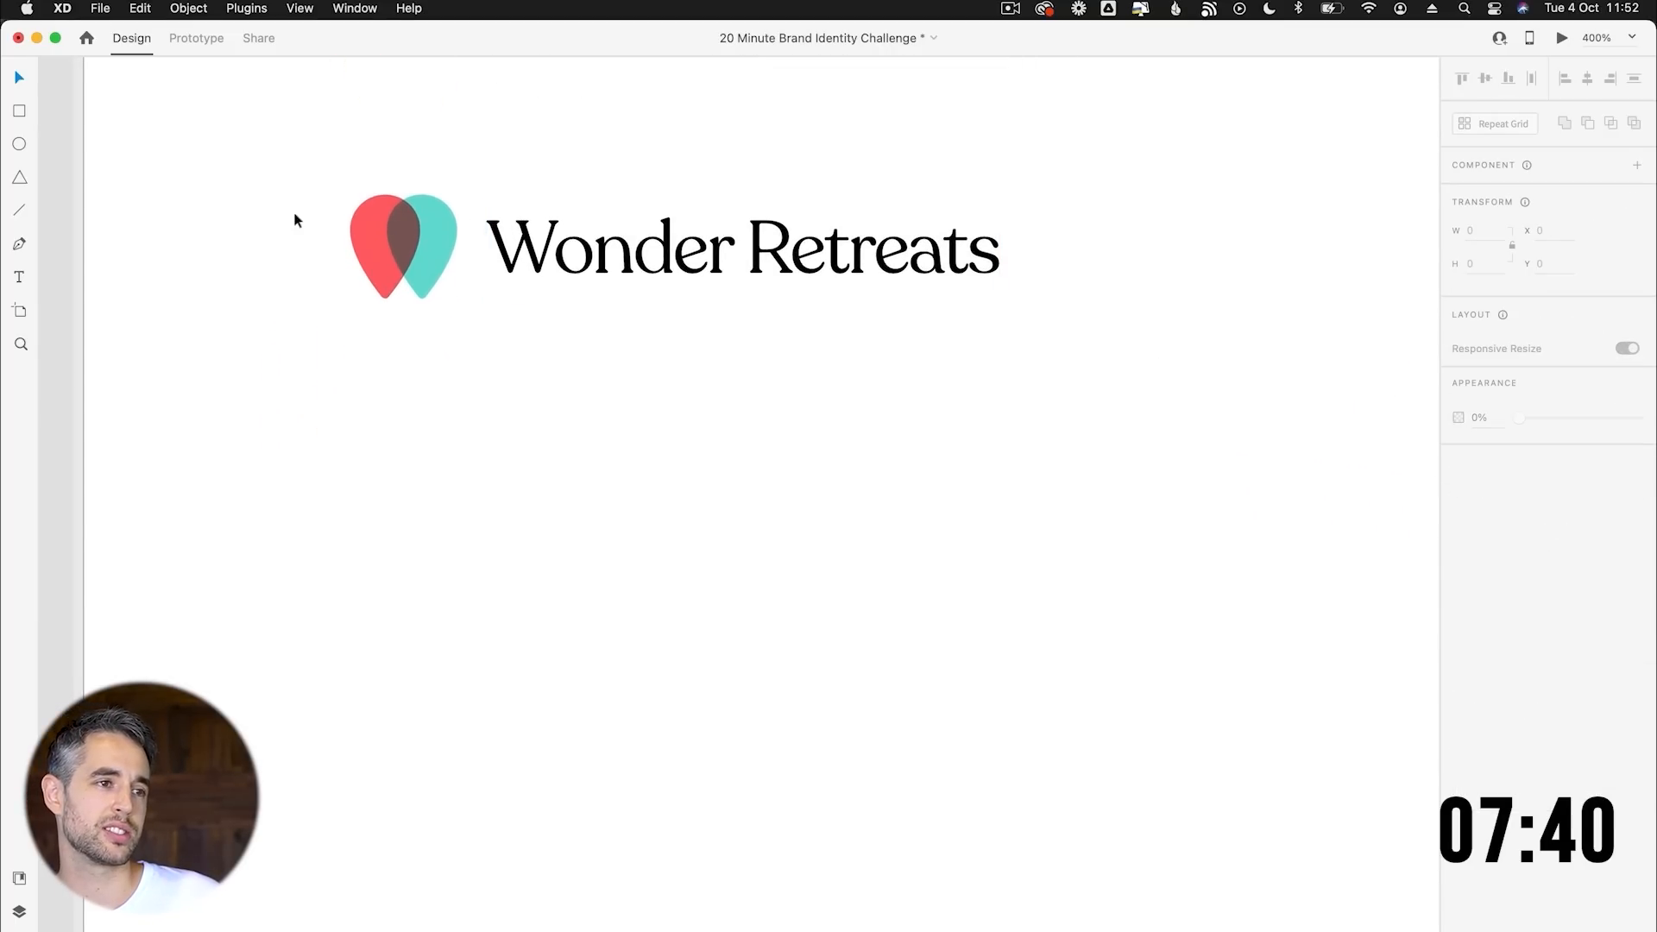
Break Wonder Retreats onto two lines with line spacing 9 and character spacing -34.
{"action": "left_click", "coordinate": [724, 248]}
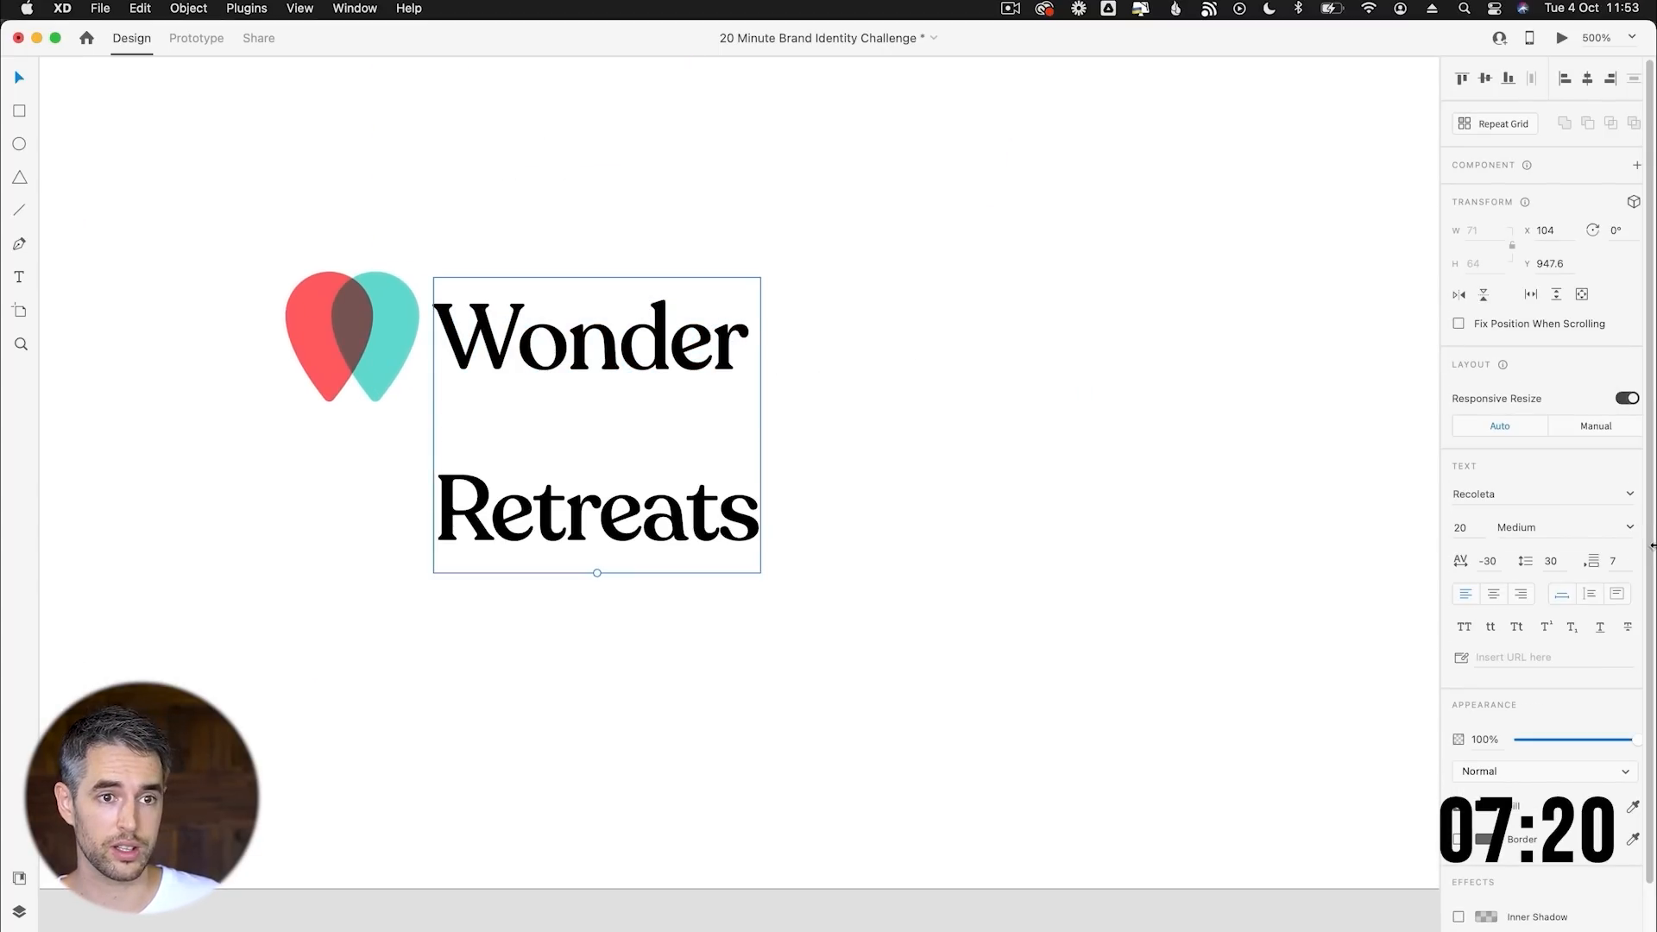
{"action": "type", "text": "11"}
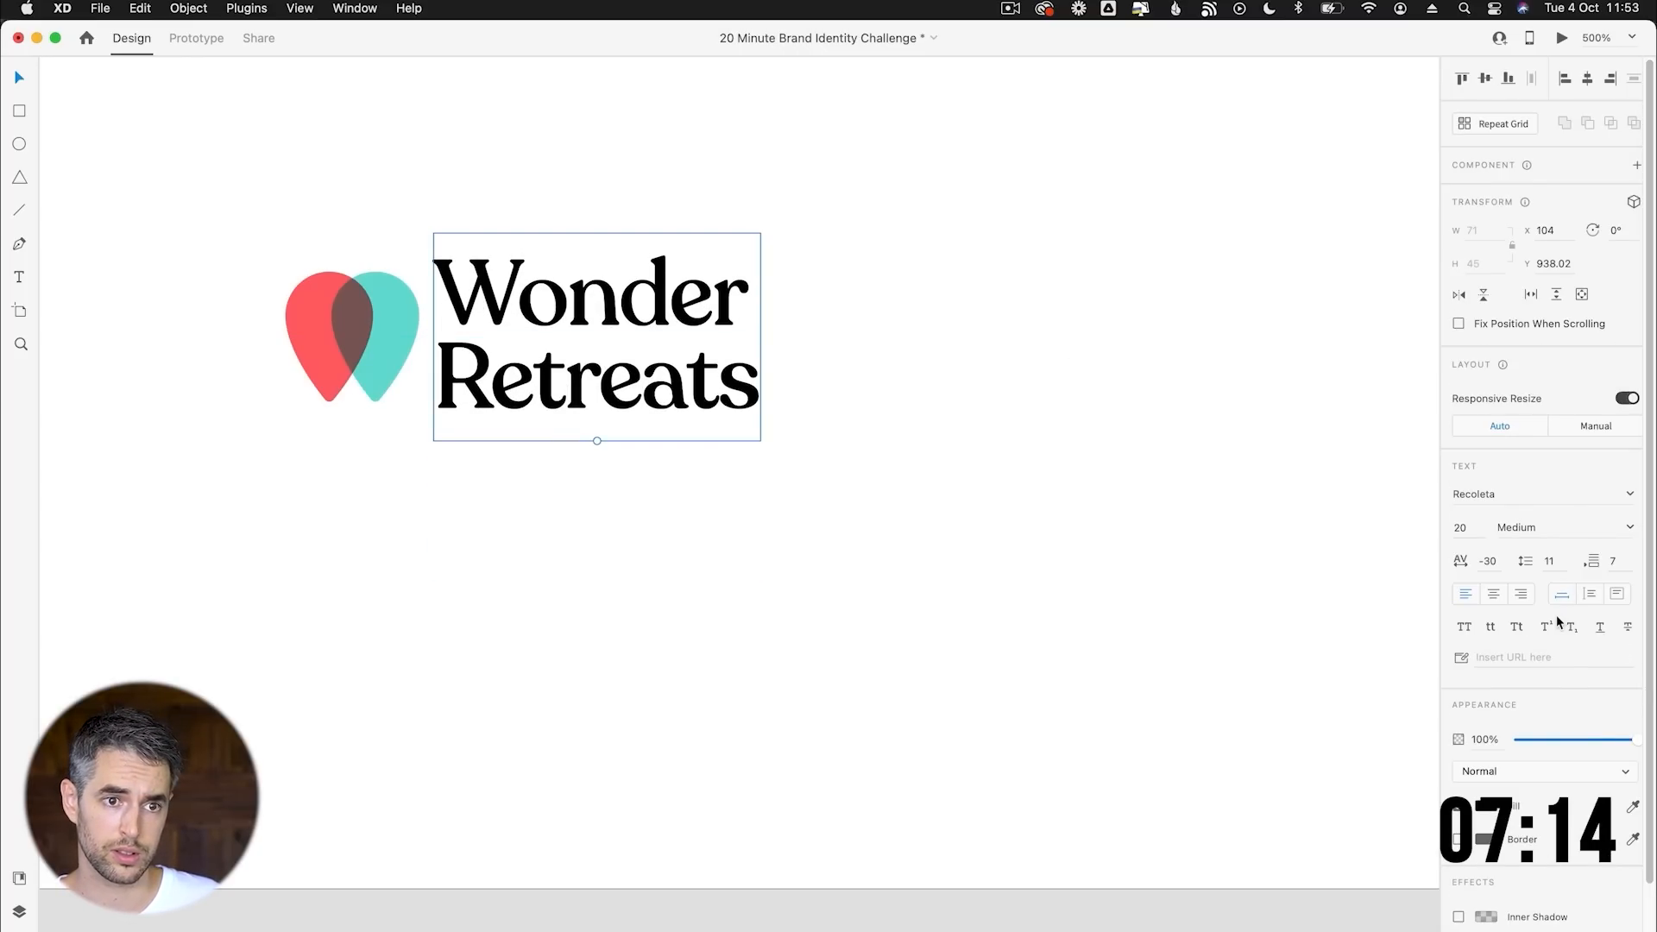
{"action": "left_click", "coordinate": [1487, 559]}
{"action": "type", "text": "-34"}
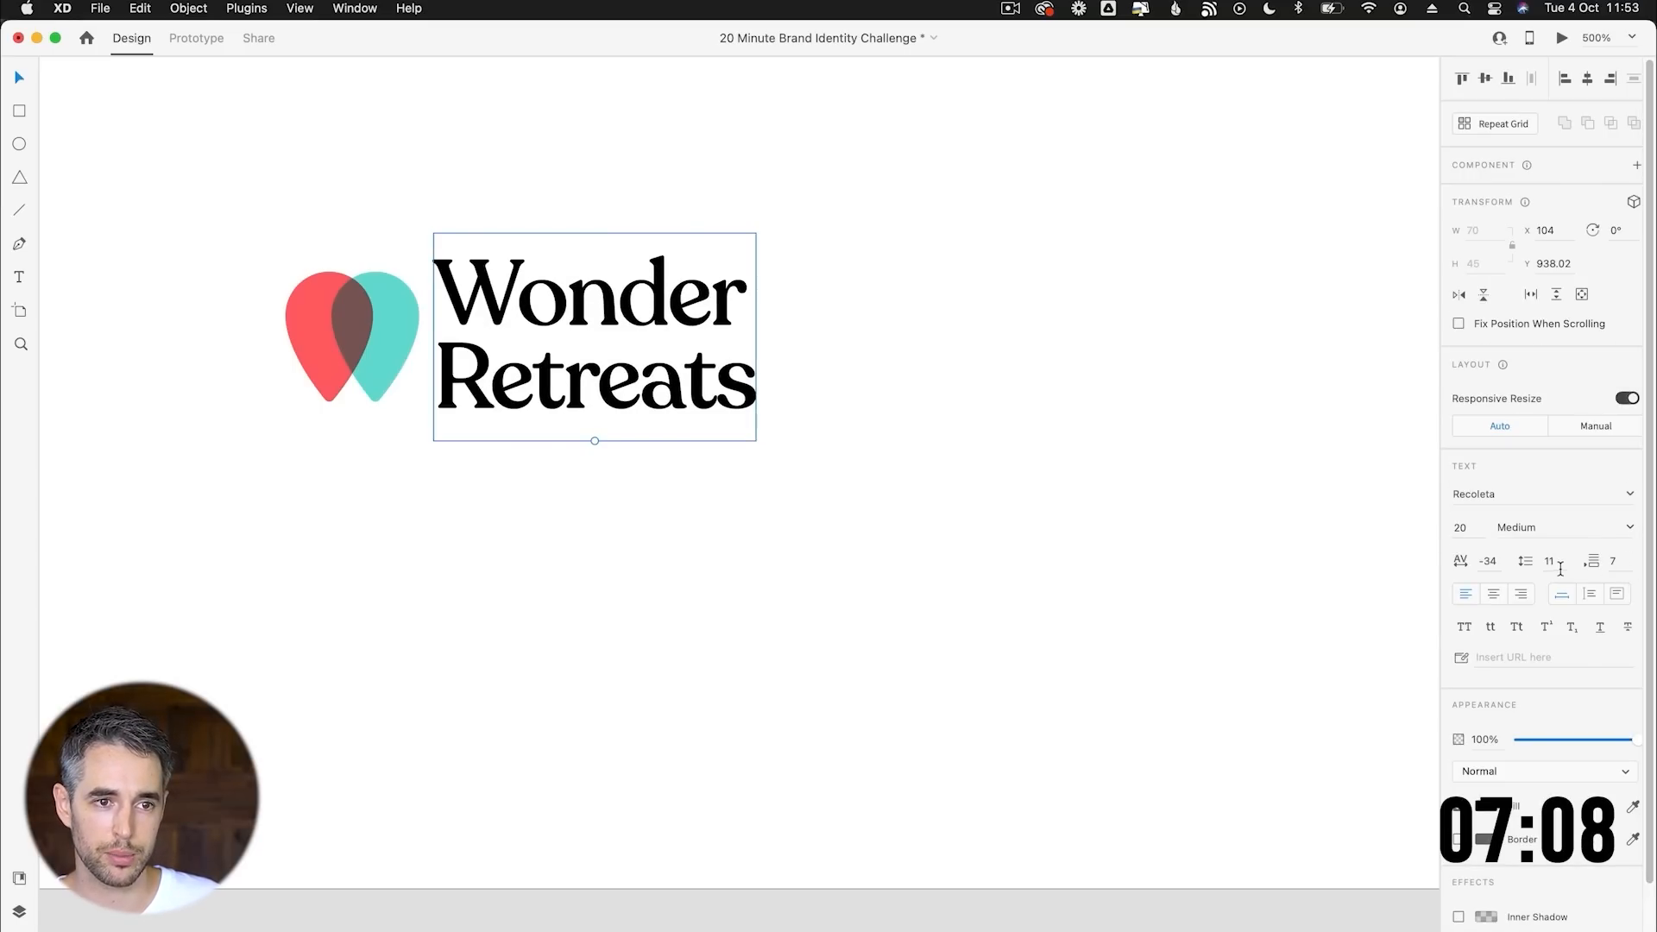
{"action": "type", "text": "9"}
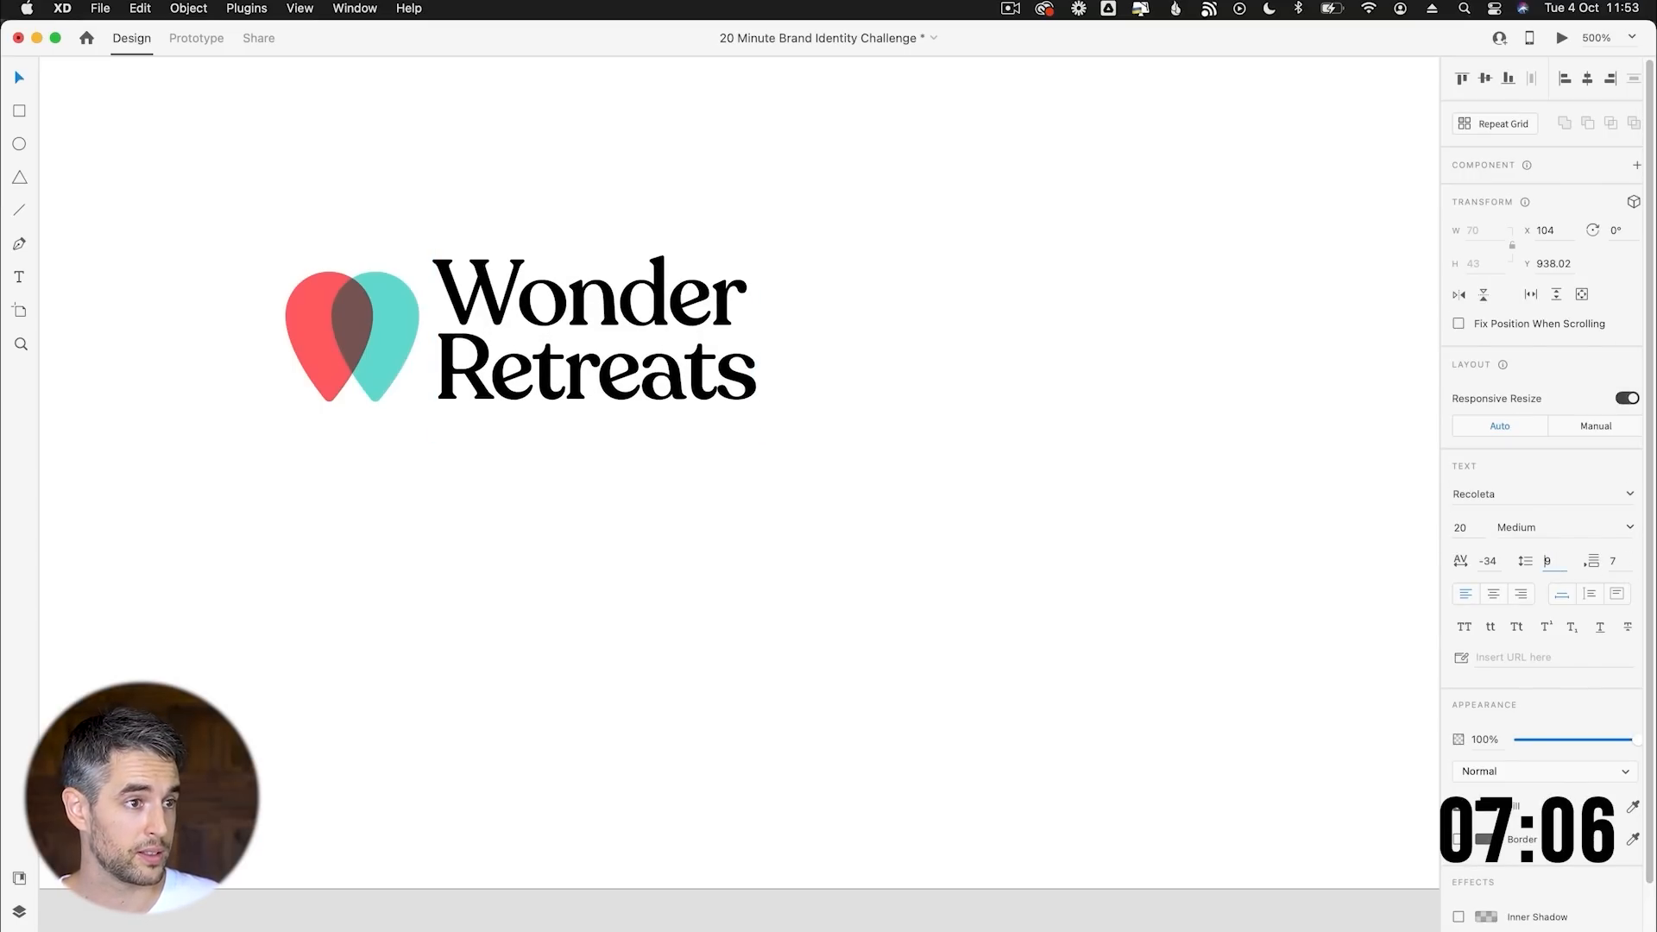
{"action": "left_click", "coordinate": [592, 333]}
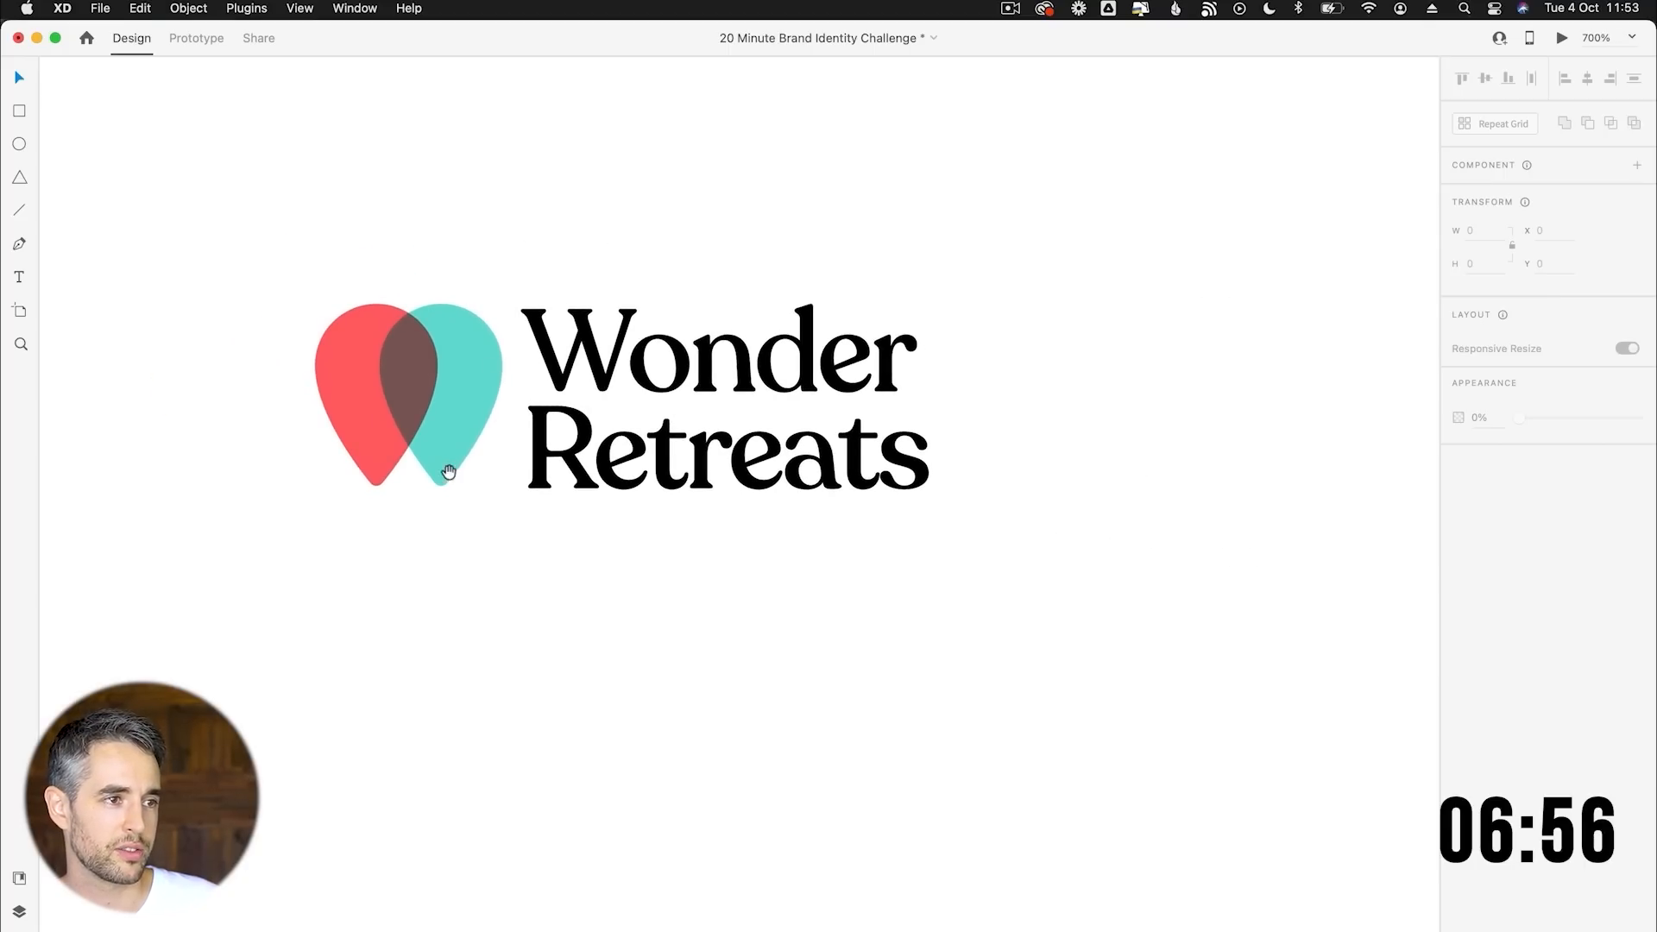
{"action": "left_click", "coordinate": [724, 399]}
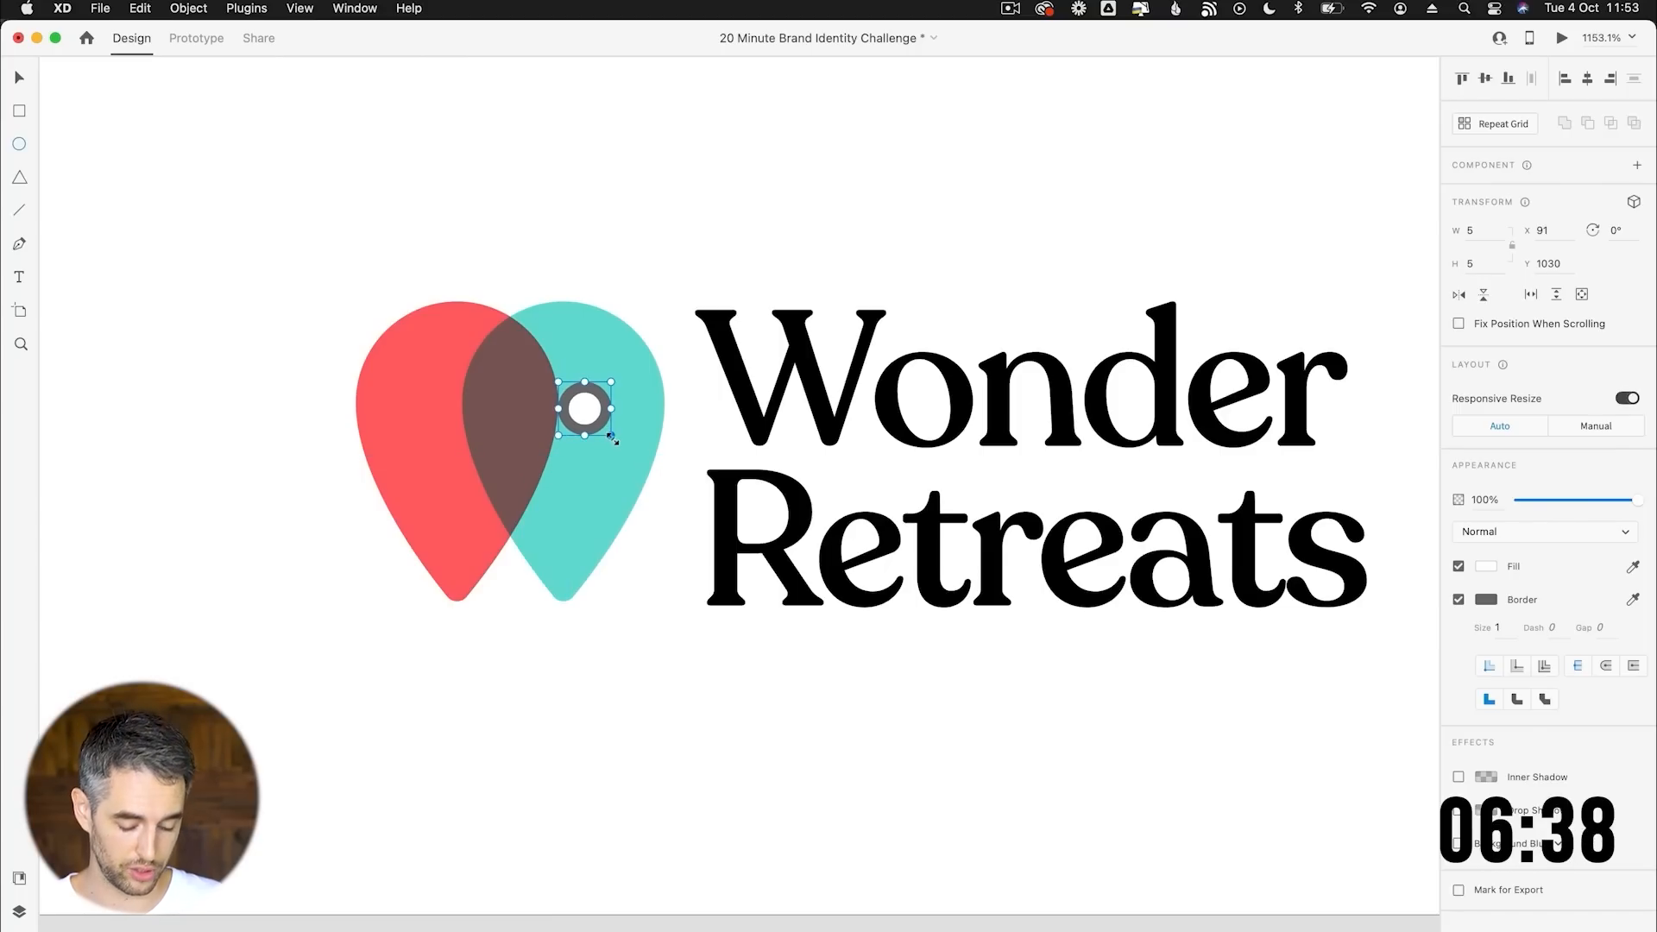
{"action": "left_click_drag", "start_coordinate": [584, 409], "coordinate": [565, 409]}
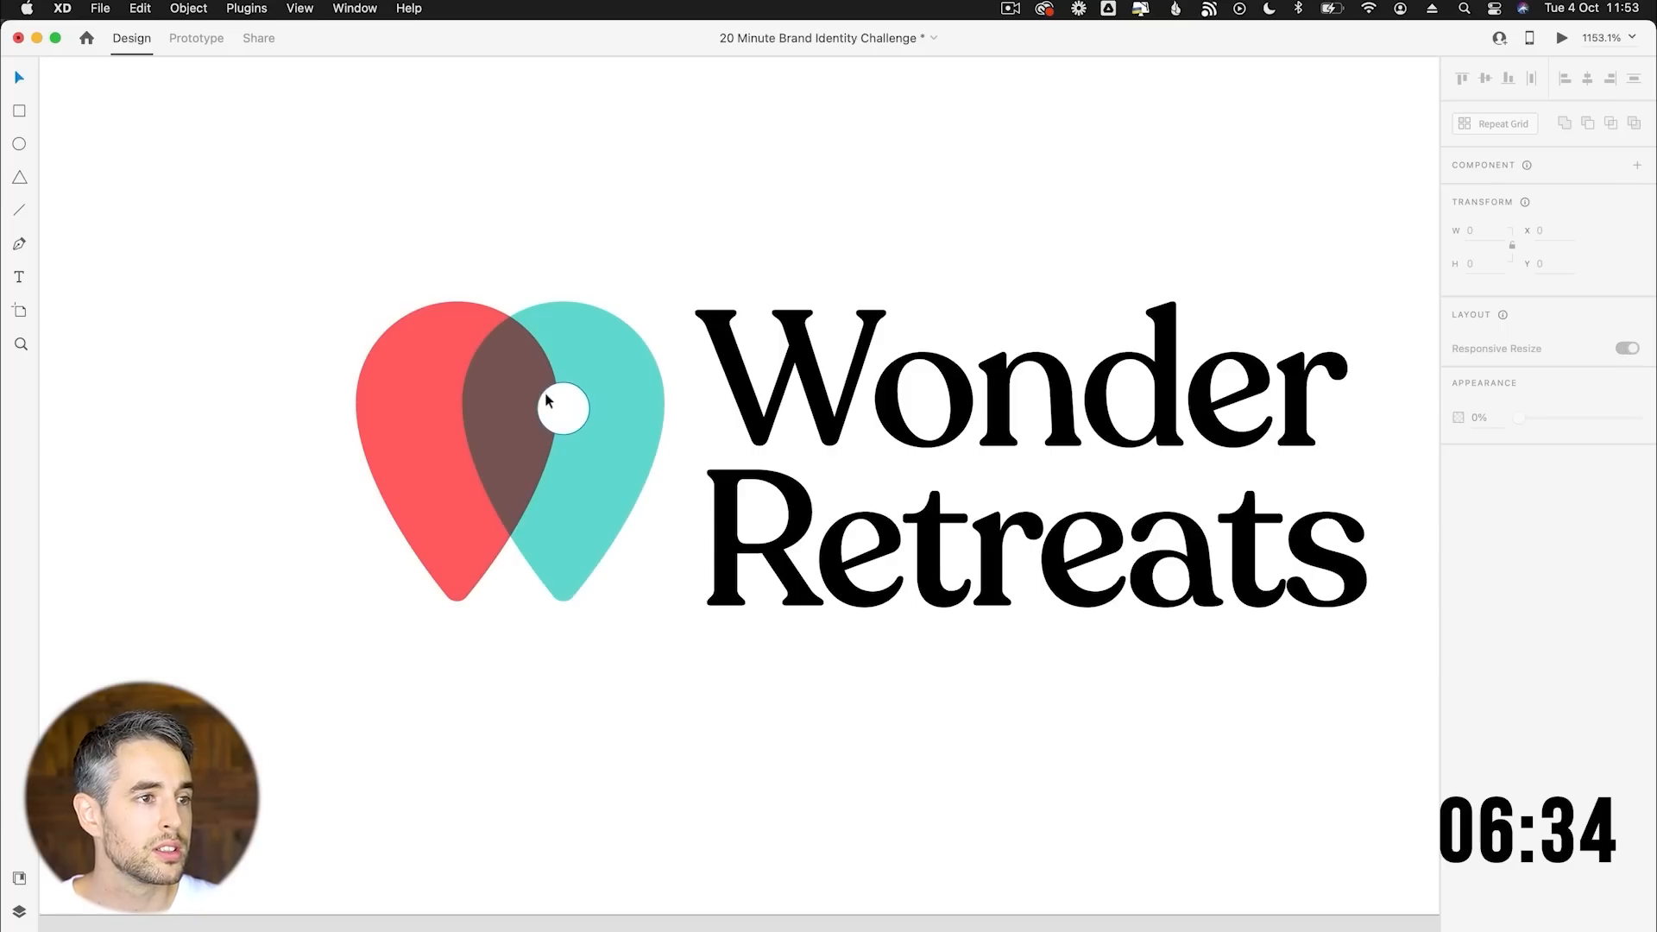
{"action": "left_click", "coordinate": [560, 410]}
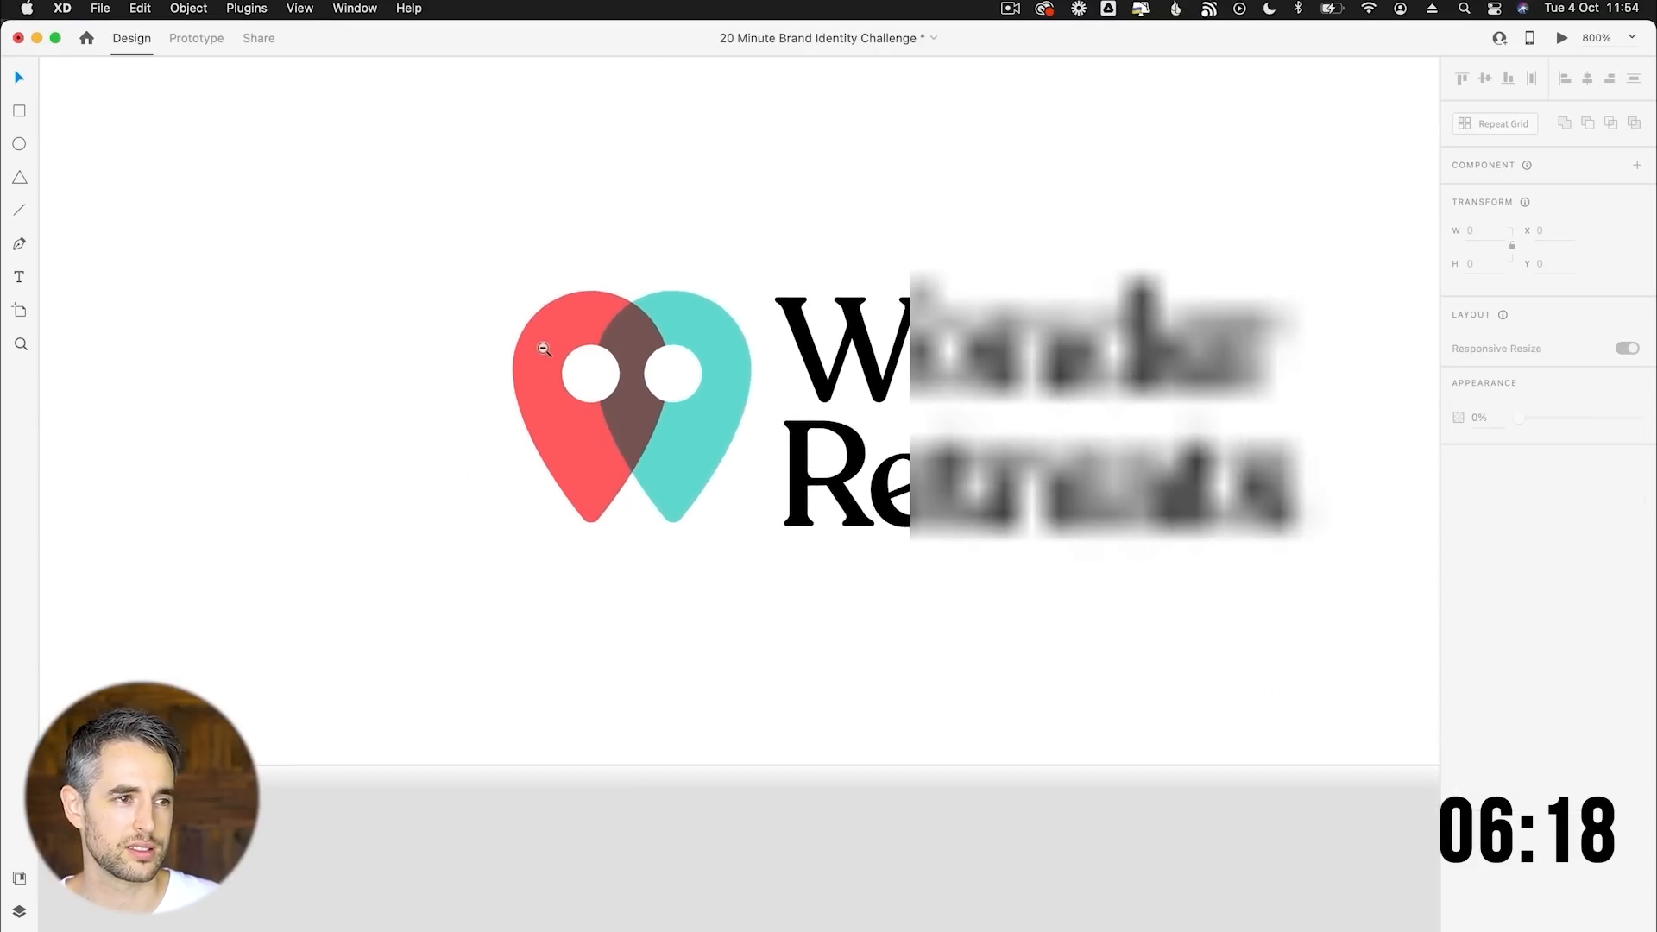
{"action": "scroll", "scroll_direction": "down", "scroll_amount": 3}
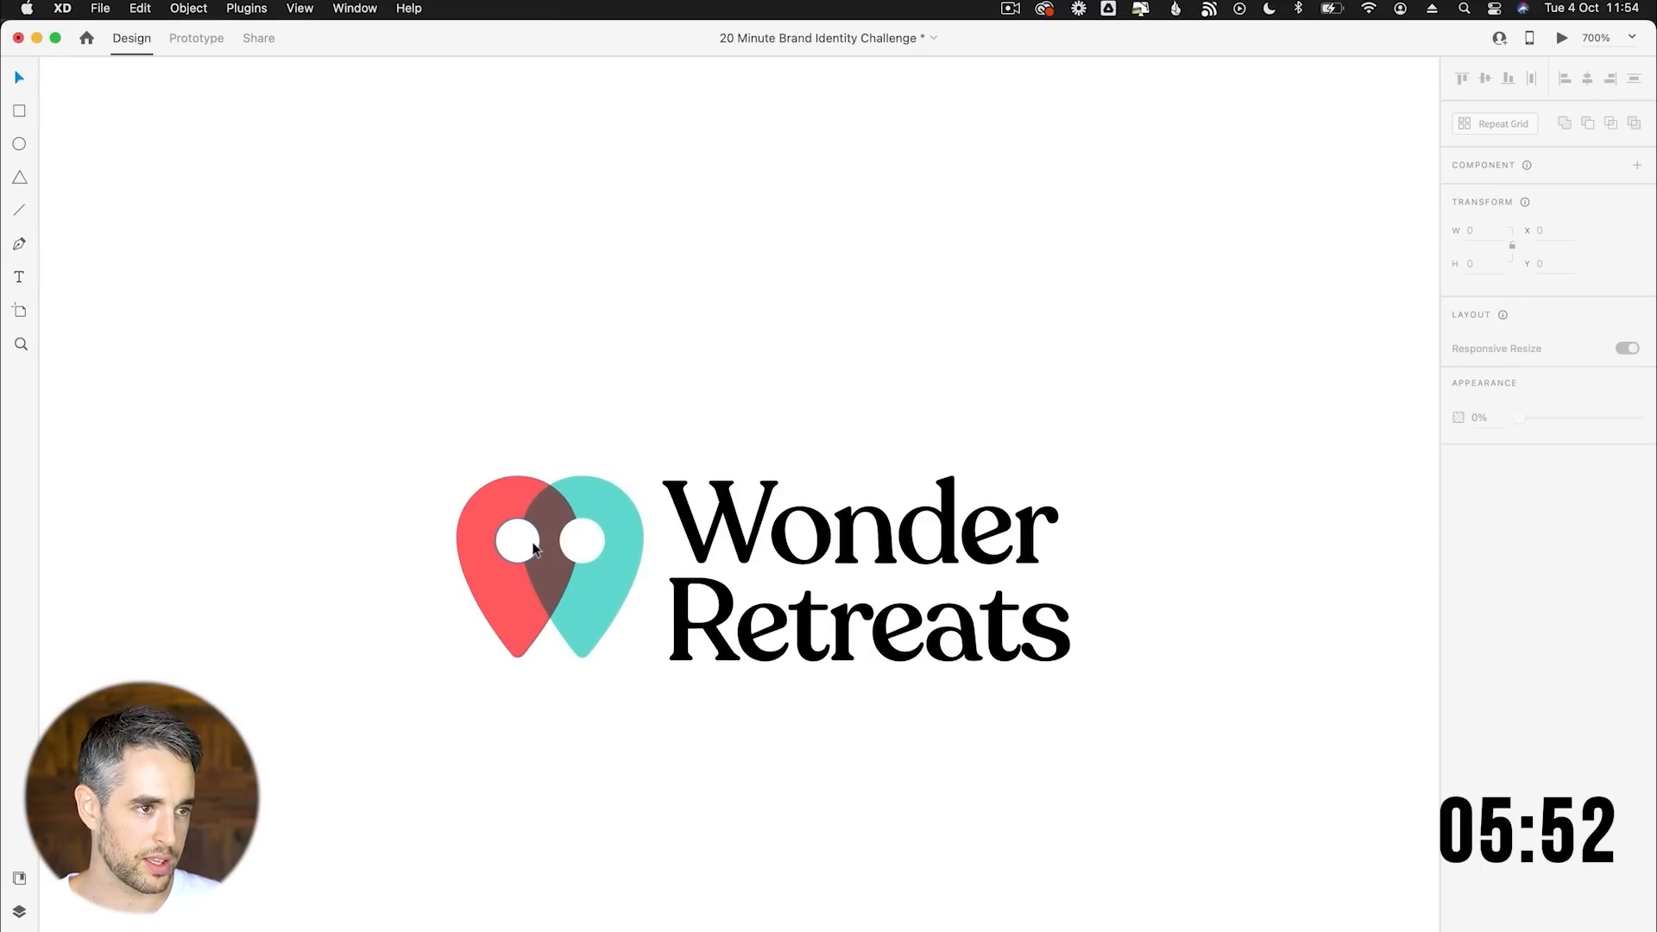
{"action": "left_click", "coordinate": [517, 541]}
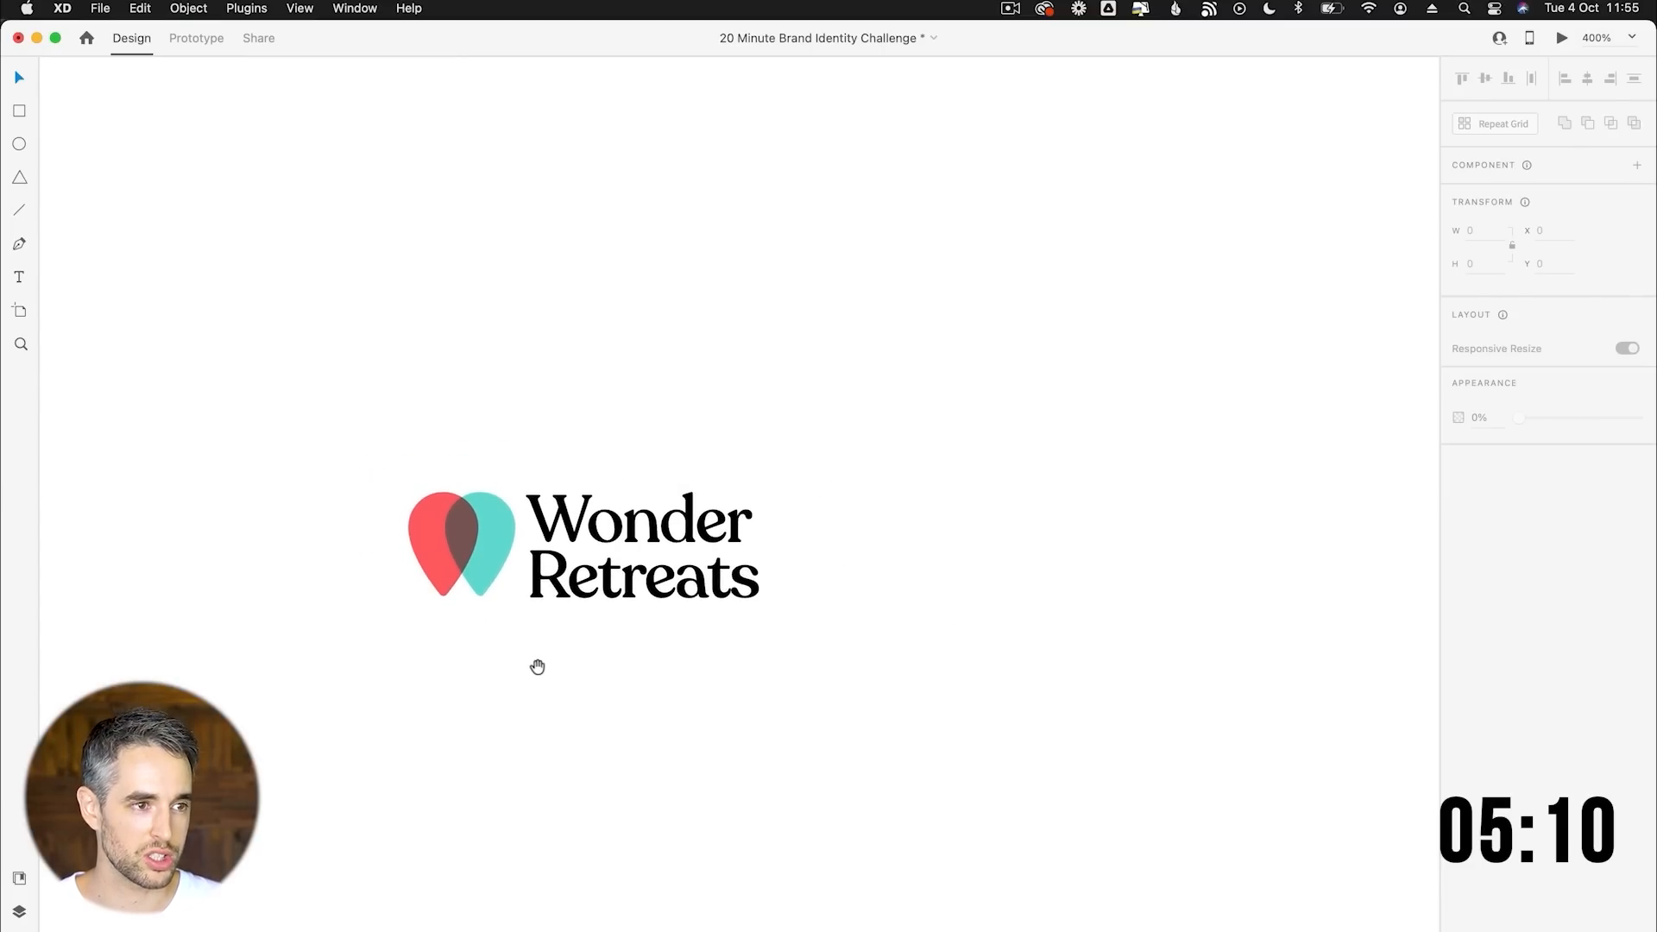
{"action": "mouse_move", "coordinate": [740, 611]}
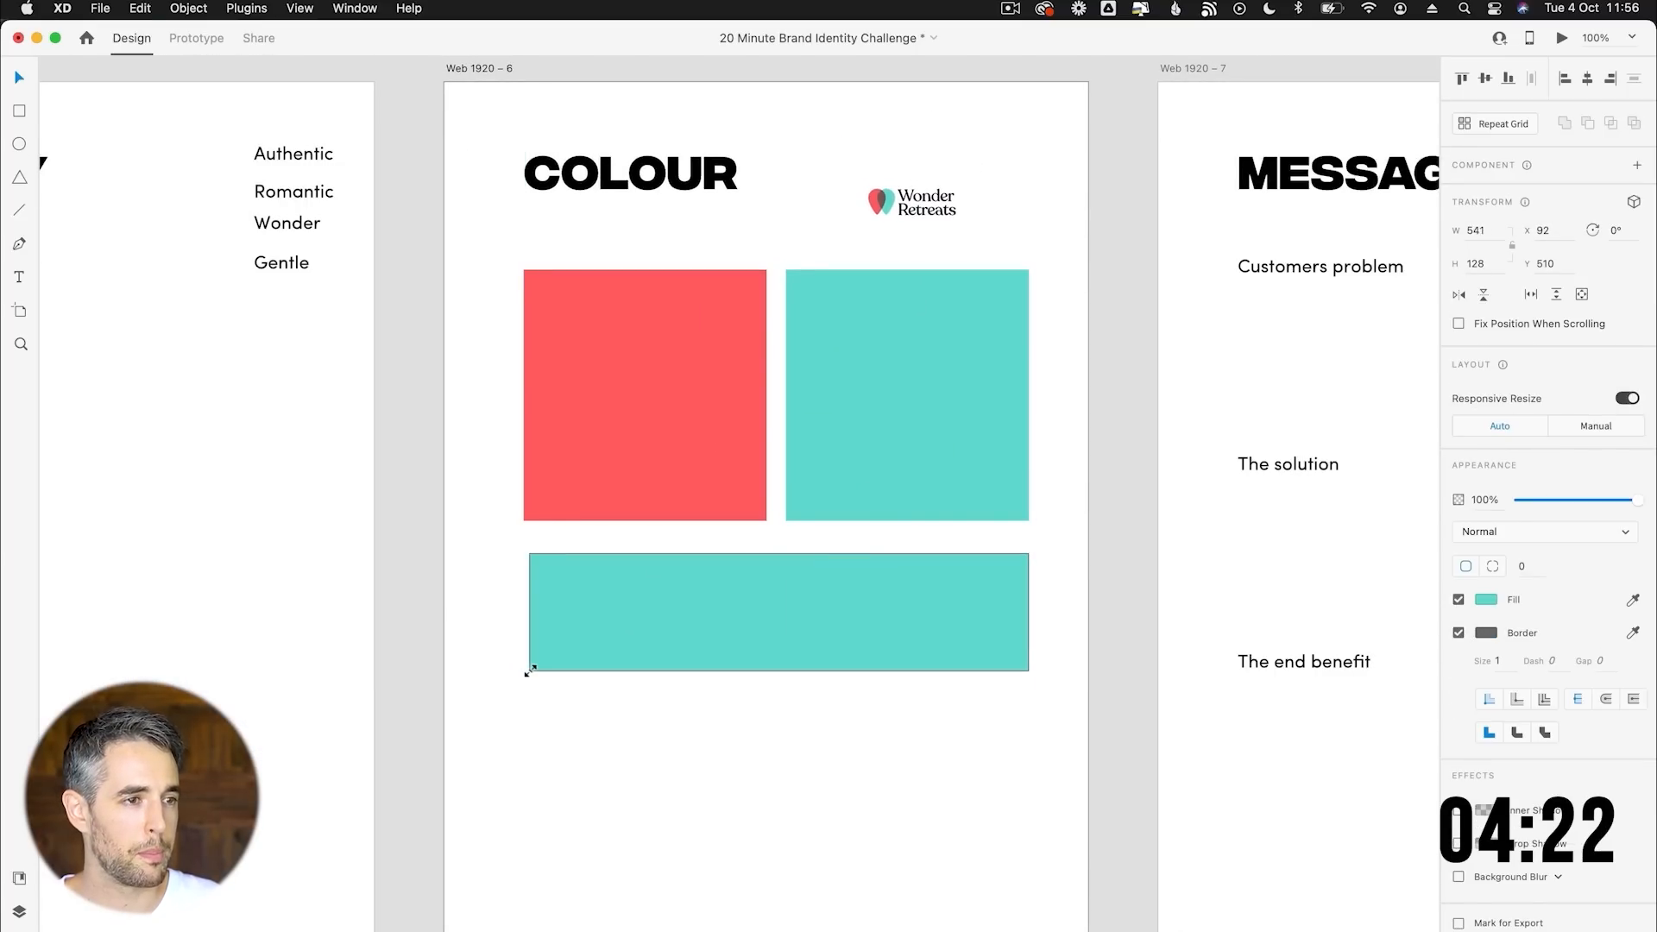
Draw a wide dark navy bar under the coral and teal swatches.
{"action": "left_click_drag", "start_coordinate": [528, 668], "coordinate": [533, 648]}
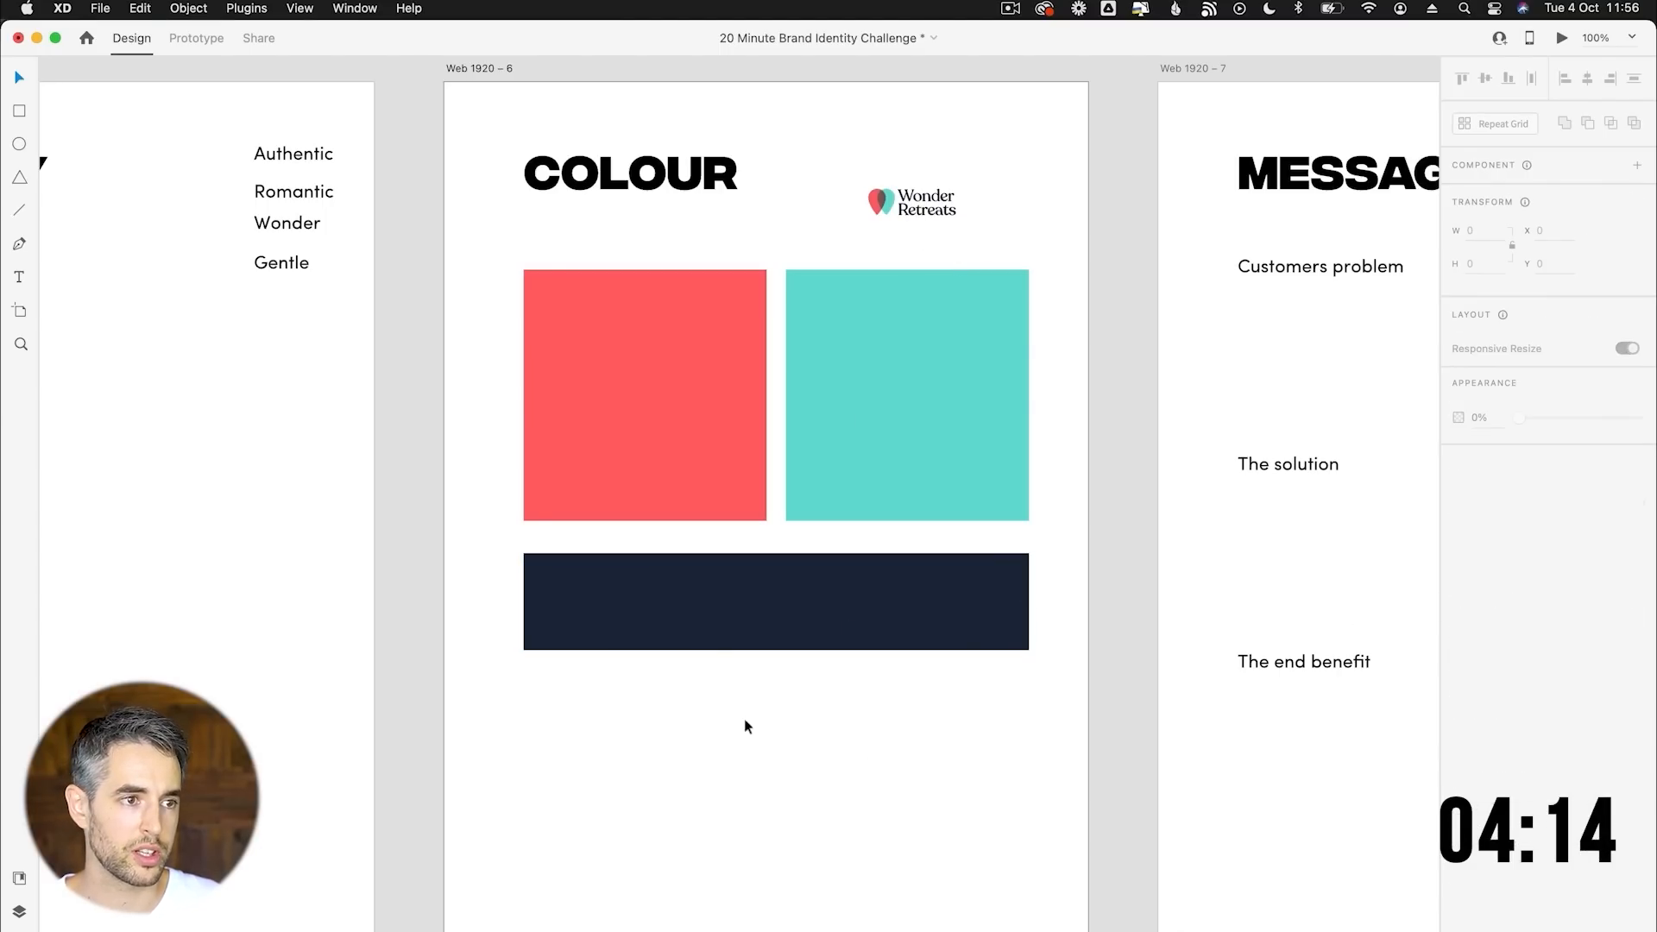
Scroll down to the new bar under the swatches before filling it dark navy.
{"action": "scroll", "scroll_direction": "down", "scroll_amount": 3}
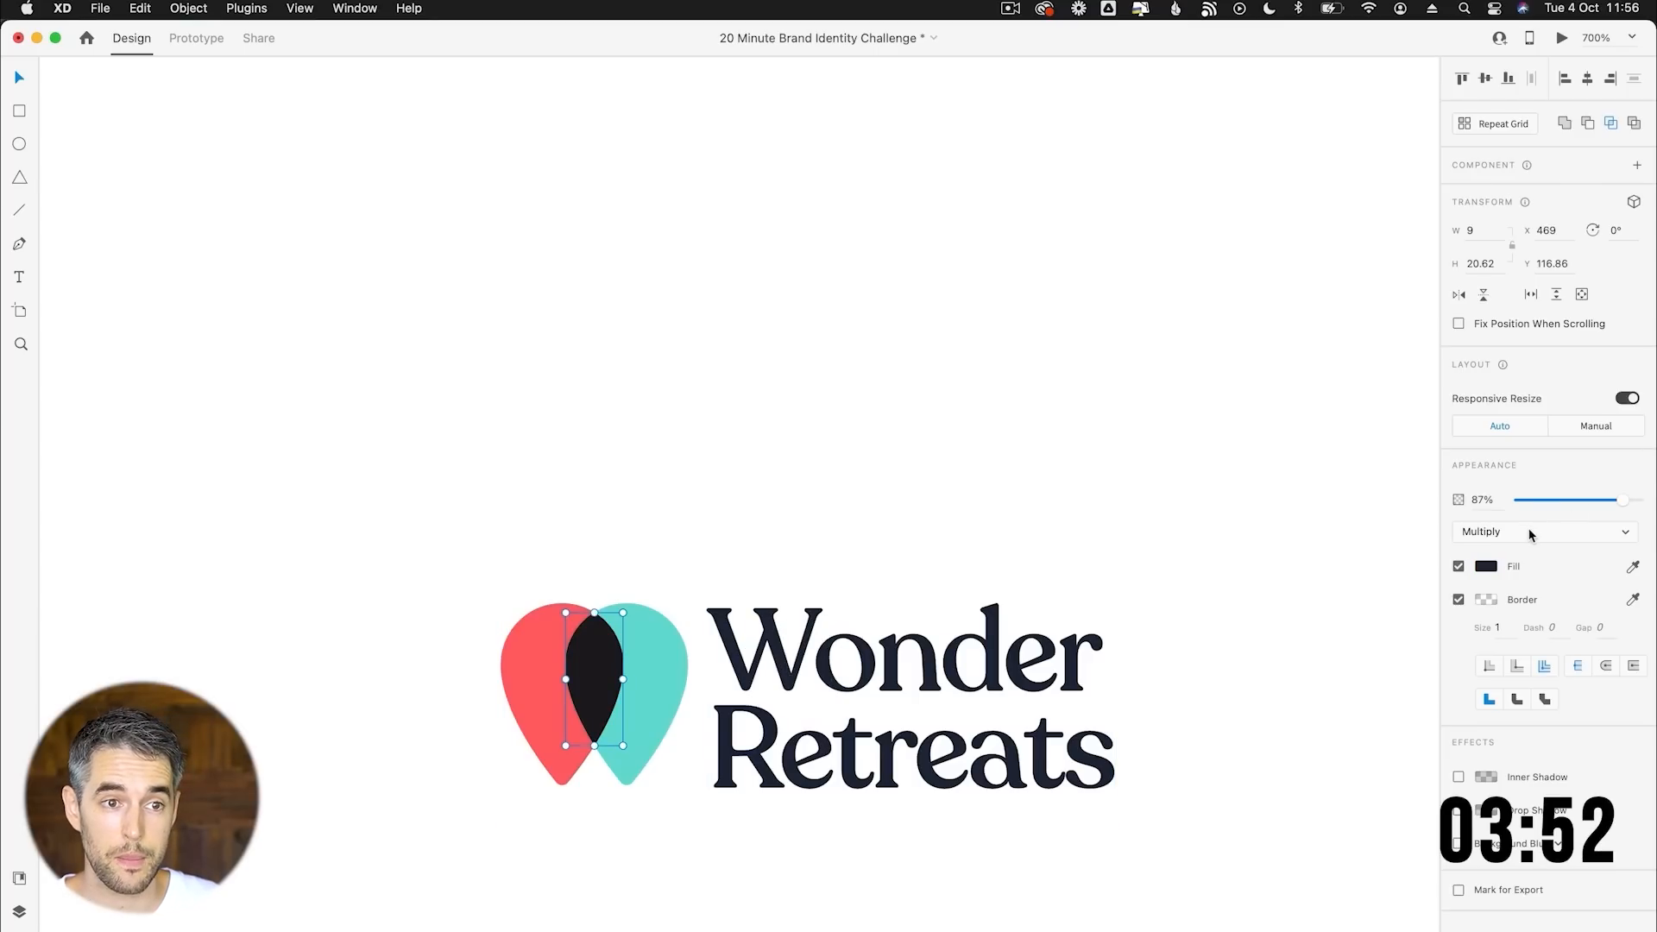
Set the logo overlap shape and wordmark to navy at 87% Multiply, then return to the Colour artboard.
{"action": "left_click", "coordinate": [1543, 531]}
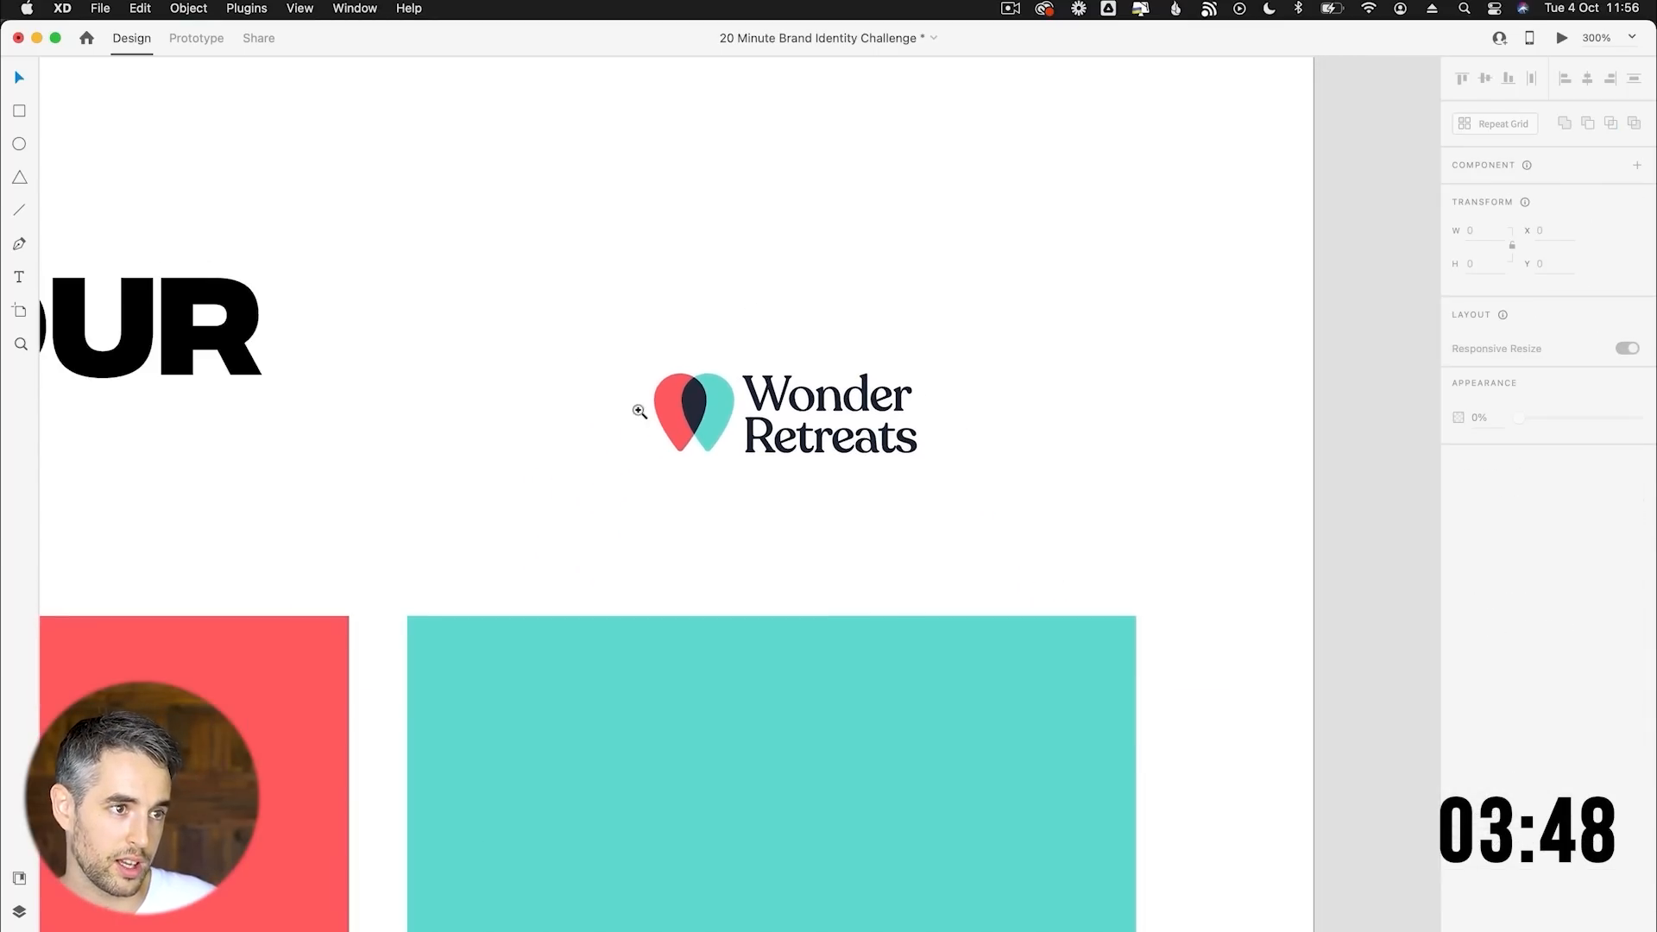
{"action": "left_click", "coordinate": [638, 411]}
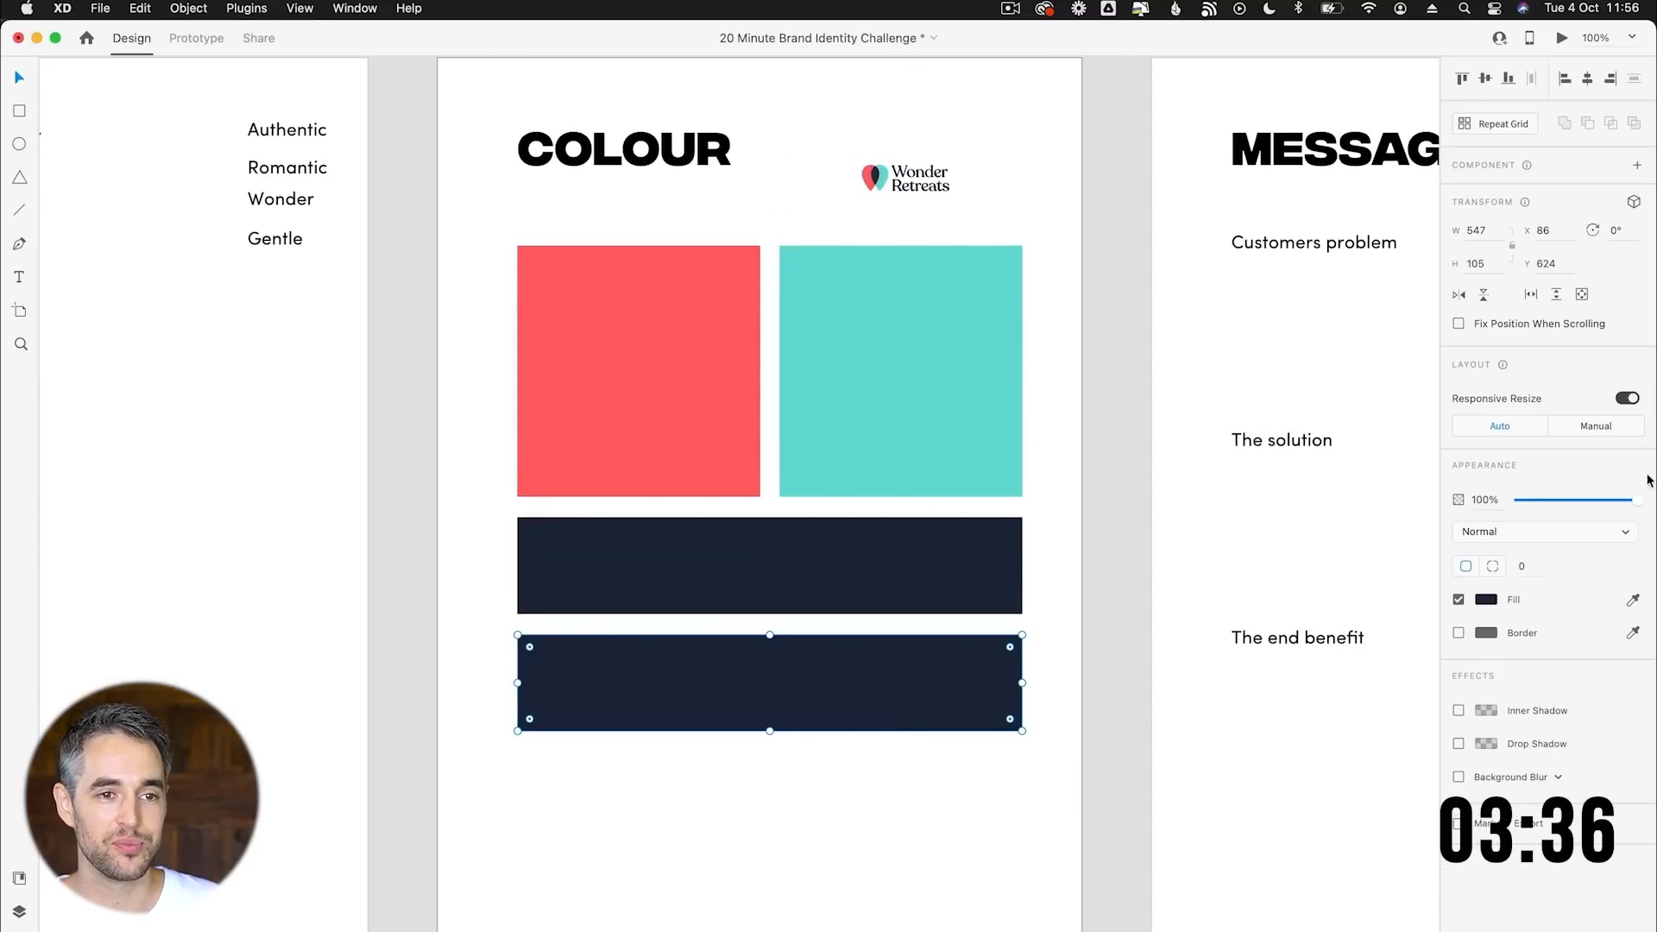
Copy the navy bar below itself and lower its opacity to about 40% for a pale grey tint.
{"action": "left_click_drag", "start_coordinate": [1630, 499], "coordinate": [1542, 499]}
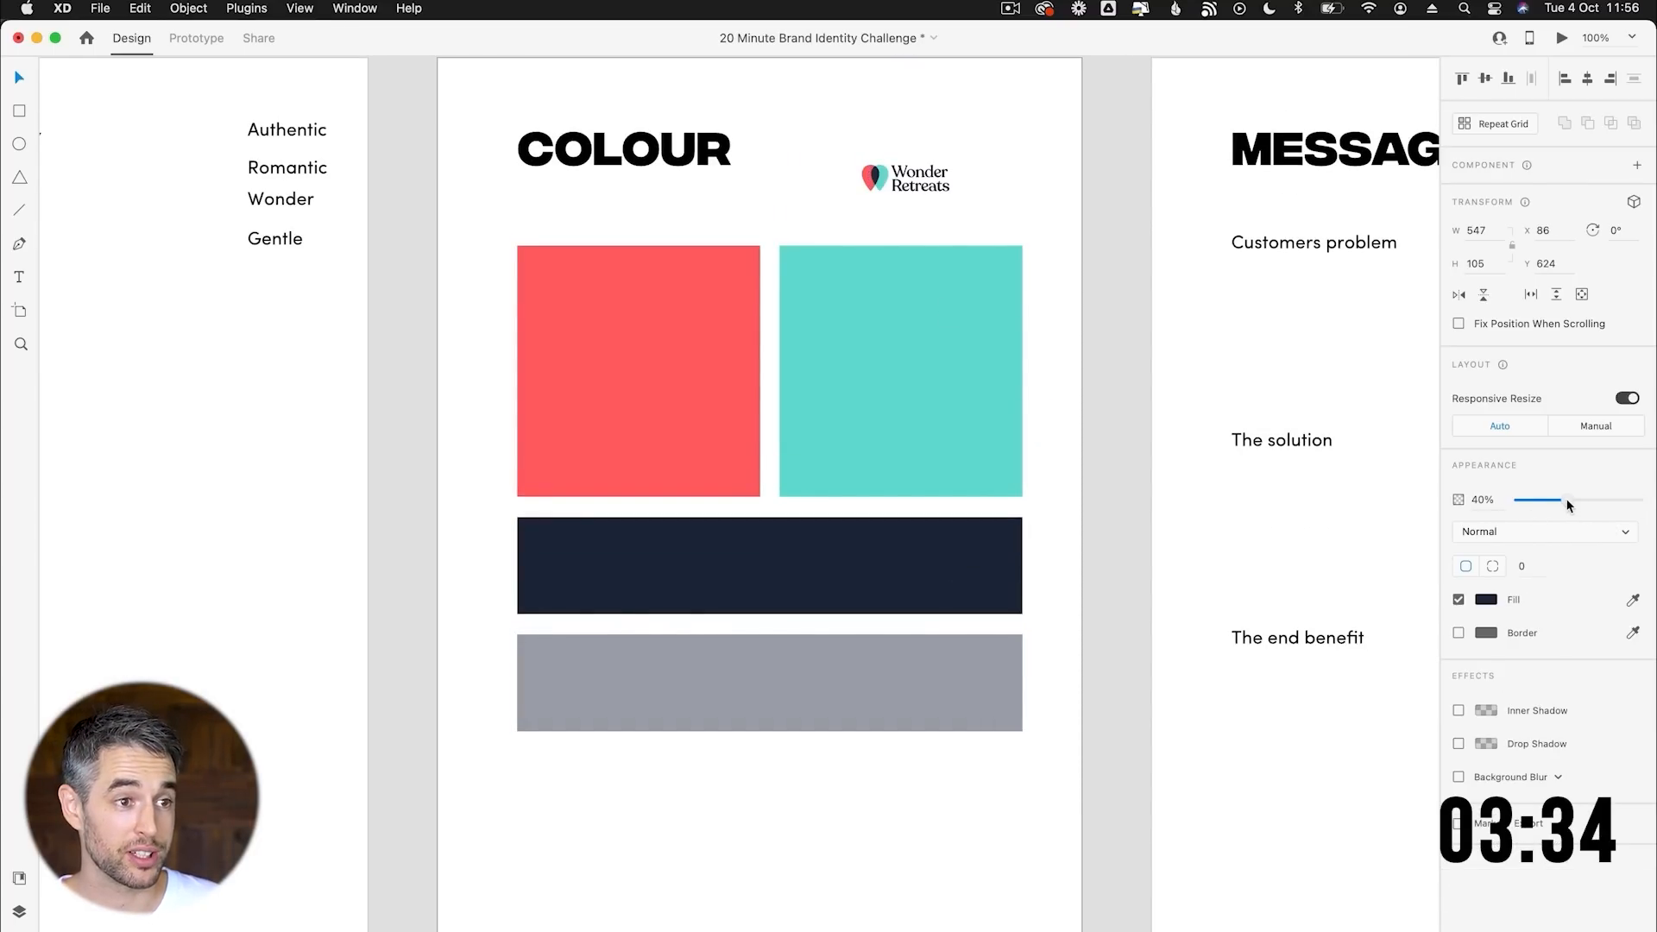
{"action": "left_click_drag", "start_coordinate": [1562, 499], "coordinate": [1530, 499]}
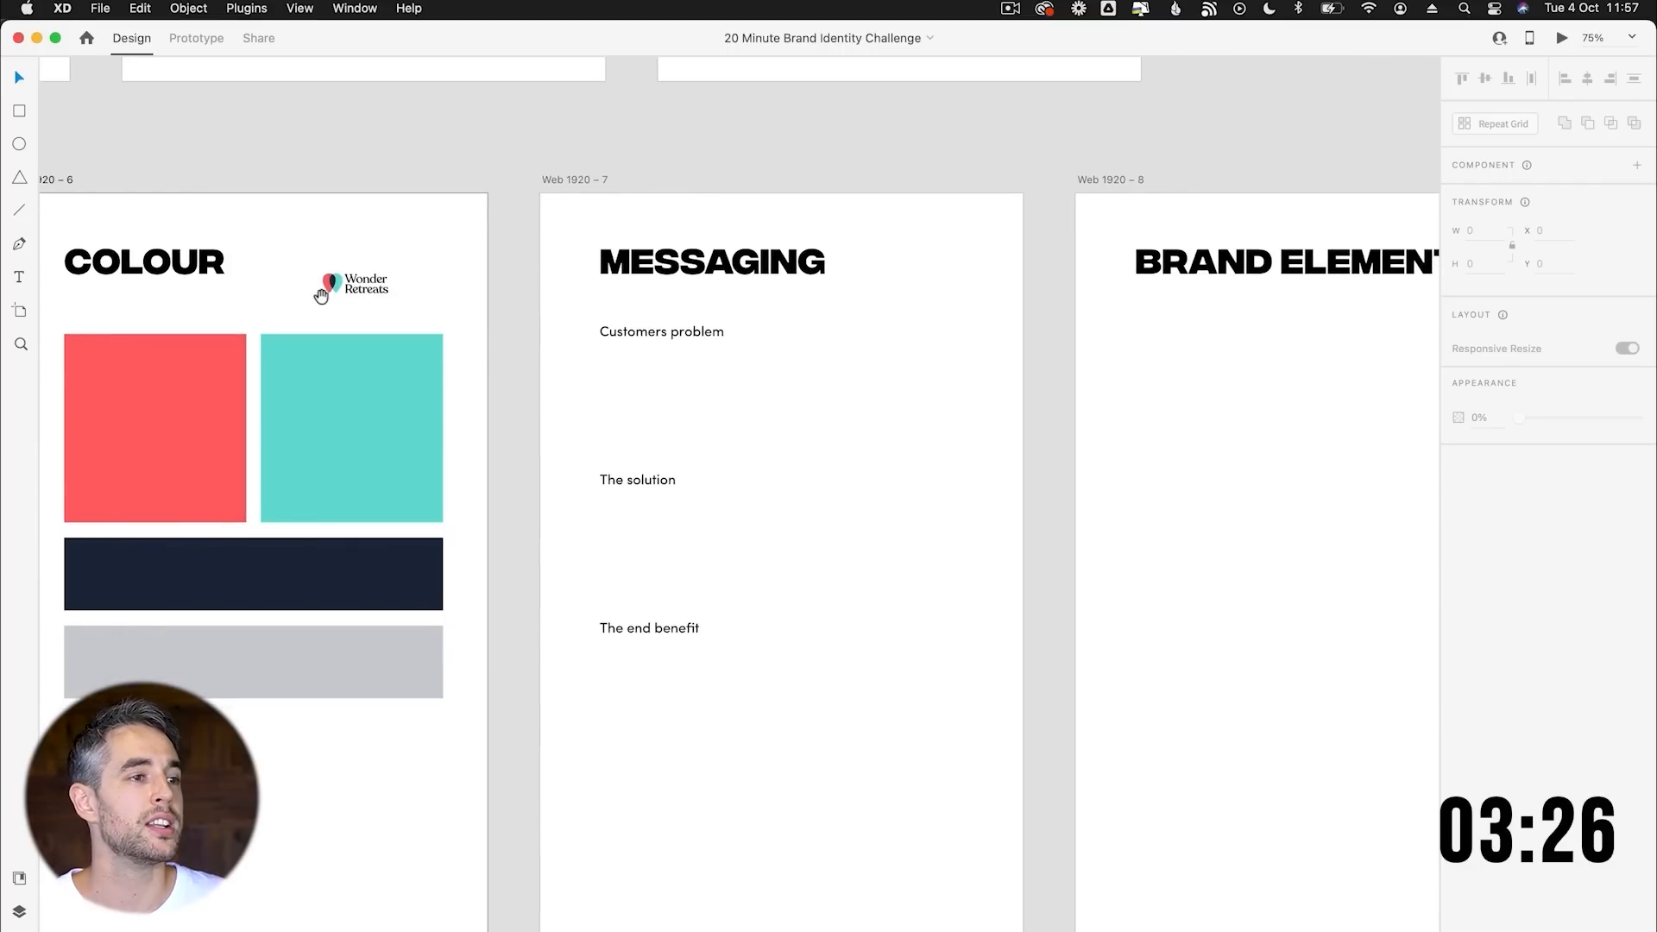
{"action": "mouse_move", "coordinate": [641, 373]}
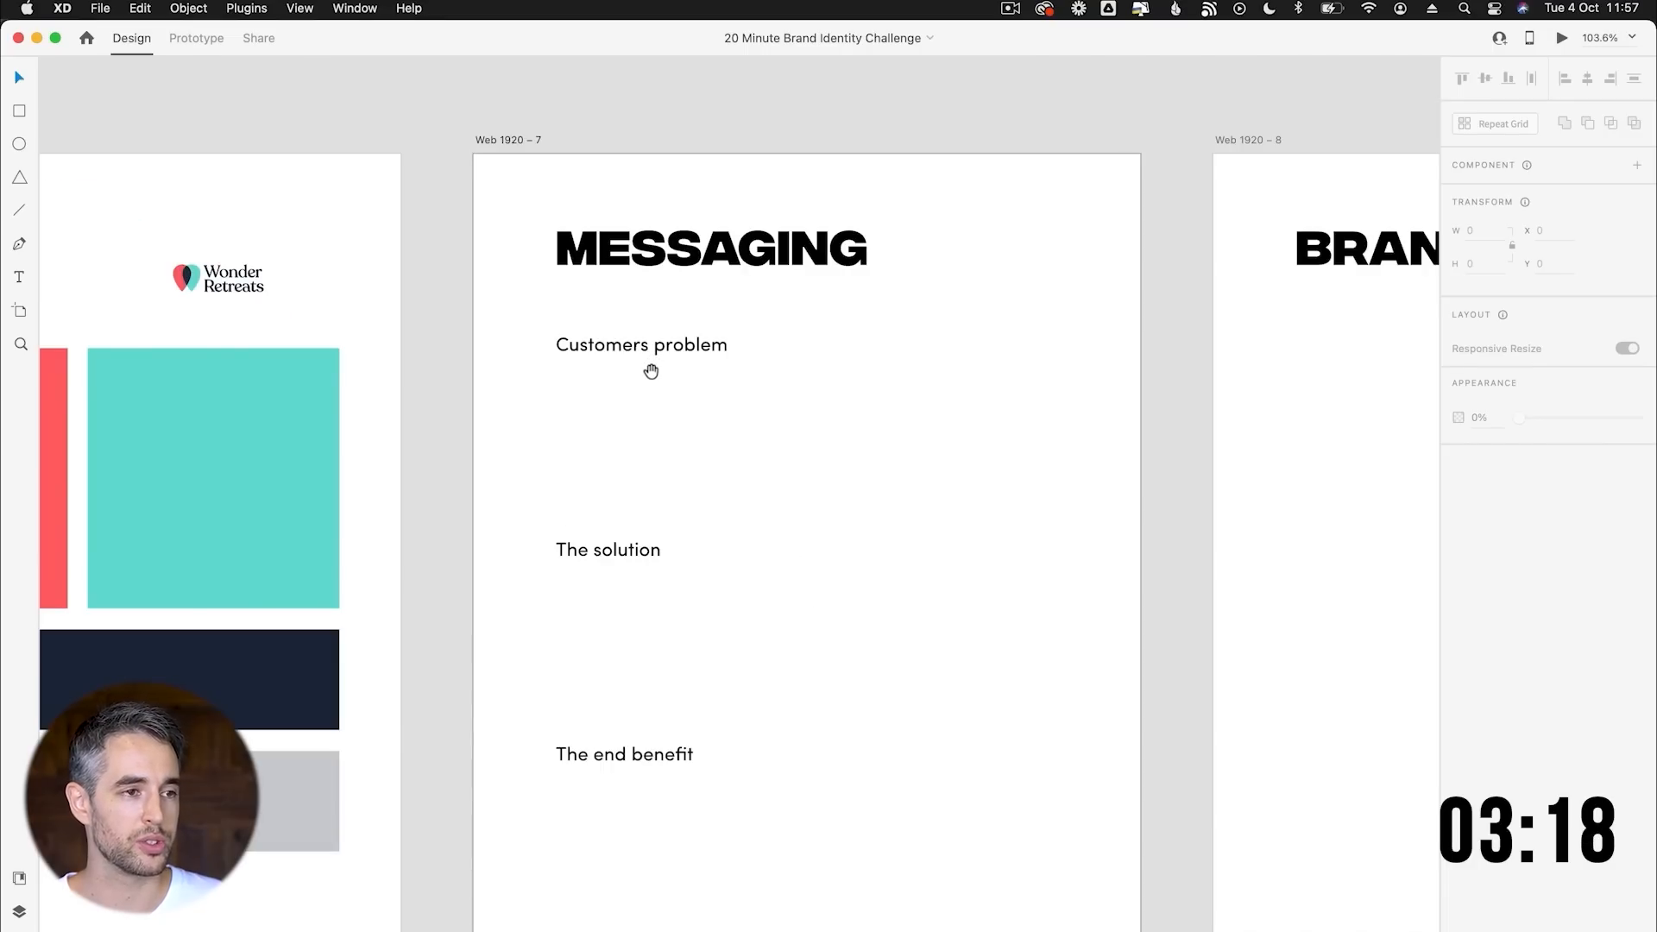
Fill the copied text lines with Stress, Improve relationship and Have more romance.
{"action": "double_click", "coordinate": [640, 392]}
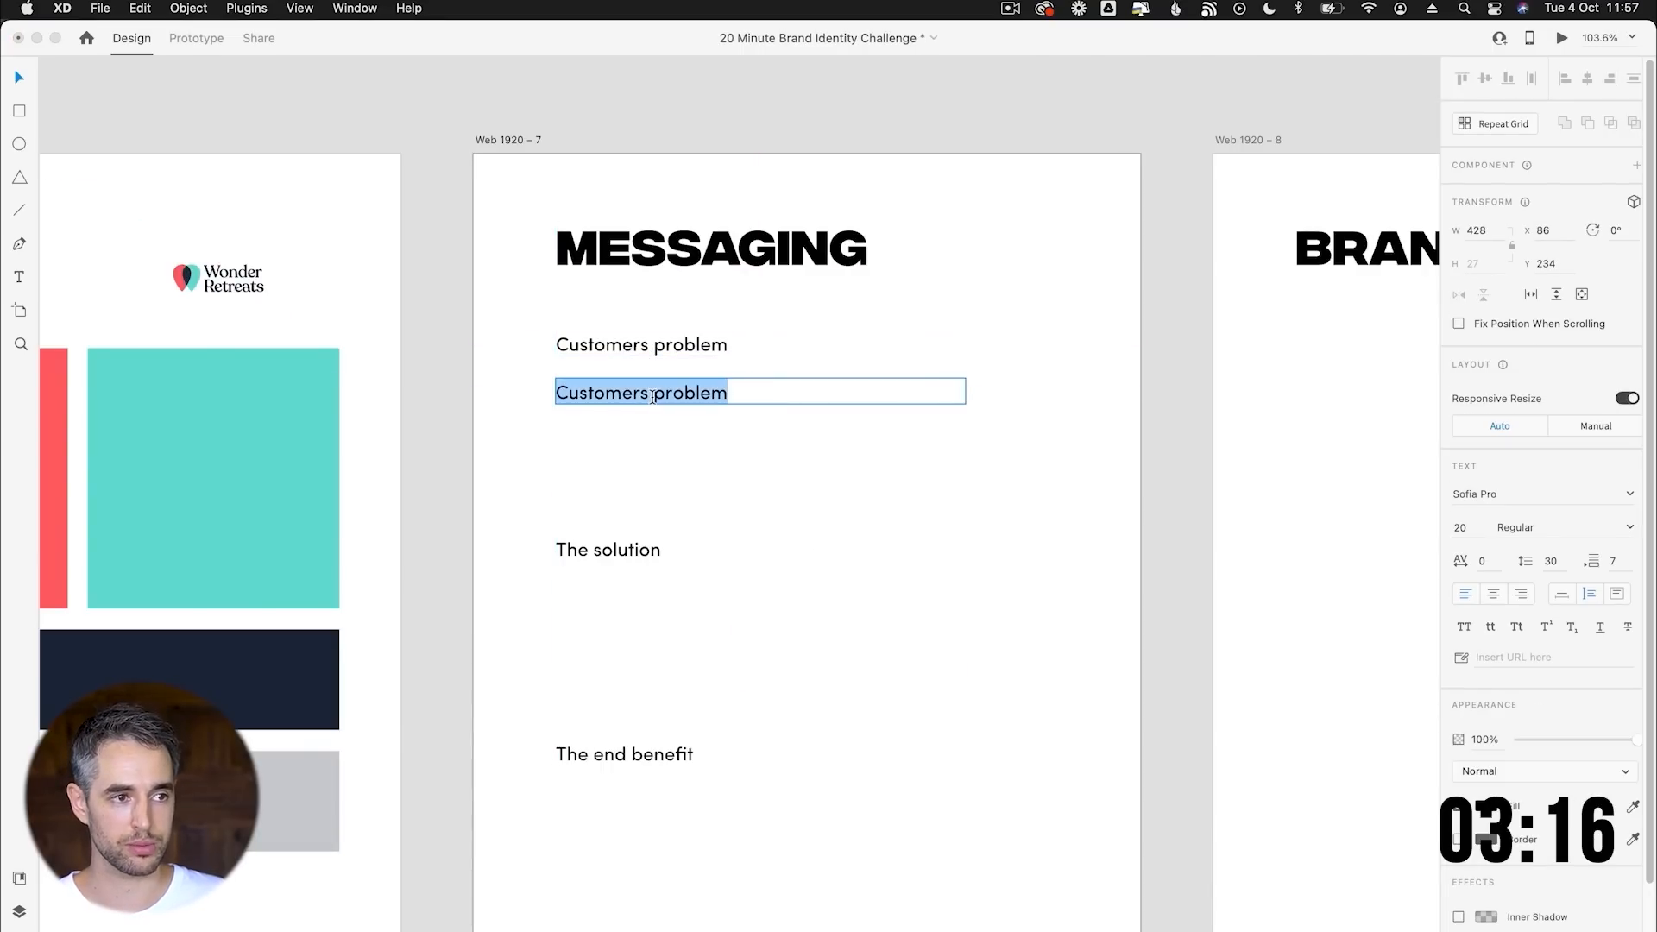
{"action": "type", "text": "Stress"}
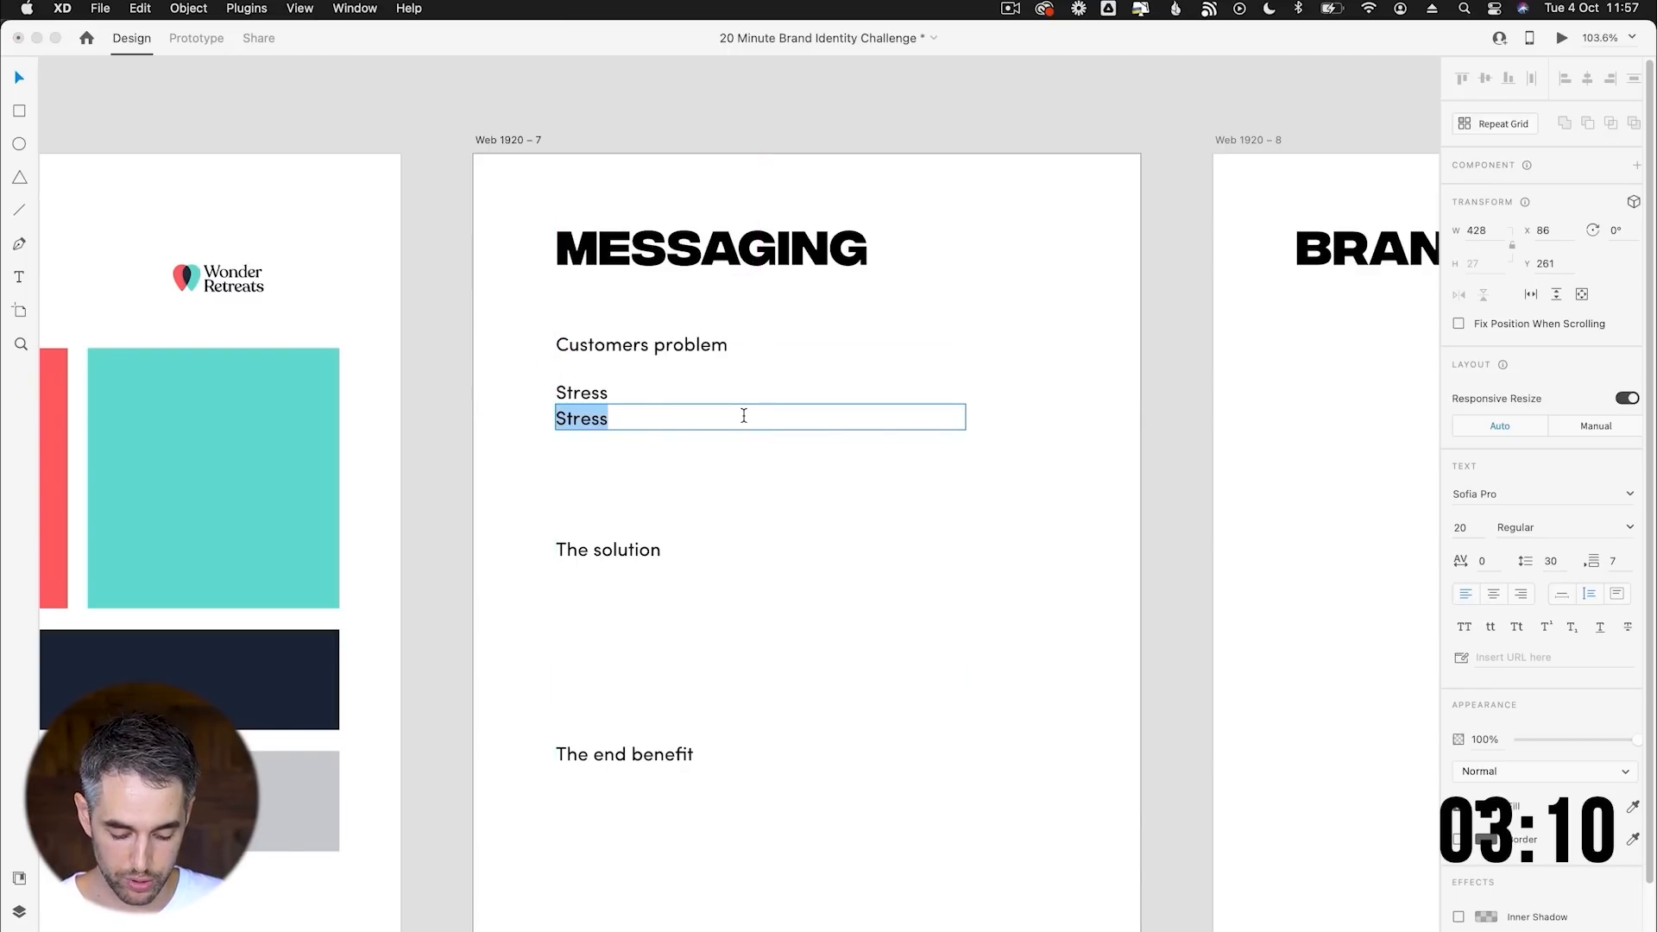
{"action": "type", "text": "Improve"}
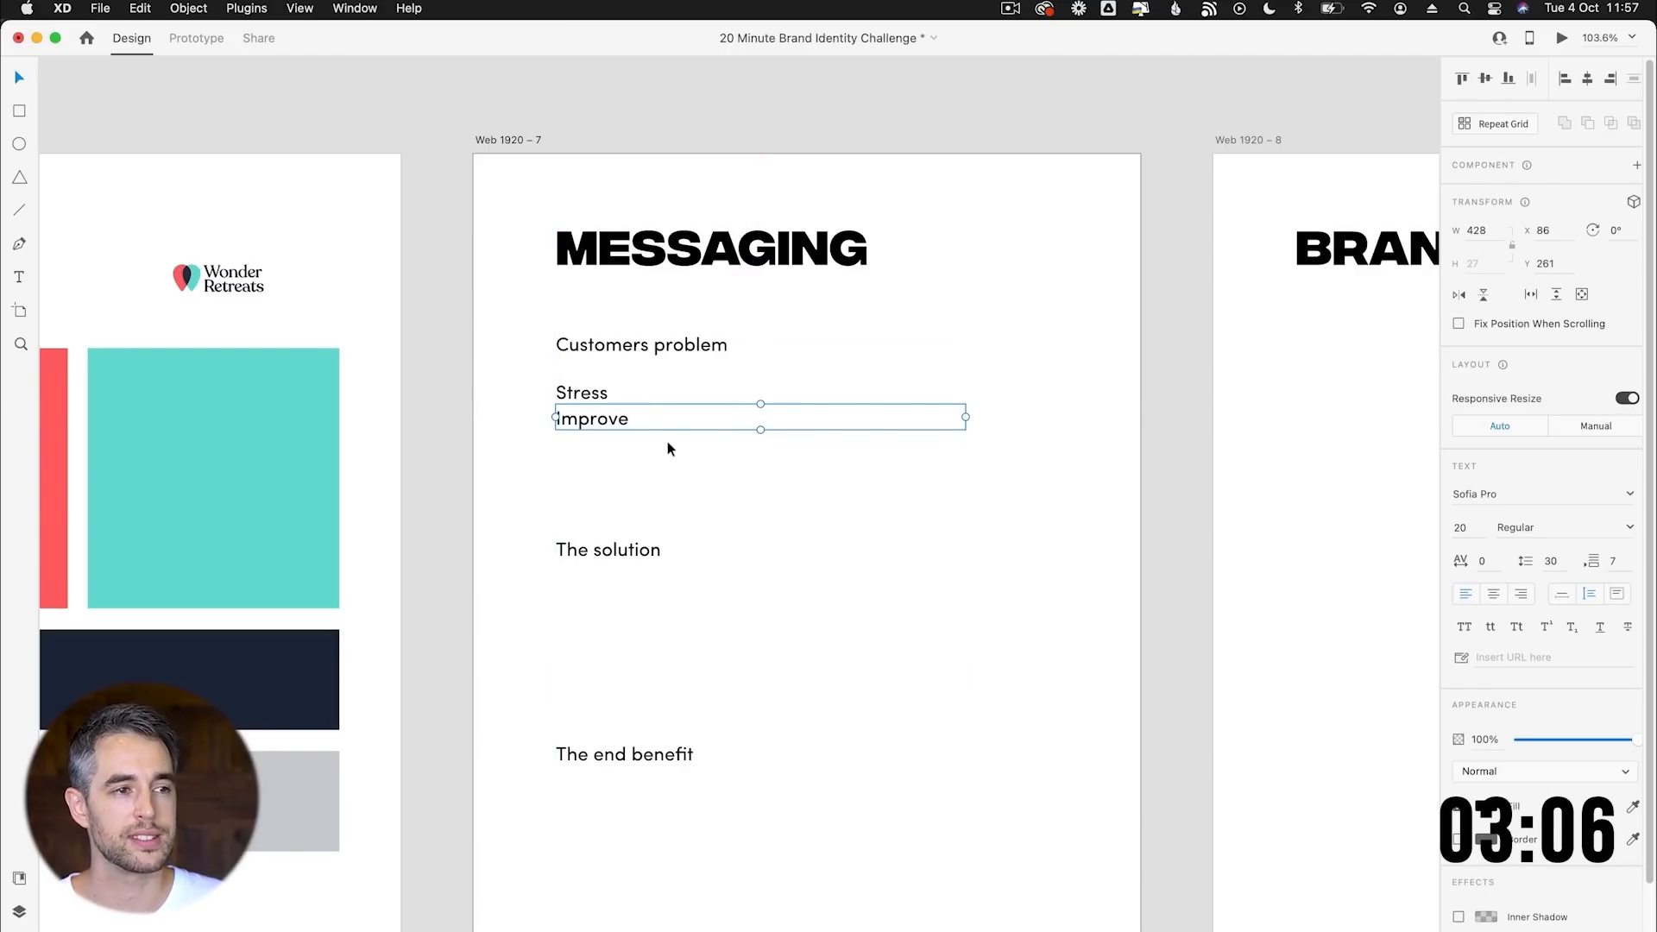
{"action": "mouse_move", "coordinate": [665, 428]}
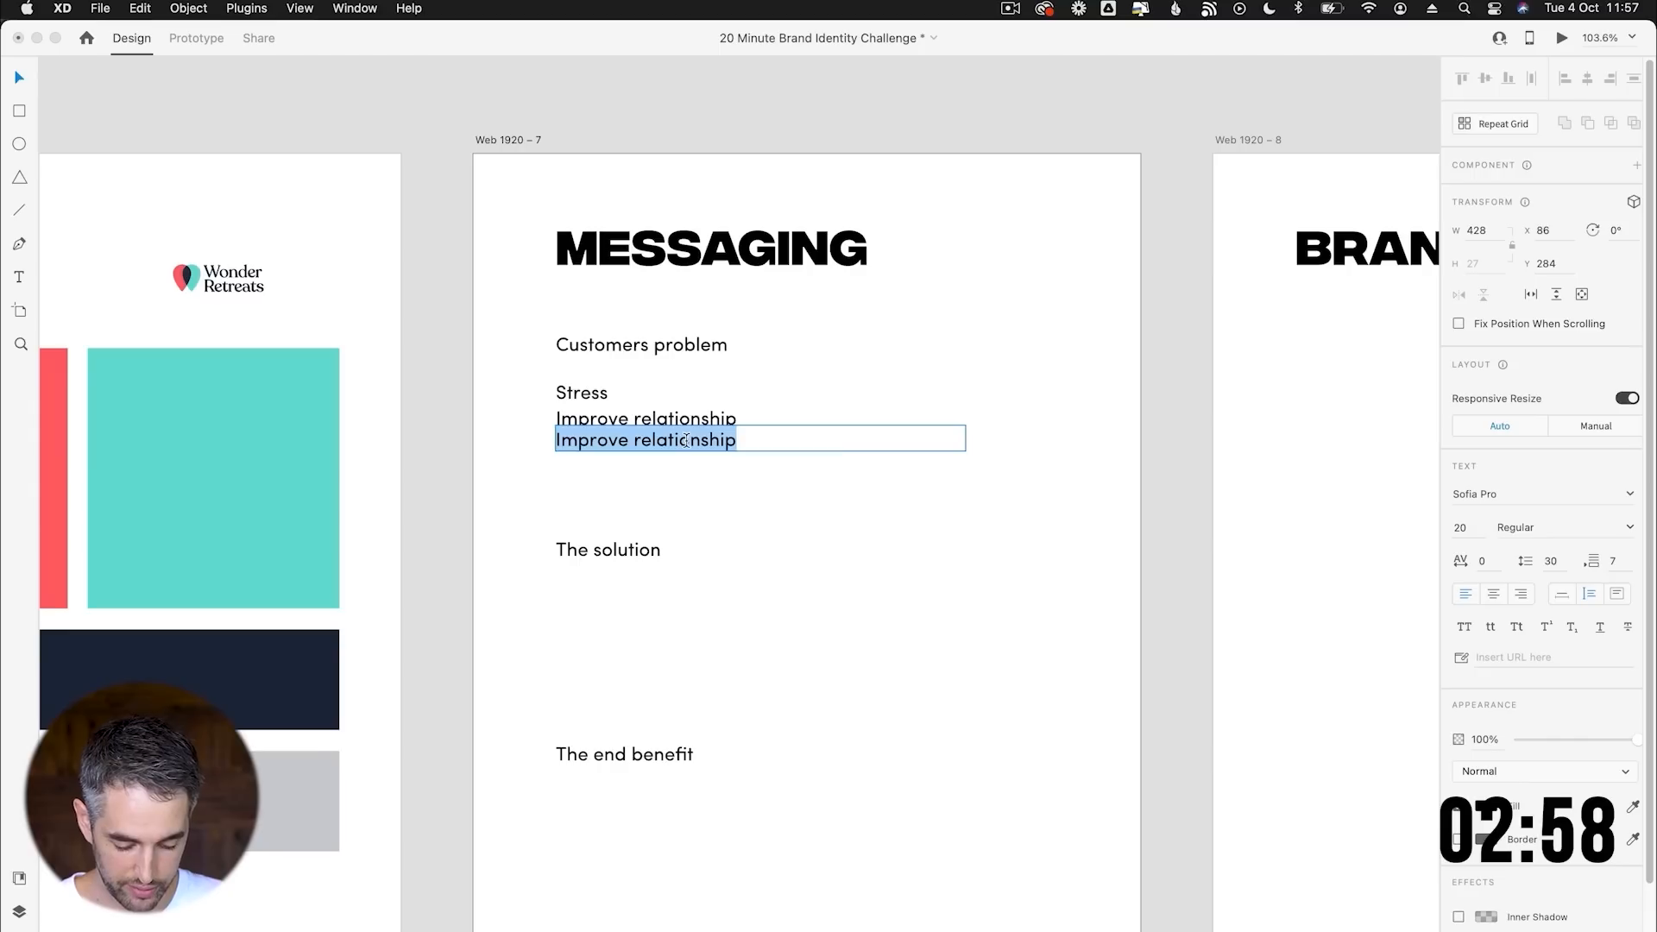
{"action": "type", "text": "Have more romance"}
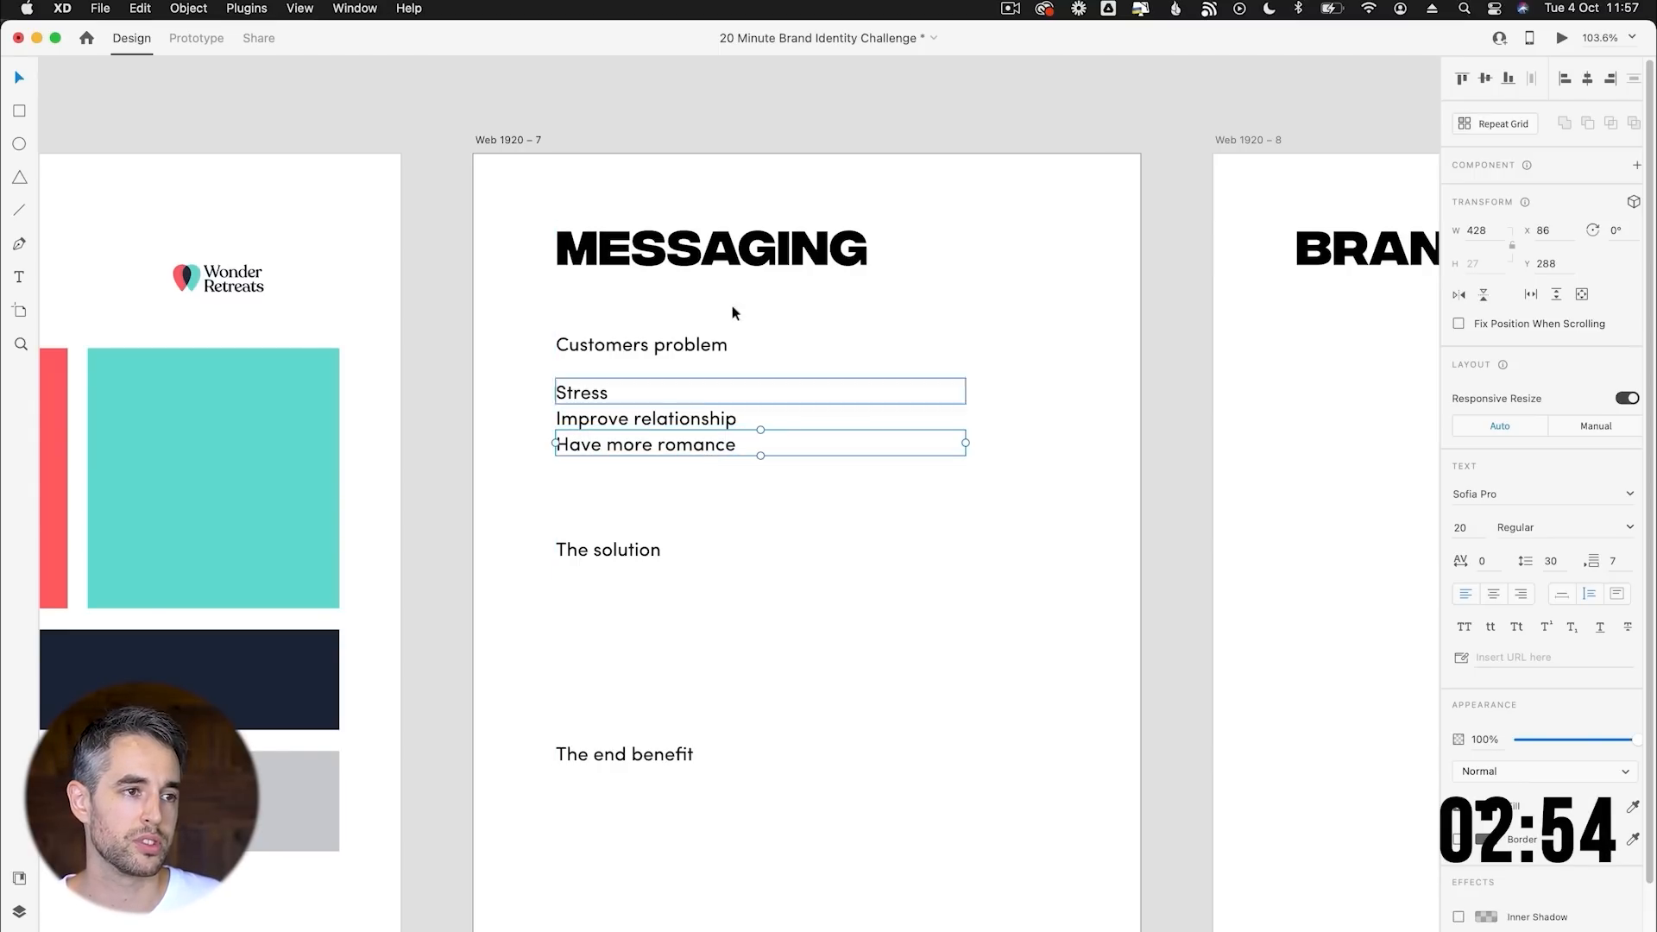
Make the Customers problem heading bold.
{"action": "left_click", "coordinate": [640, 344]}
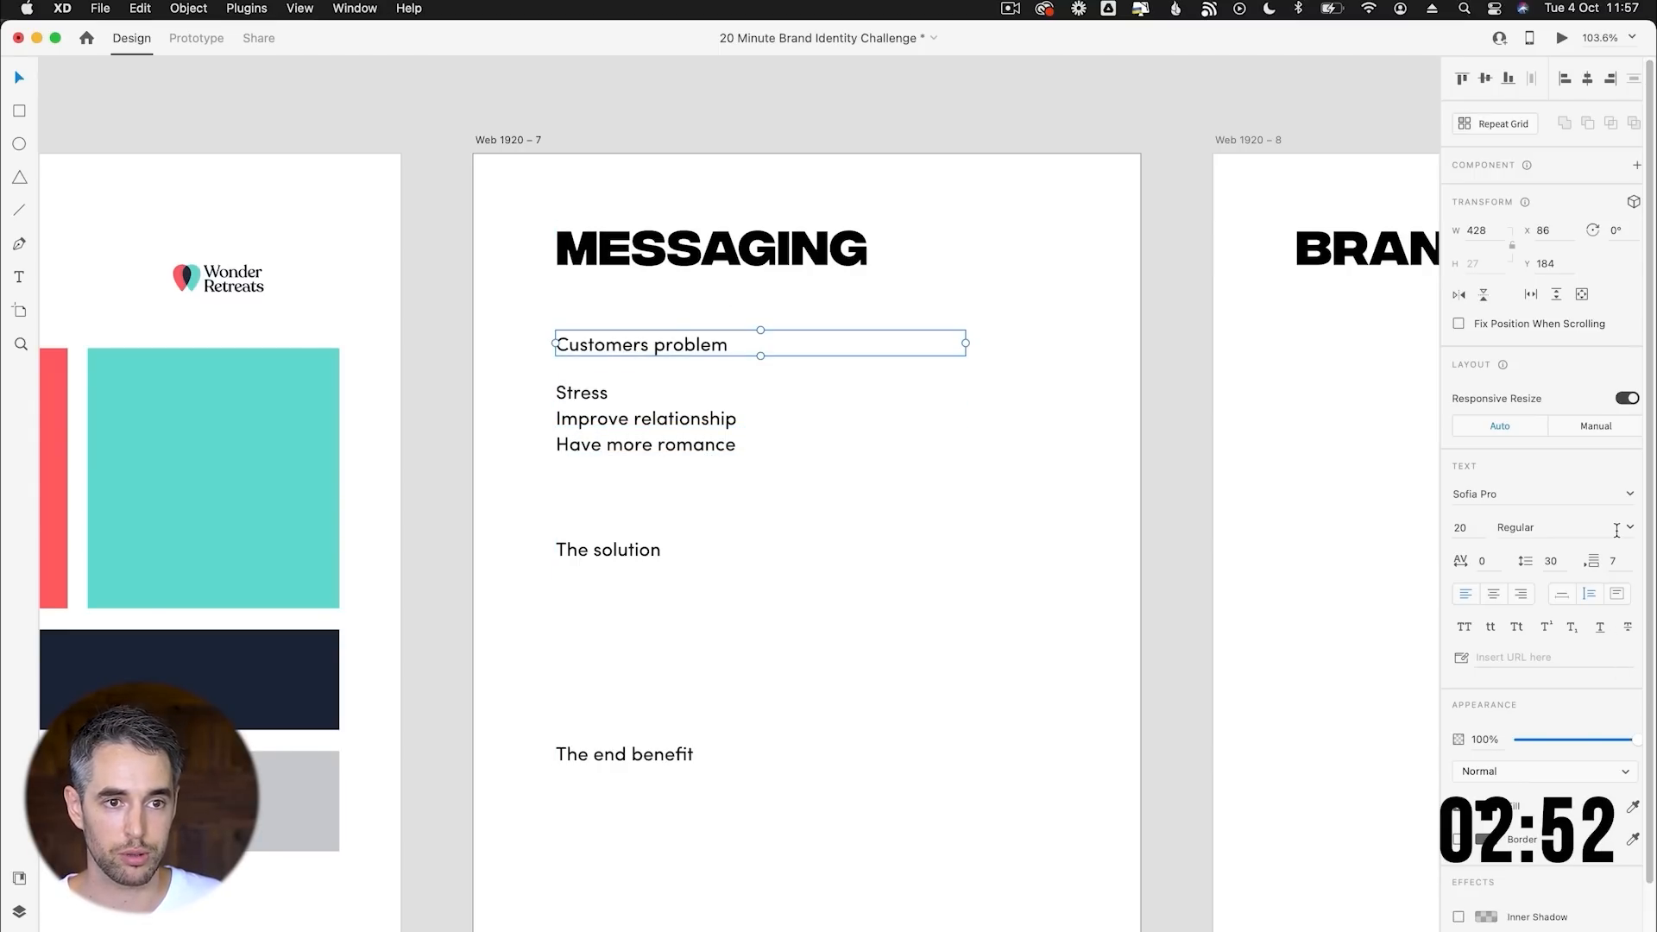
{"action": "left_click", "coordinate": [1564, 527]}
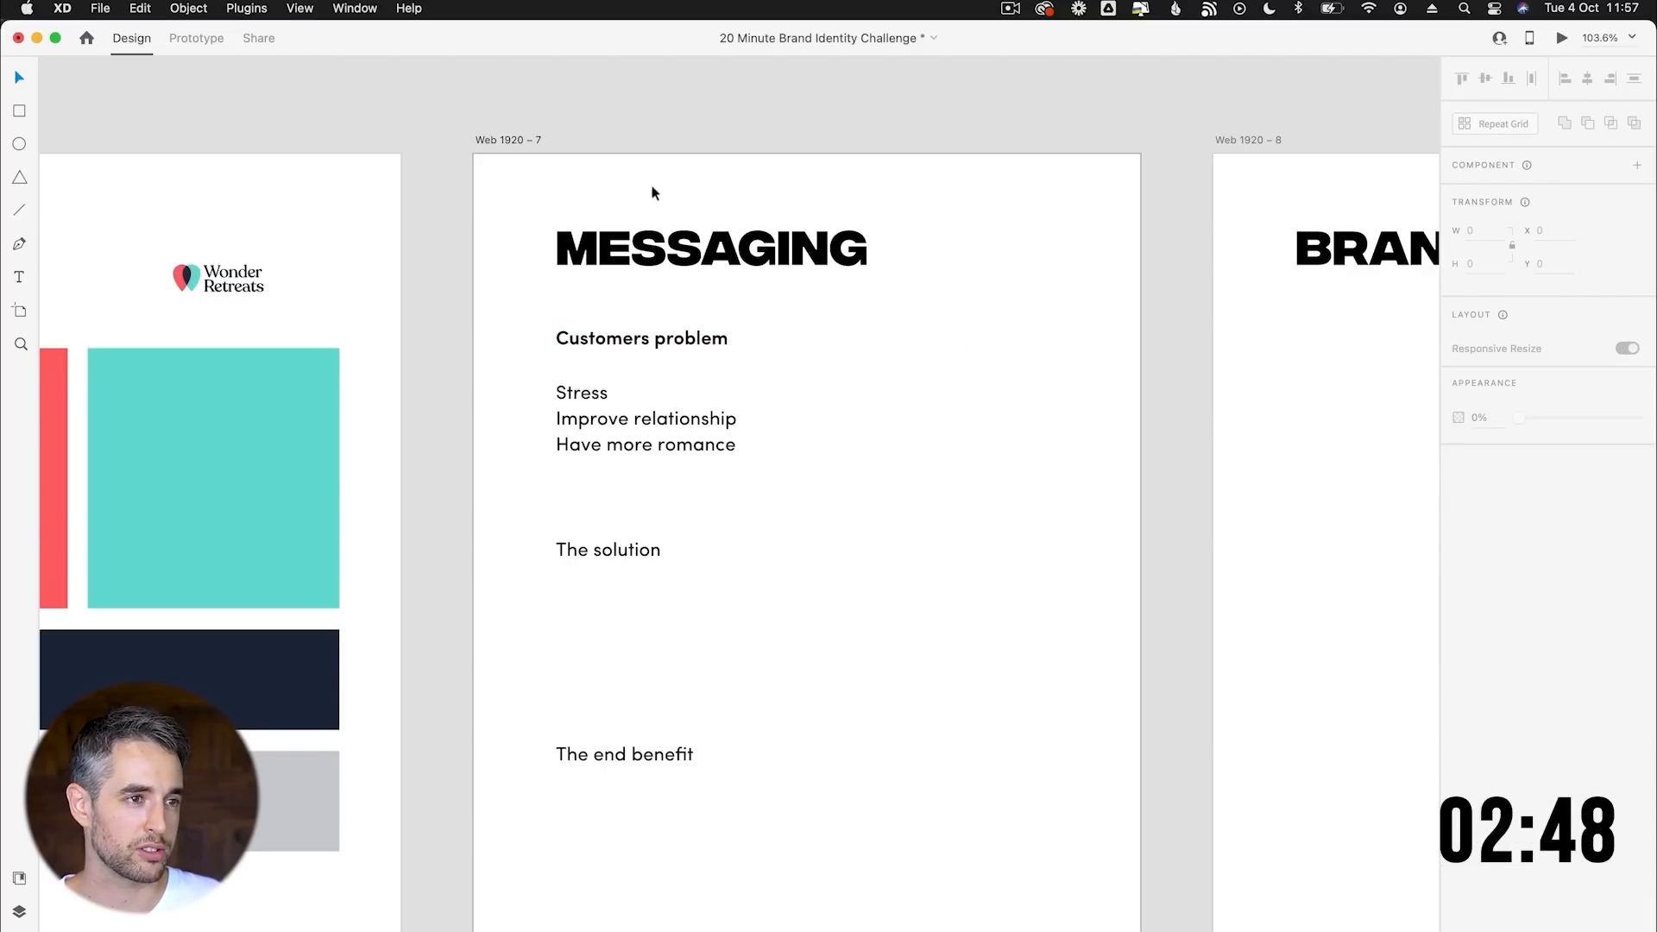
Write 'Wonder retreat break and get outdoors' under The solution and duplicate the line below.
{"action": "left_click", "coordinate": [607, 549]}
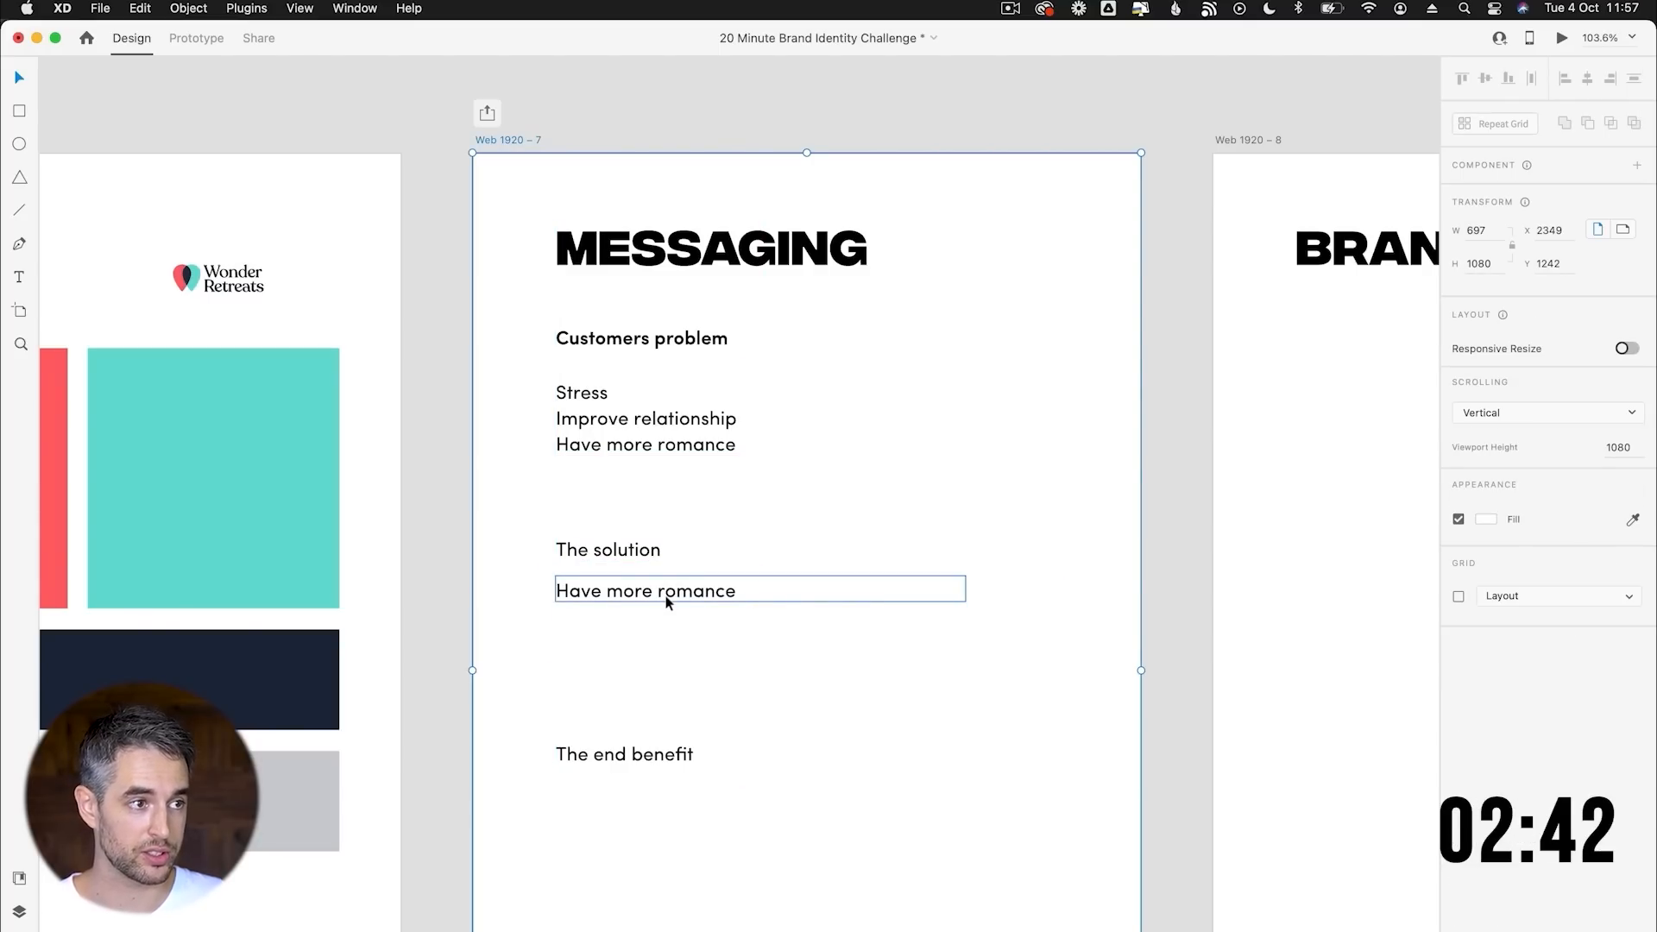
{"action": "type", "text": "Wonder"}
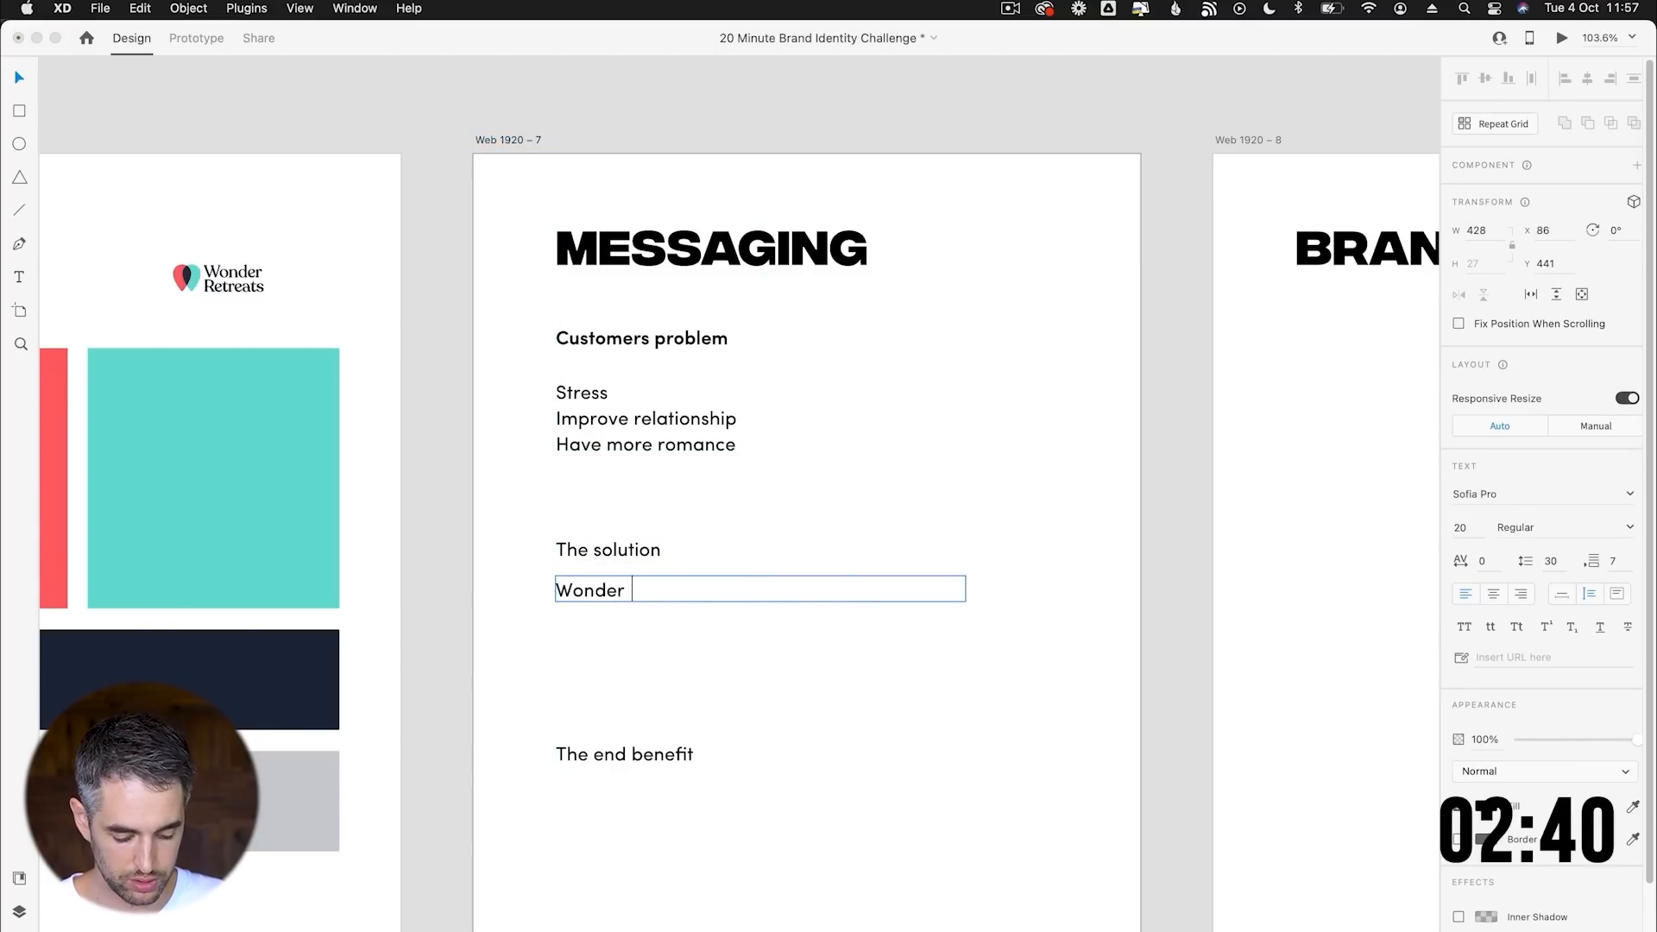
{"action": "type", "text": "retreat break"}
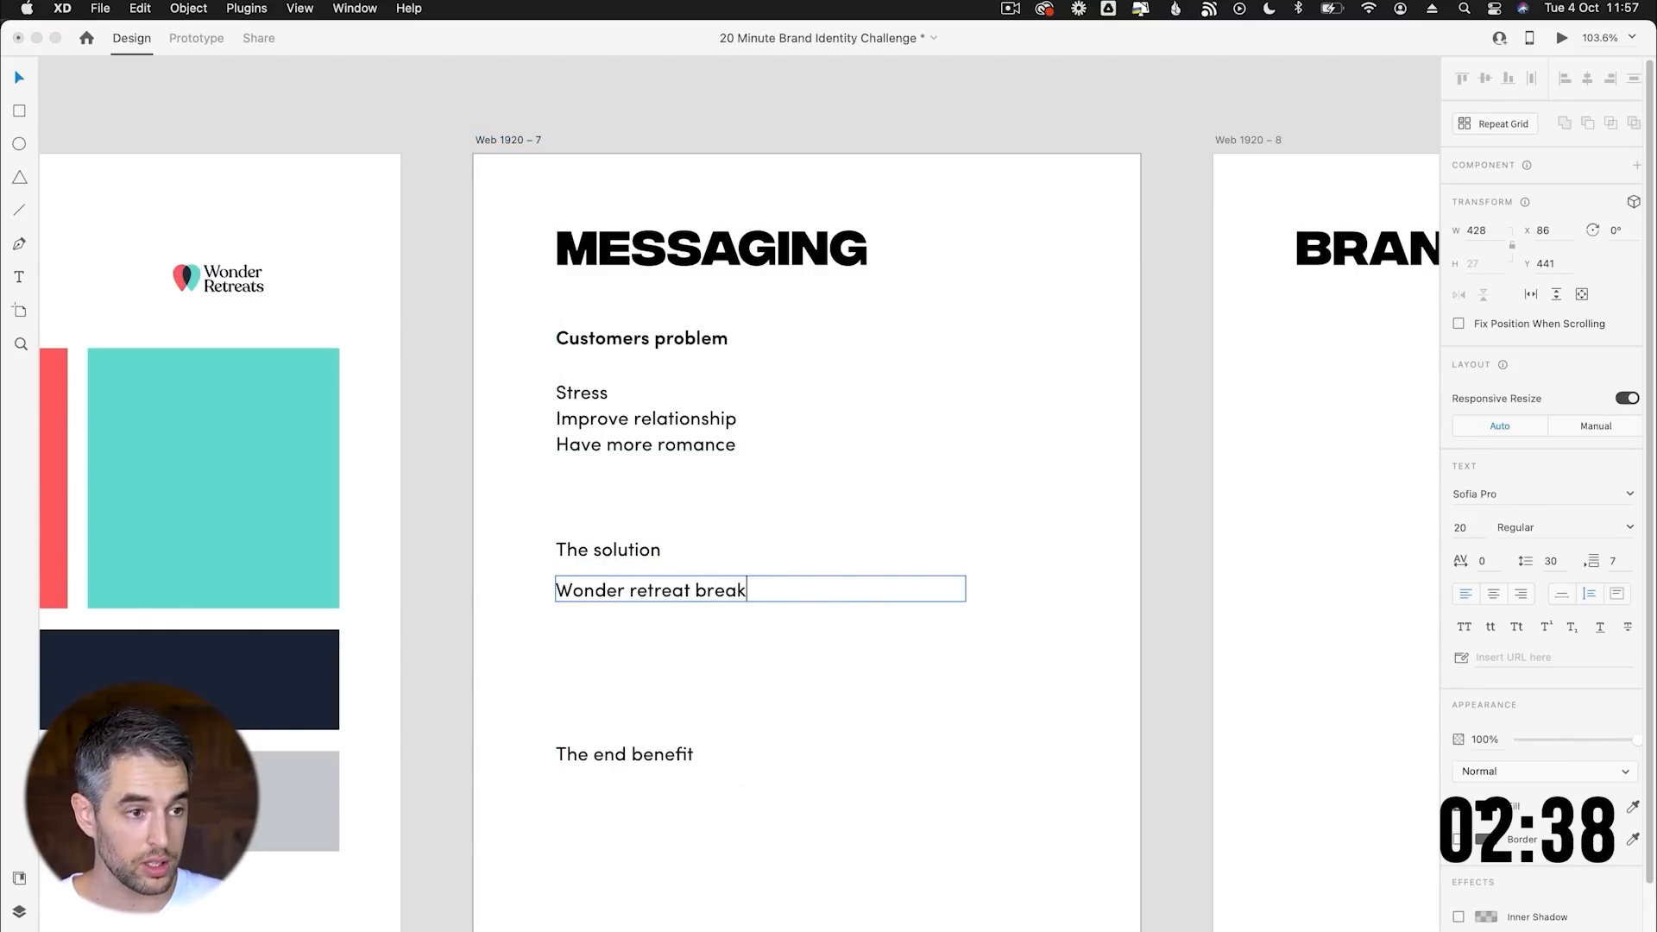
{"action": "type", "text": "and"}
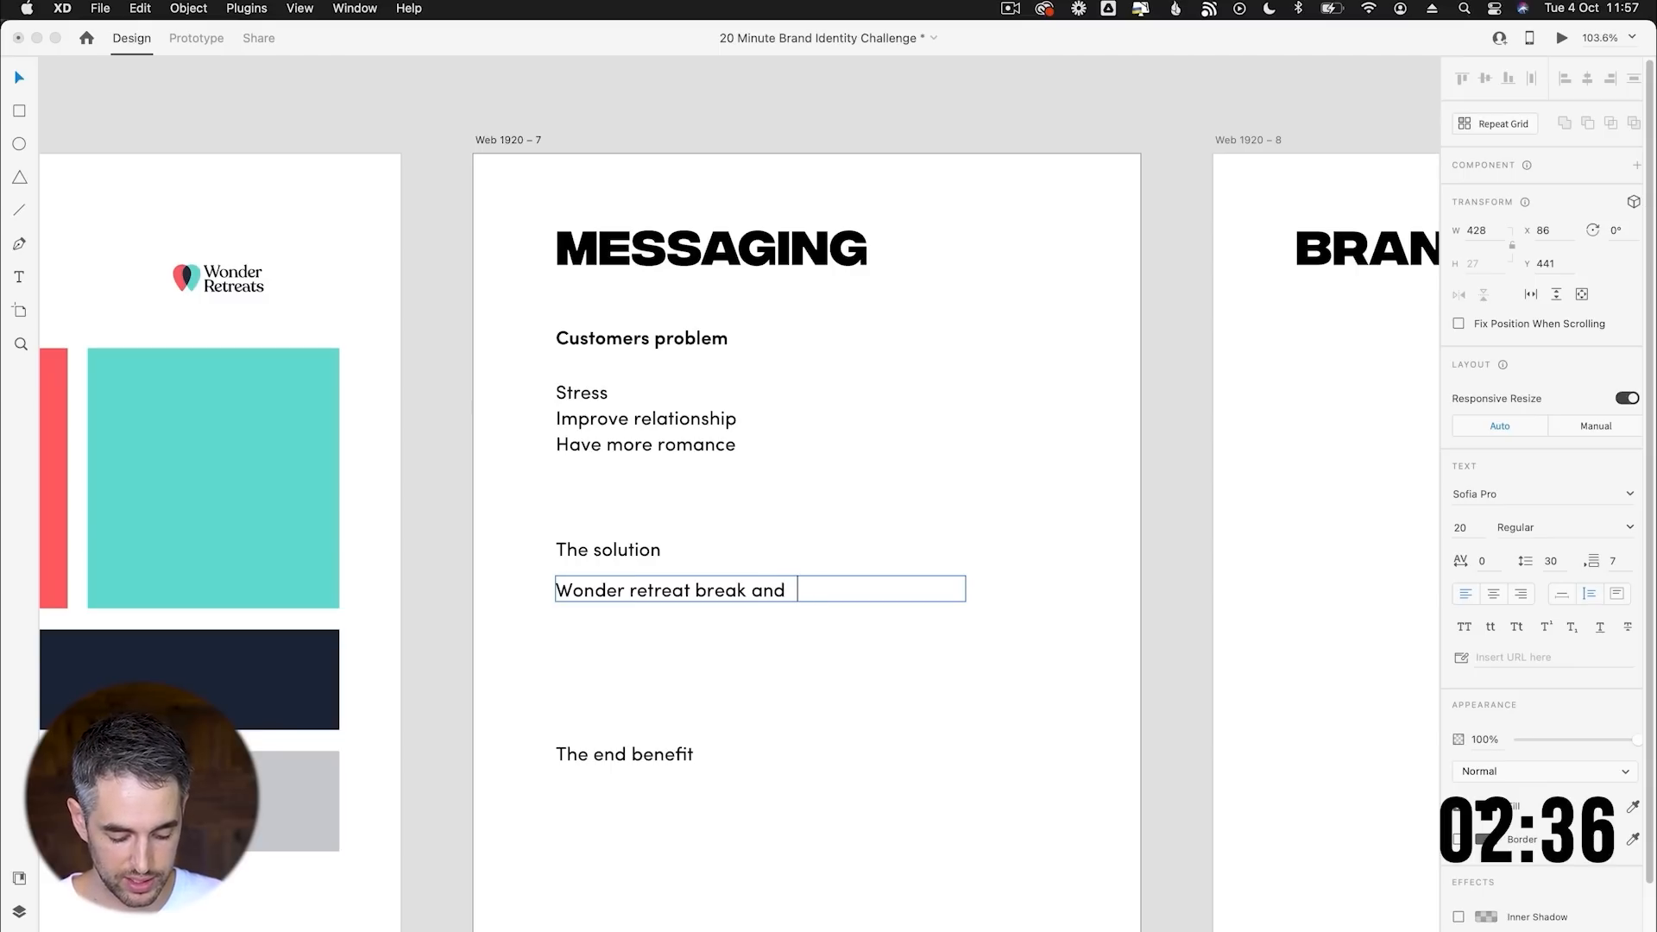
{"action": "type", "text": "get outdoors"}
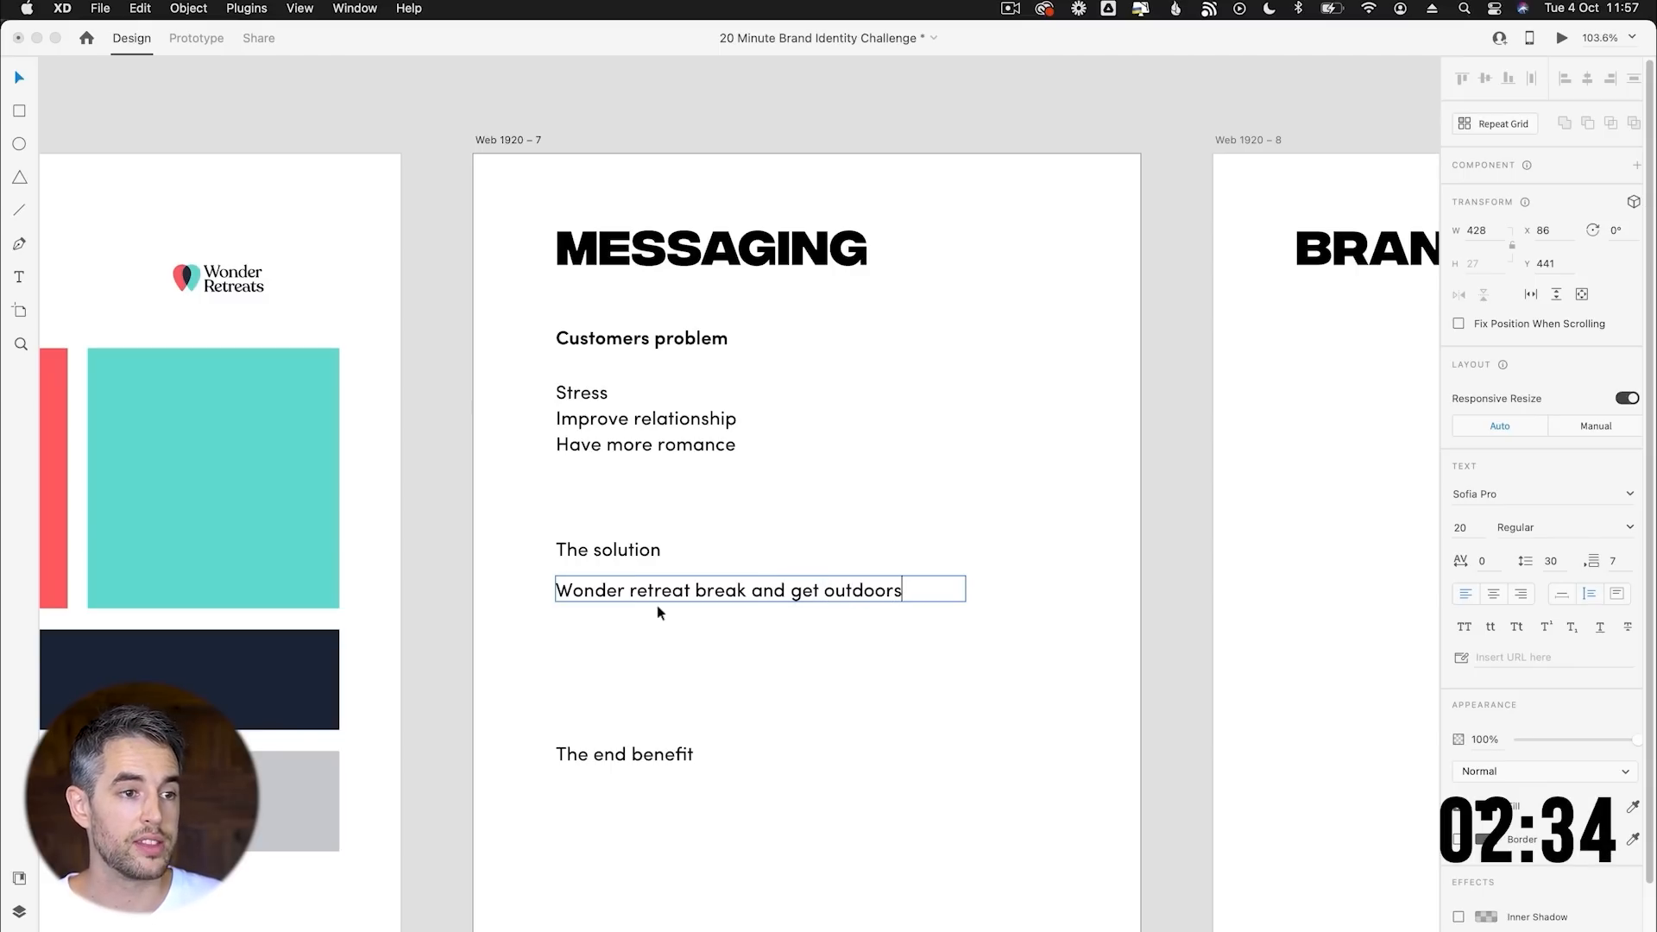
{"action": "left_click", "coordinate": [623, 753]}
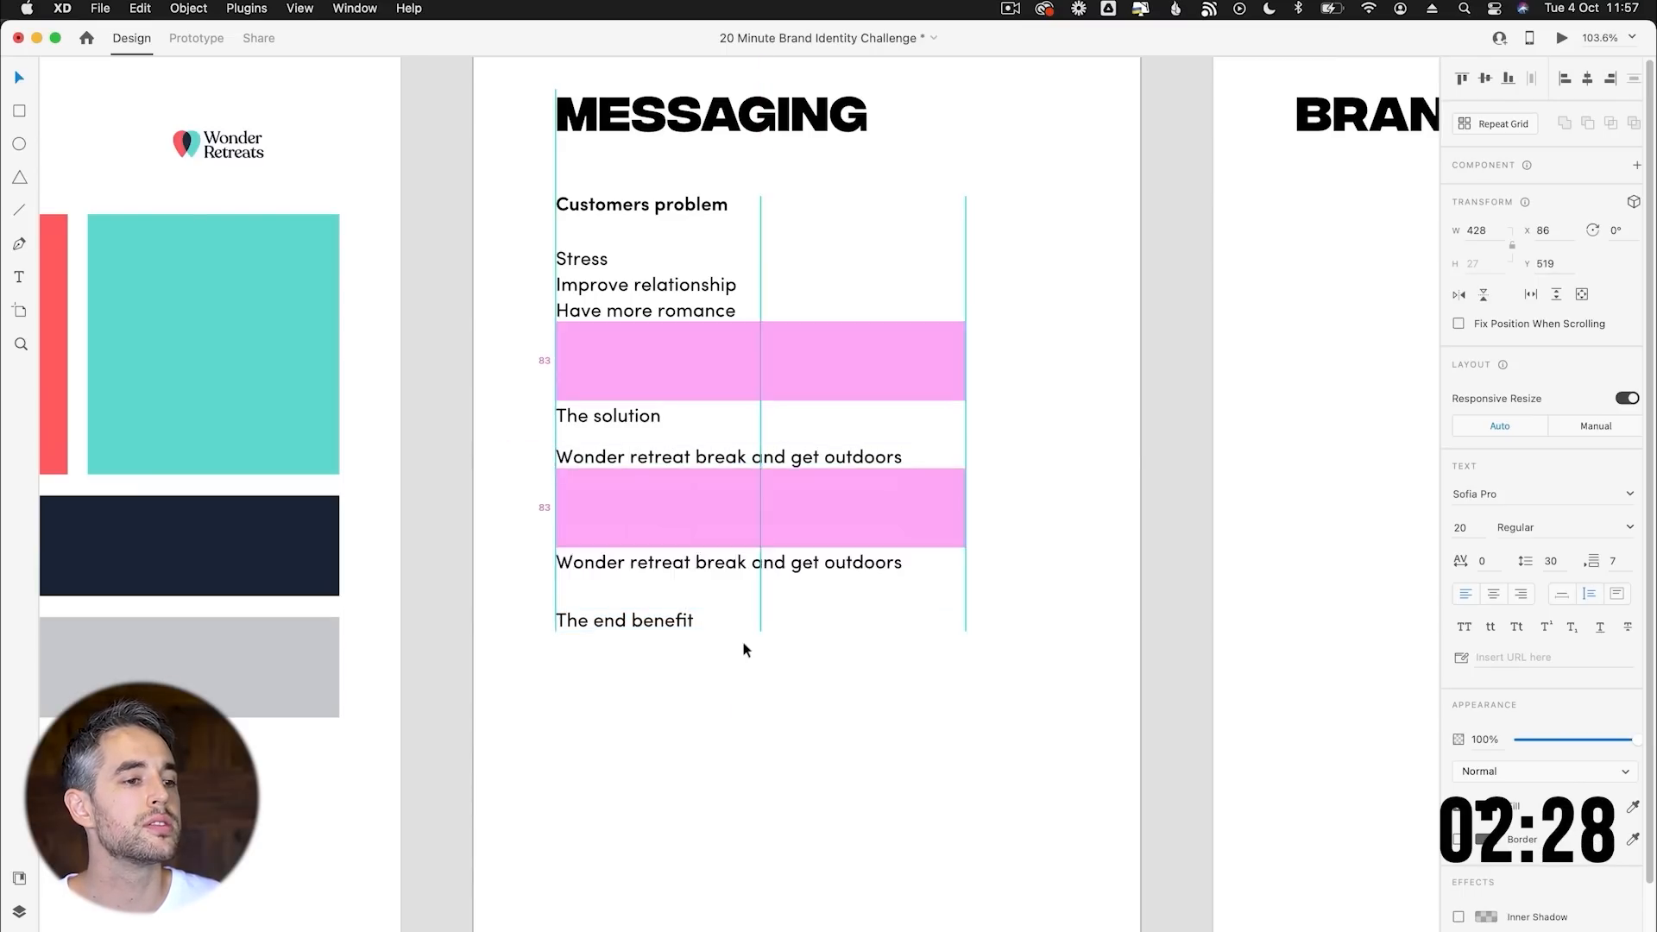
Write the first two benefits, Lower stress and A happier marriage.
{"action": "type", "text": "L"}
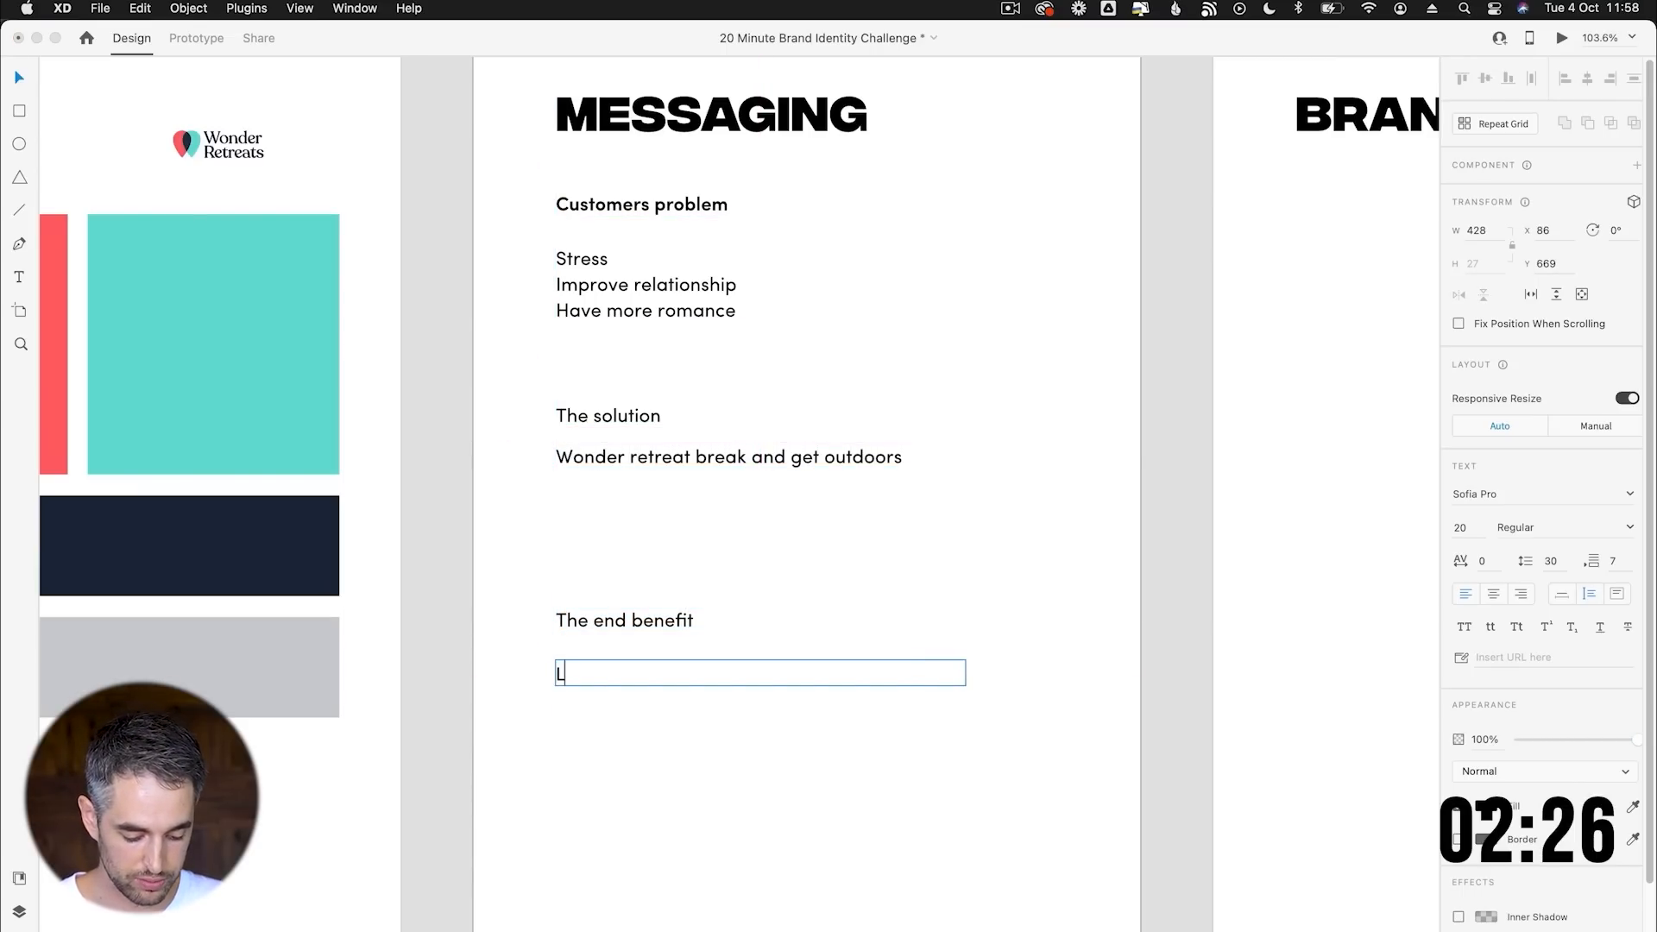
{"action": "type", "text": "Lower stress"}
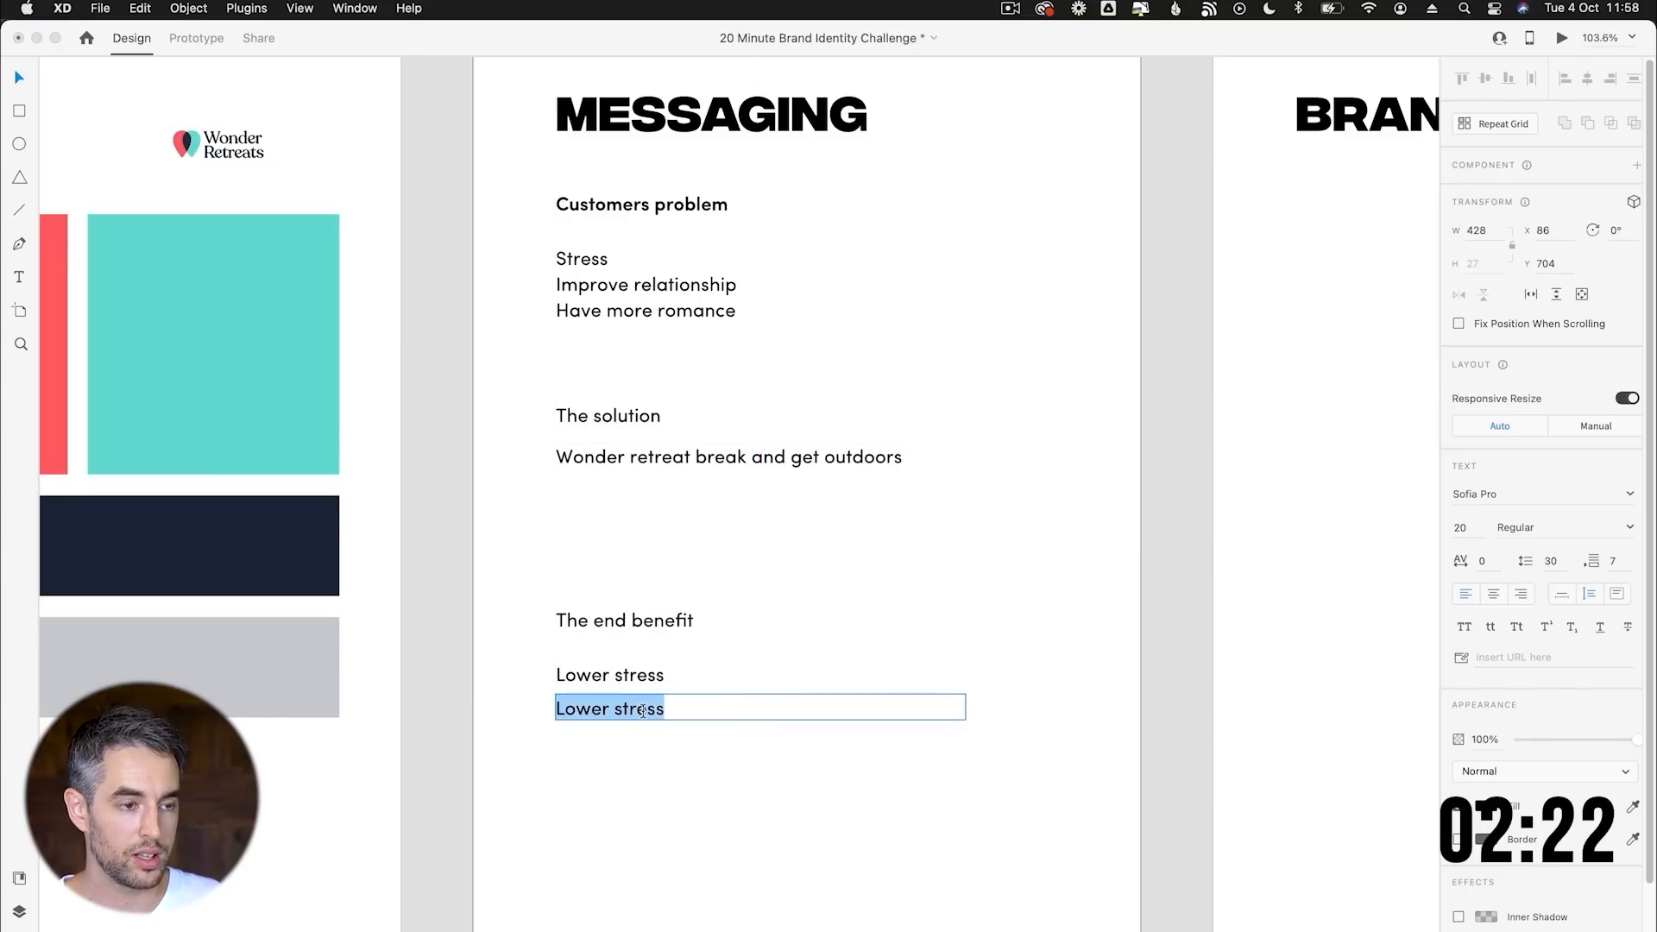
{"action": "type", "text": "A happie"}
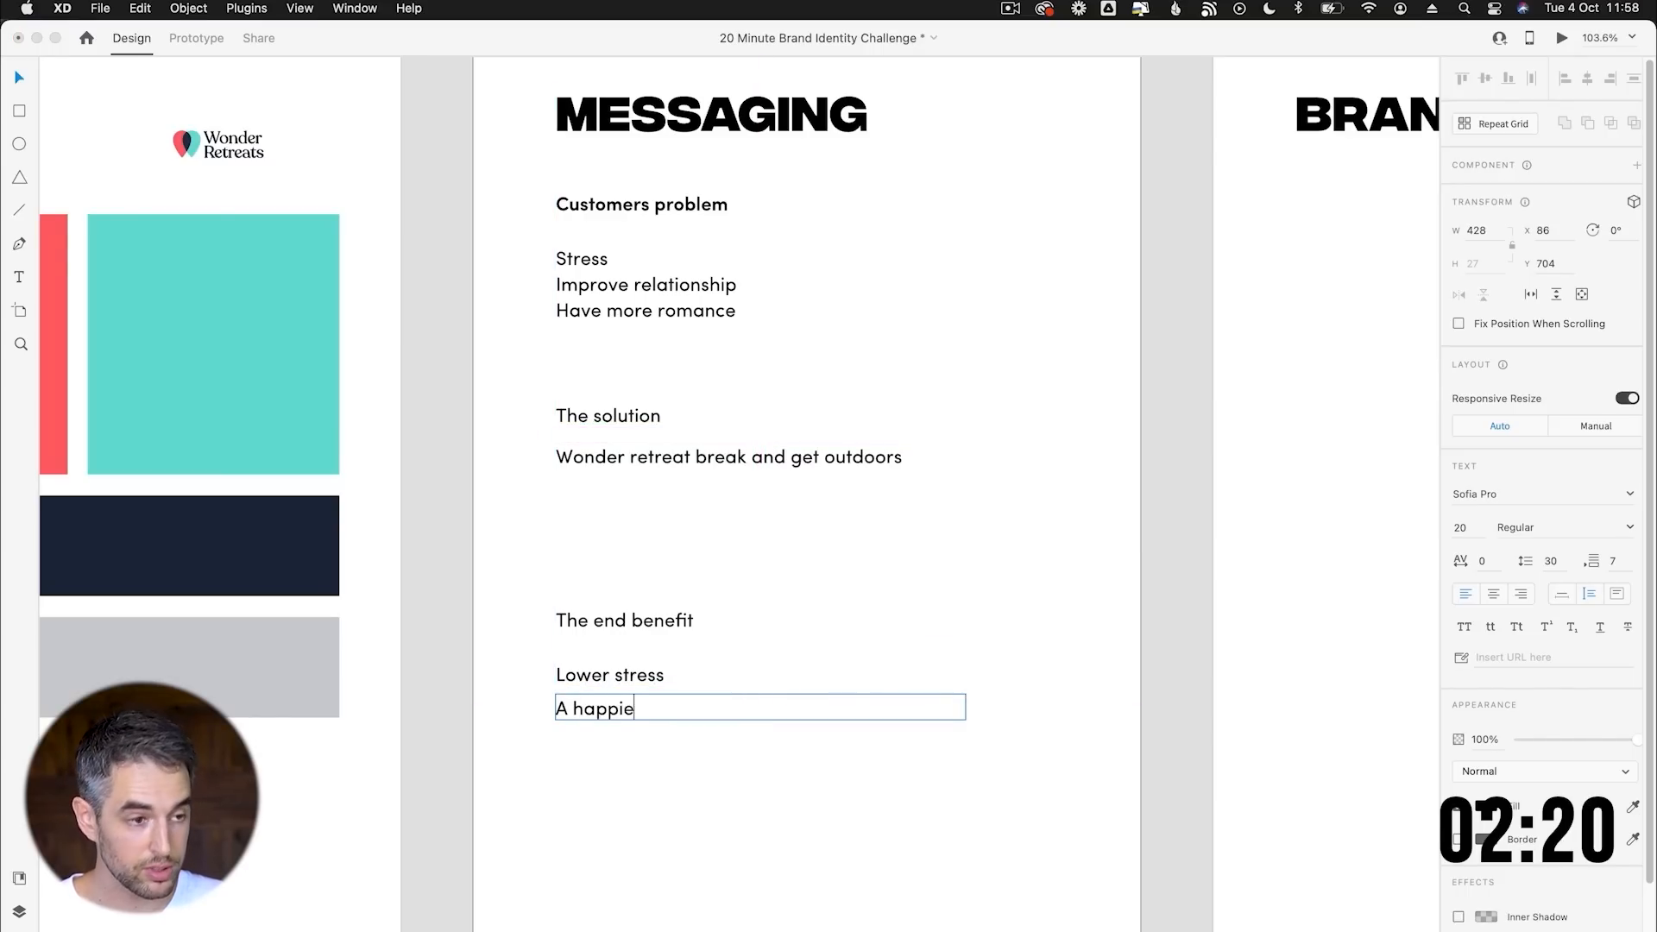
{"action": "type", "text": "r marr"}
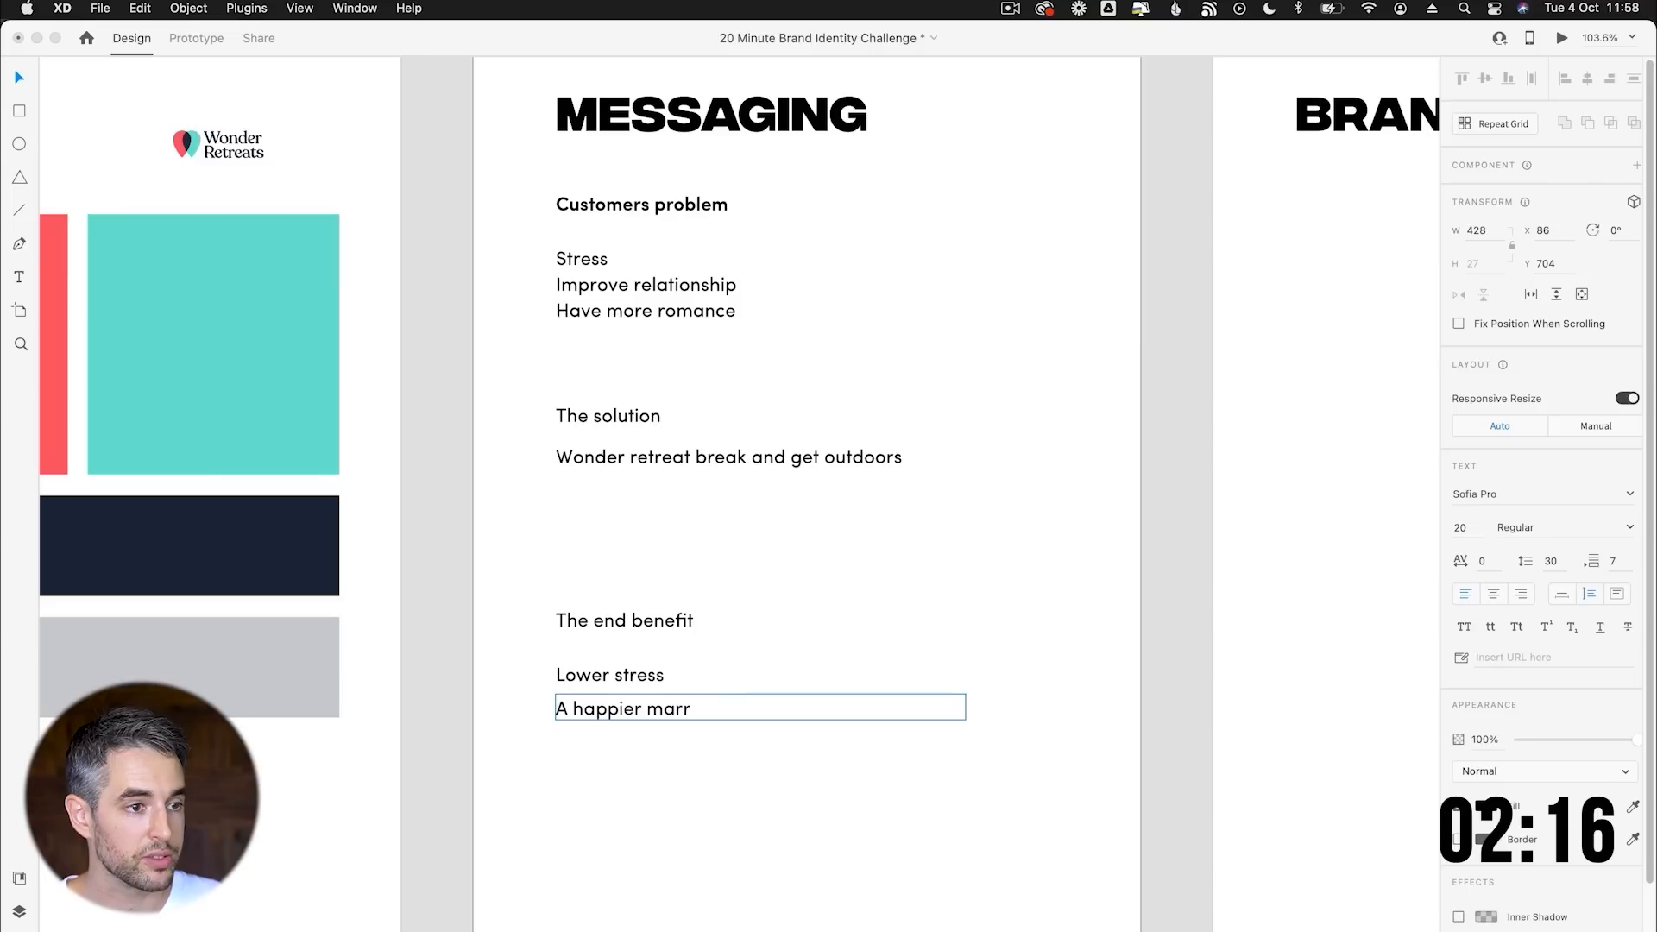
{"action": "type", "text": "iage"}
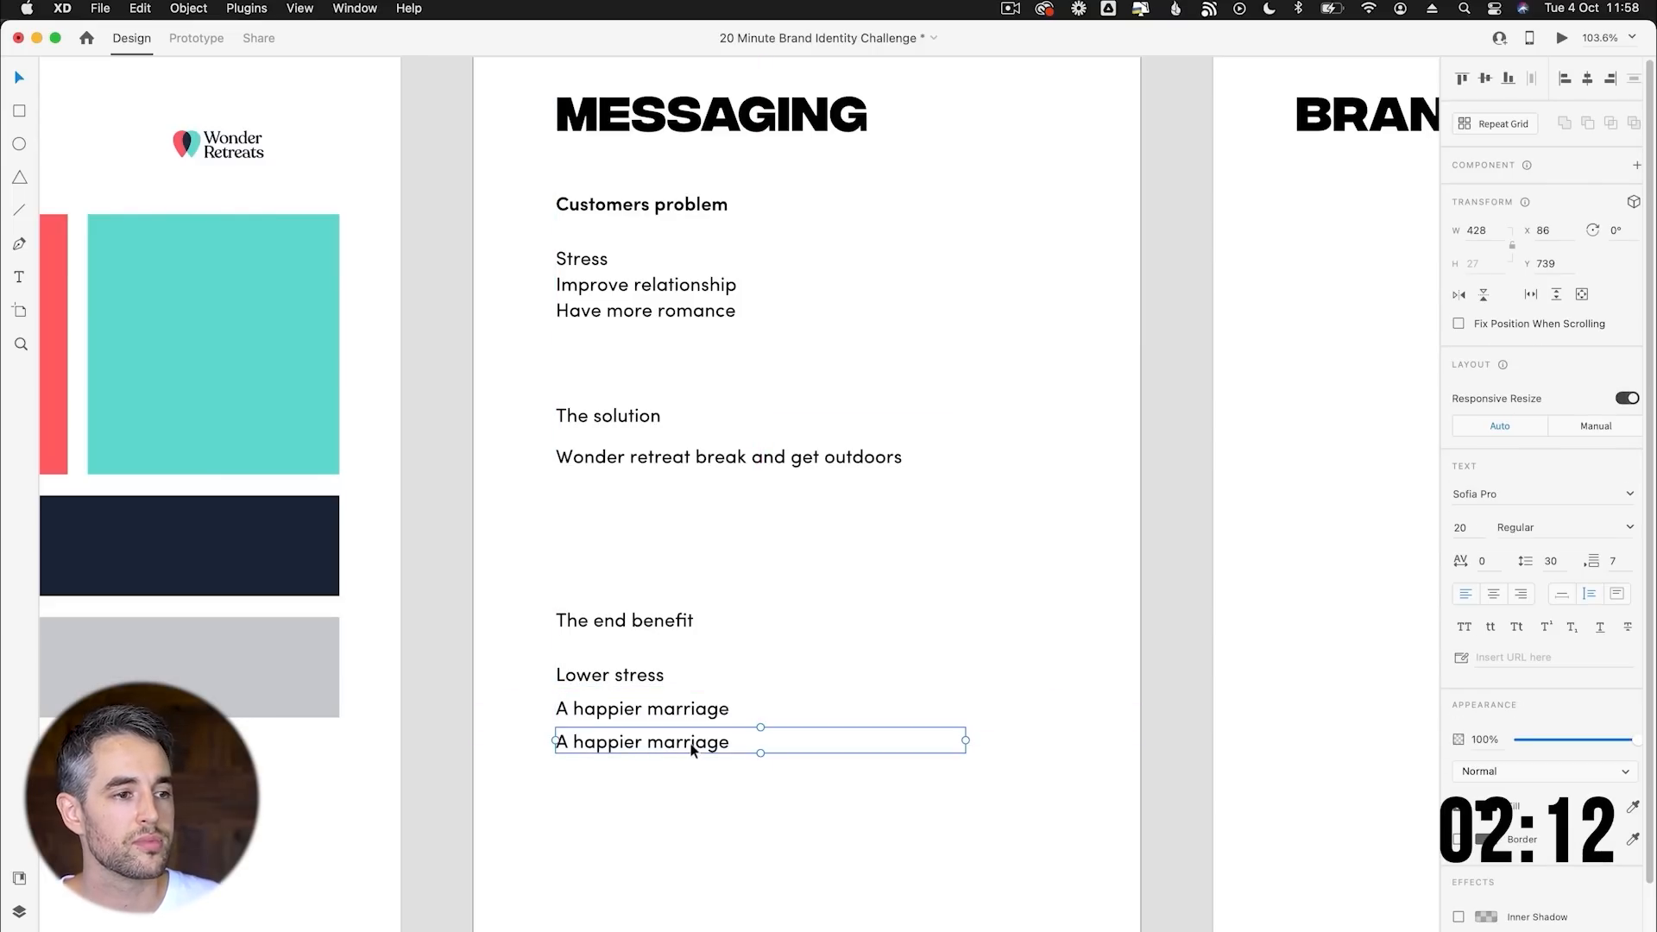
Replace the last copied line with Feeling of fullfilment.
{"action": "double_click", "coordinate": [641, 740]}
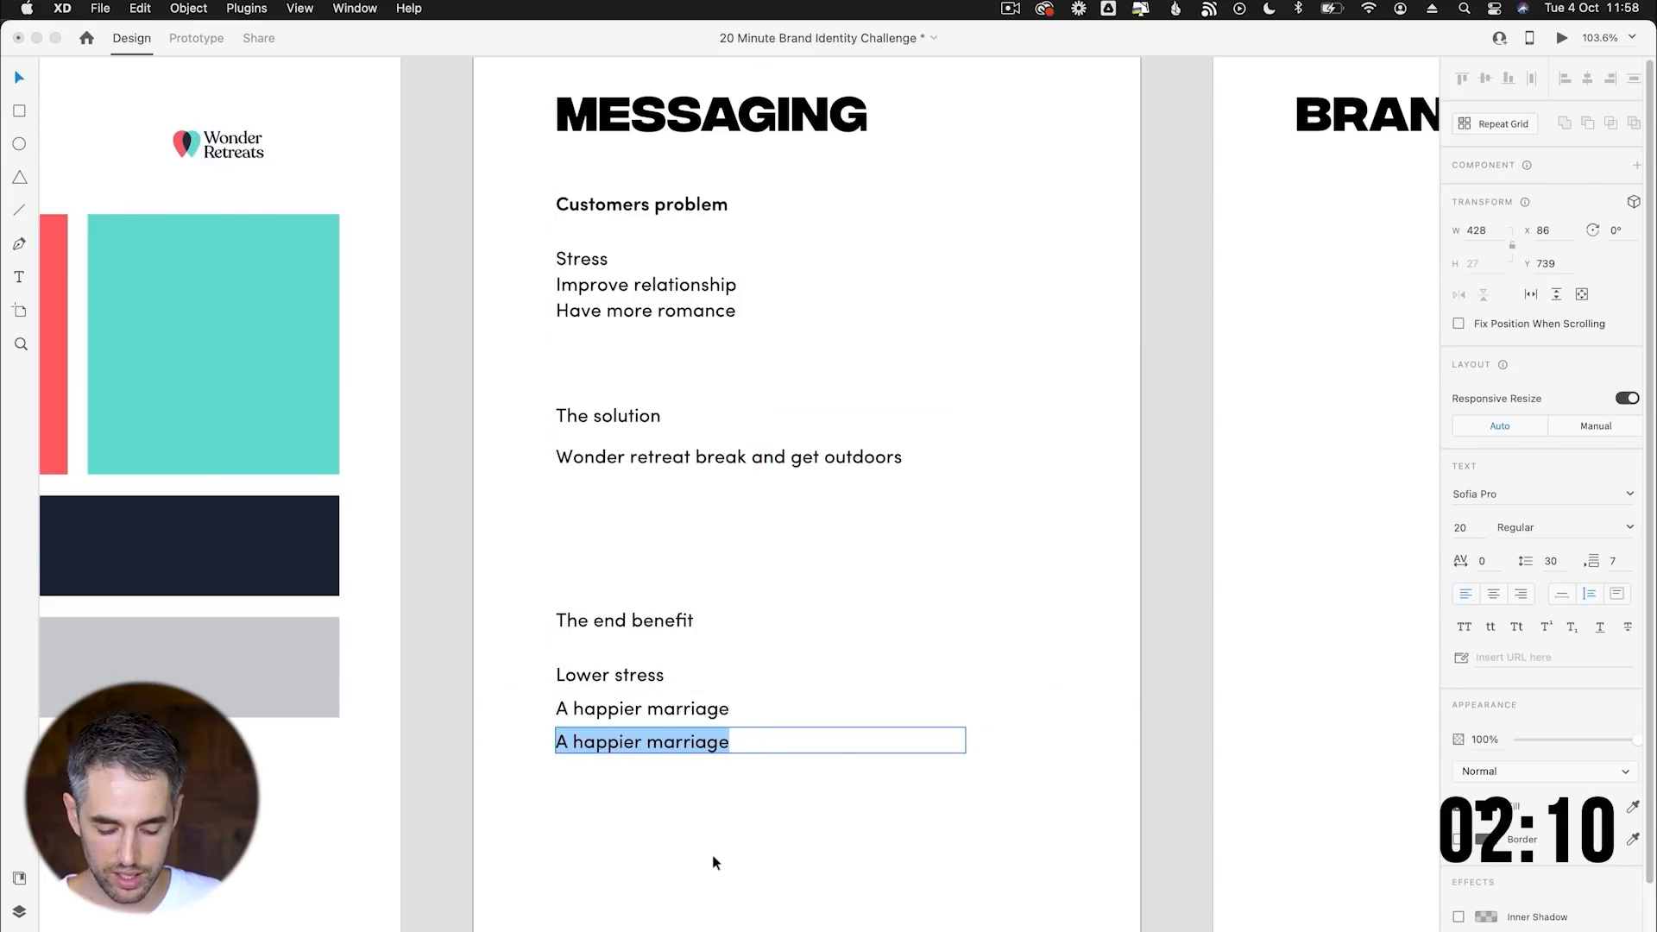
{"action": "type", "text": "M"}
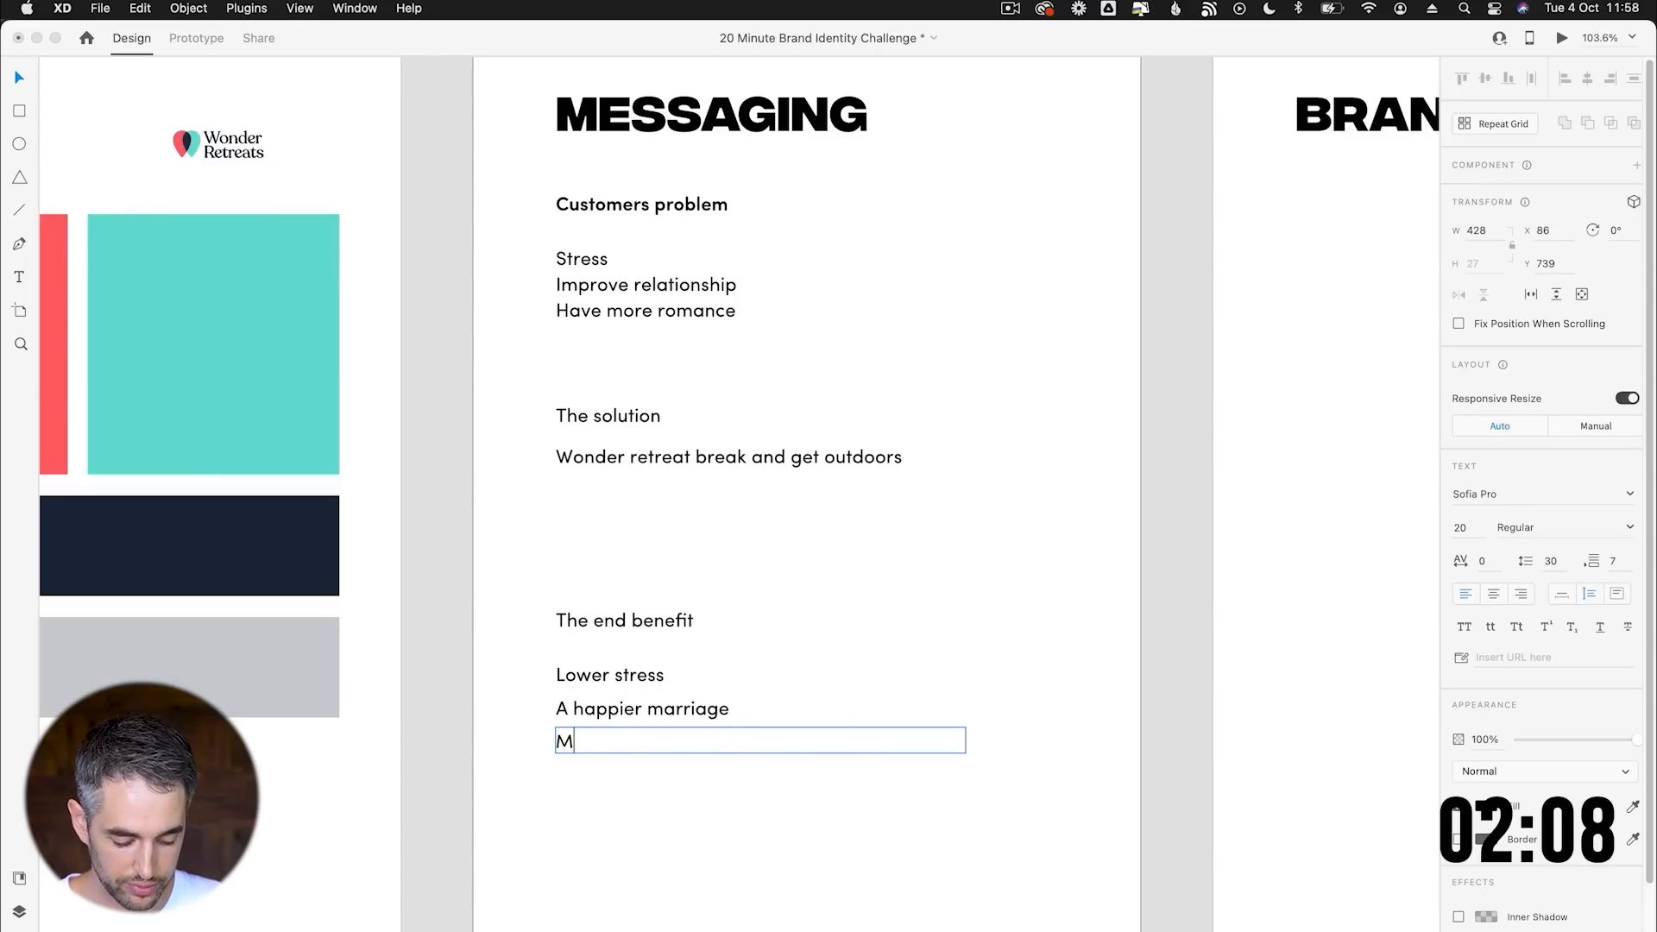
{"action": "type", "text": "Feeling of"}
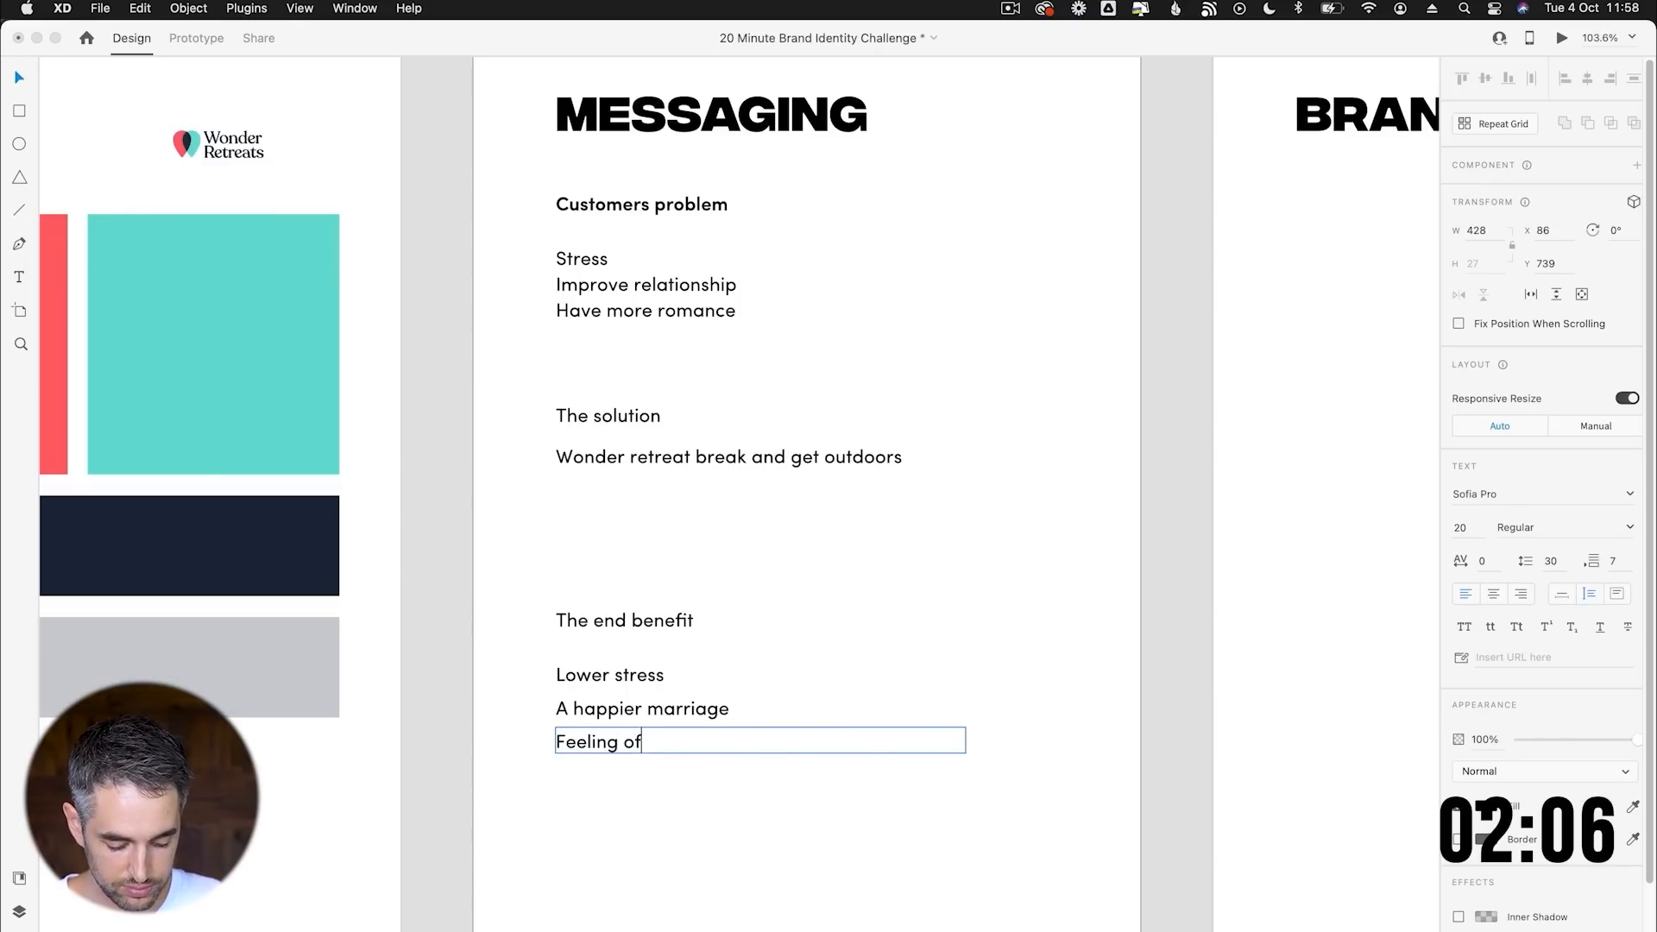
{"action": "type", "text": "ullfilment"}
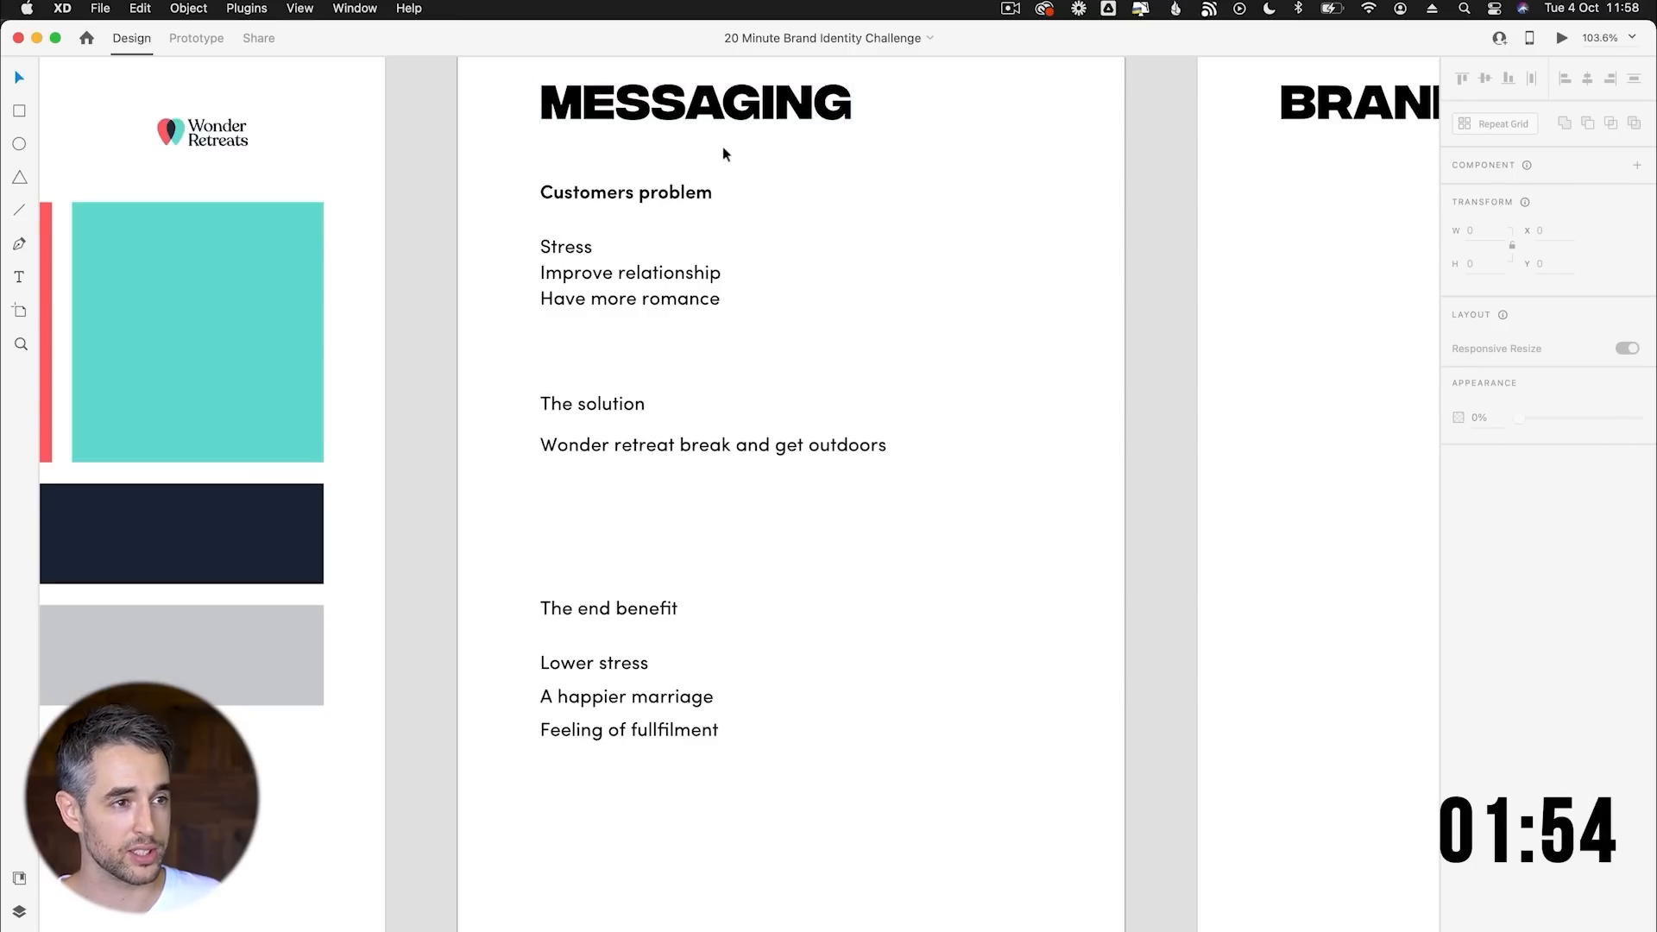
Draw two teal drop shapes, group them into a Repeat Grid and deselect.
{"action": "left_click", "coordinate": [713, 443]}
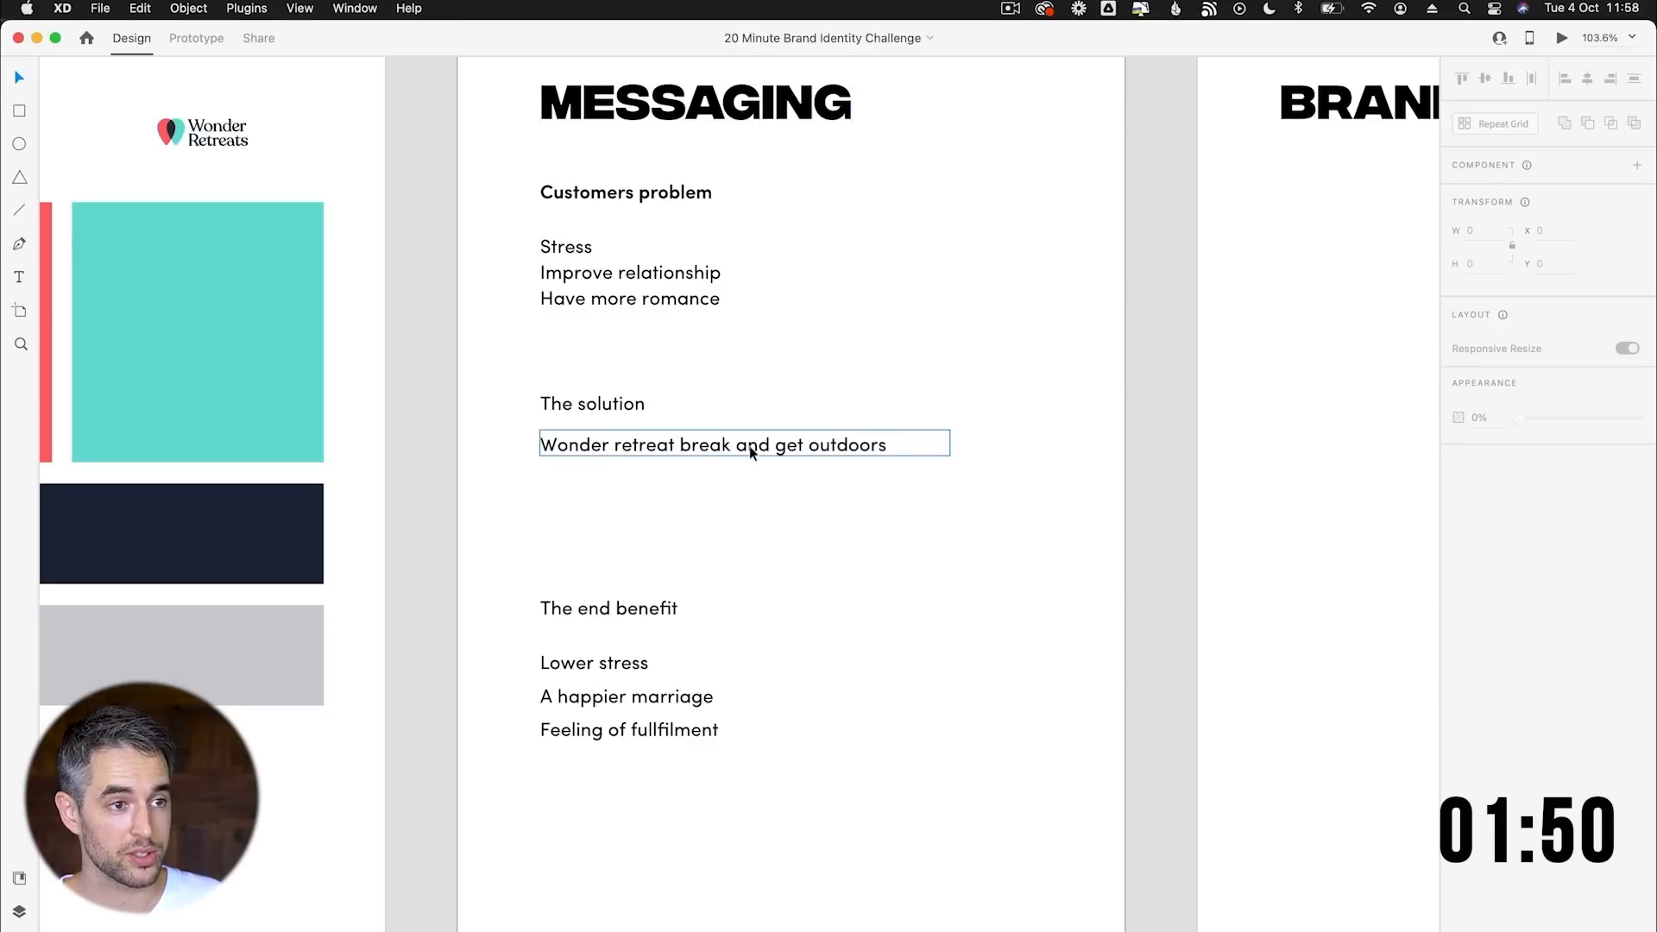
{"action": "mouse_move", "coordinate": [846, 465]}
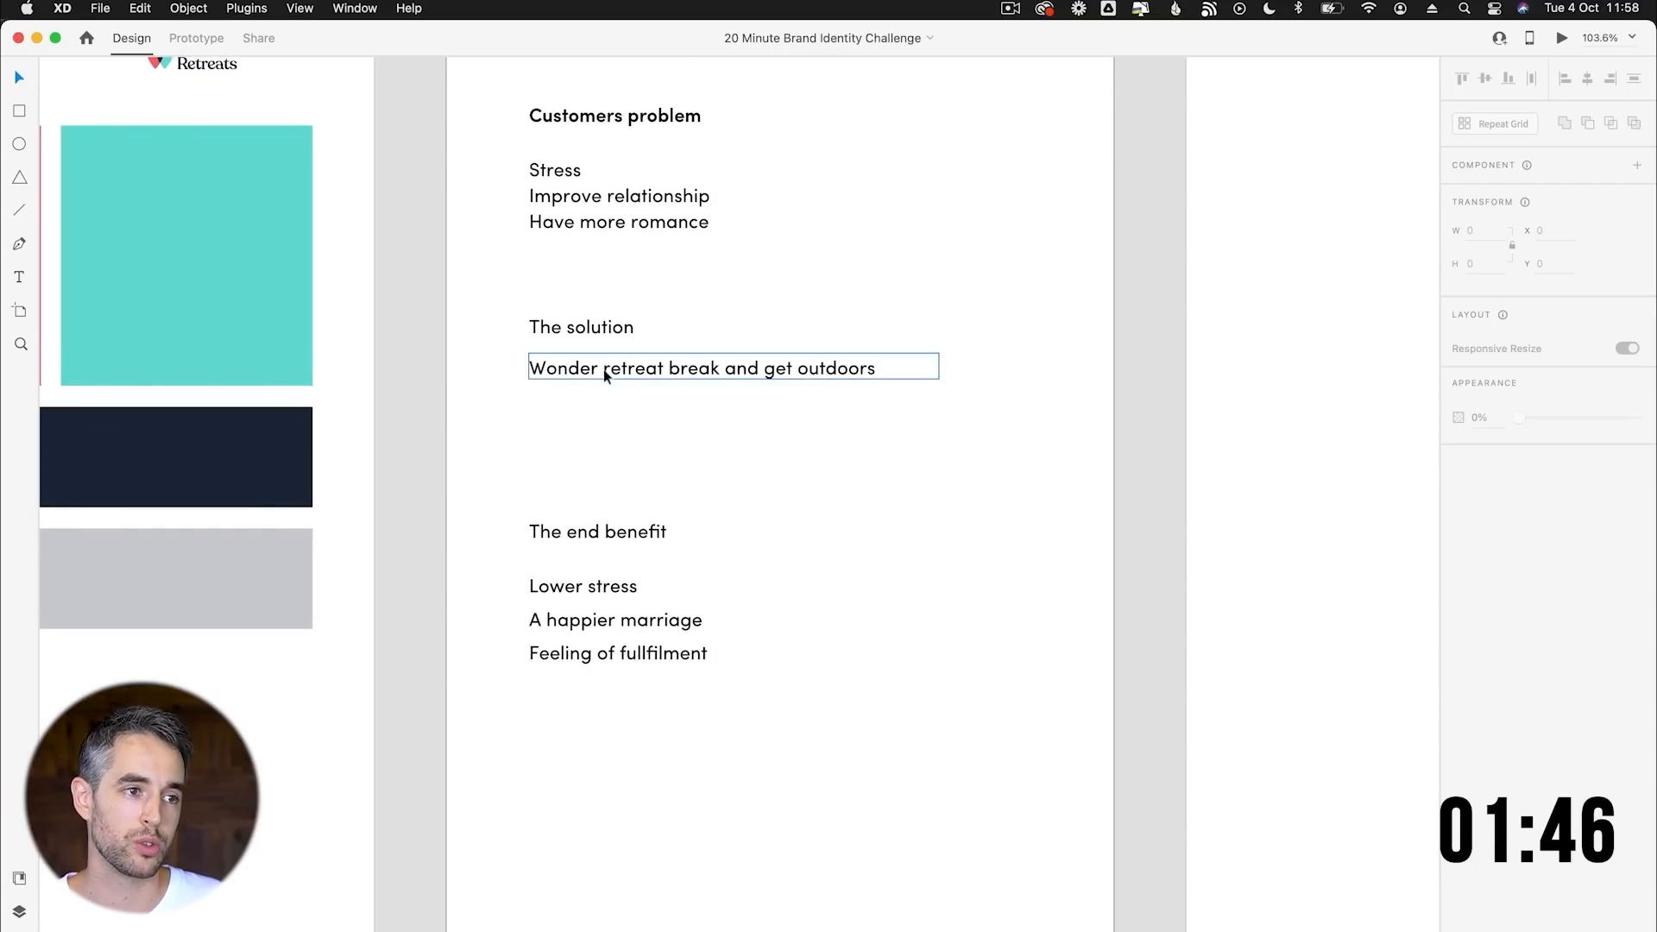
{"action": "left_click", "coordinate": [811, 713]}
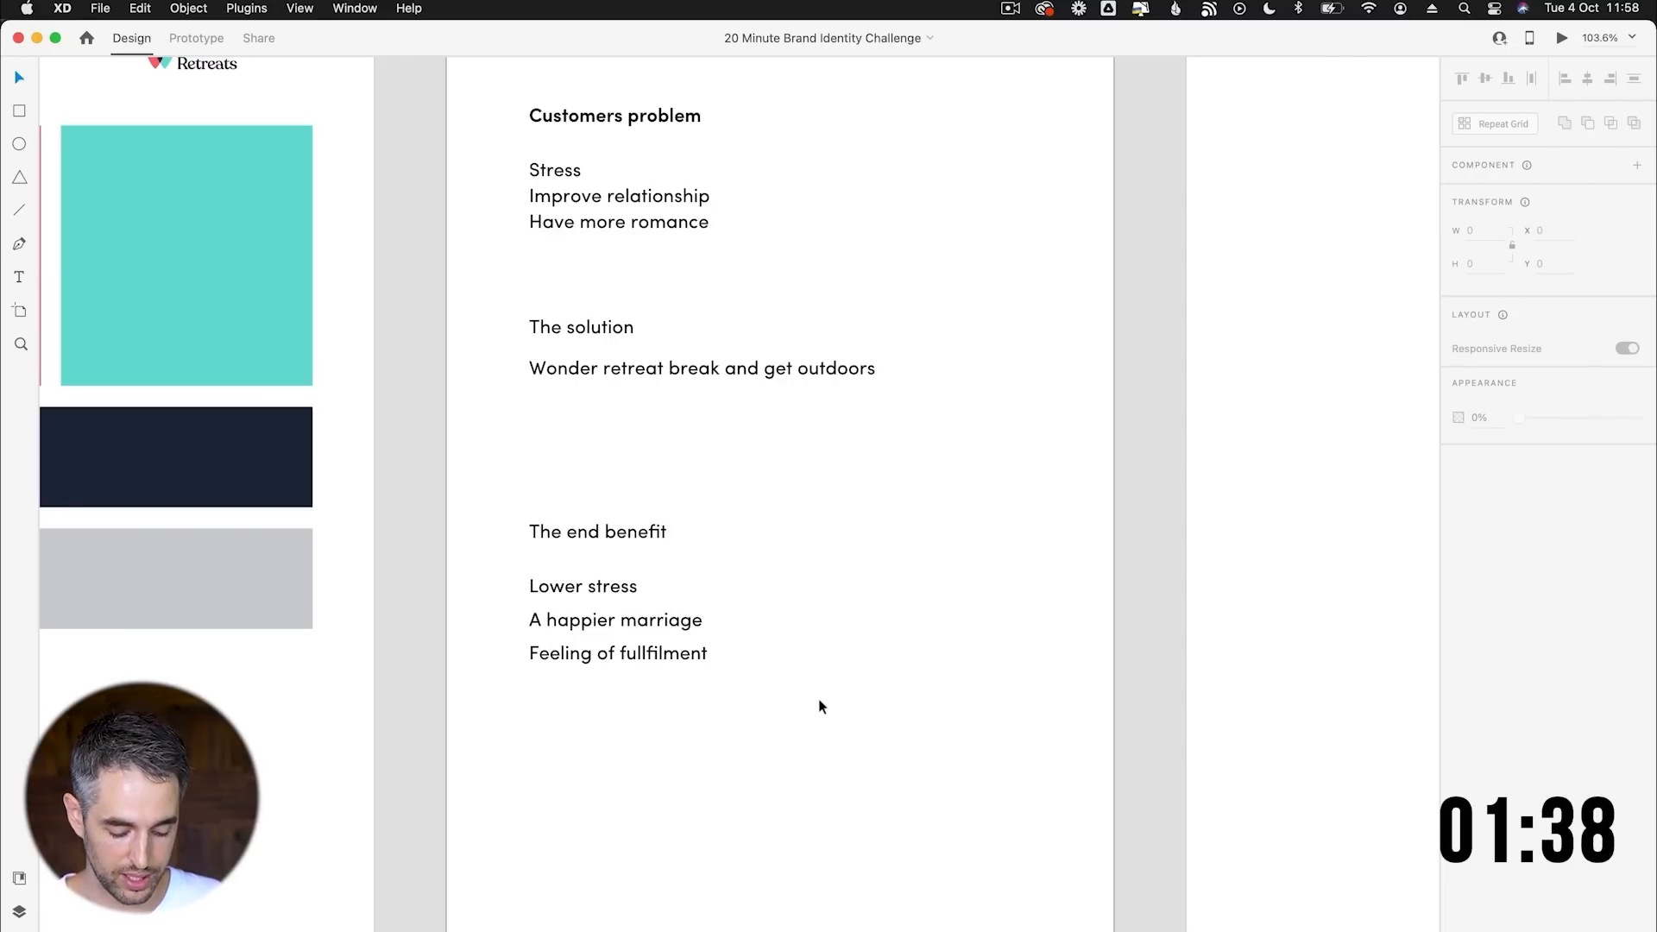
{"action": "left_click", "coordinate": [617, 653]}
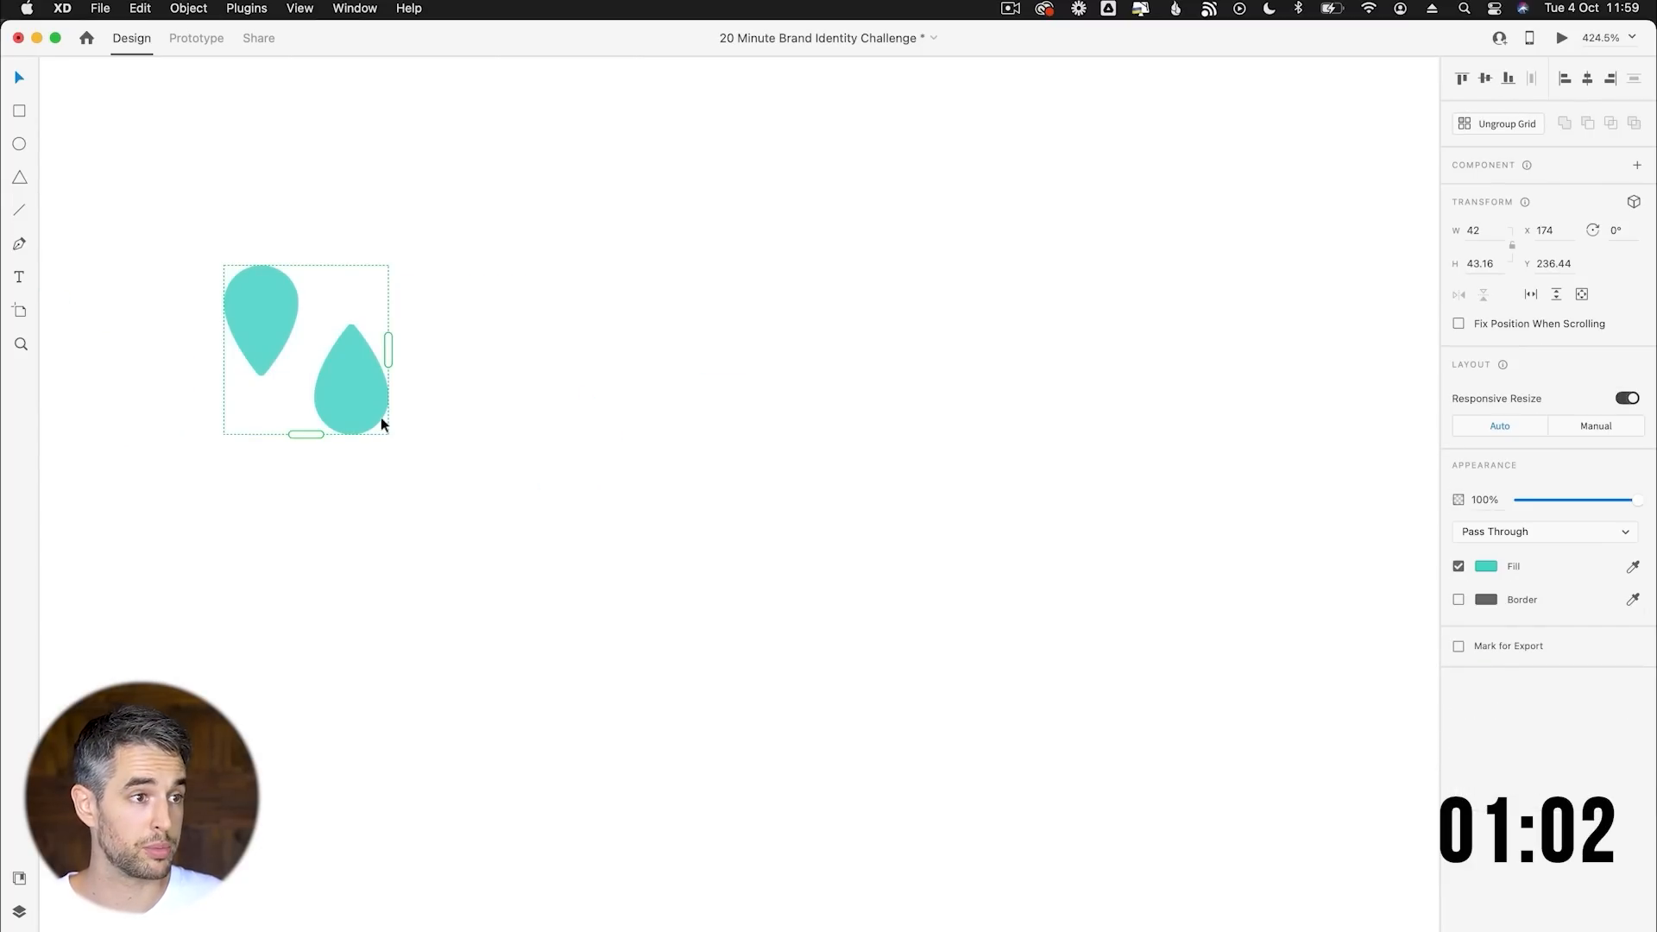
Extend the drop Repeat Grid across and down into a red pattern block with a copy beside it.
{"action": "left_click_drag", "start_coordinate": [389, 348], "coordinate": [1265, 348]}
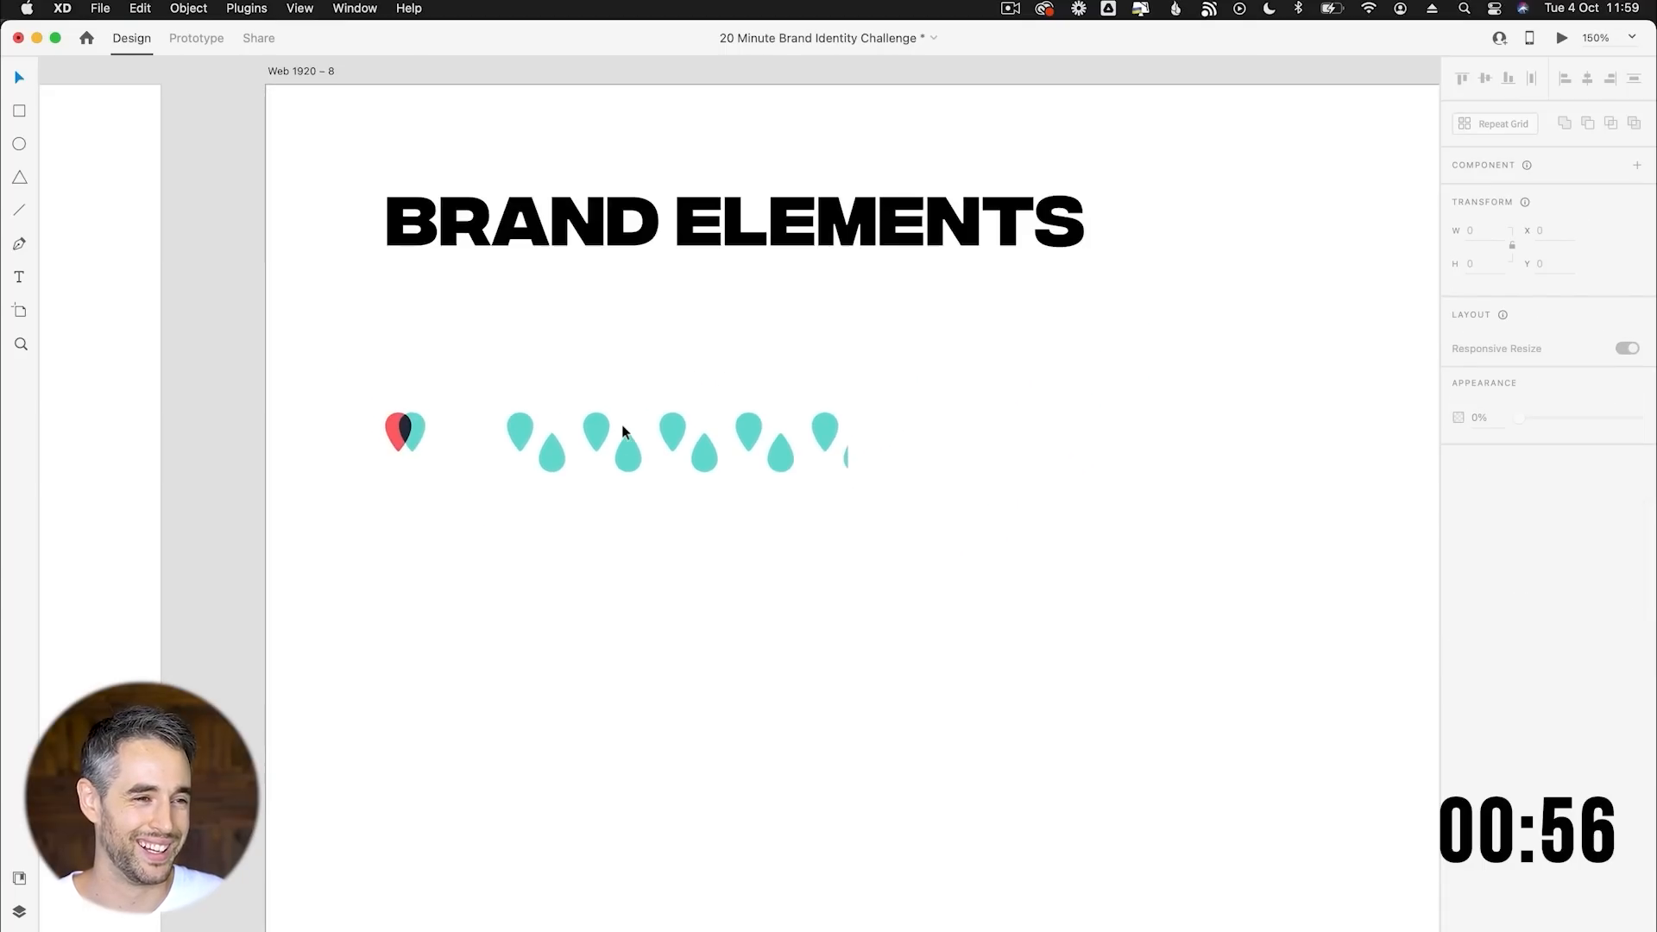
{"action": "left_click", "coordinate": [594, 430]}
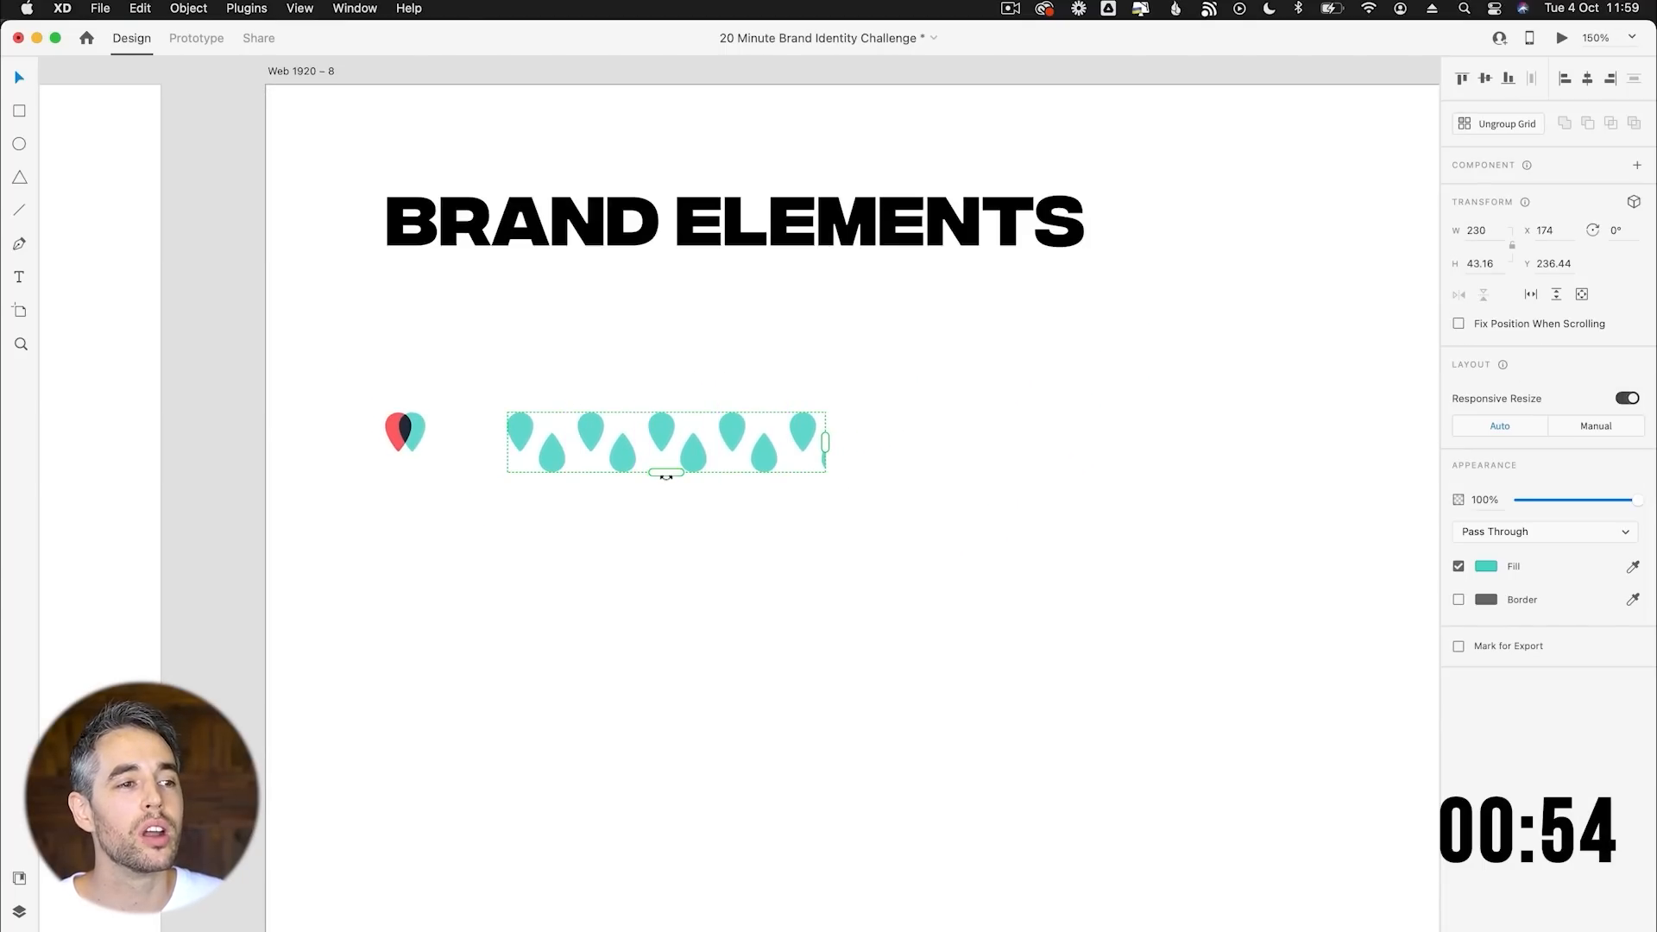
{"action": "left_click_drag", "start_coordinate": [665, 472], "coordinate": [666, 828]}
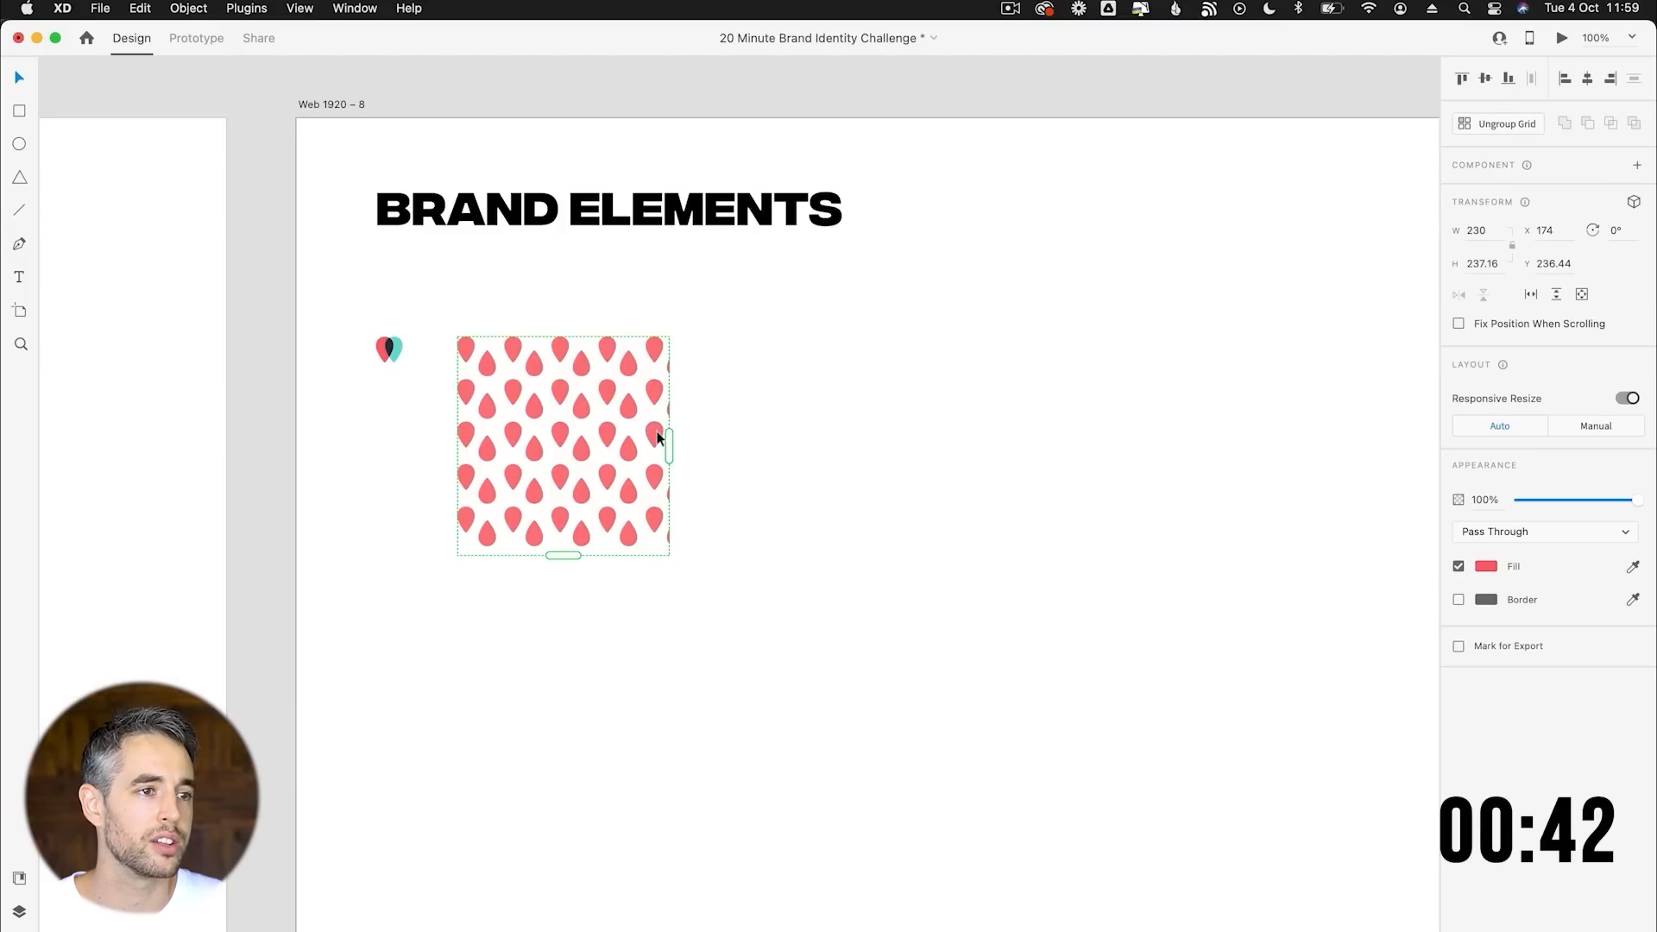
{"action": "left_click_drag", "start_coordinate": [667, 443], "coordinate": [691, 444]}
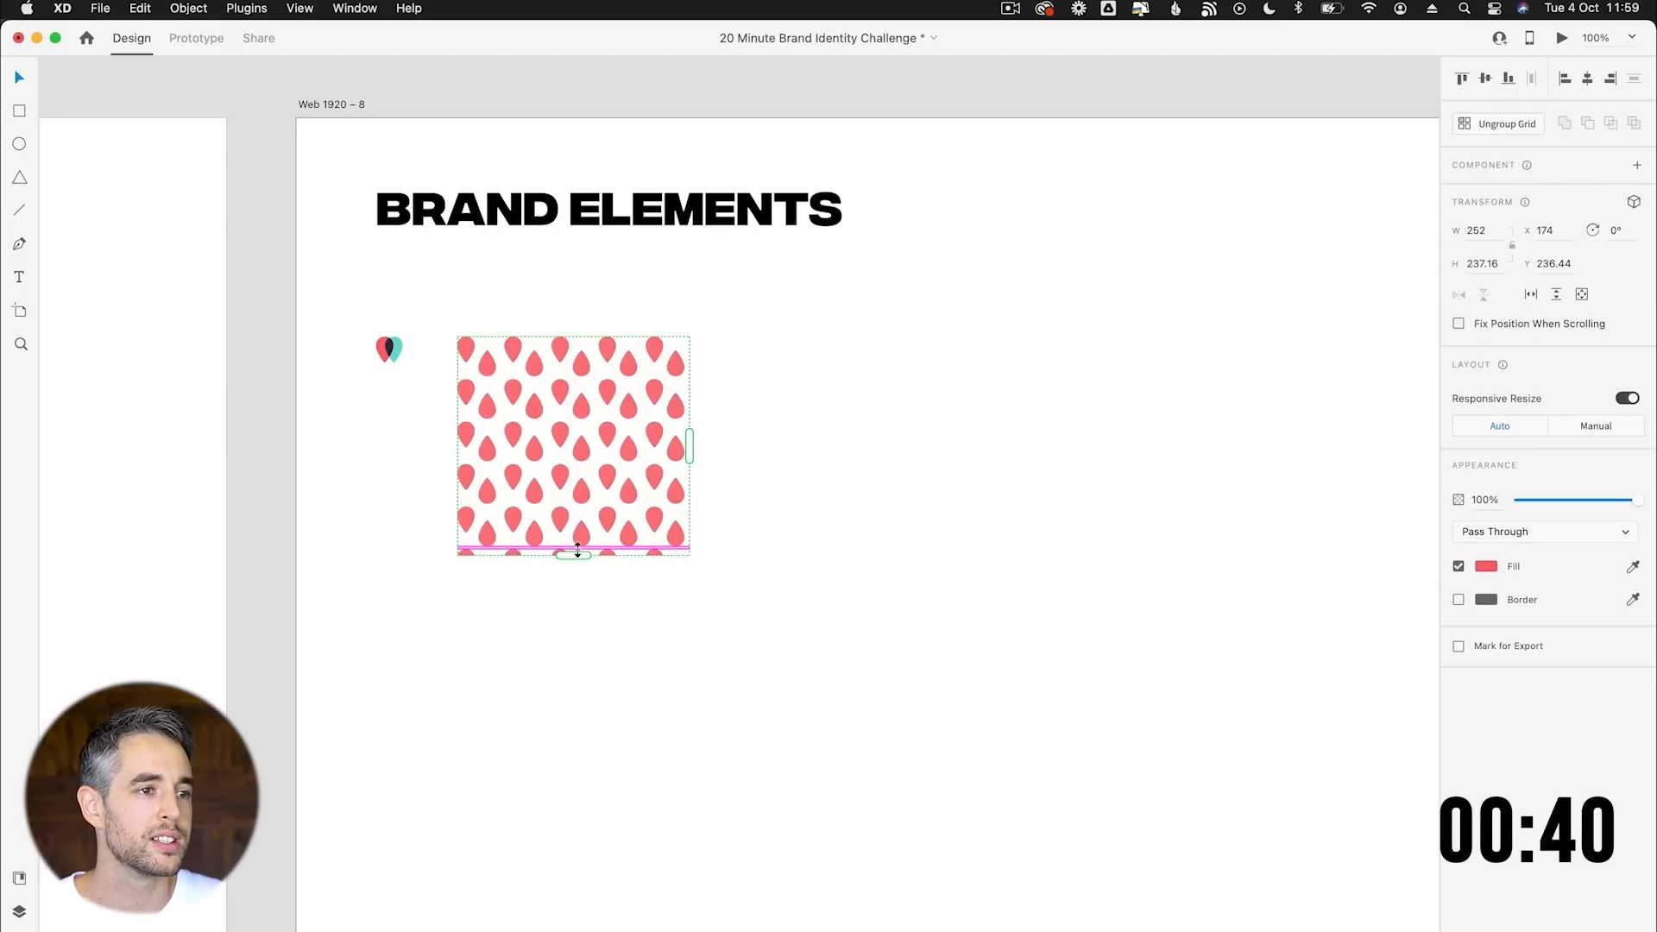
{"action": "left_click_drag", "start_coordinate": [575, 553], "coordinate": [576, 545]}
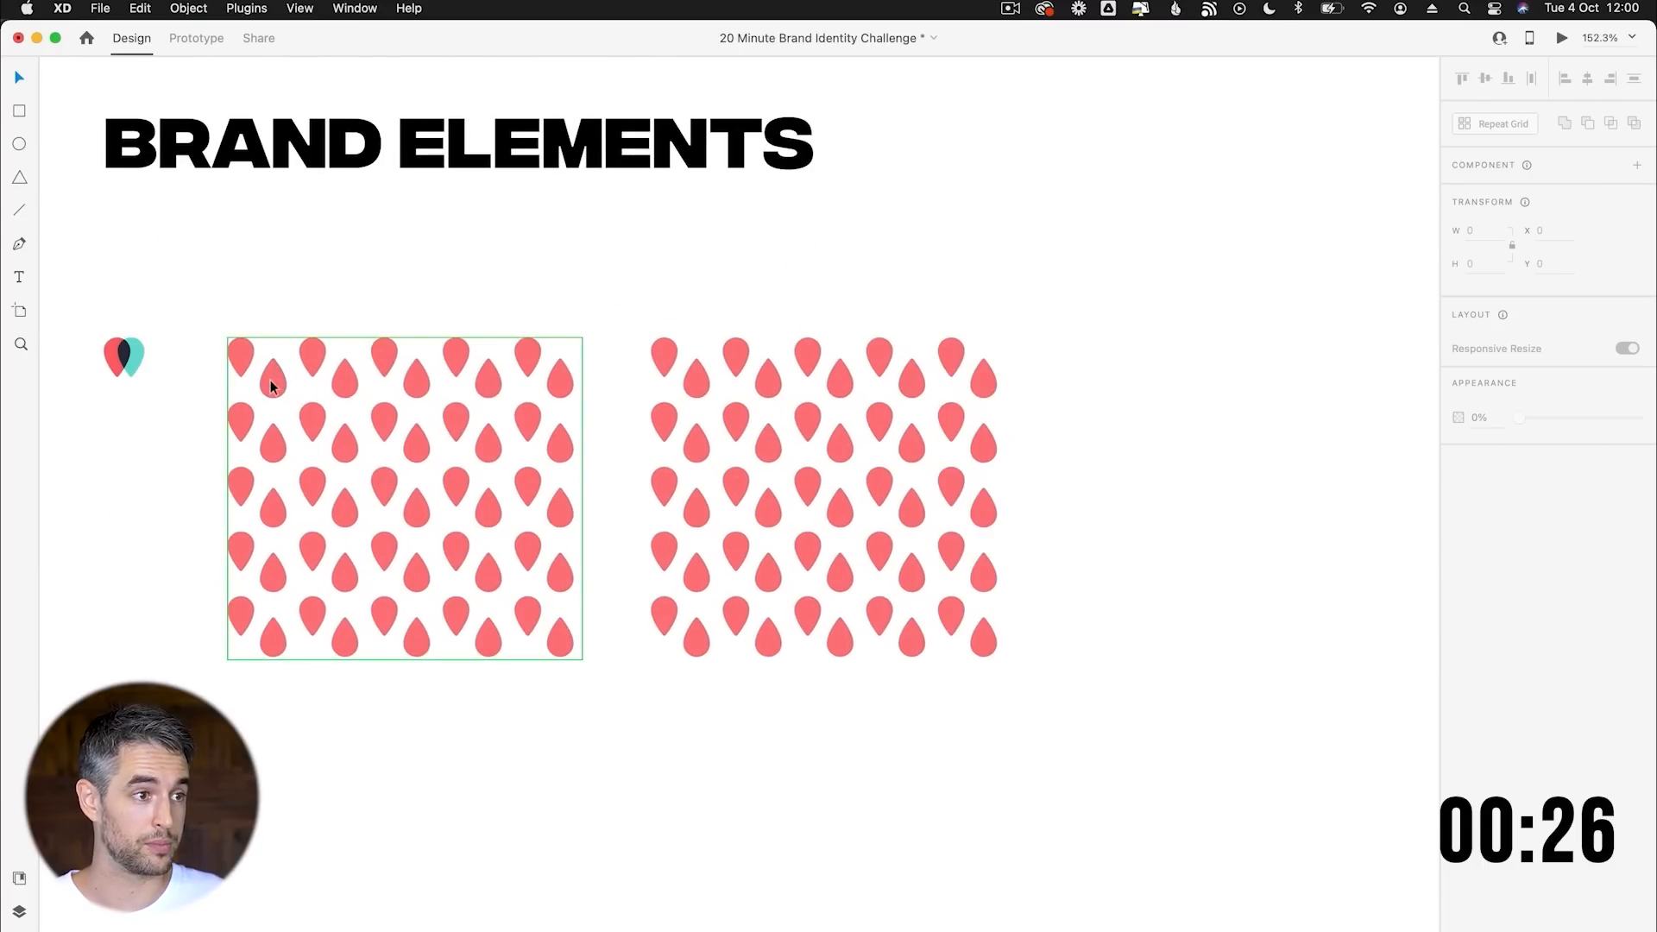
Select the framed red drop pattern before zooming out to the full artboard overview.
{"action": "left_click", "coordinate": [272, 378]}
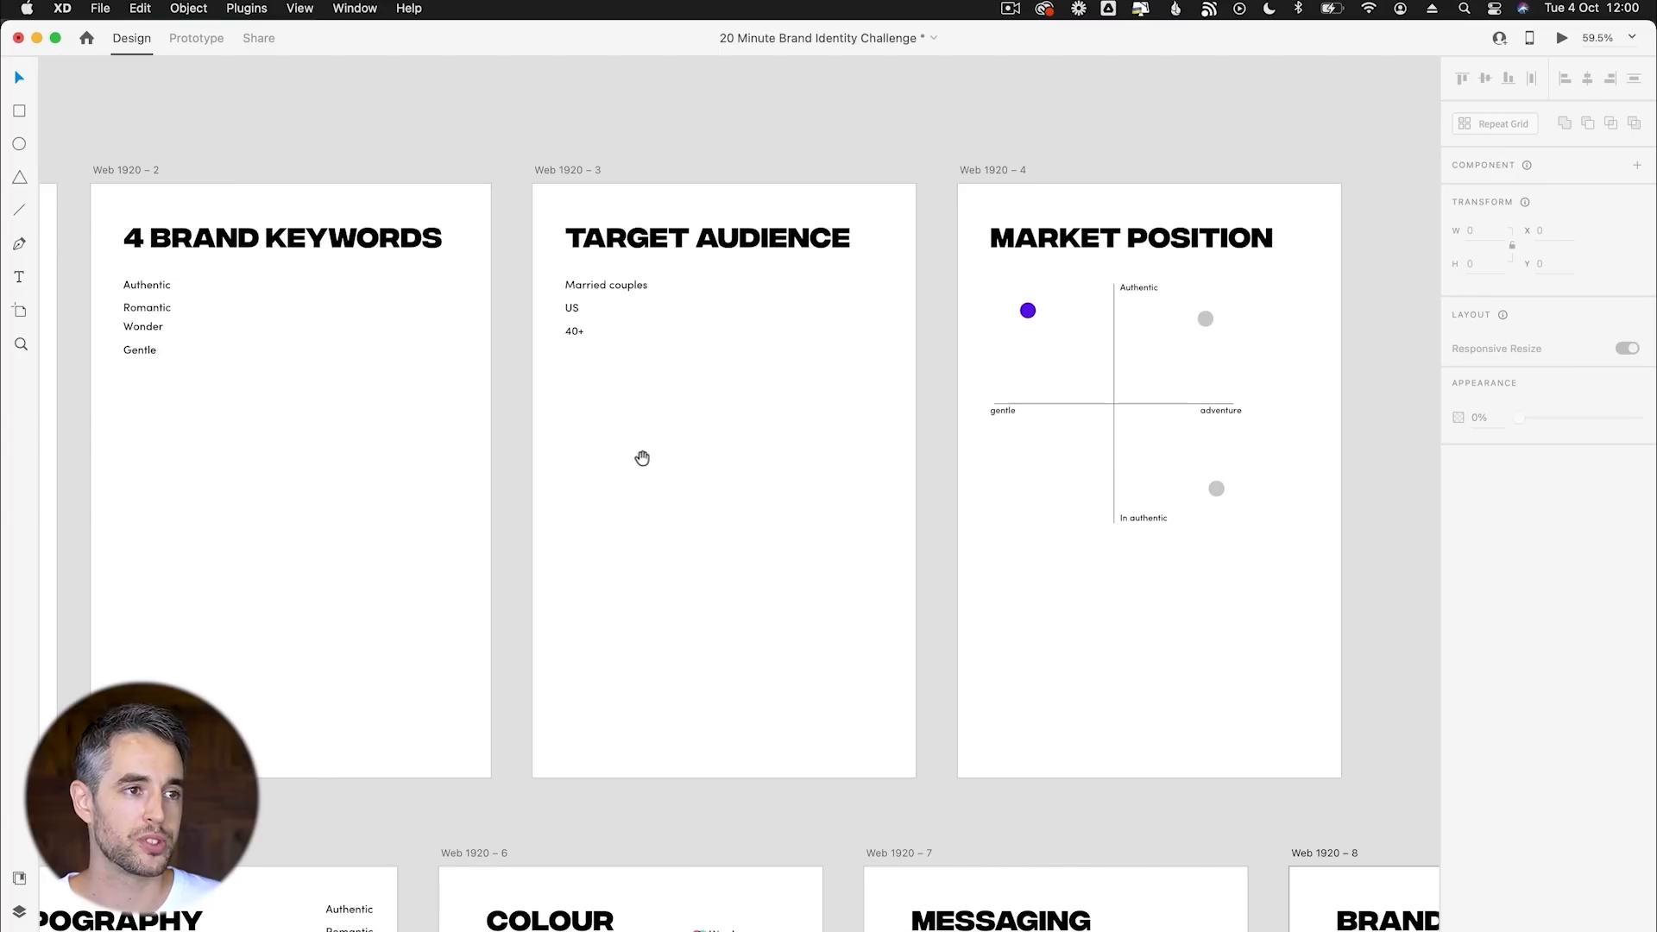
{"action": "mouse_move", "coordinate": [734, 388]}
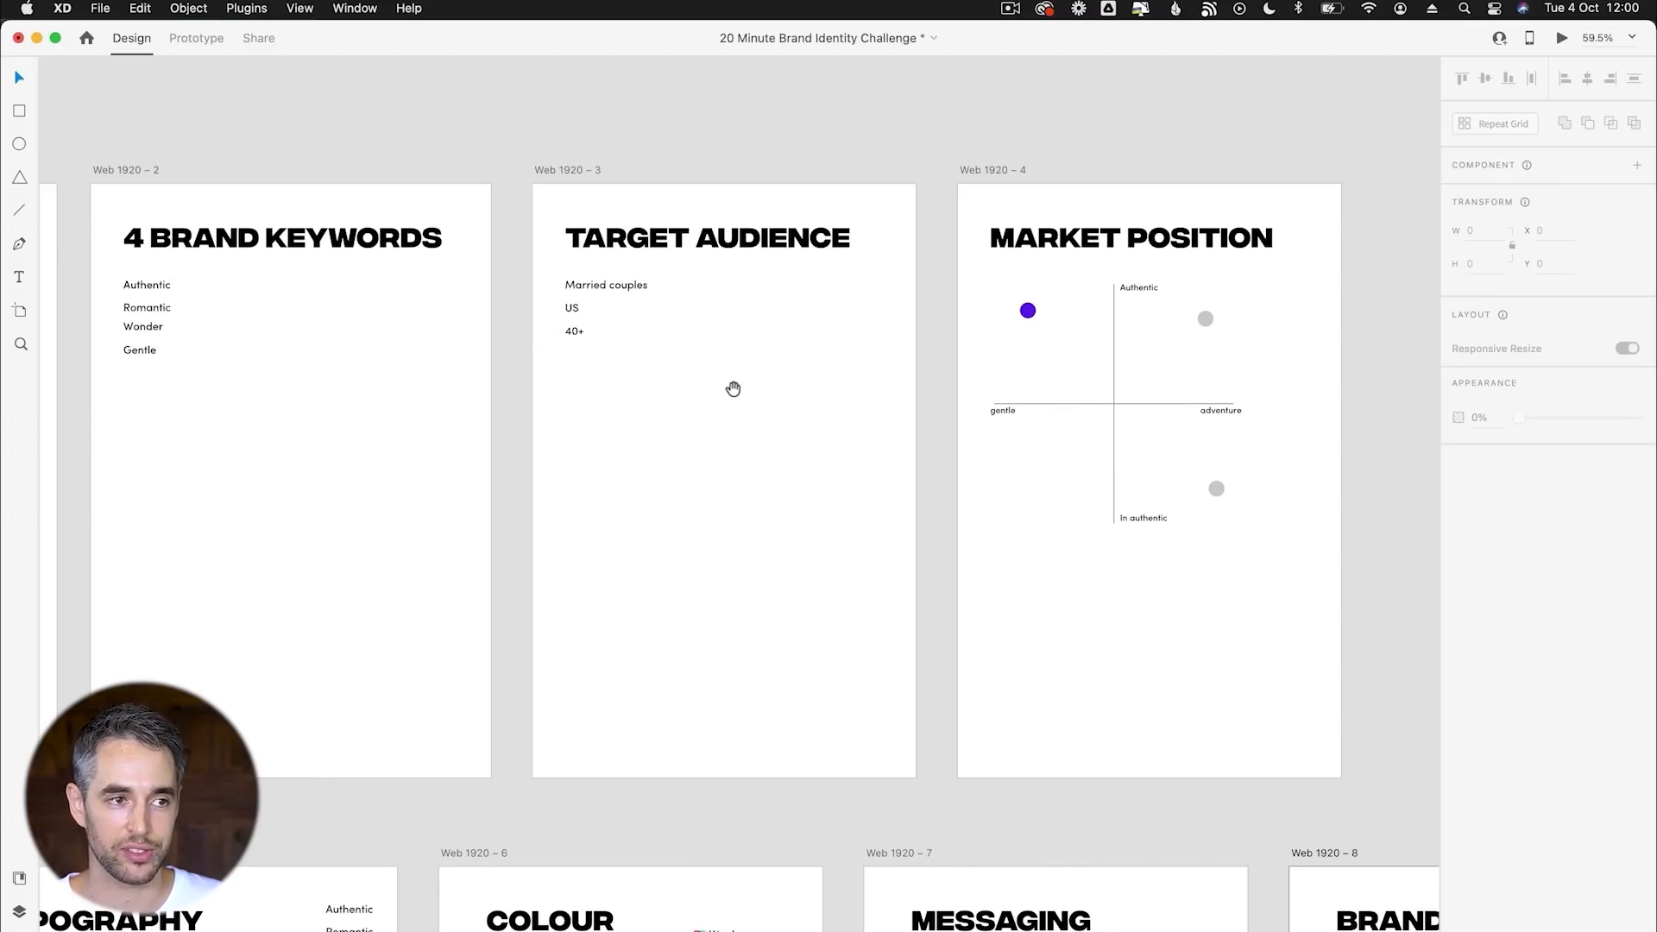
{"action": "mouse_move", "coordinate": [801, 536]}
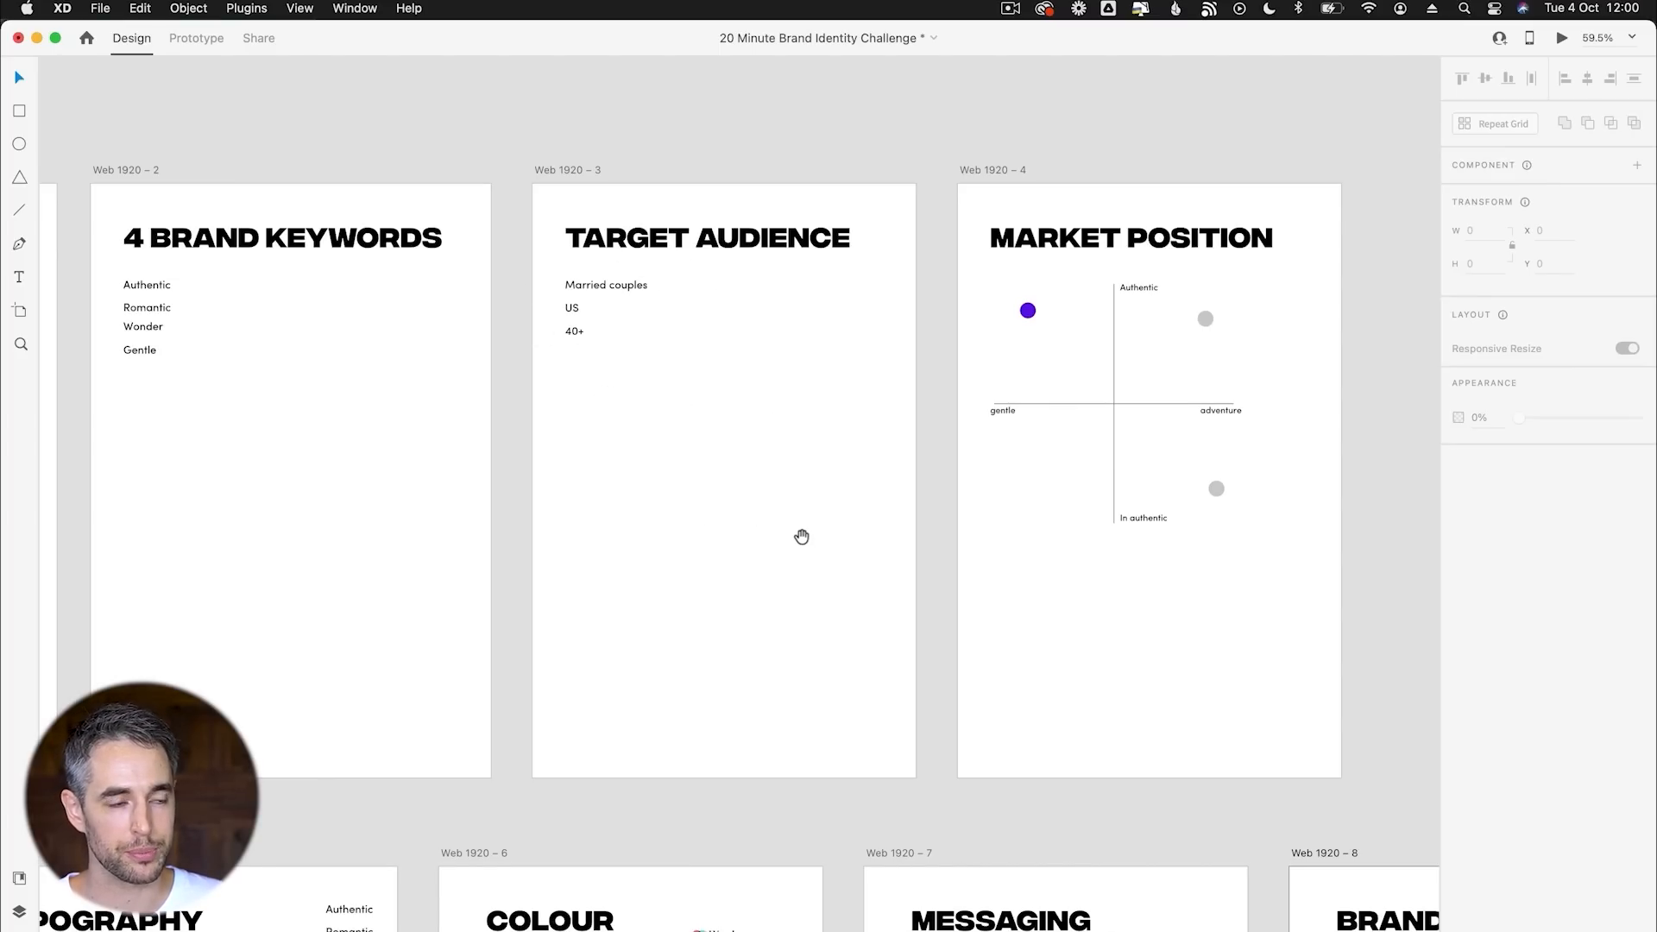
{"action": "mouse_move", "coordinate": [1081, 278]}
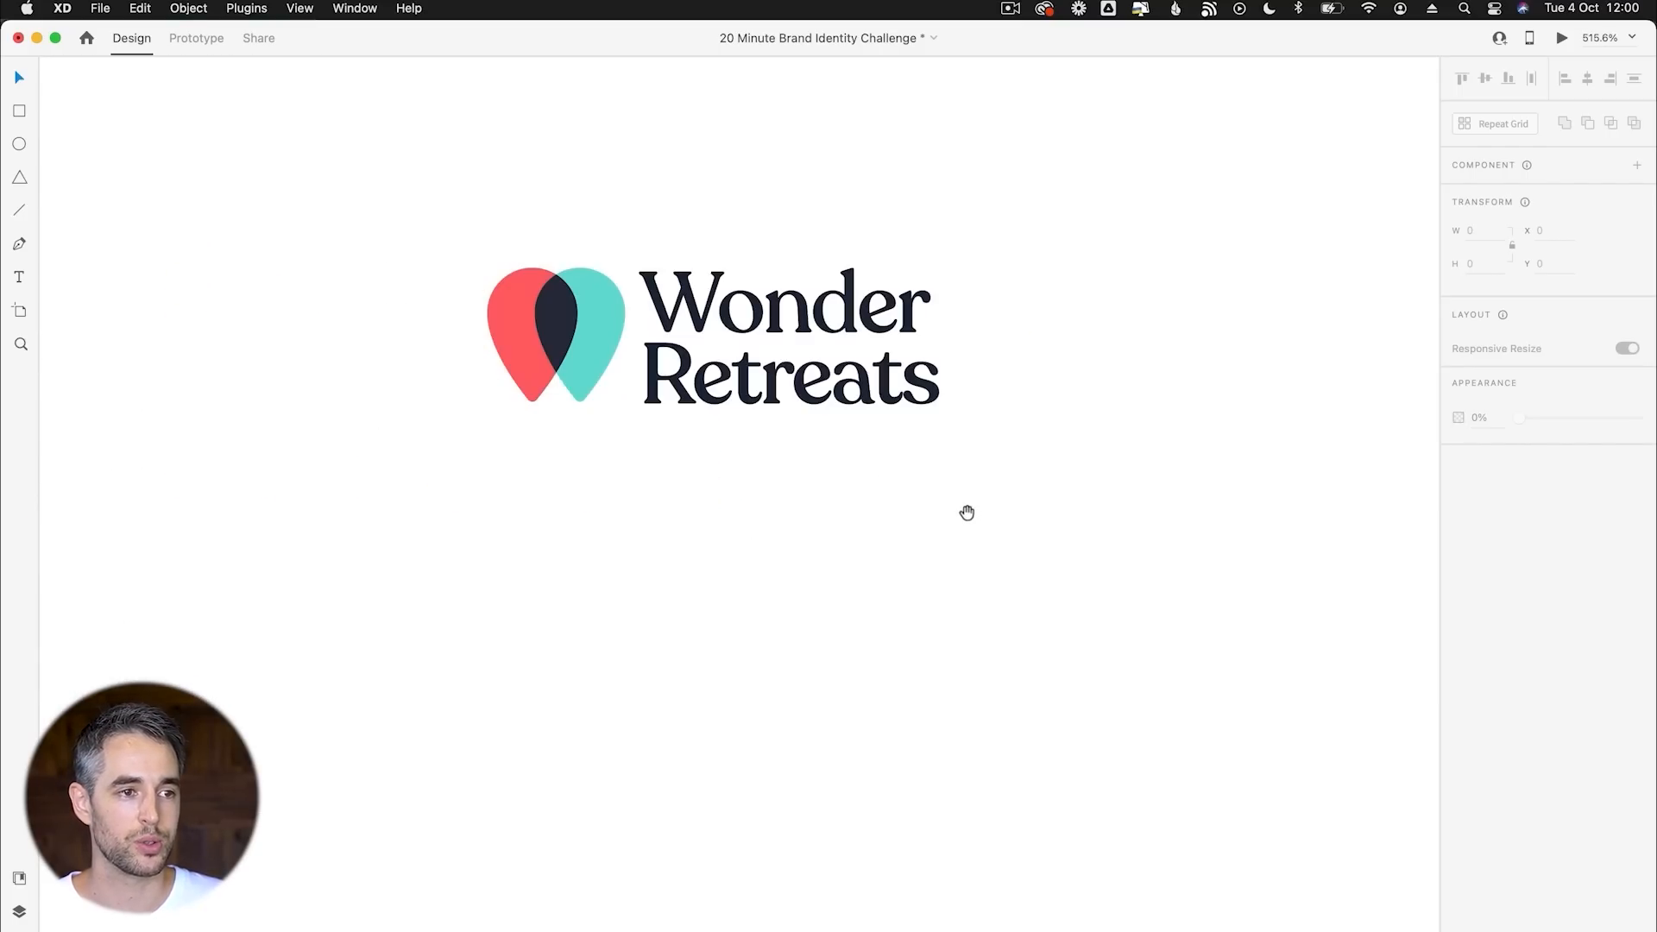
Pan to the Wonder Retreats logo and zoom out slightly to frame it on its own.
{"action": "left_click_drag", "start_coordinate": [967, 512], "coordinate": [827, 728]}
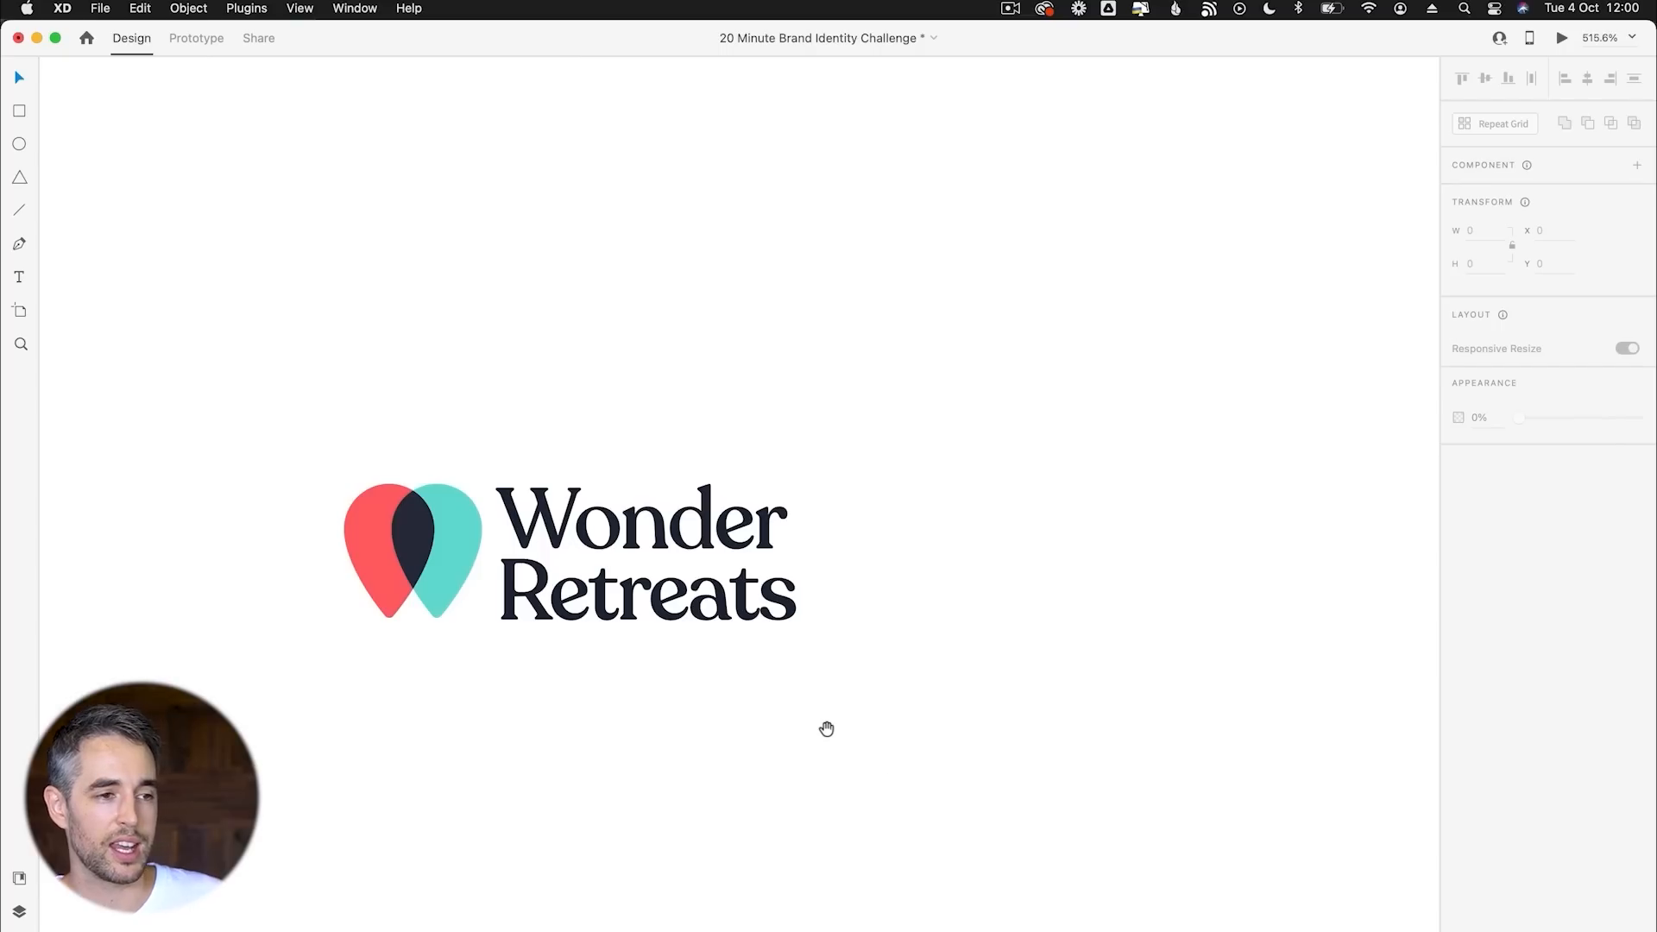
{"action": "key", "text": "-"}
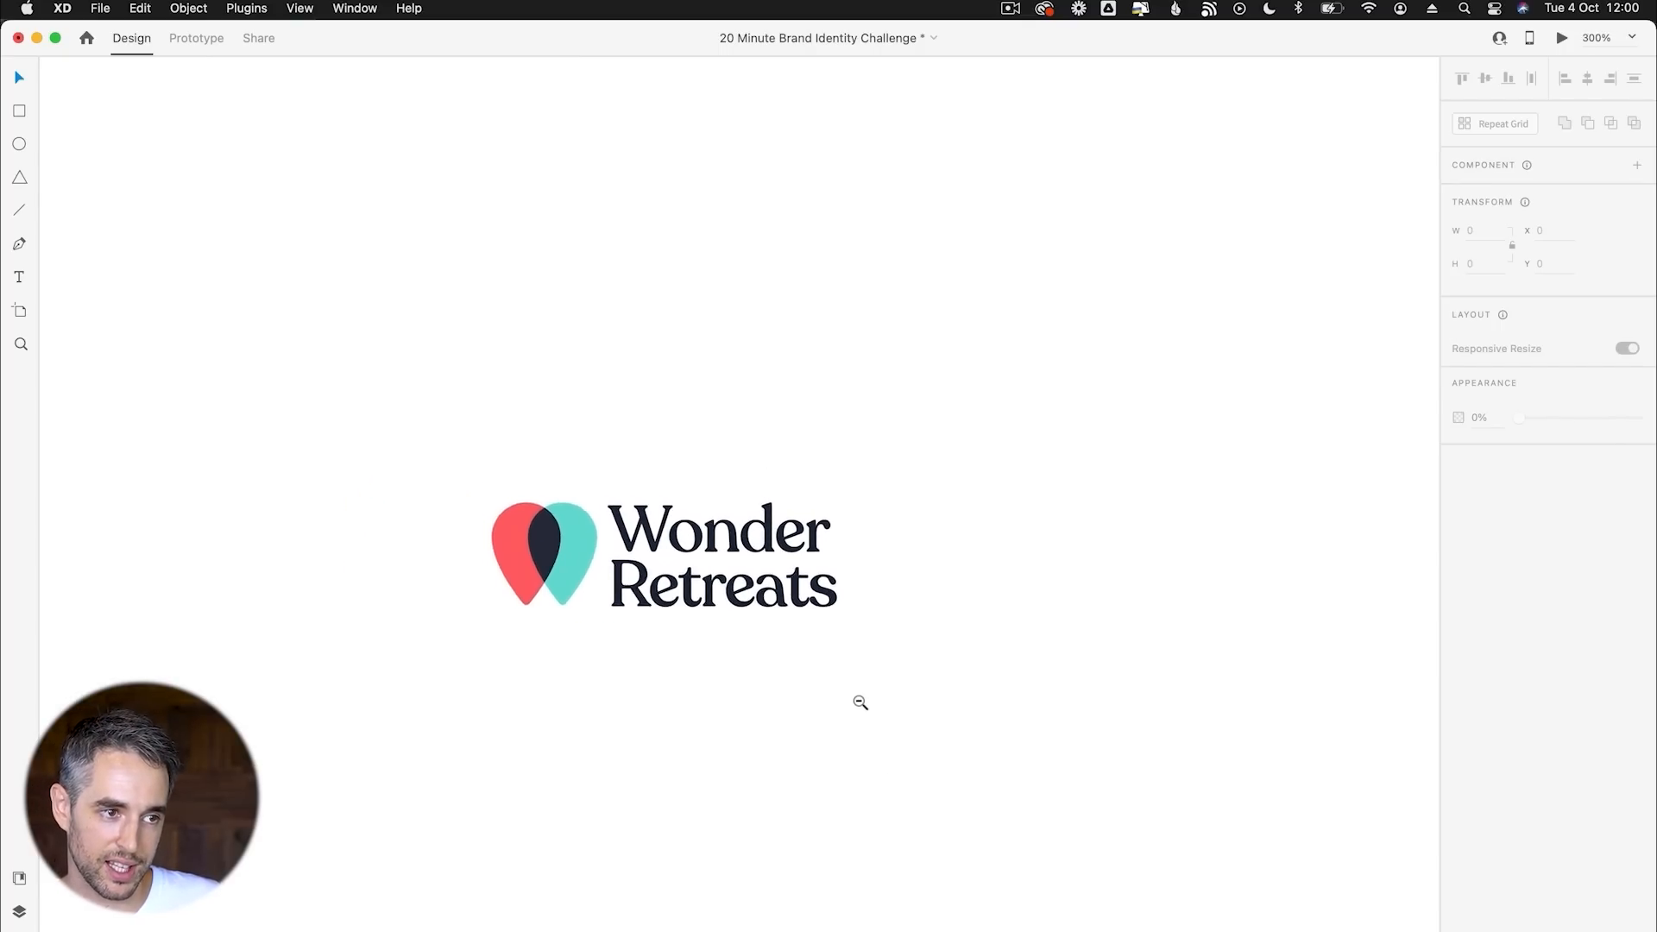